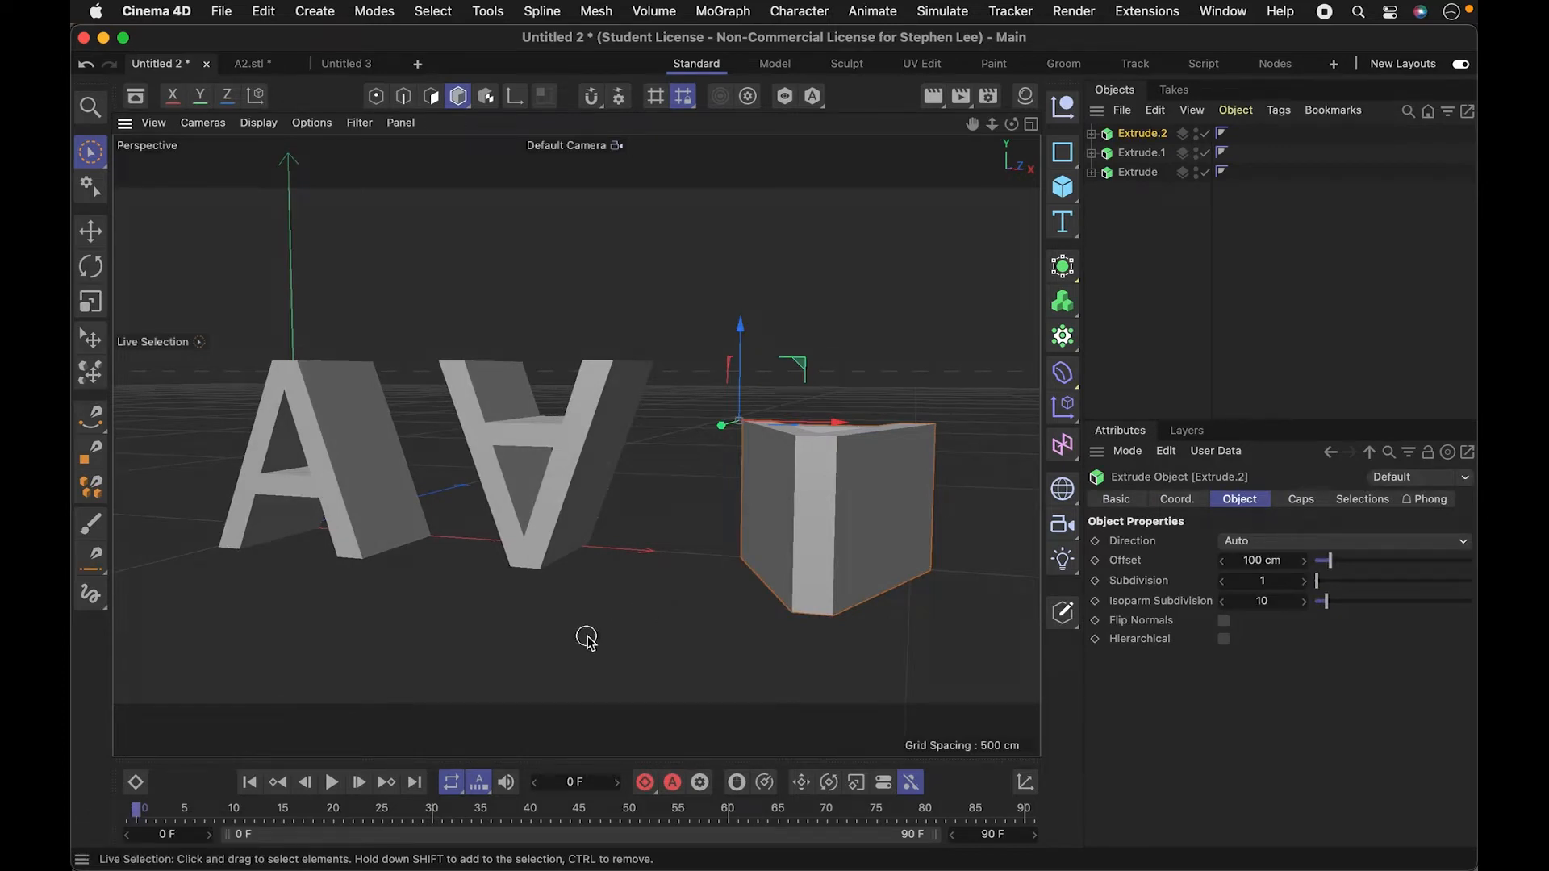
pyautogui.moveTo(771, 583)
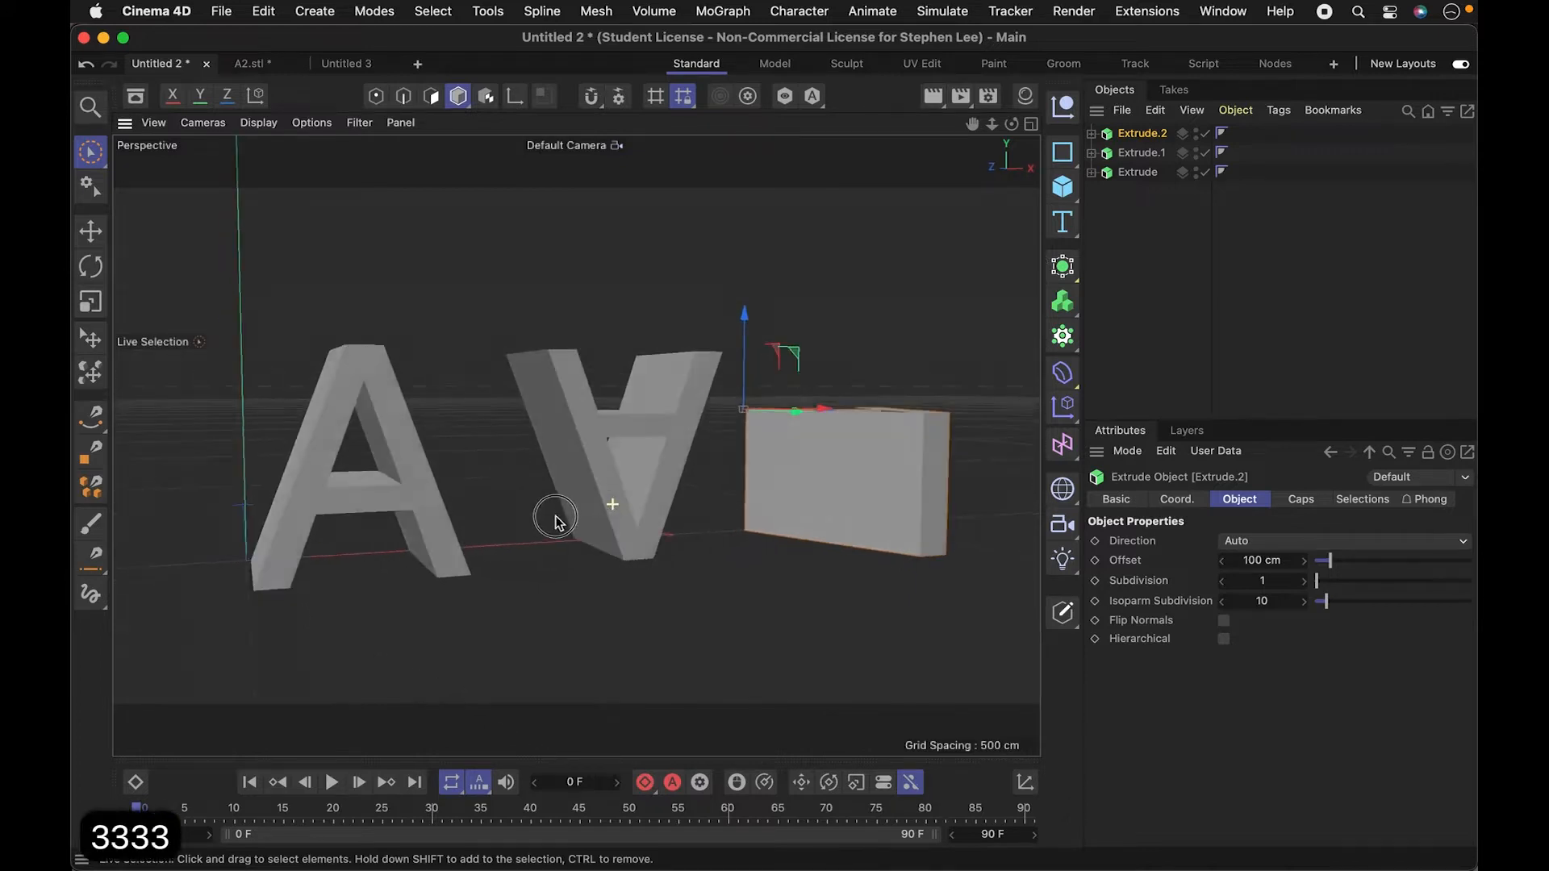
# Orbit around the two letter A extrusions to inspect their sides from another angle.
pyautogui.moveTo(555, 521); pyautogui.dragTo(678, 520)
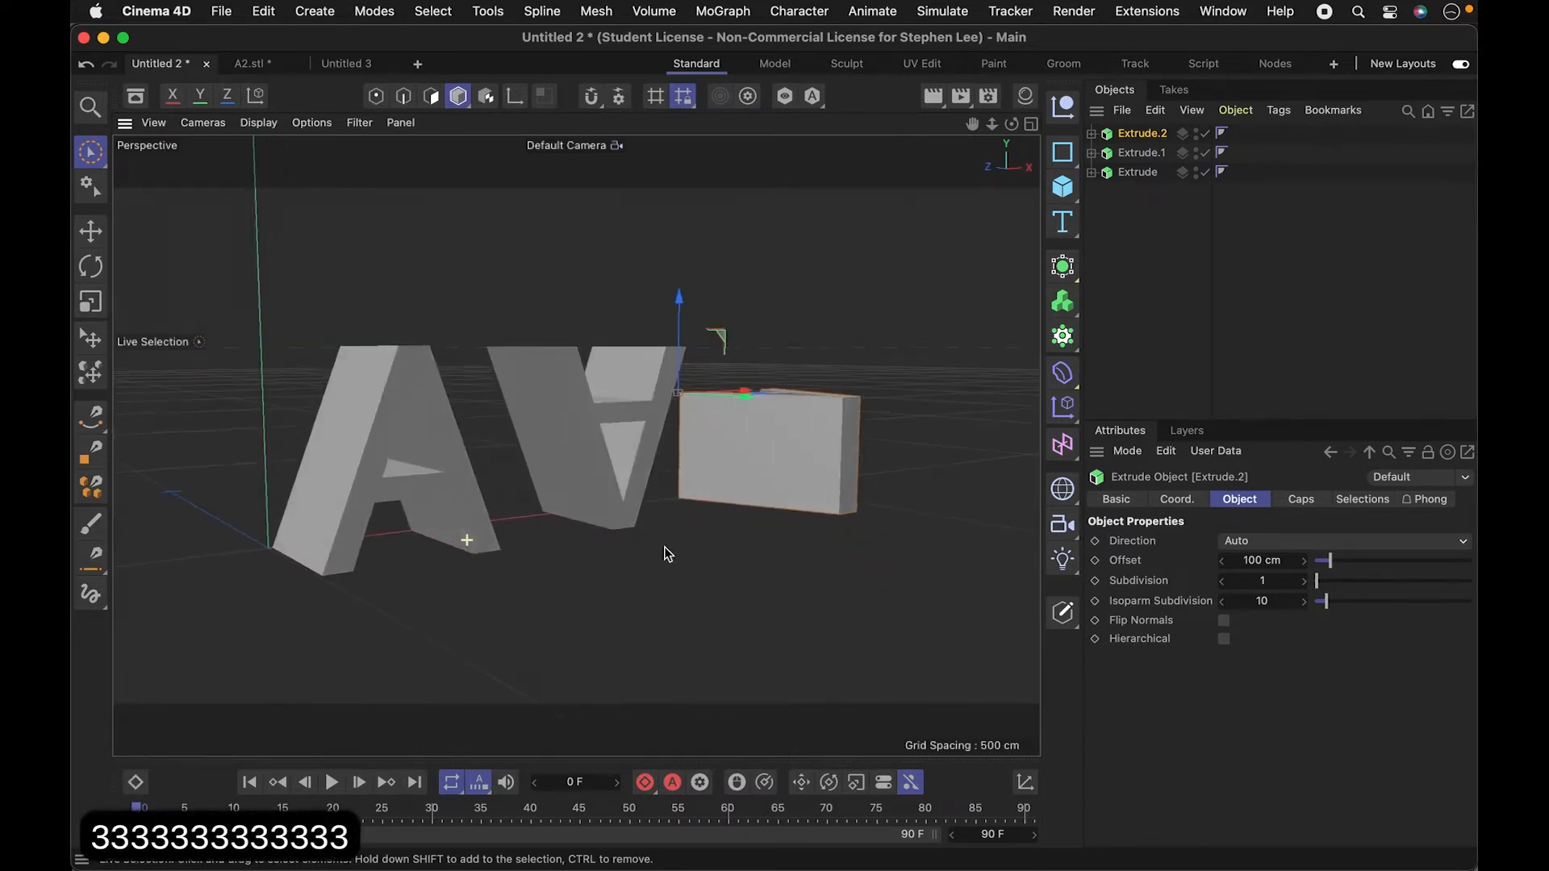
pyautogui.moveTo(664, 553); pyautogui.dragTo(606, 527)
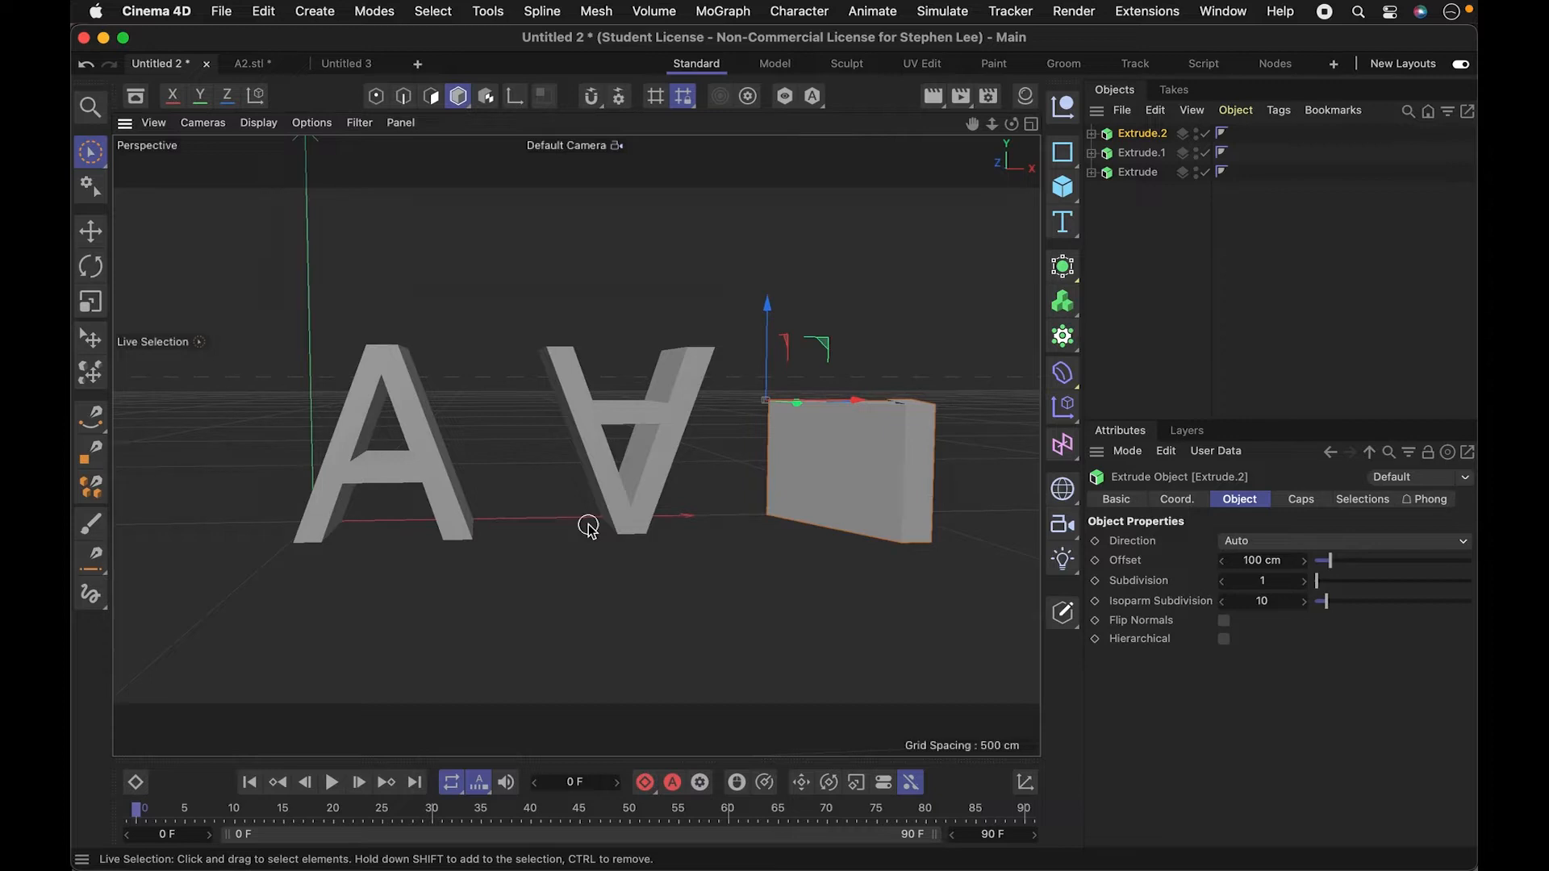
pyautogui.moveTo(277, 475)
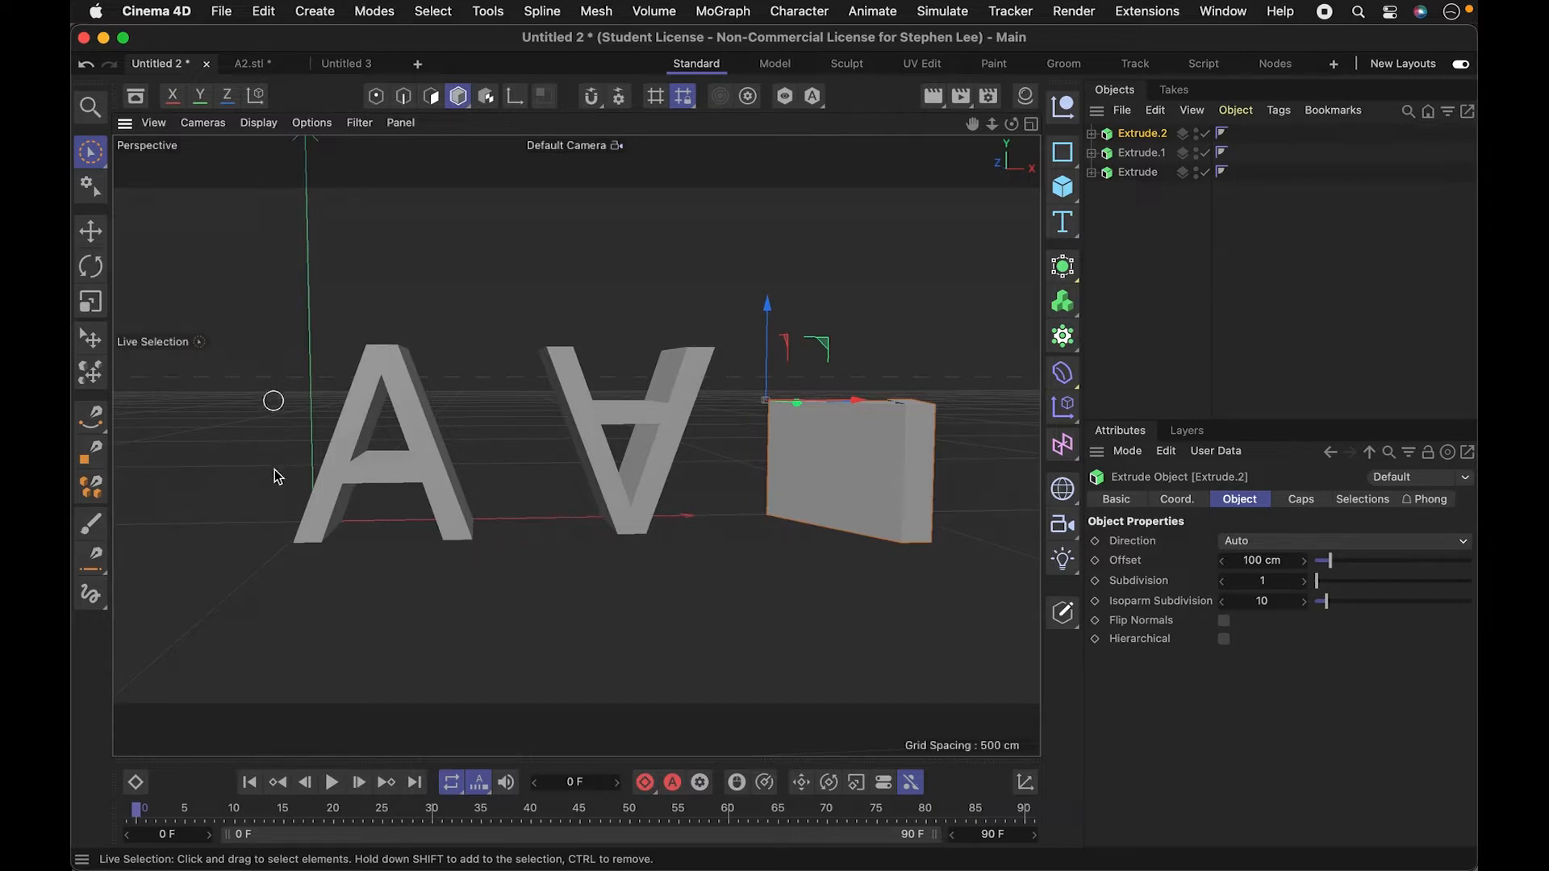
pyautogui.moveTo(334, 502)
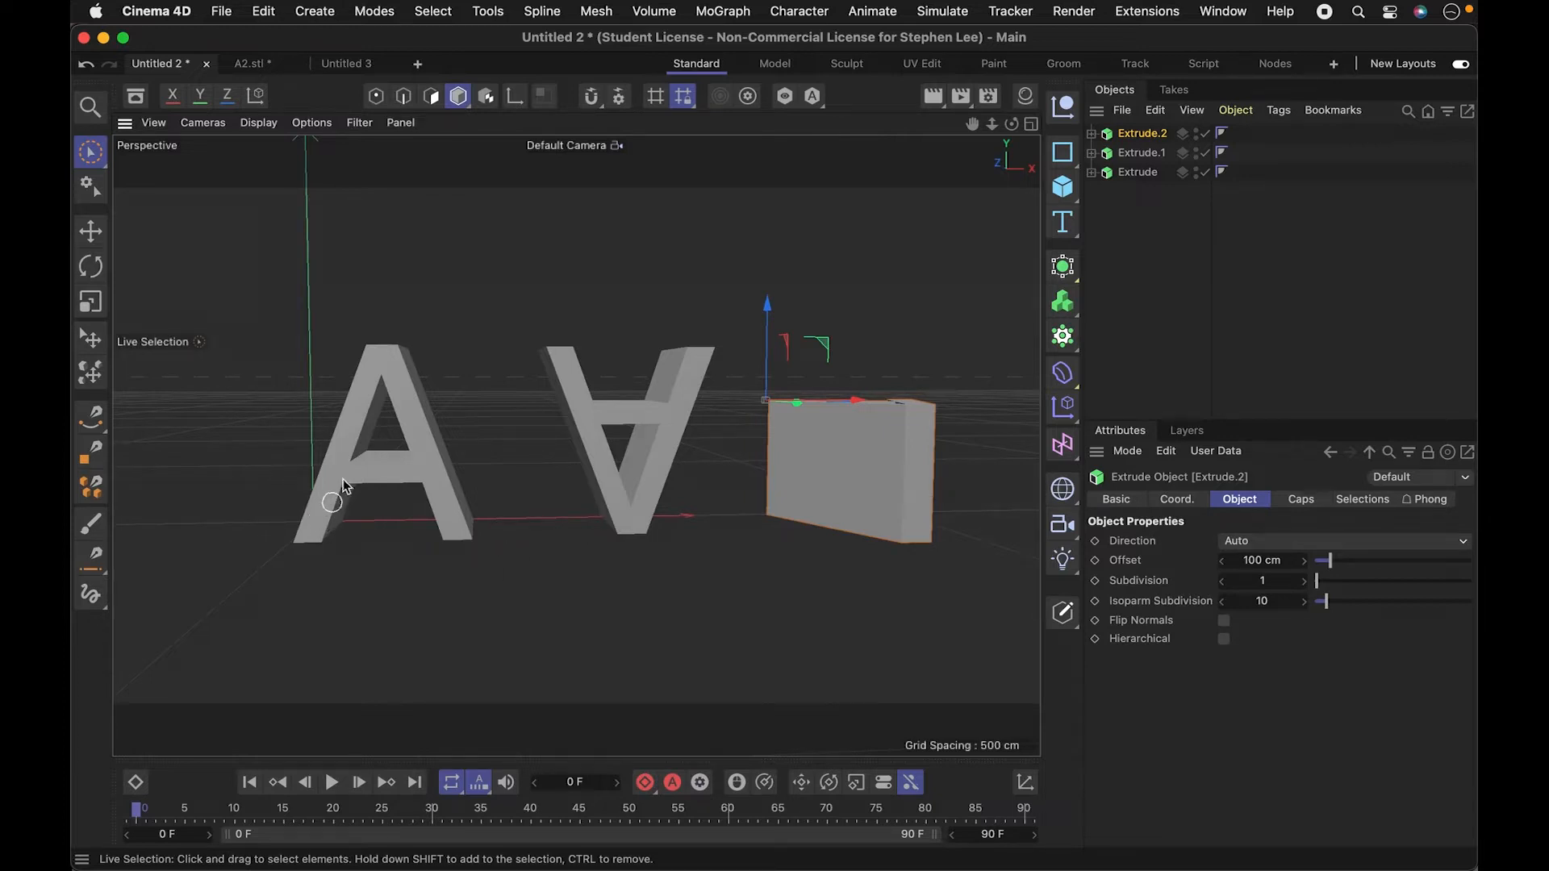
pyautogui.moveTo(452, 489)
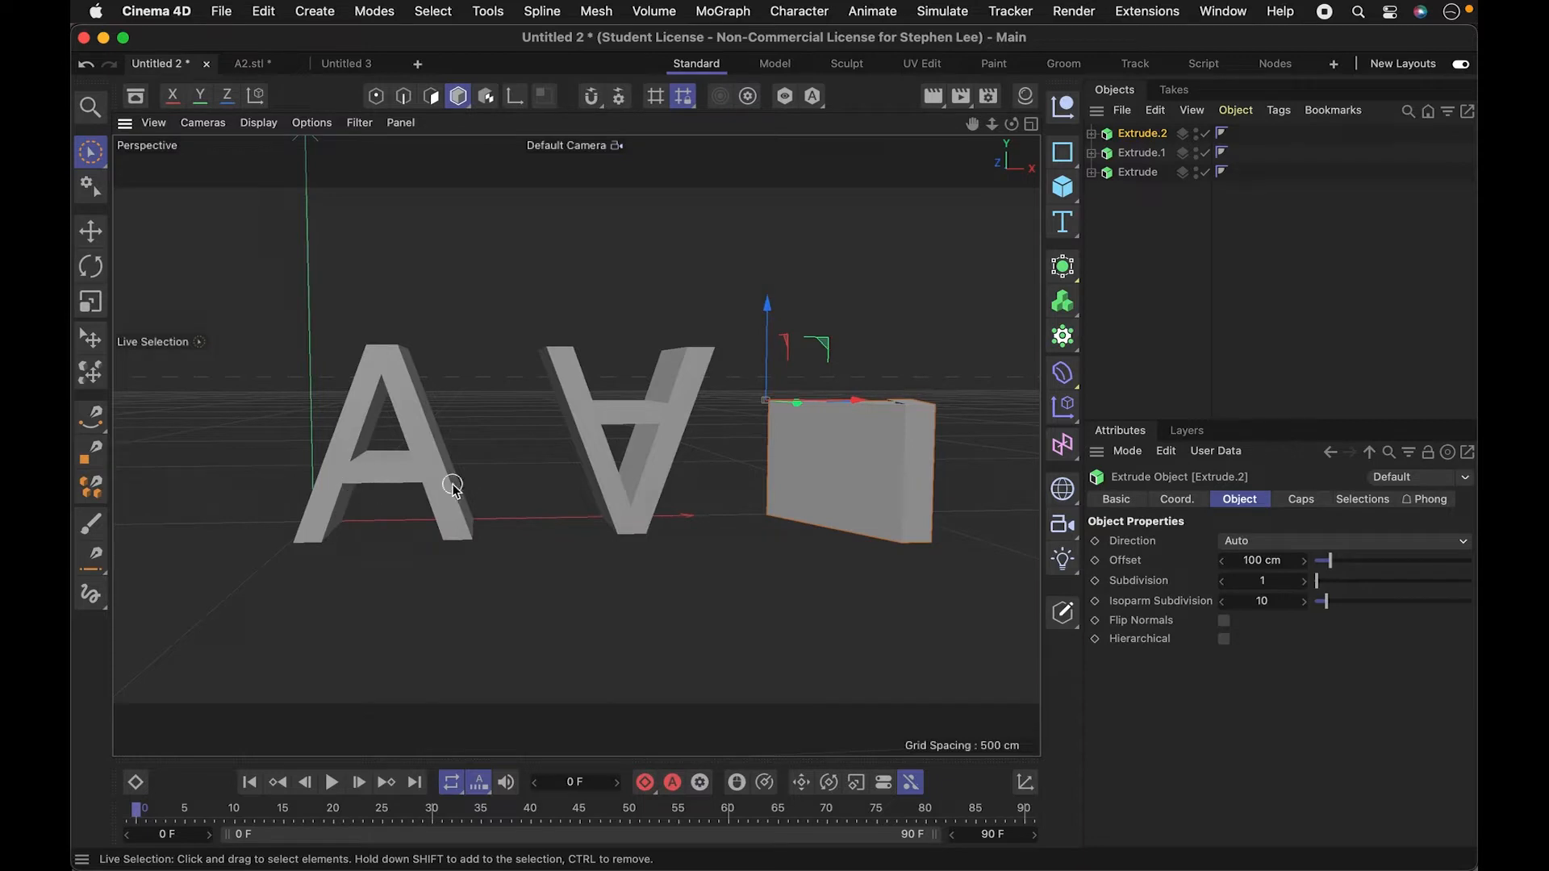
pyautogui.moveTo(325, 467)
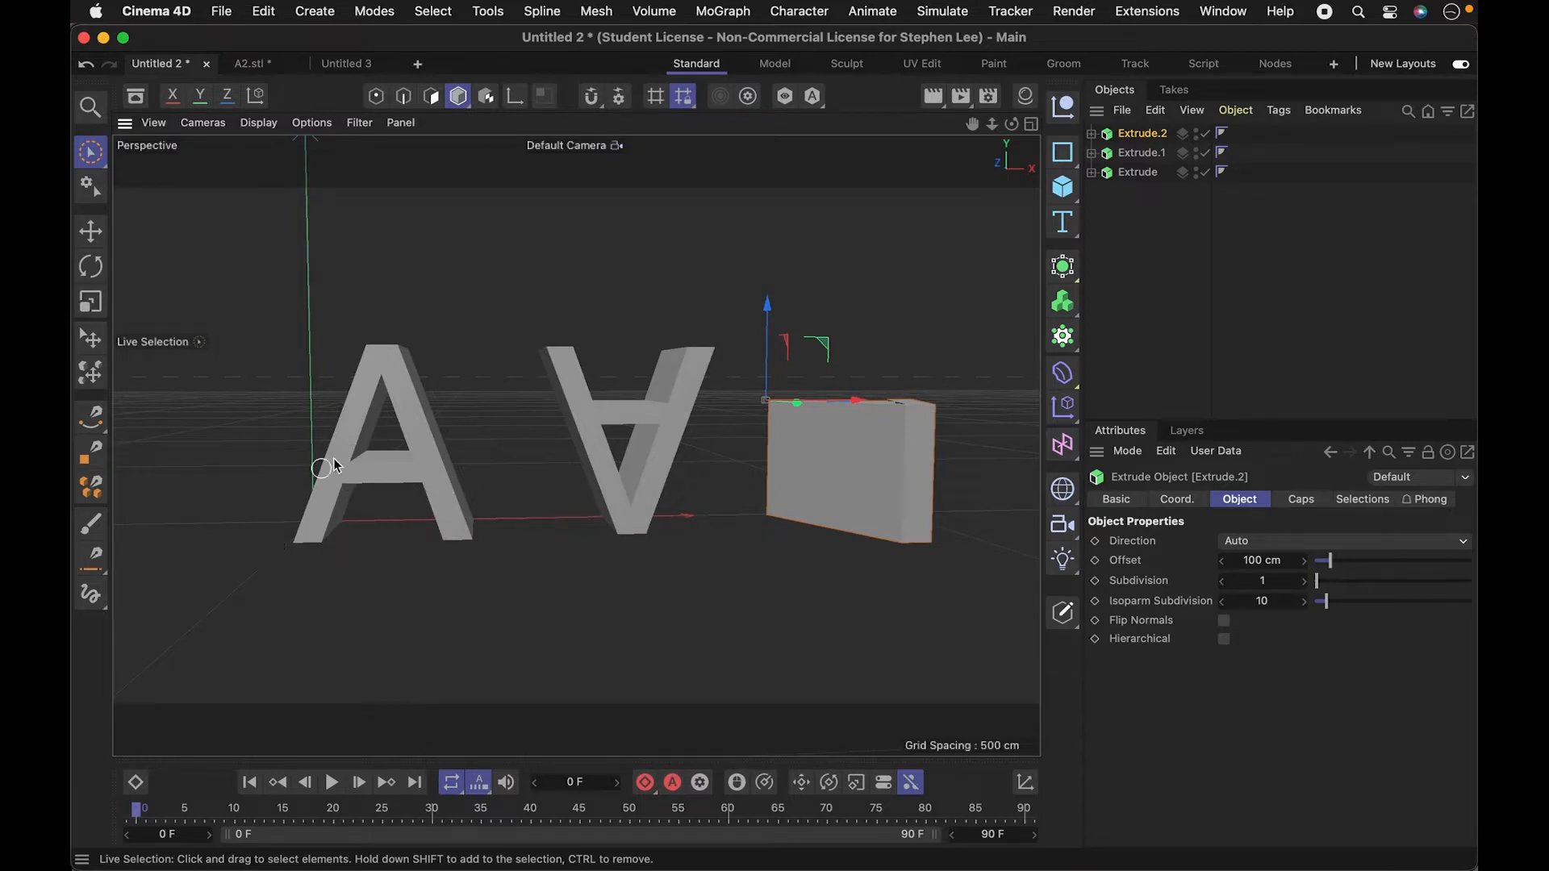
pyautogui.moveTo(353, 477)
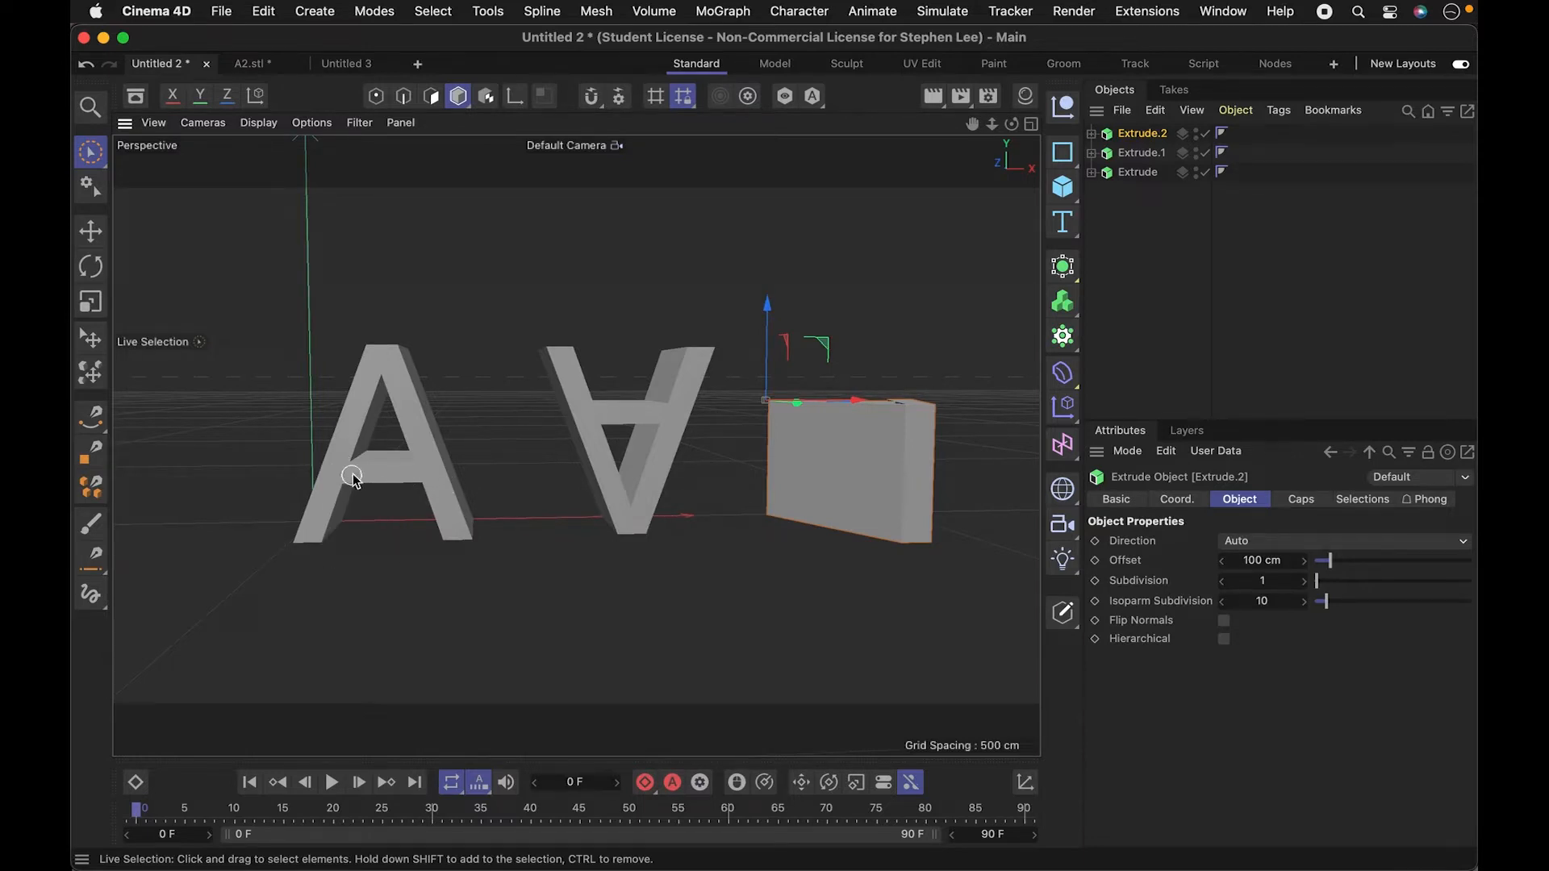
pyautogui.moveTo(501, 531)
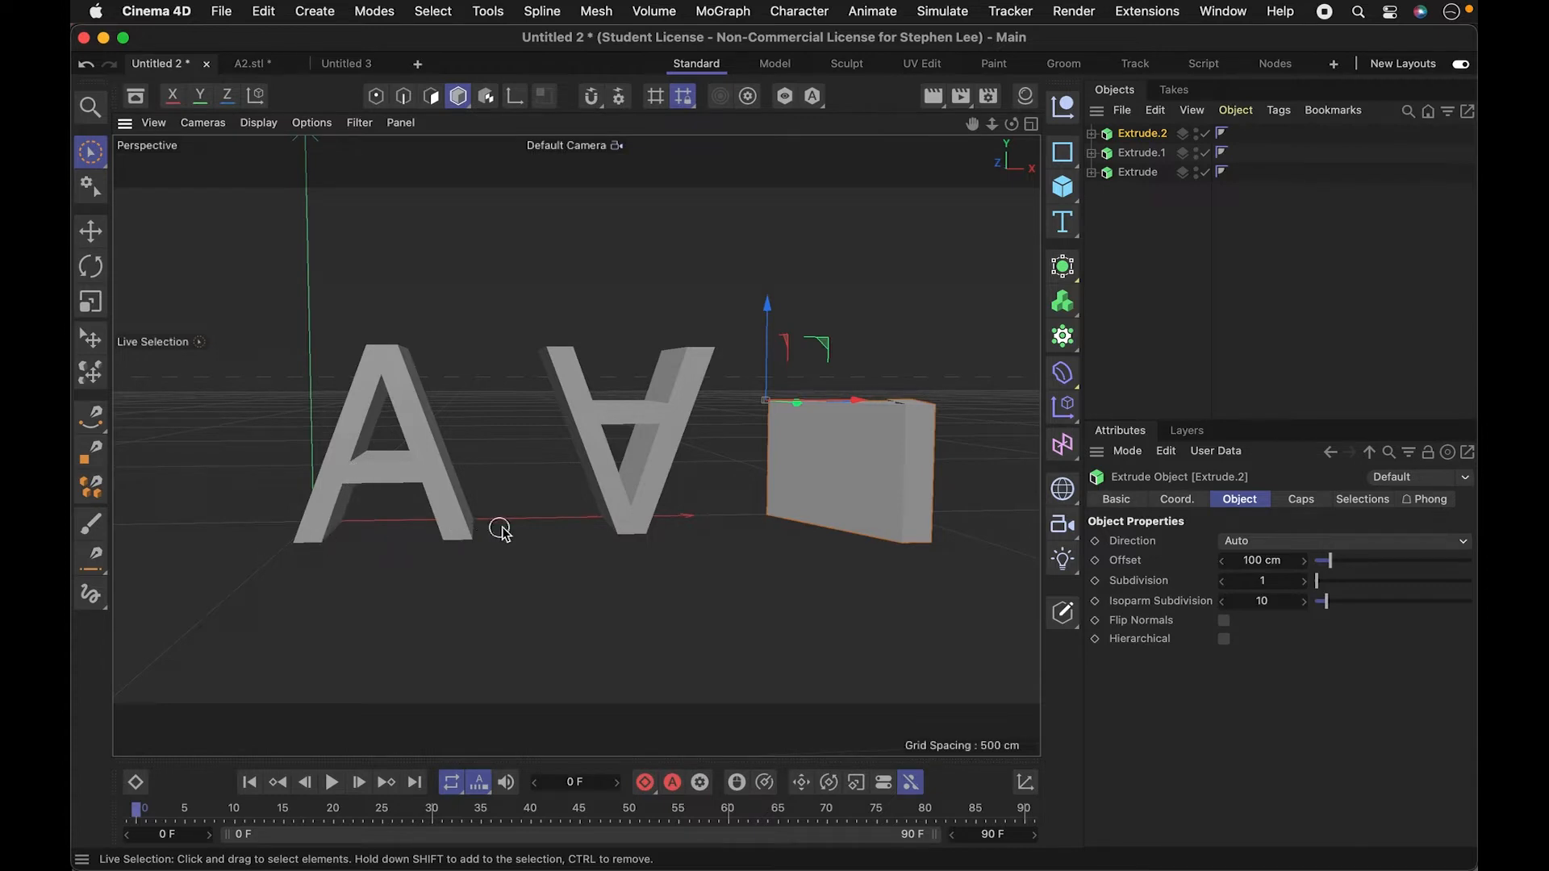
pyautogui.moveTo(551, 519)
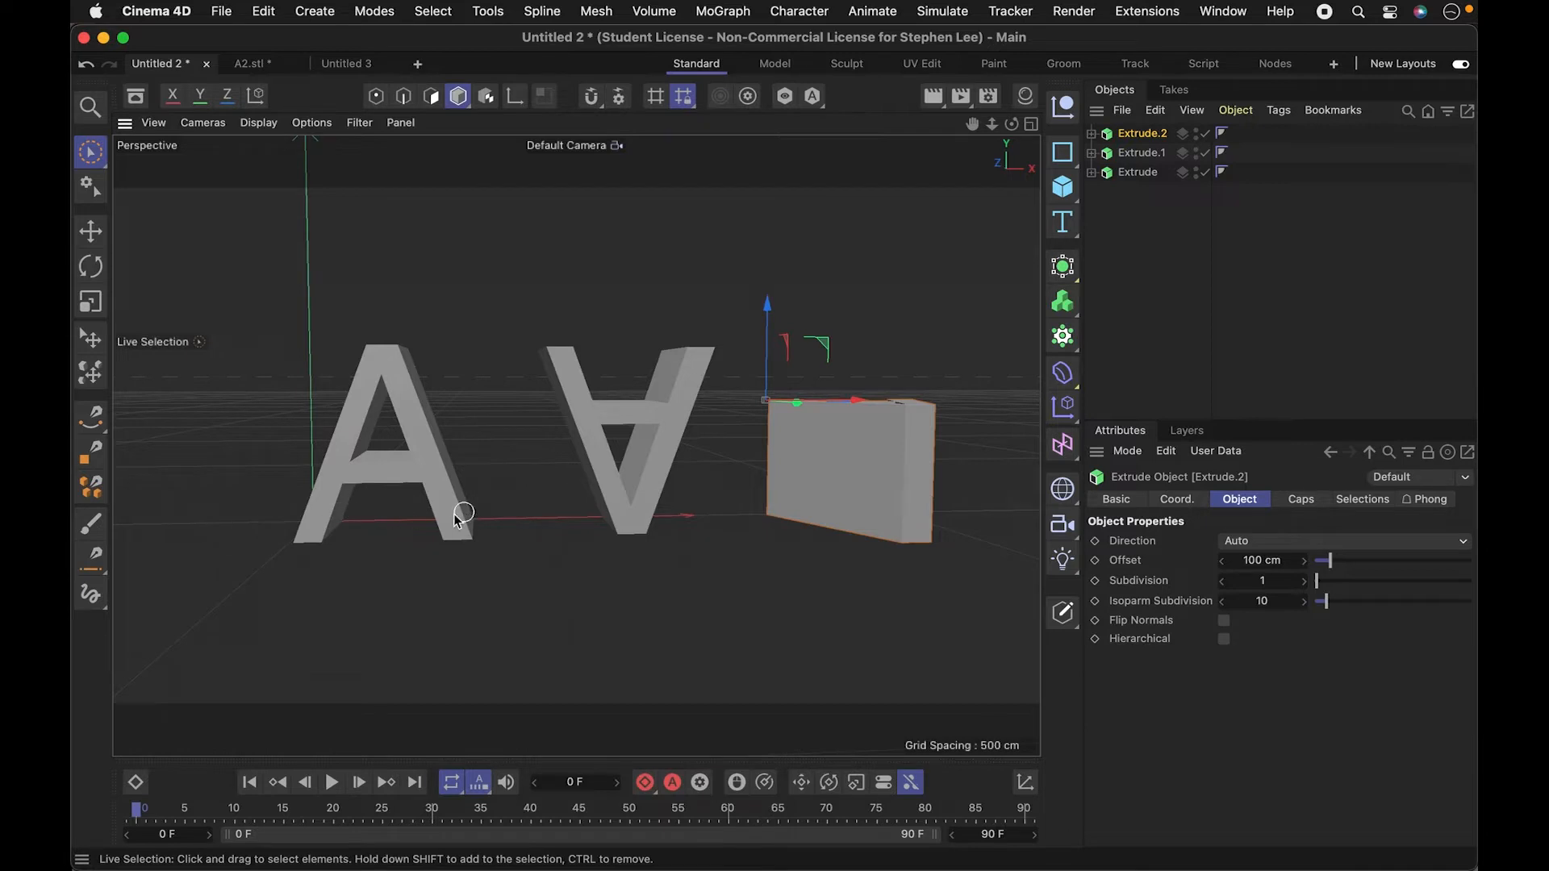
pyautogui.moveTo(228, 497)
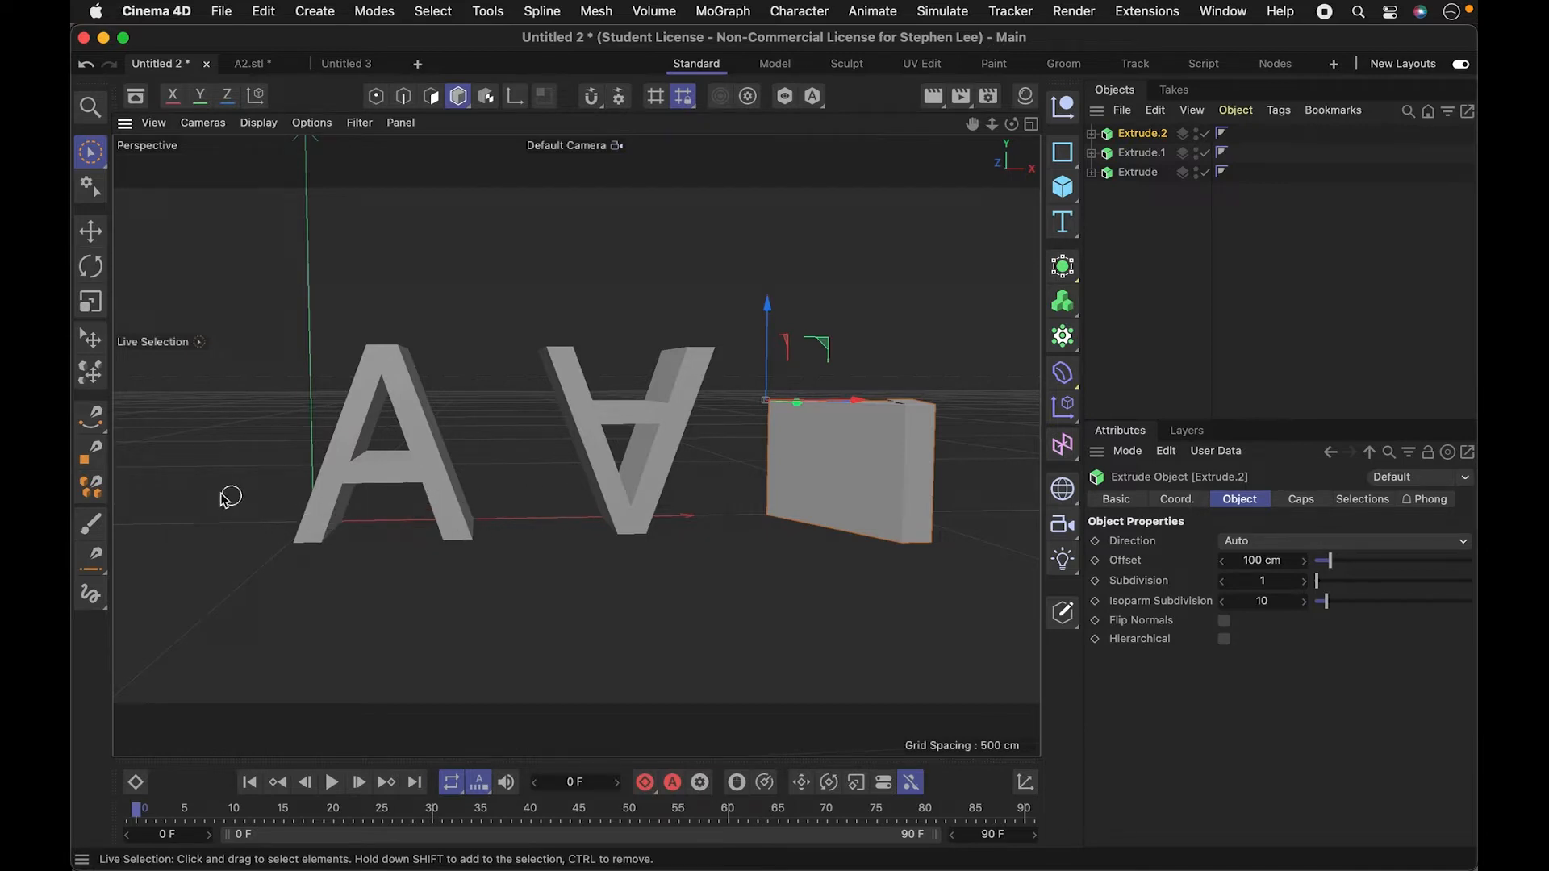
pyautogui.moveTo(474, 388)
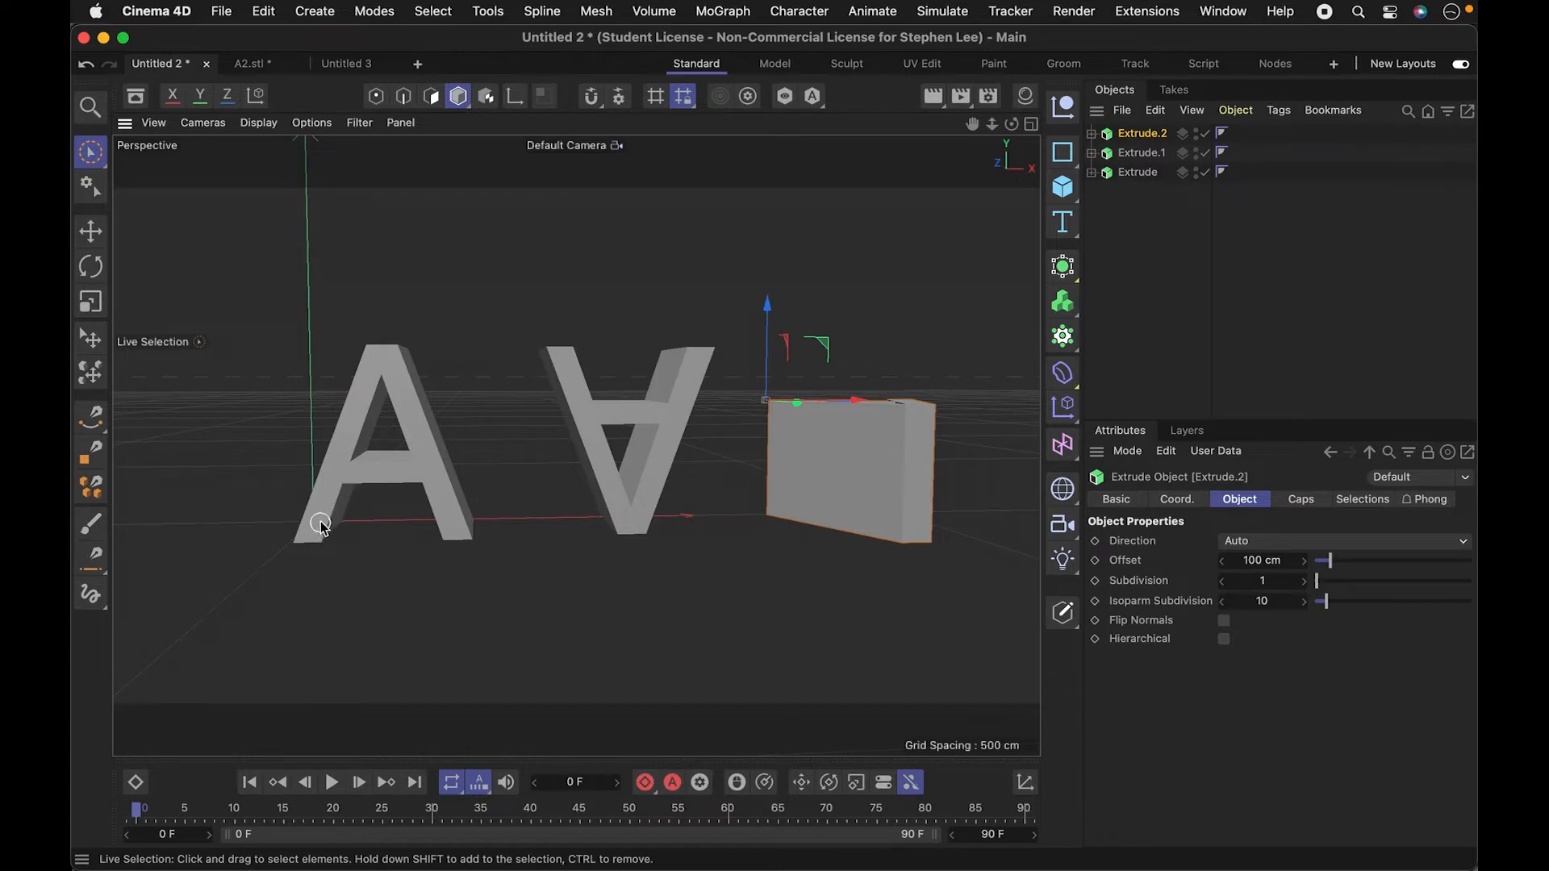
pyautogui.moveTo(346, 492)
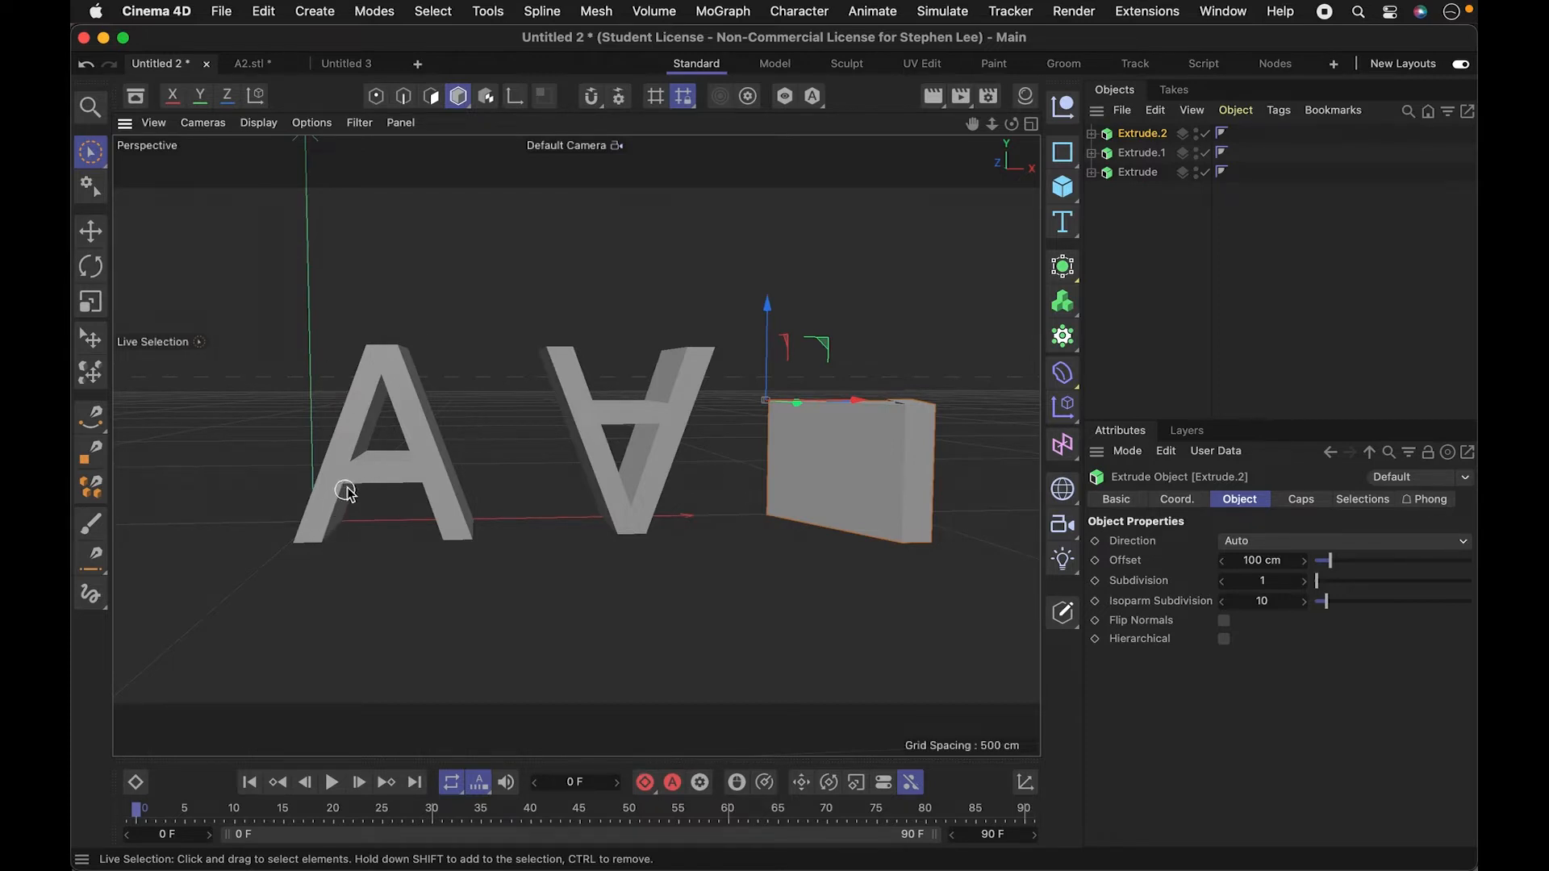
pyautogui.moveTo(383, 479)
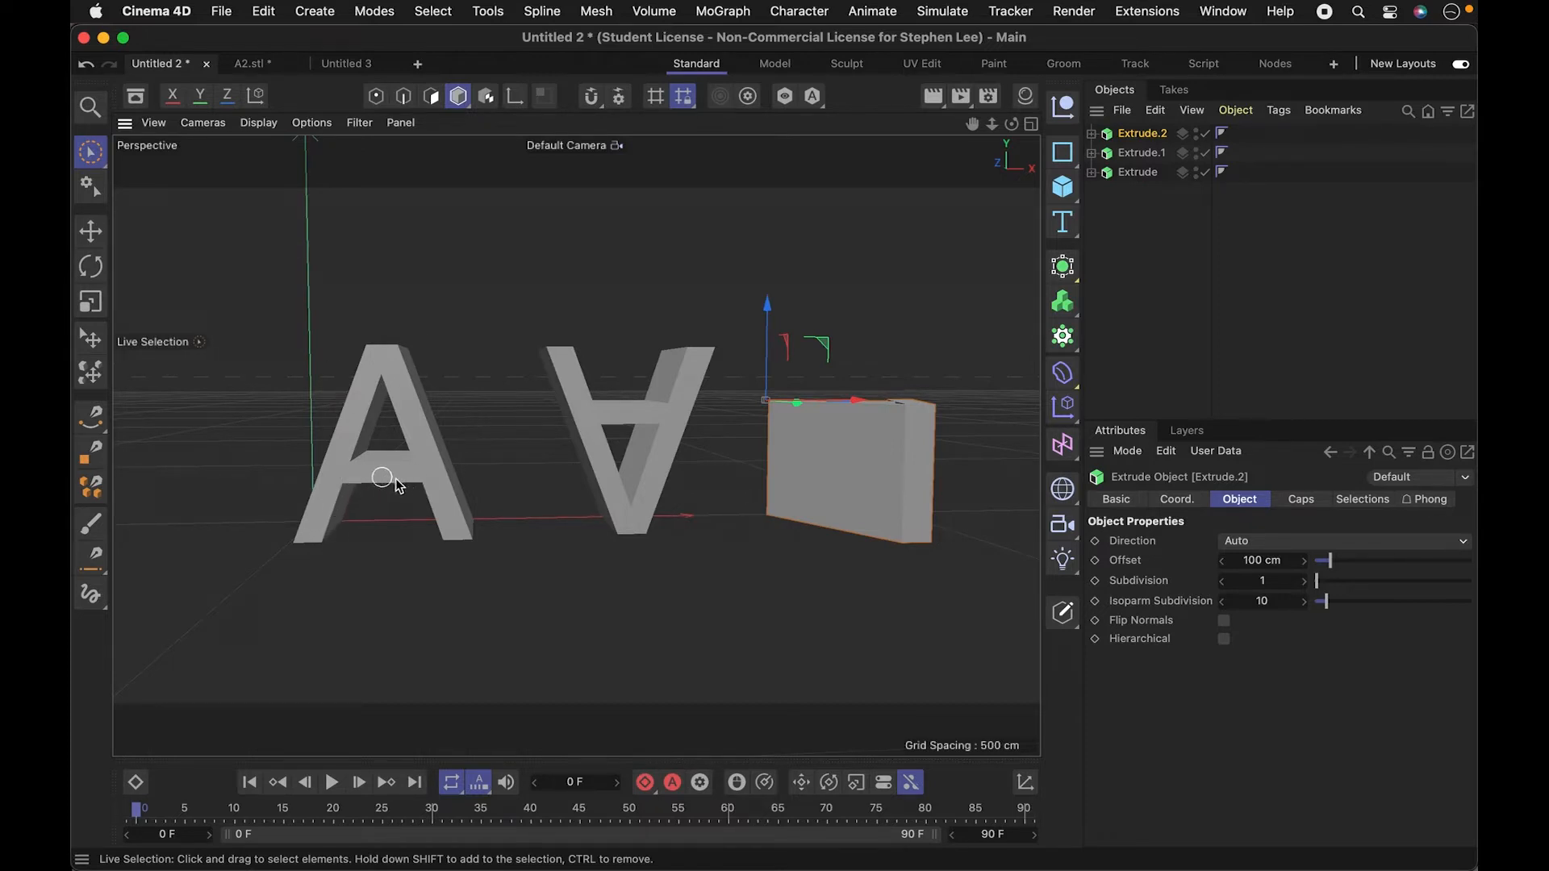
pyautogui.moveTo(388, 484)
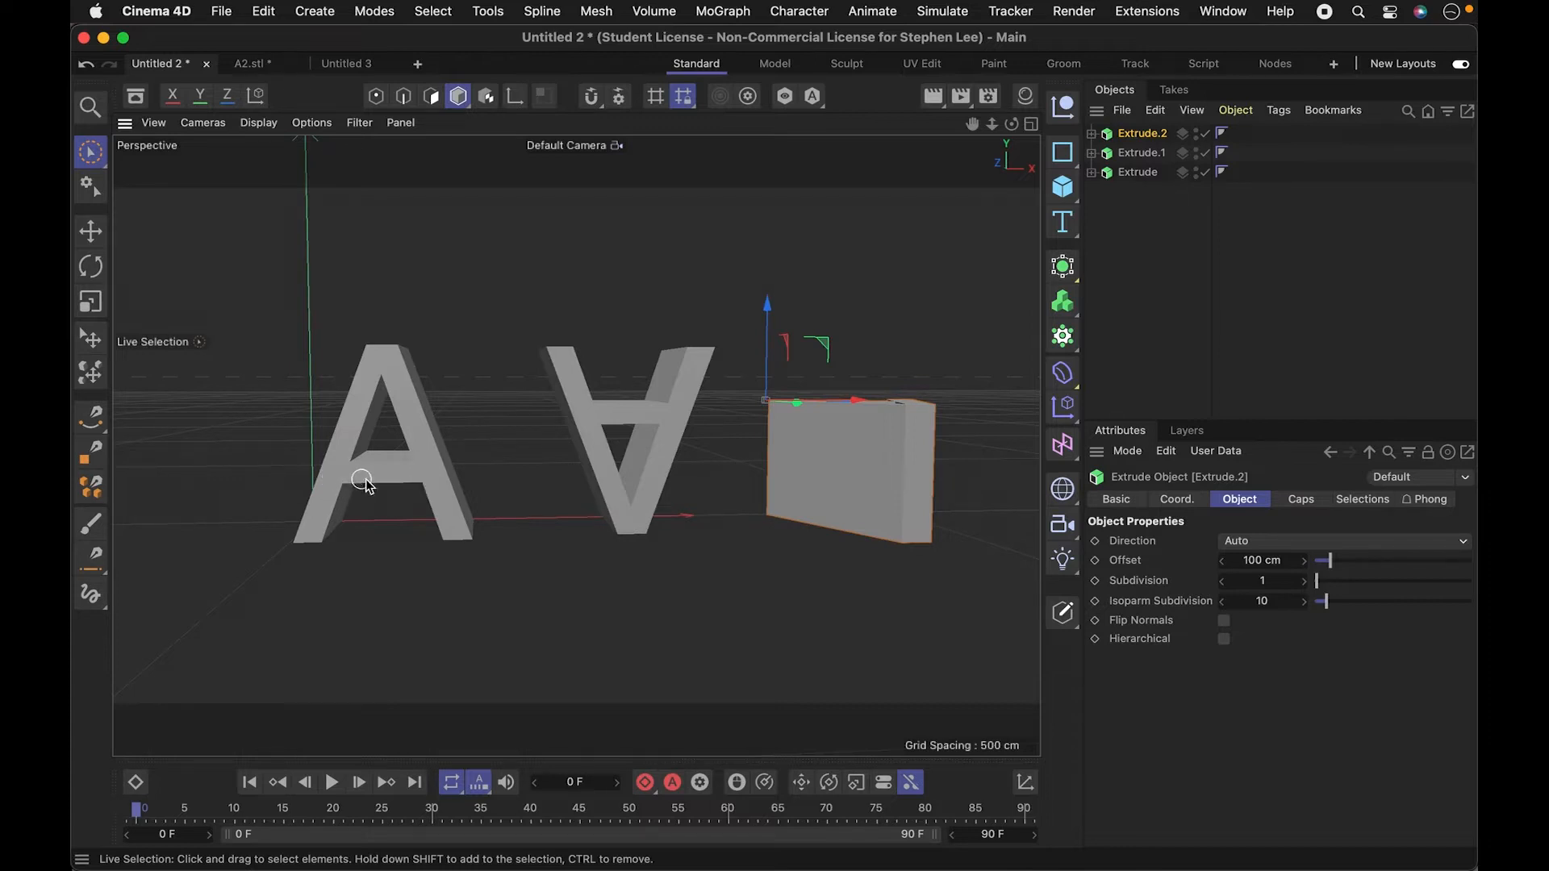
pyautogui.moveTo(373, 518)
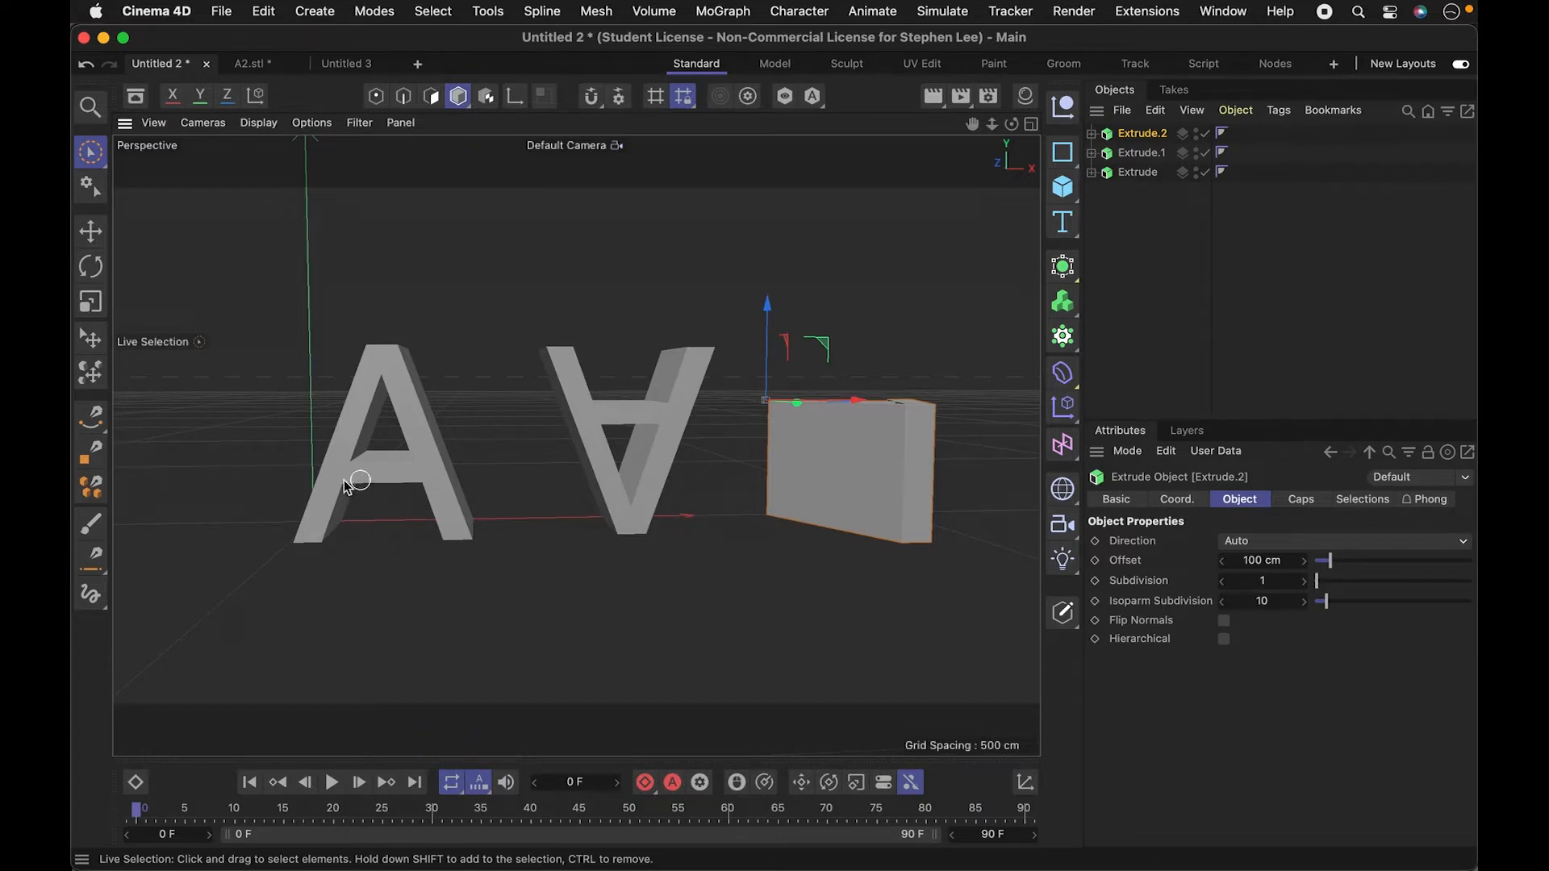
pyautogui.moveTo(430, 491)
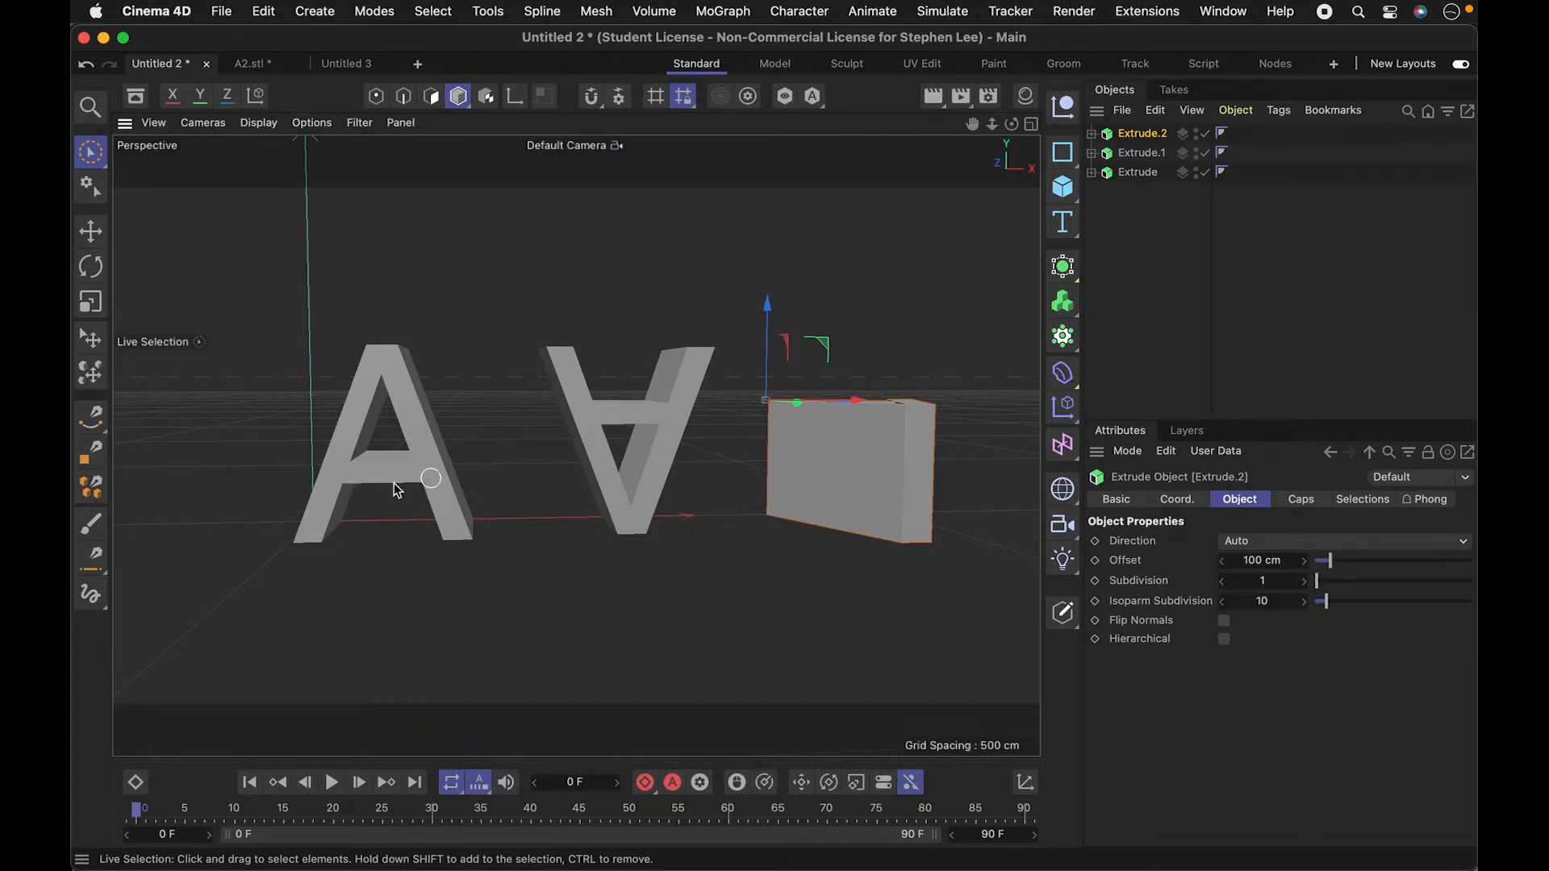
pyautogui.moveTo(484, 490)
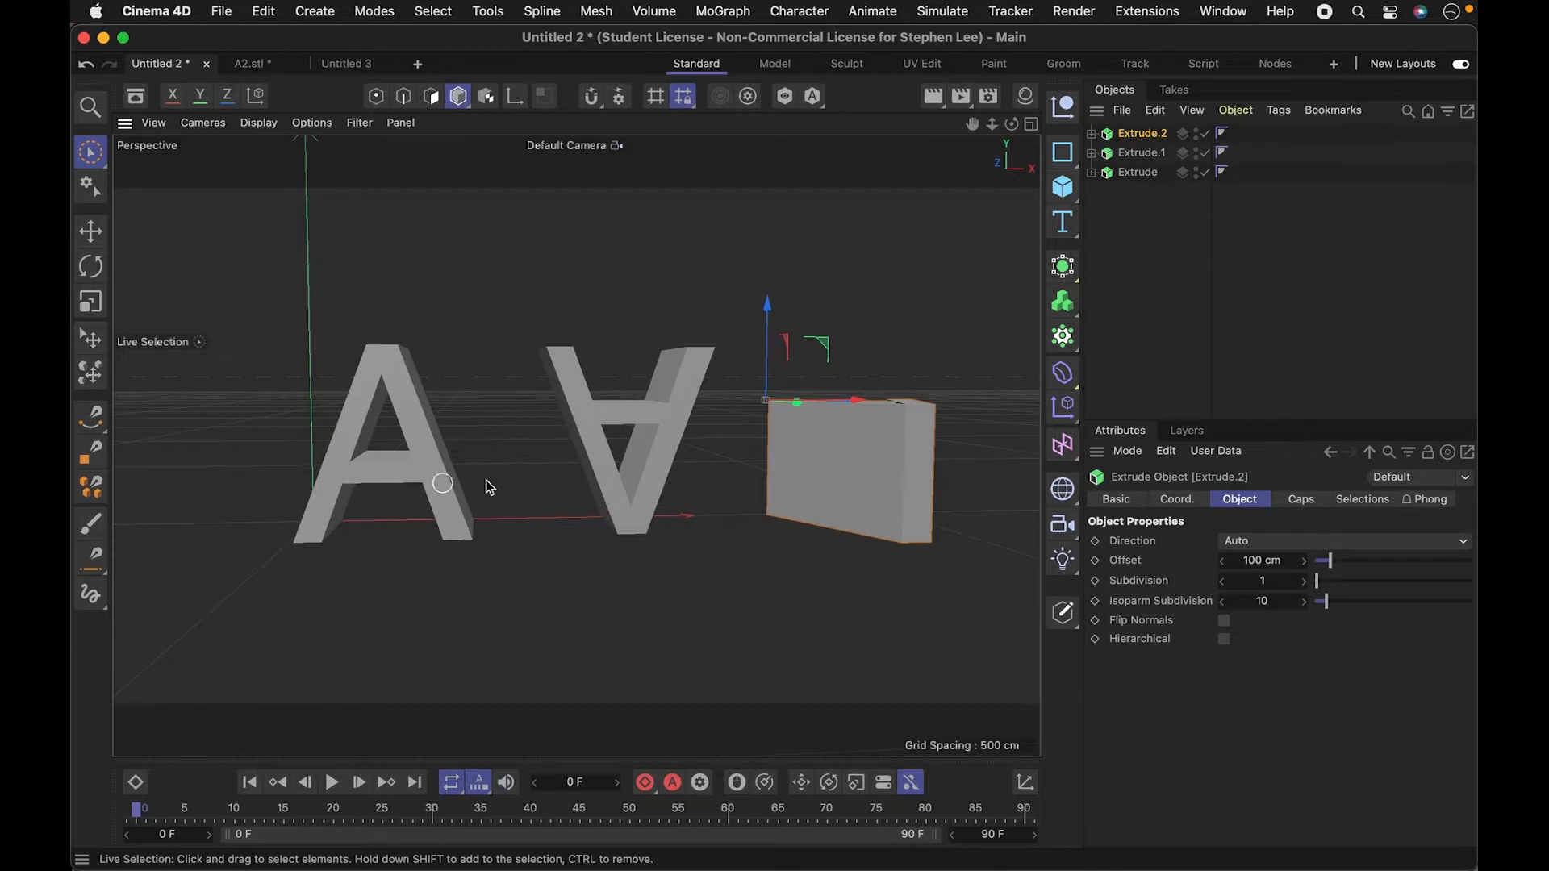
pyautogui.moveTo(215, 451)
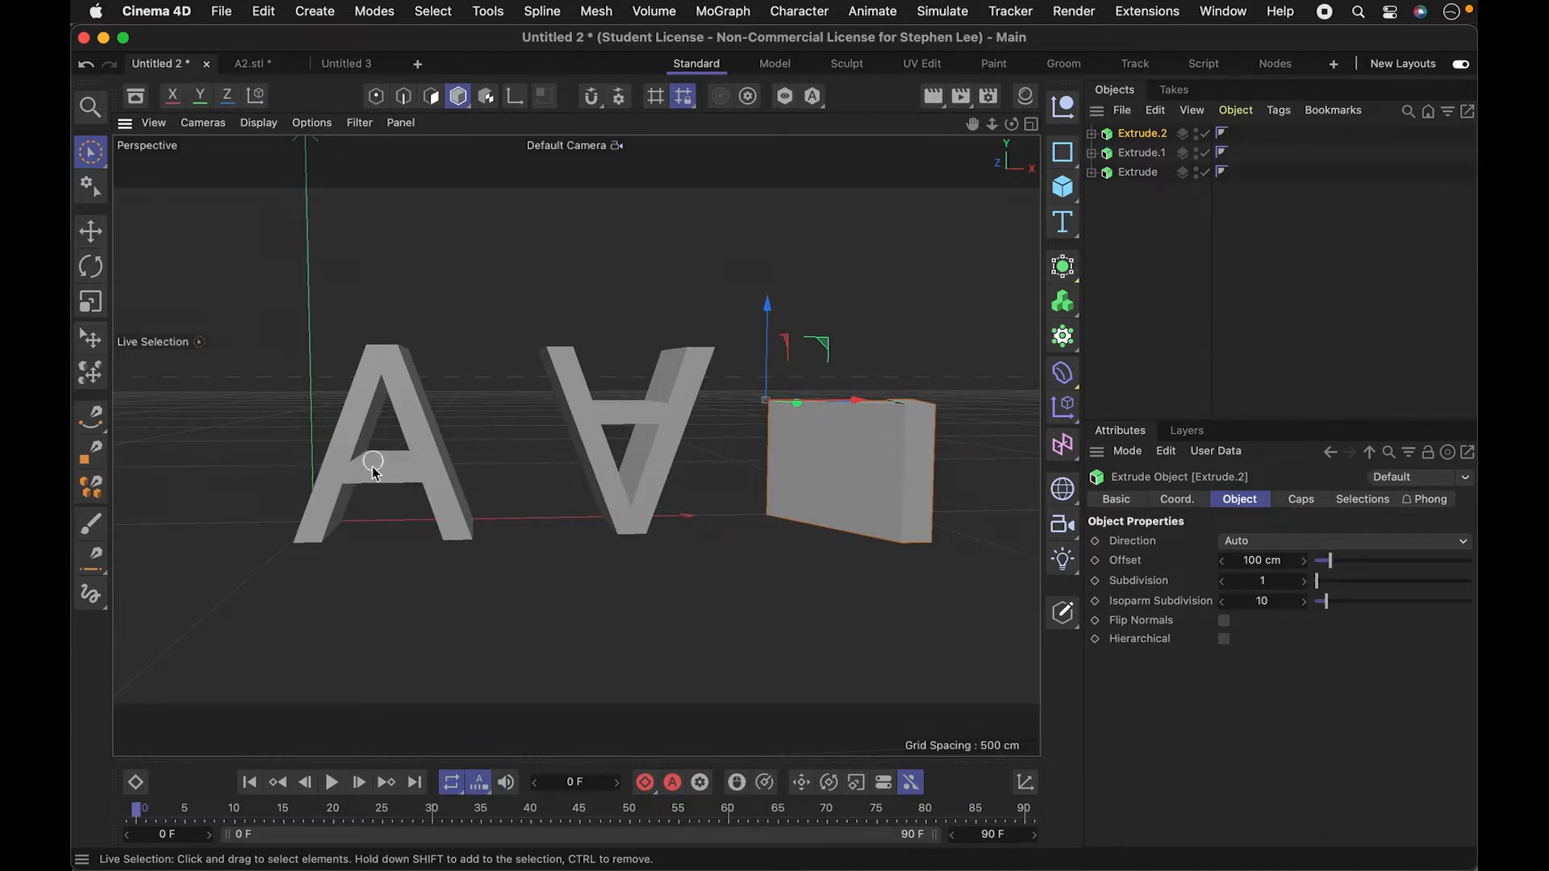
pyautogui.moveTo(408, 492)
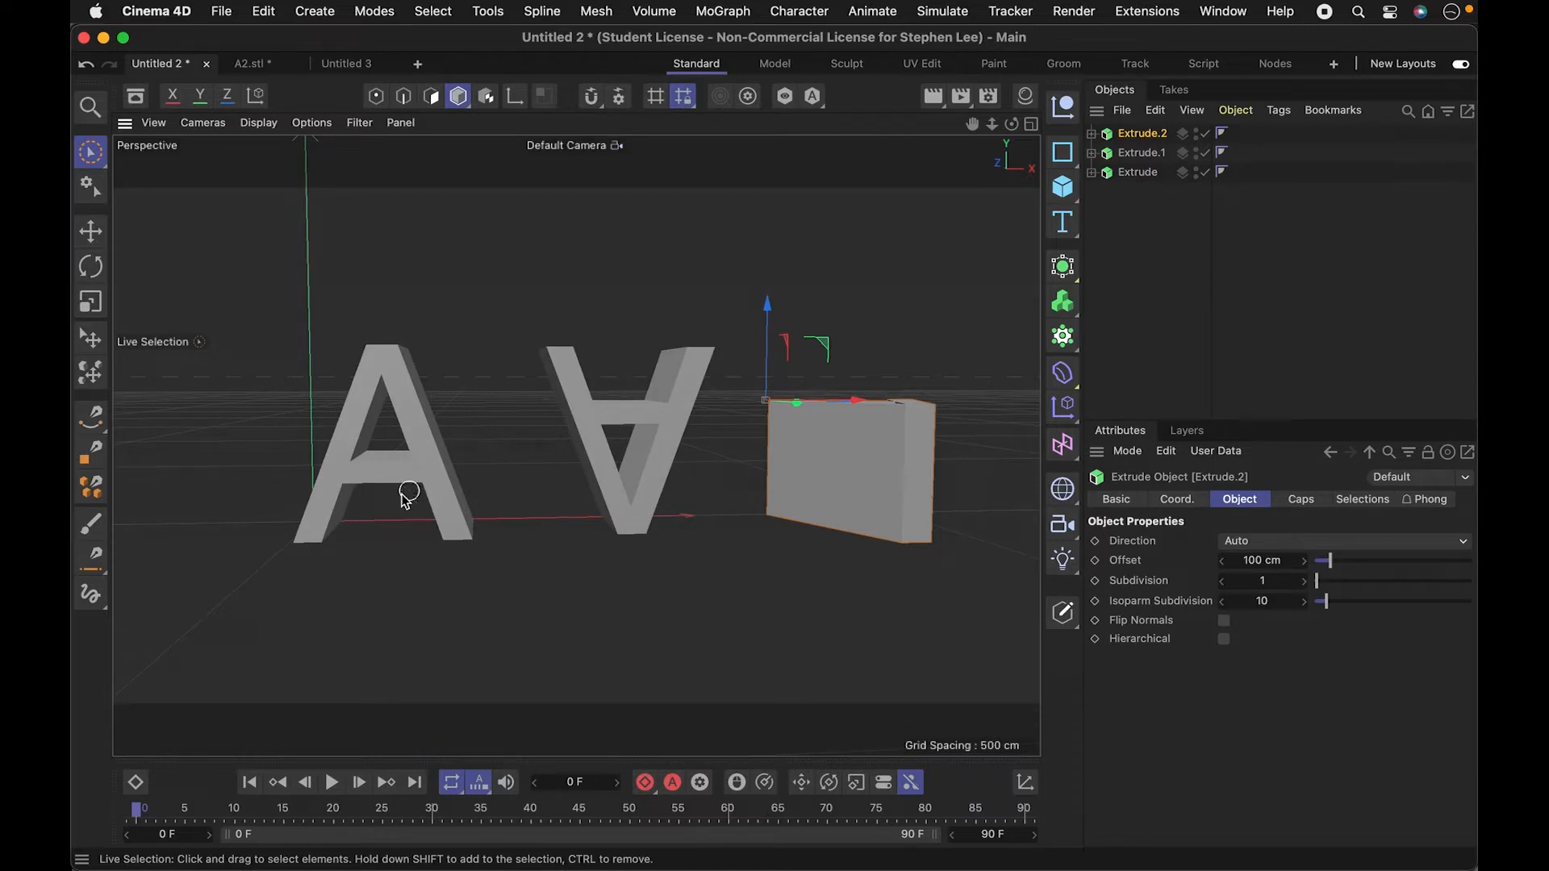
pyautogui.moveTo(373, 504)
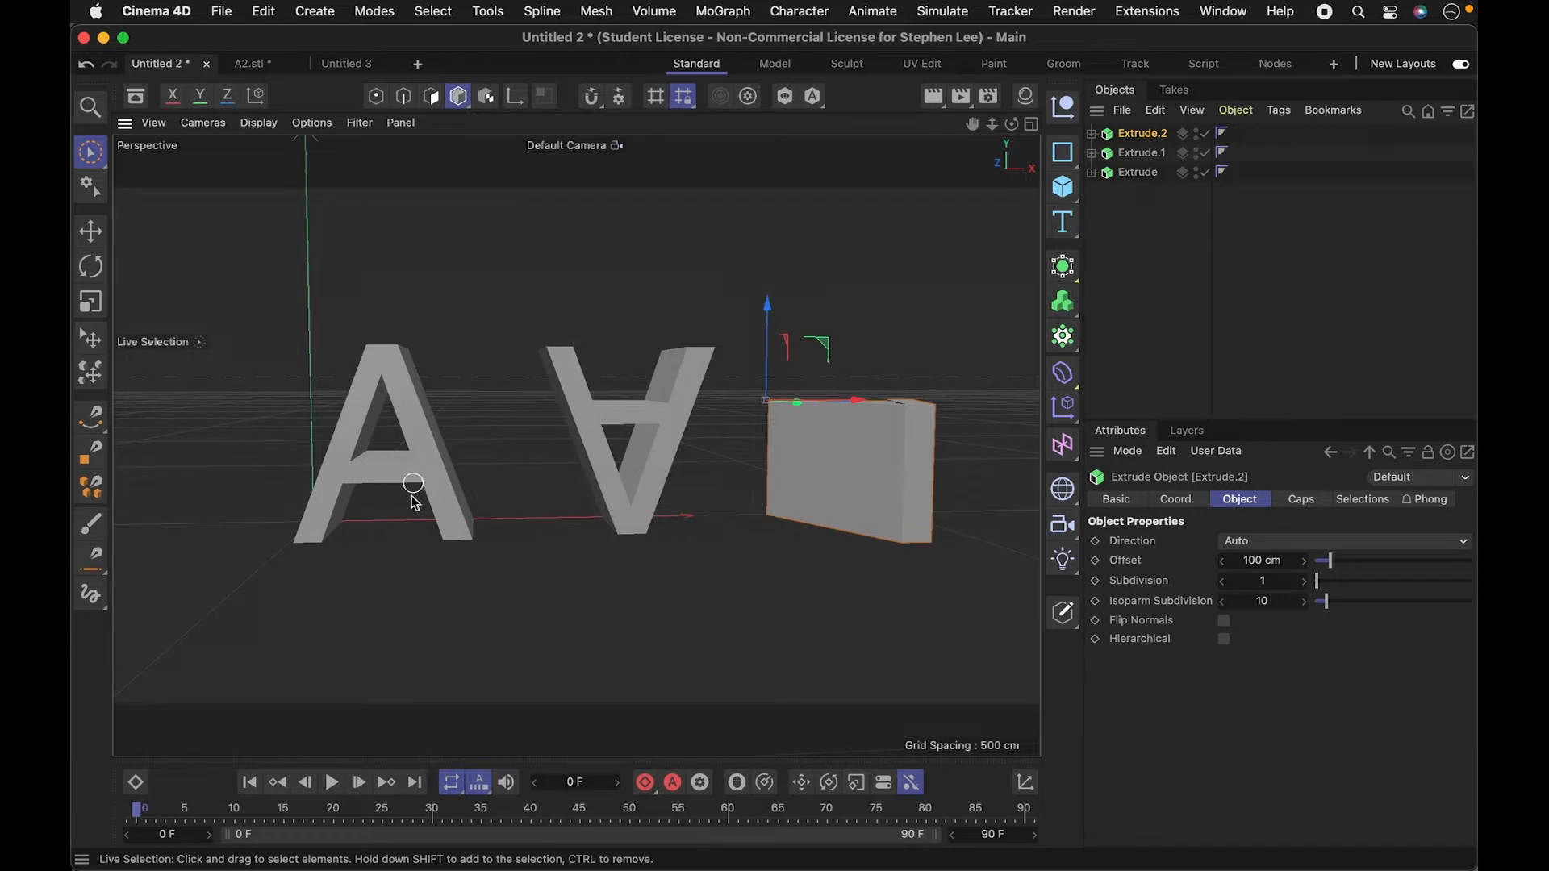
pyautogui.moveTo(371, 539)
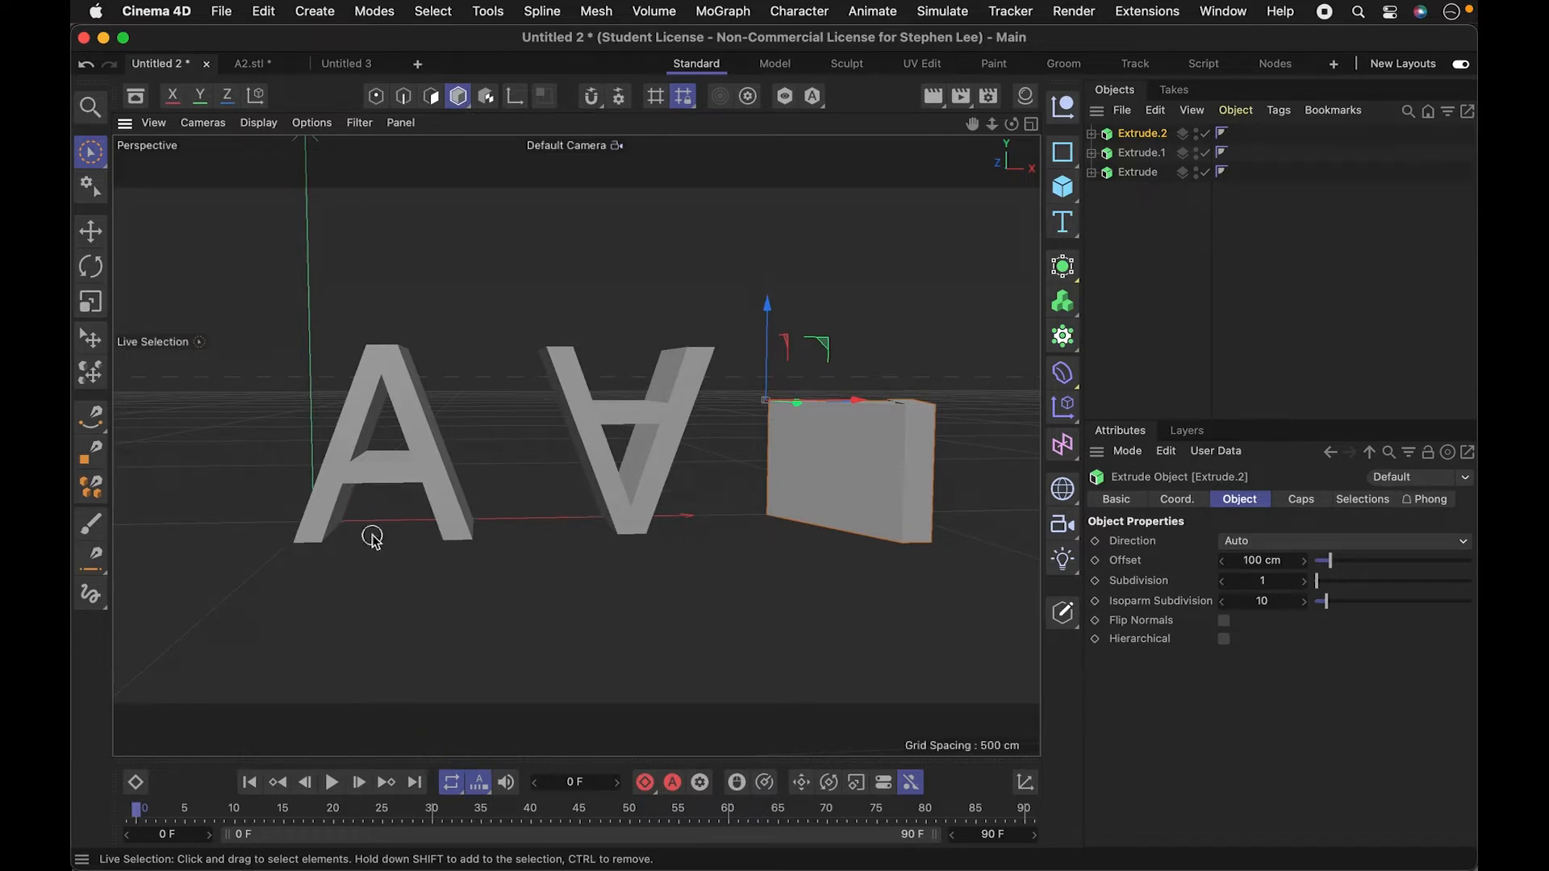
pyautogui.moveTo(419, 502)
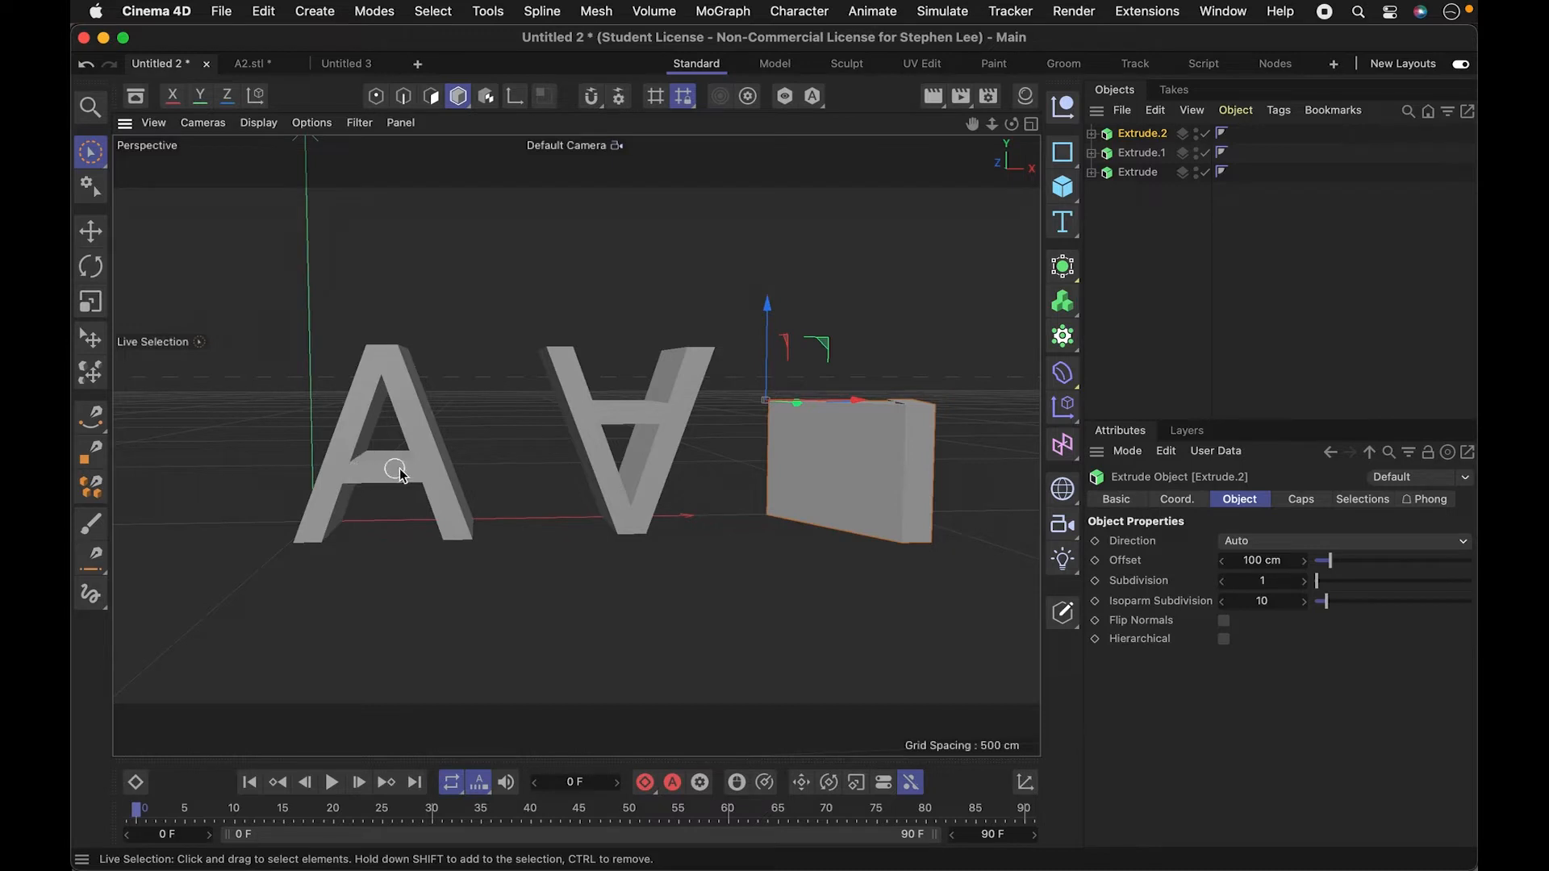
pyautogui.moveTo(610, 435)
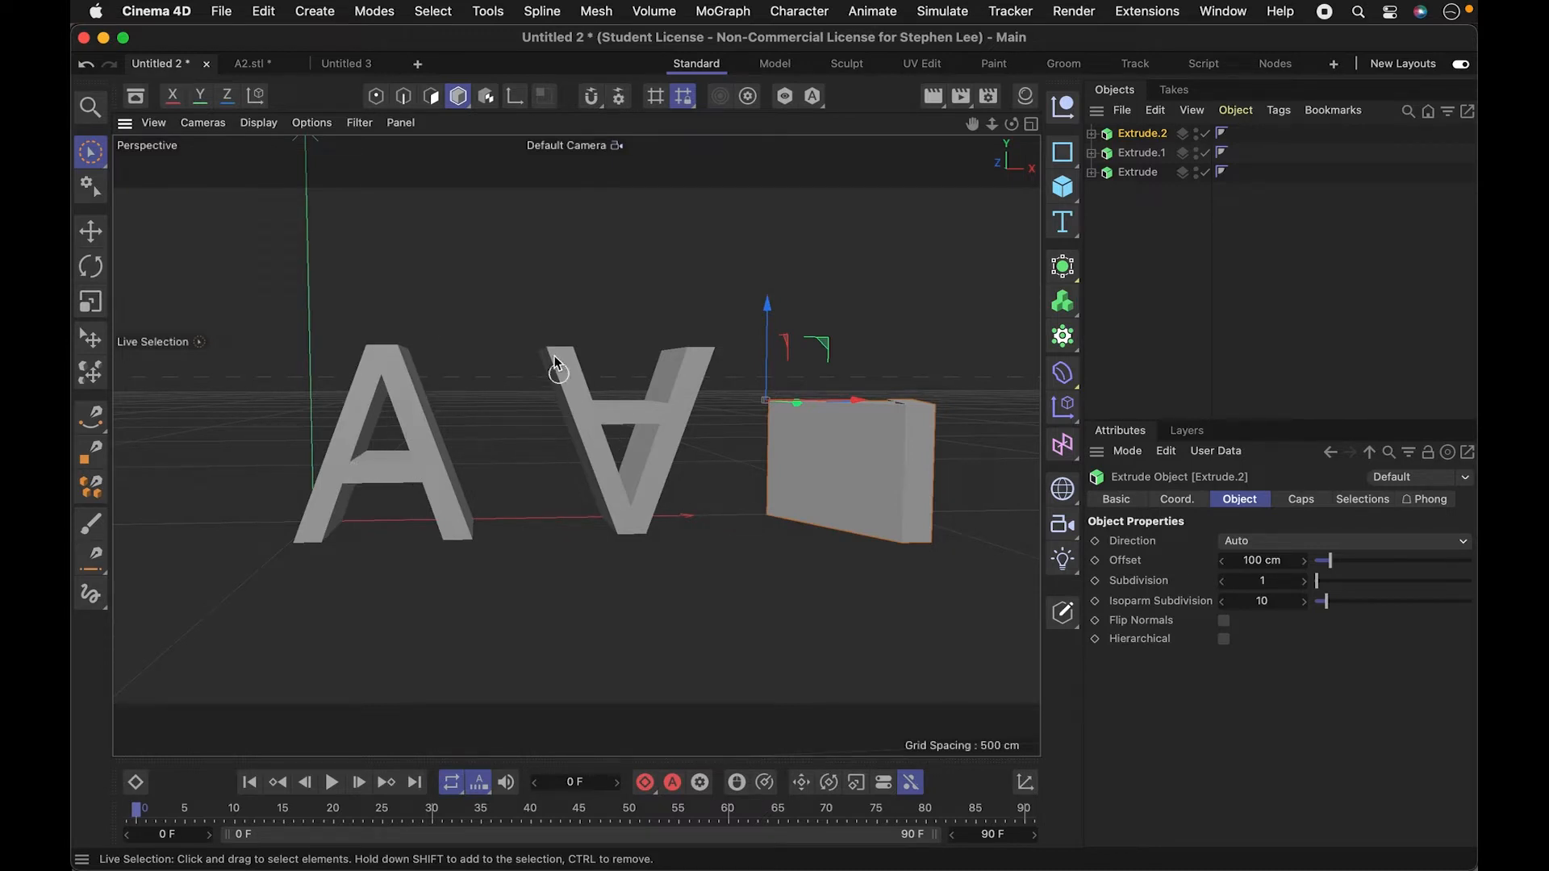
pyautogui.moveTo(581, 367)
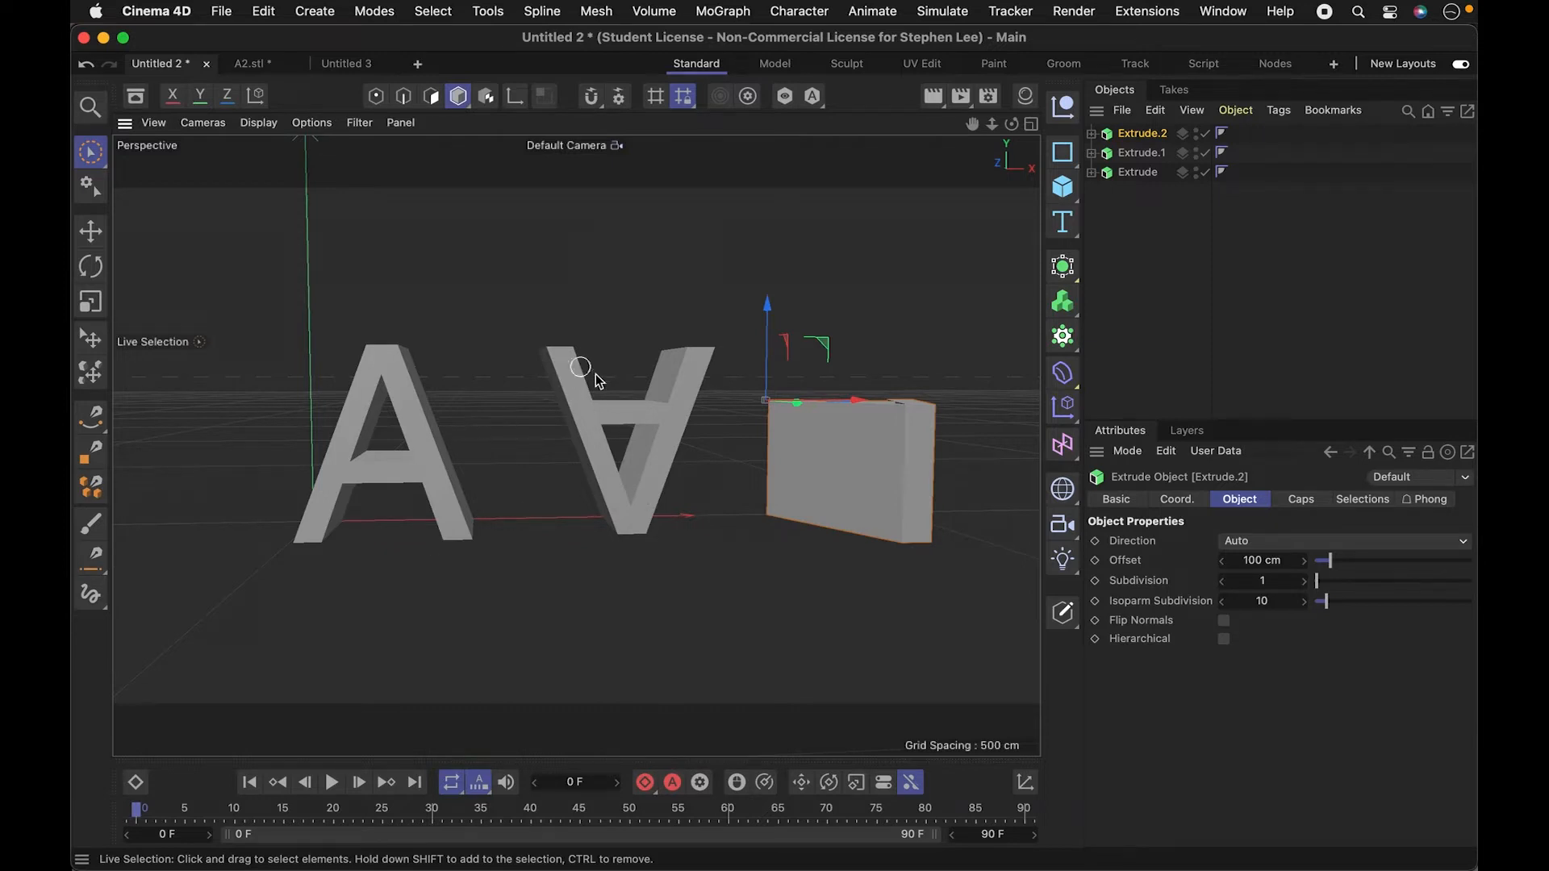
pyautogui.moveTo(627, 473)
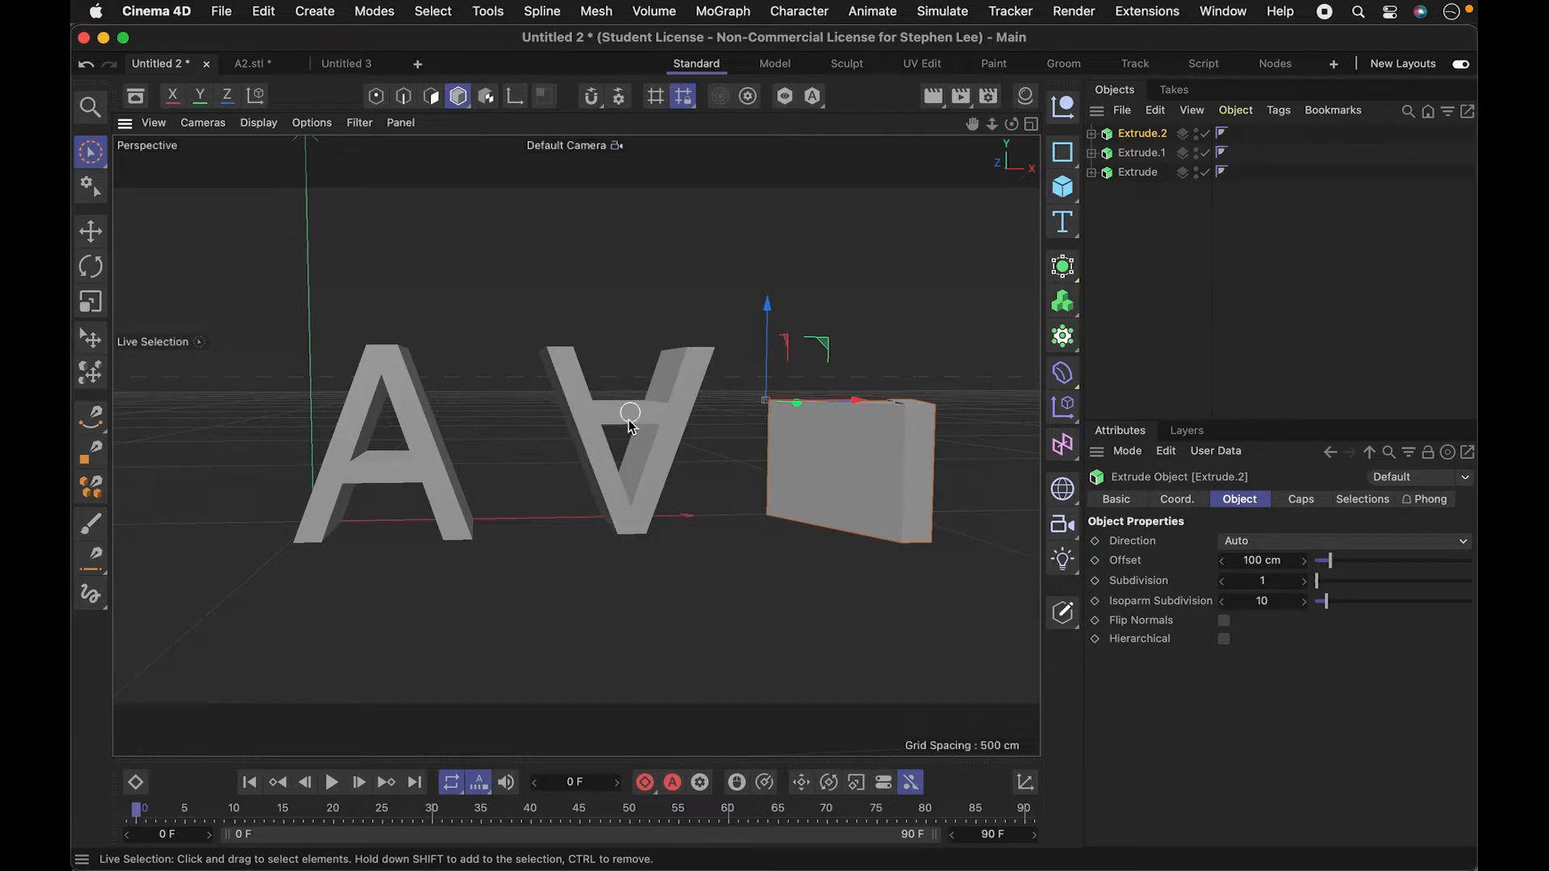
pyautogui.moveTo(651, 499)
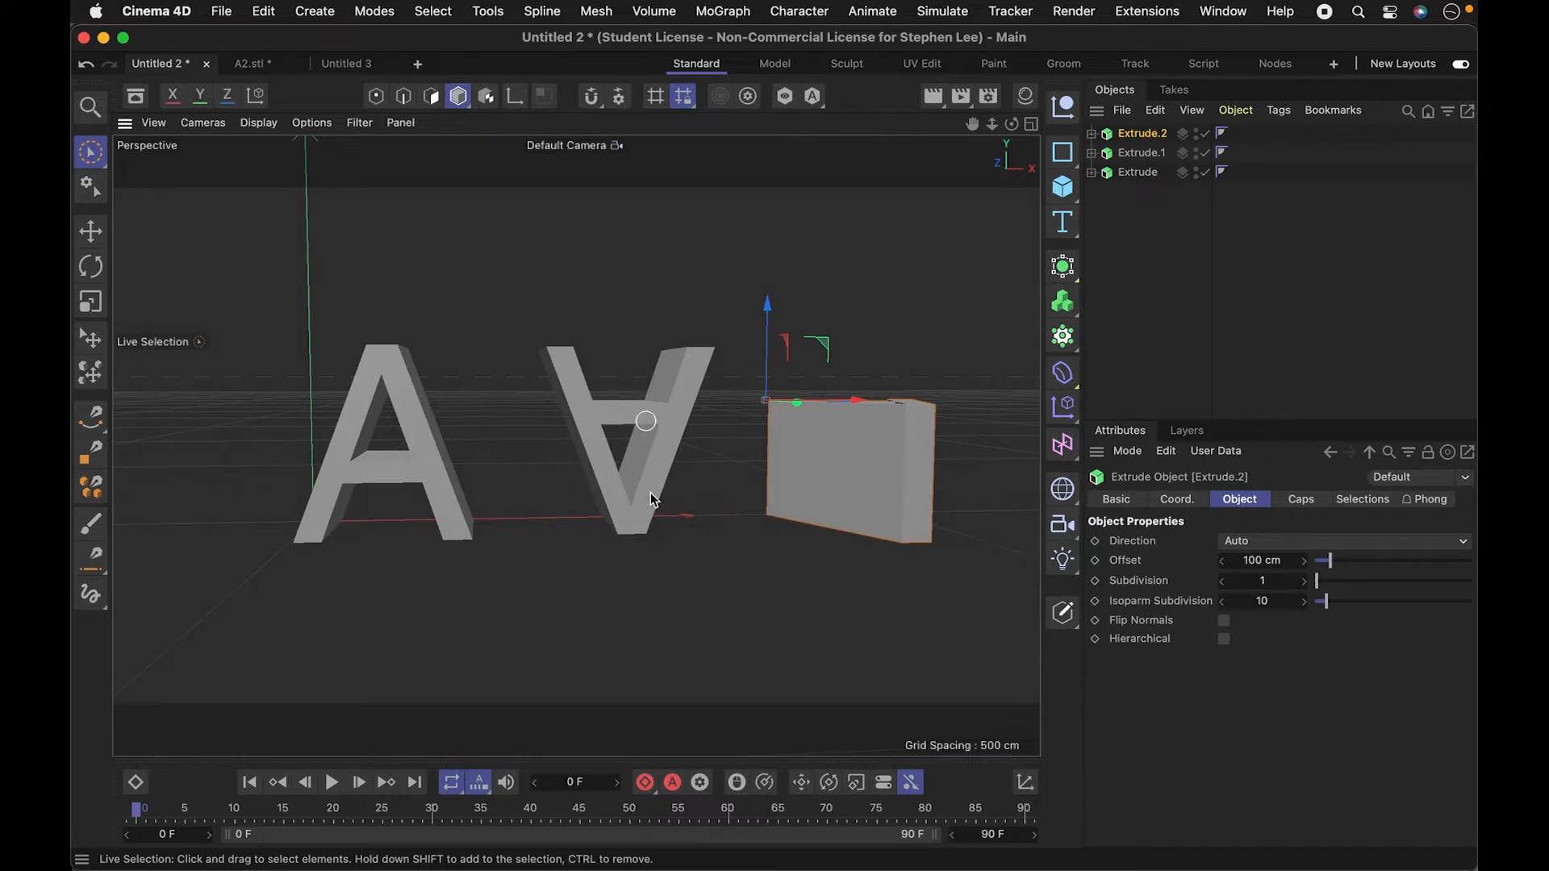
pyautogui.moveTo(549, 501)
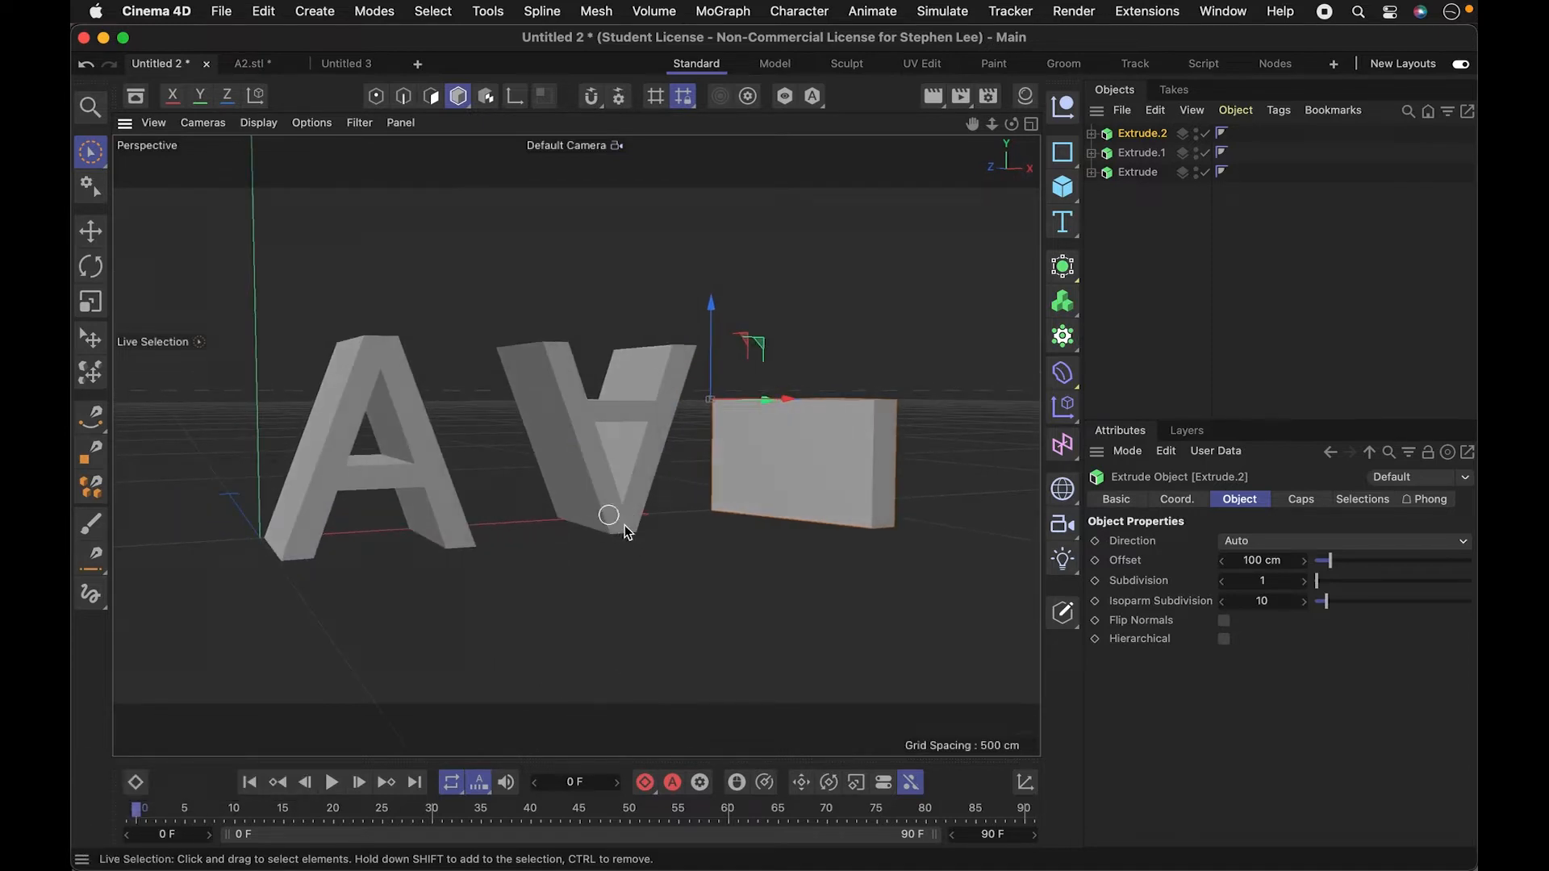
pyautogui.moveTo(622, 524)
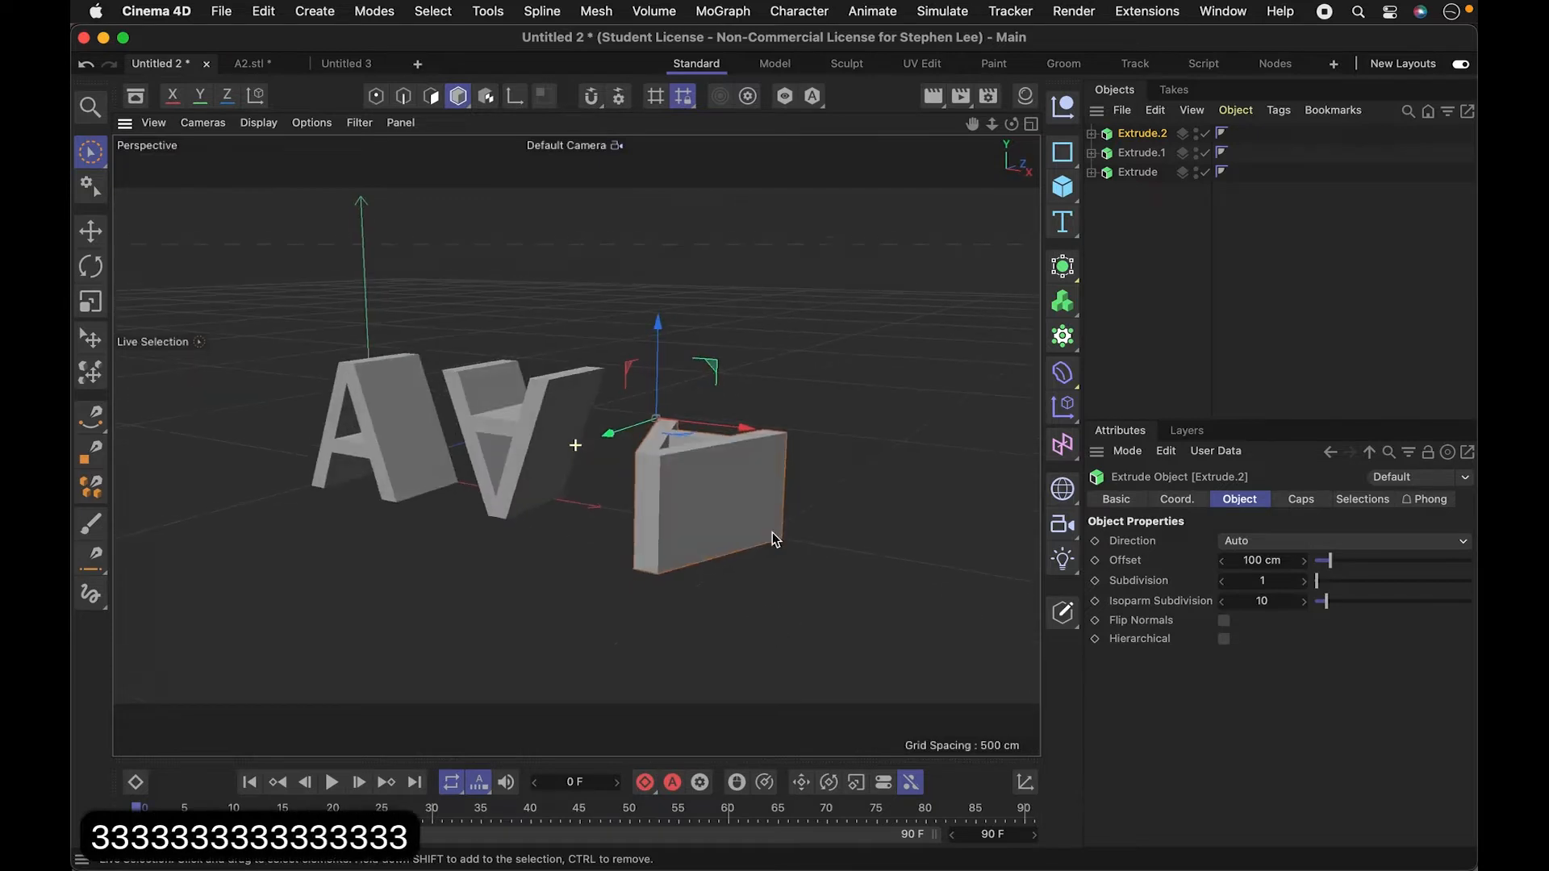
pyautogui.moveTo(774, 541); pyautogui.dragTo(553, 603)
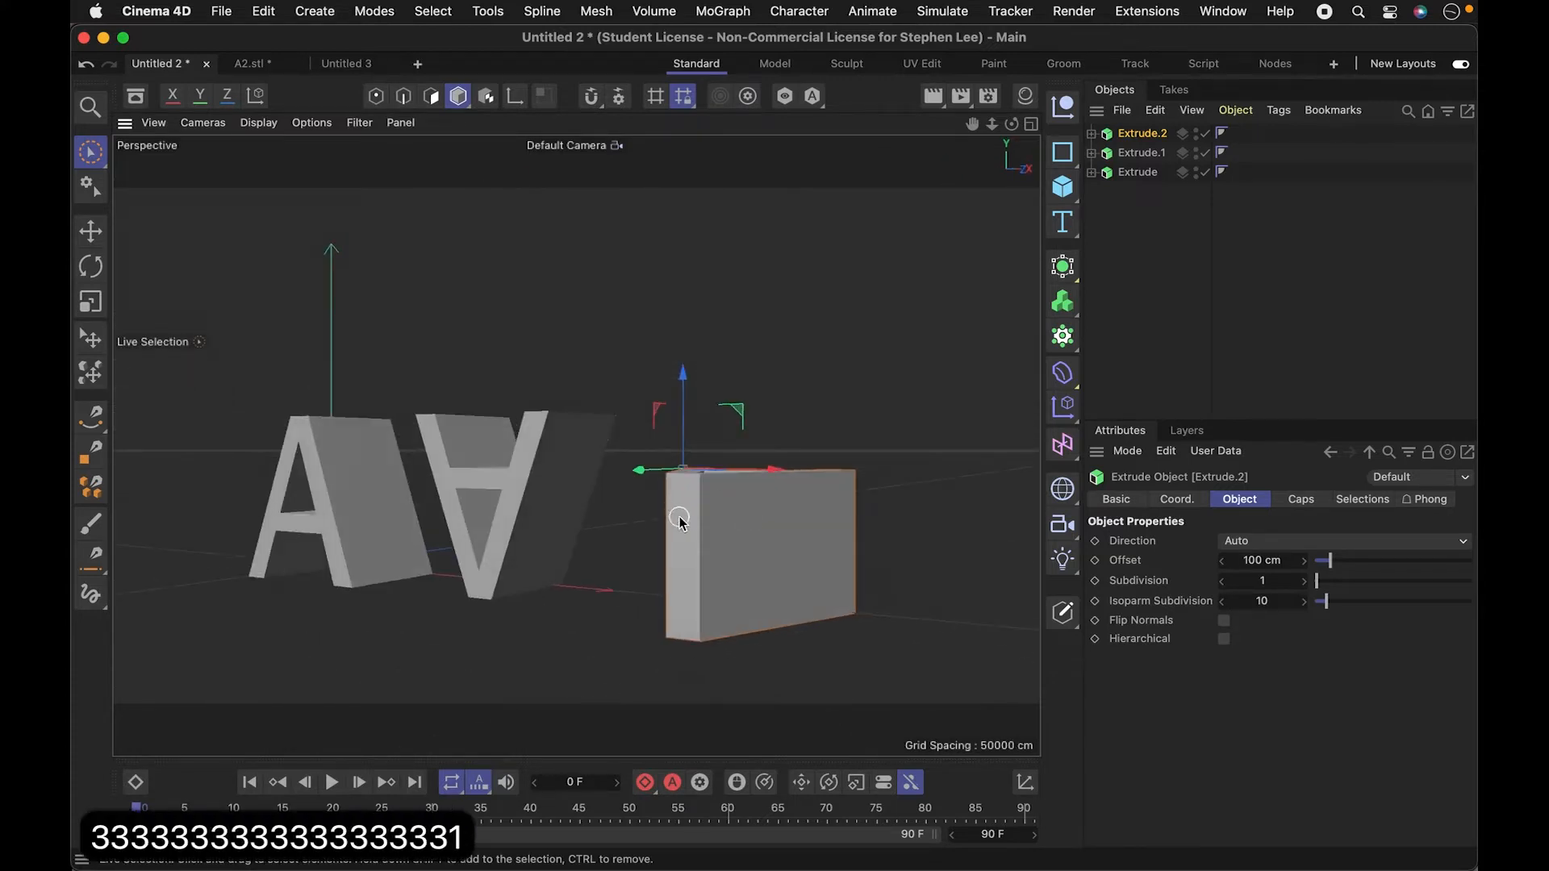
pyautogui.moveTo(679, 520); pyautogui.dragTo(800, 491)
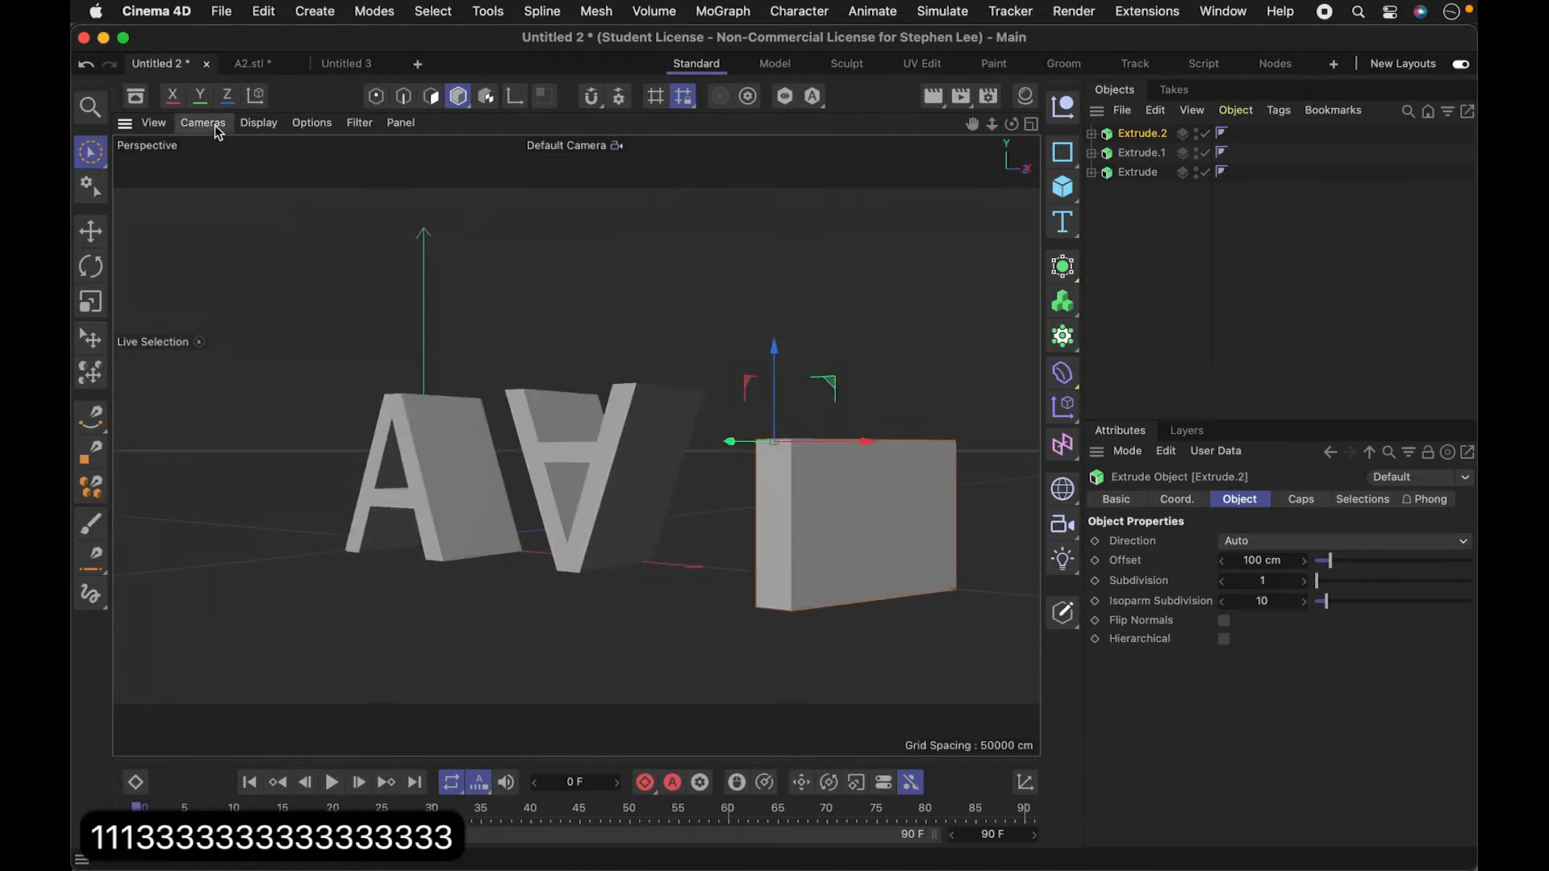
# Start an STL (*.stl) export of the scene from the File menu.
pyautogui.click(221, 11)
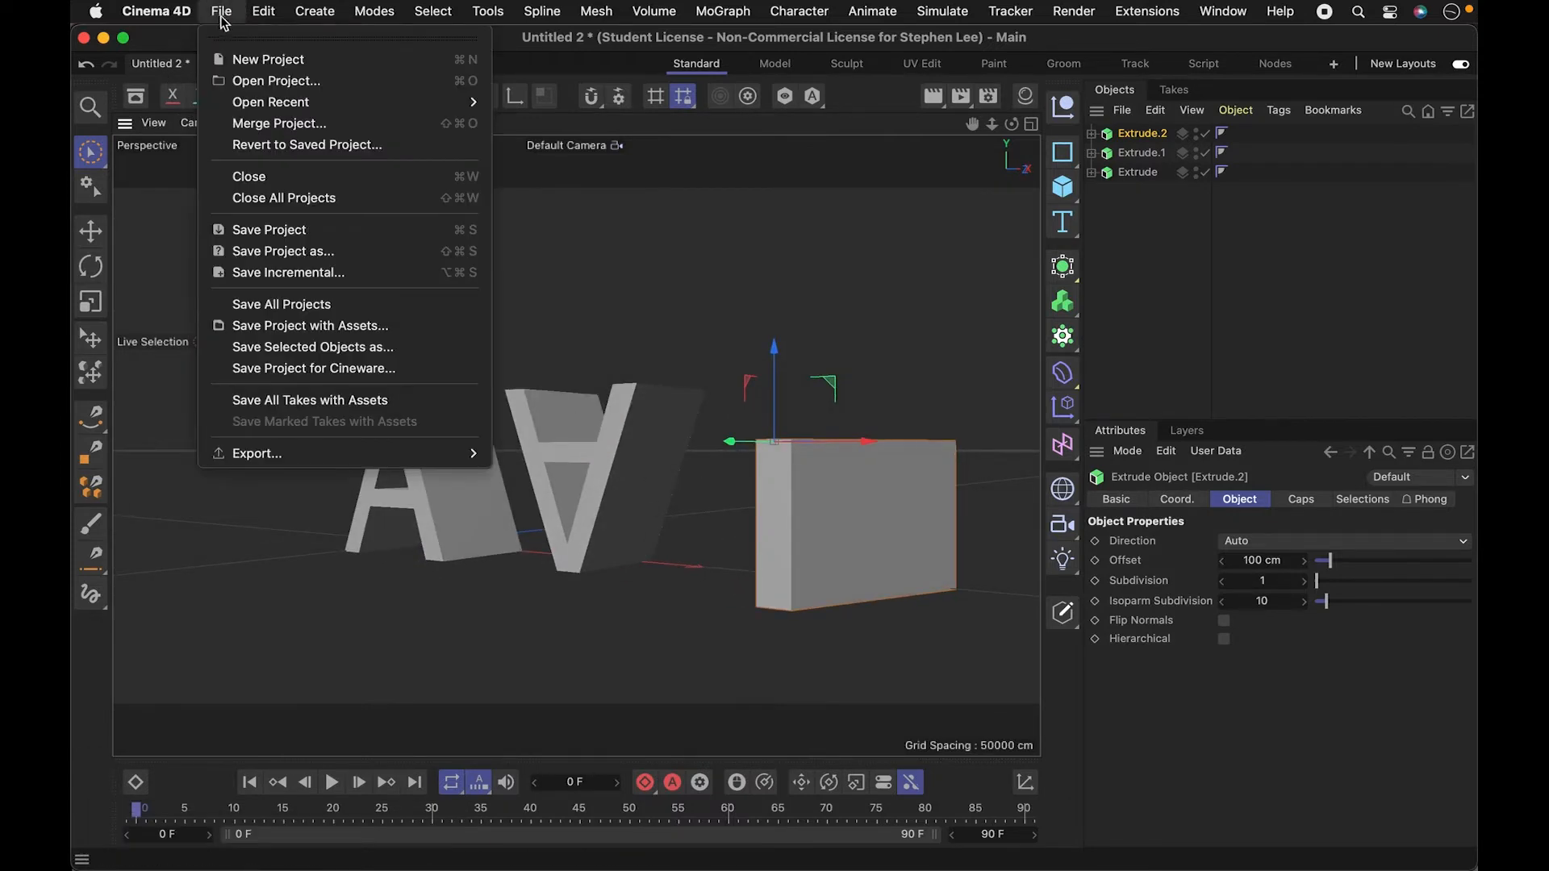
pyautogui.moveTo(255, 453)
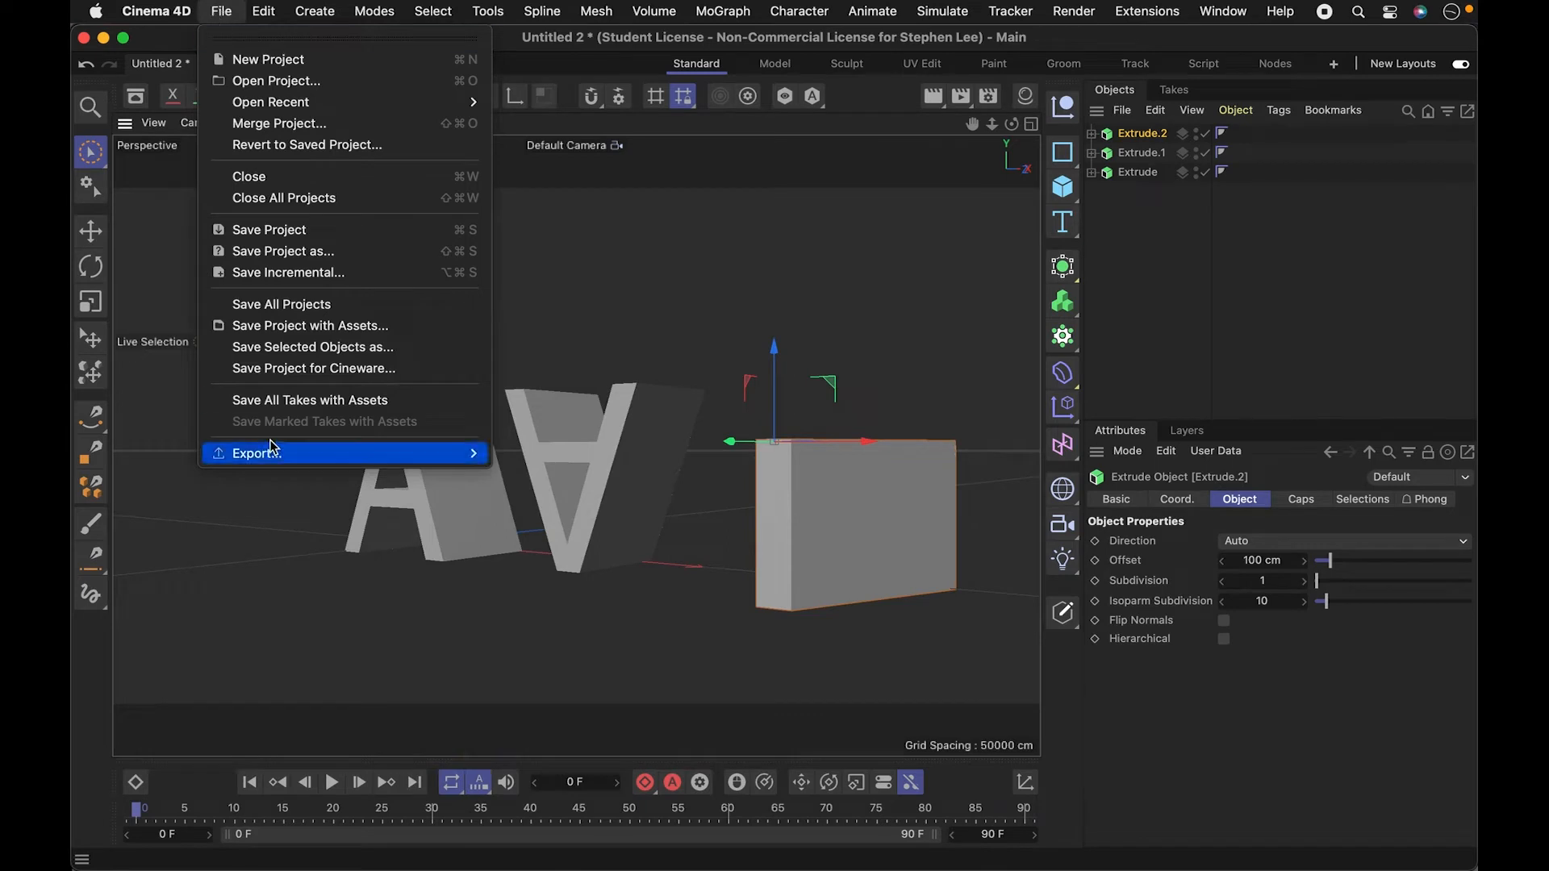
pyautogui.moveTo(255, 453)
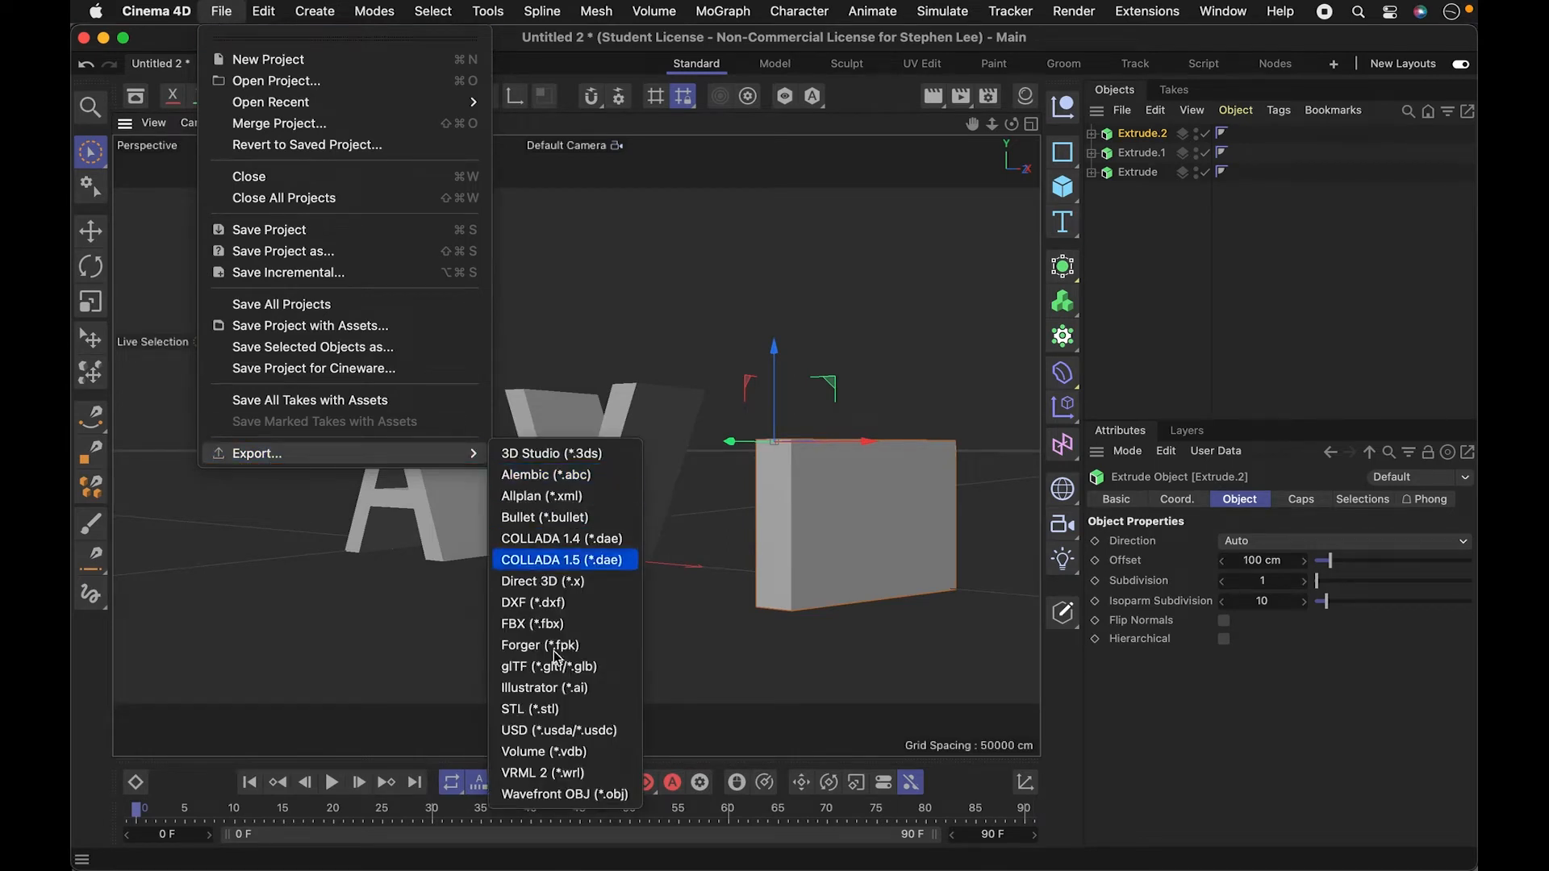
pyautogui.moveTo(563, 708)
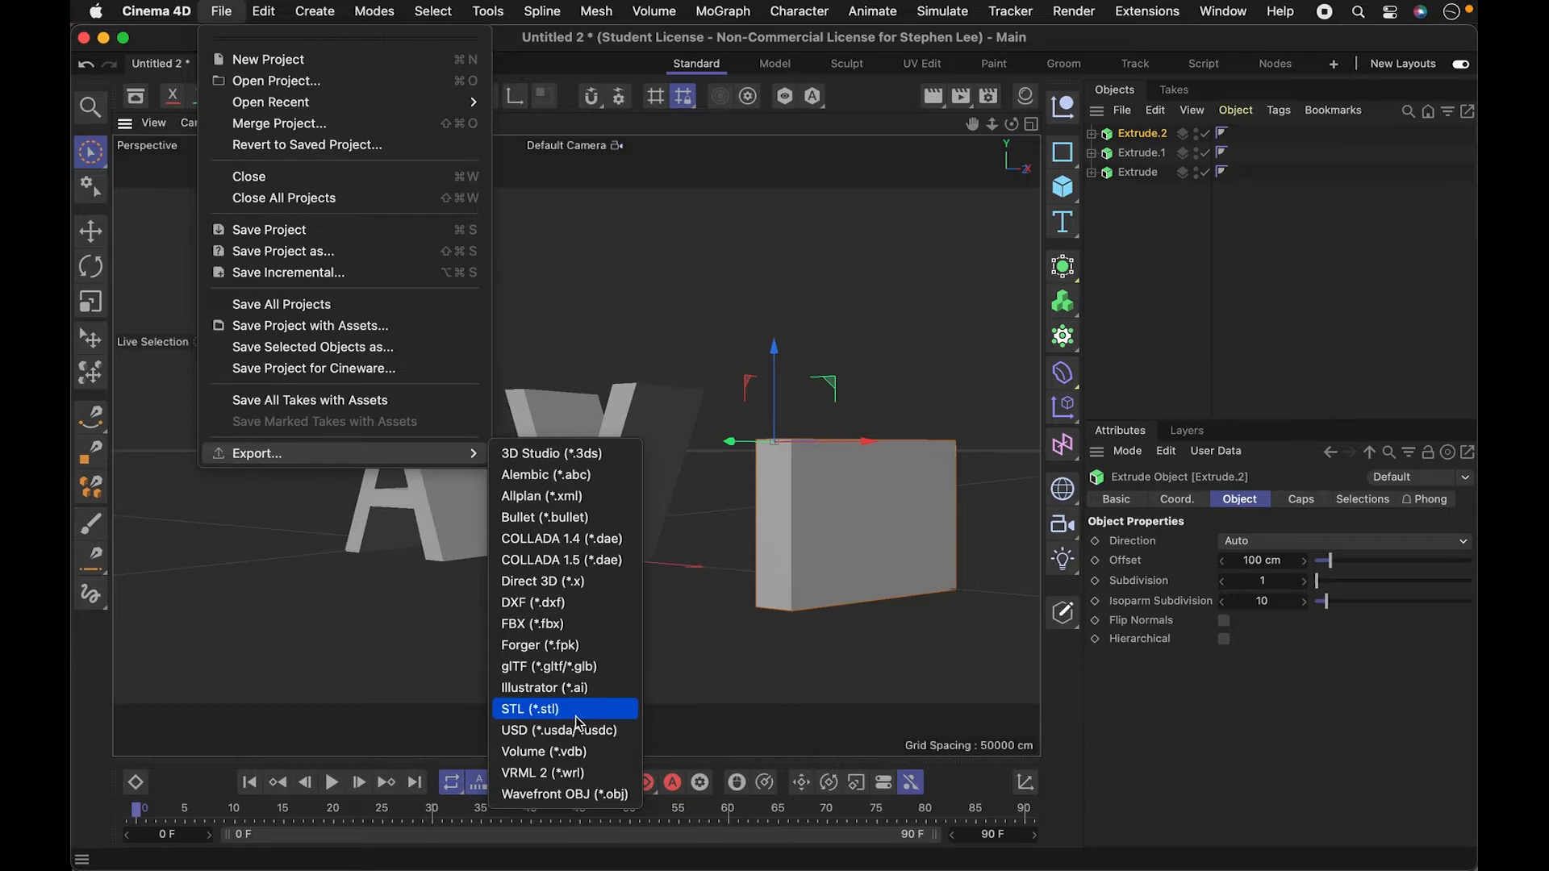
pyautogui.click(531, 708)
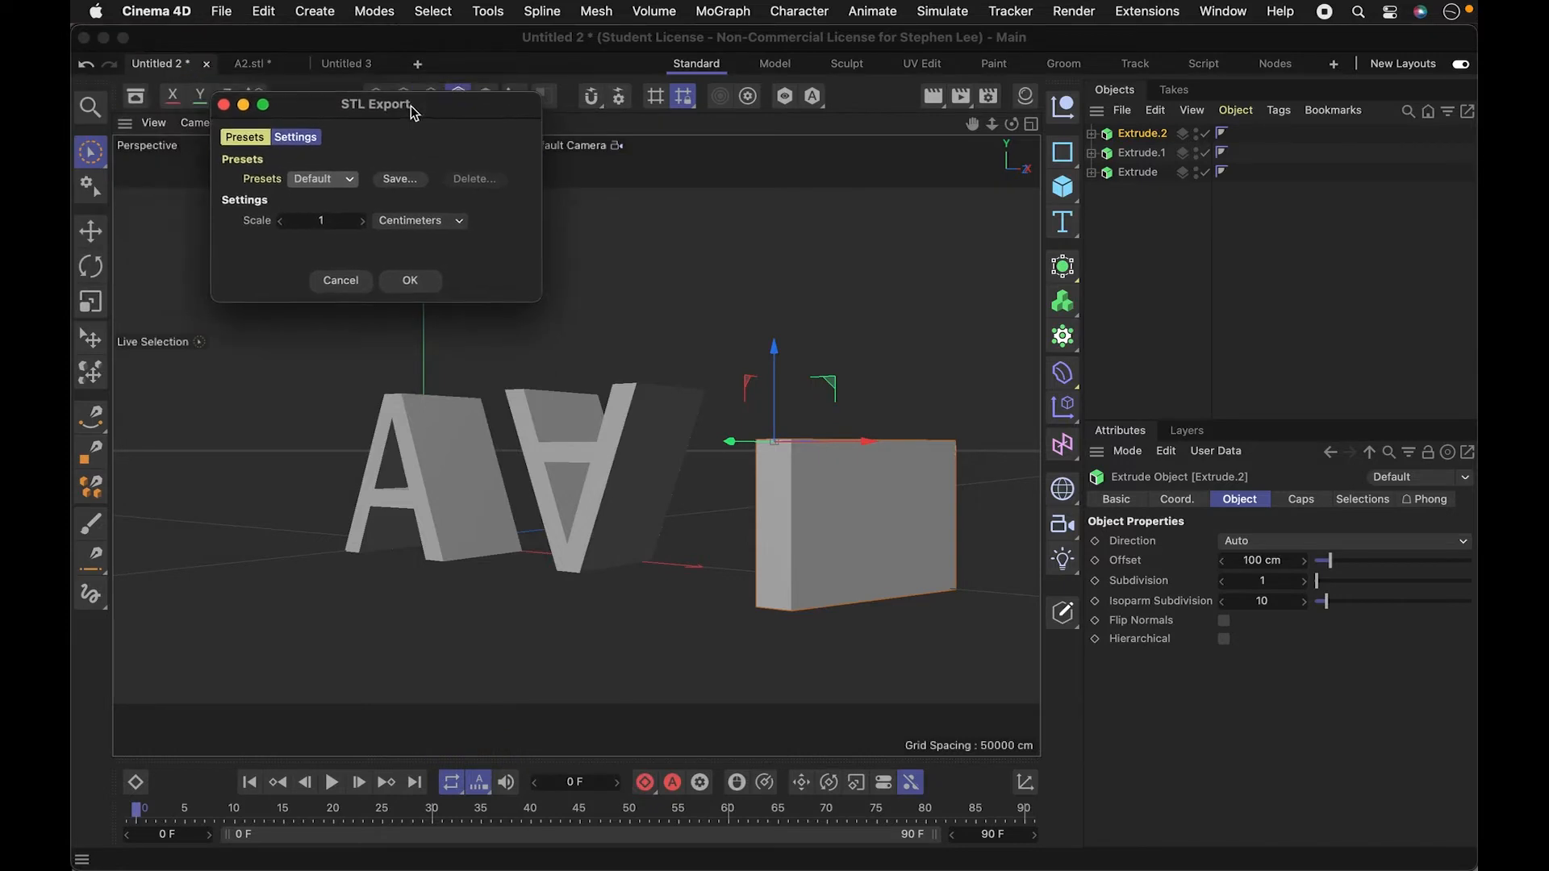
pyautogui.moveTo(303, 242)
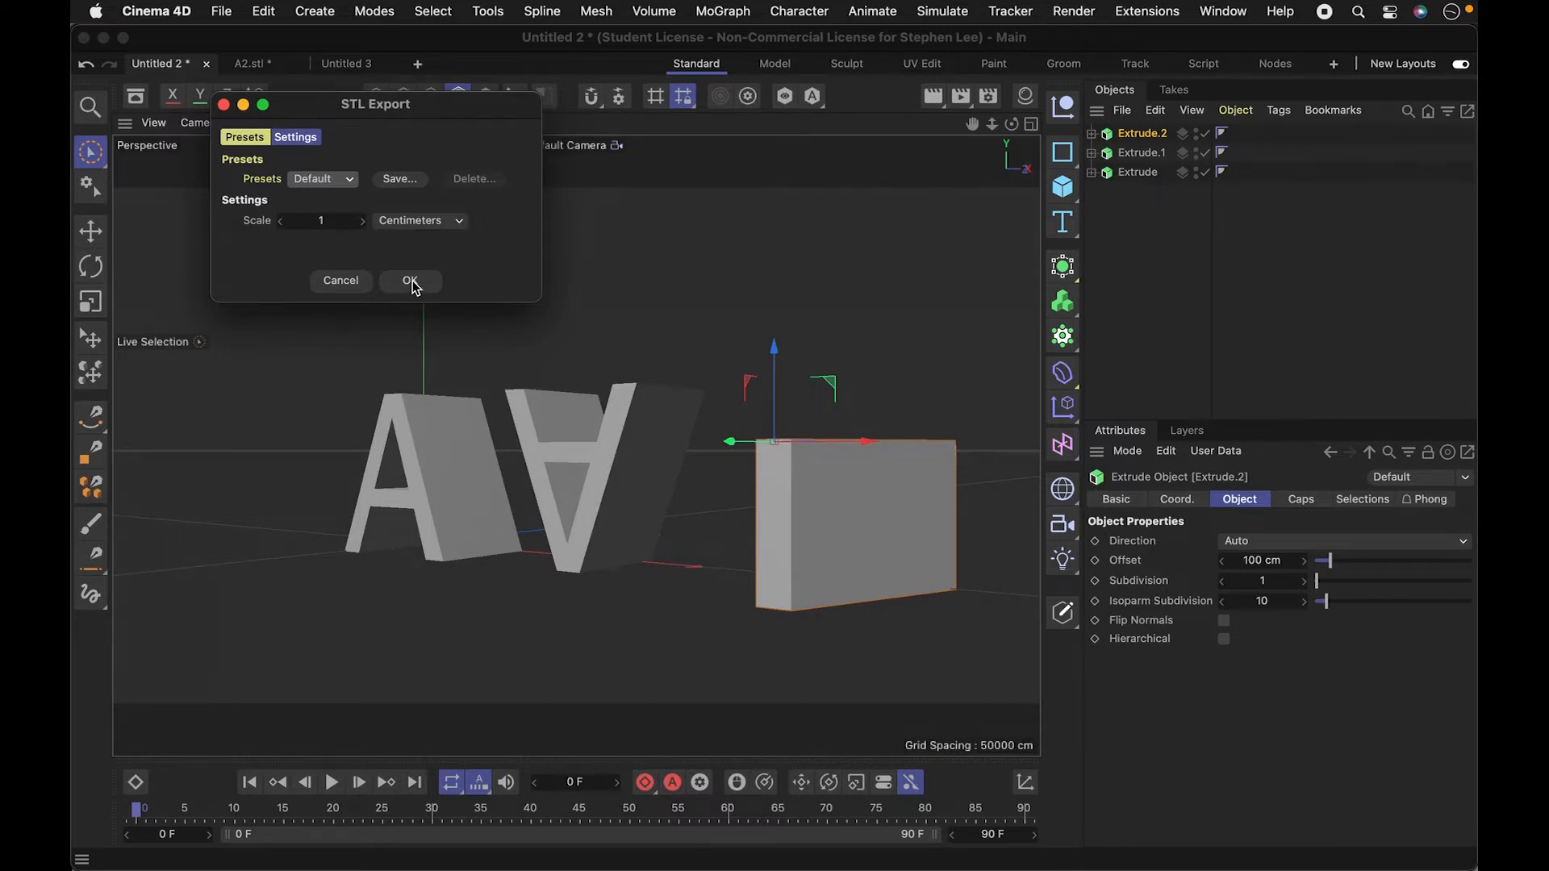
pyautogui.moveTo(403, 295)
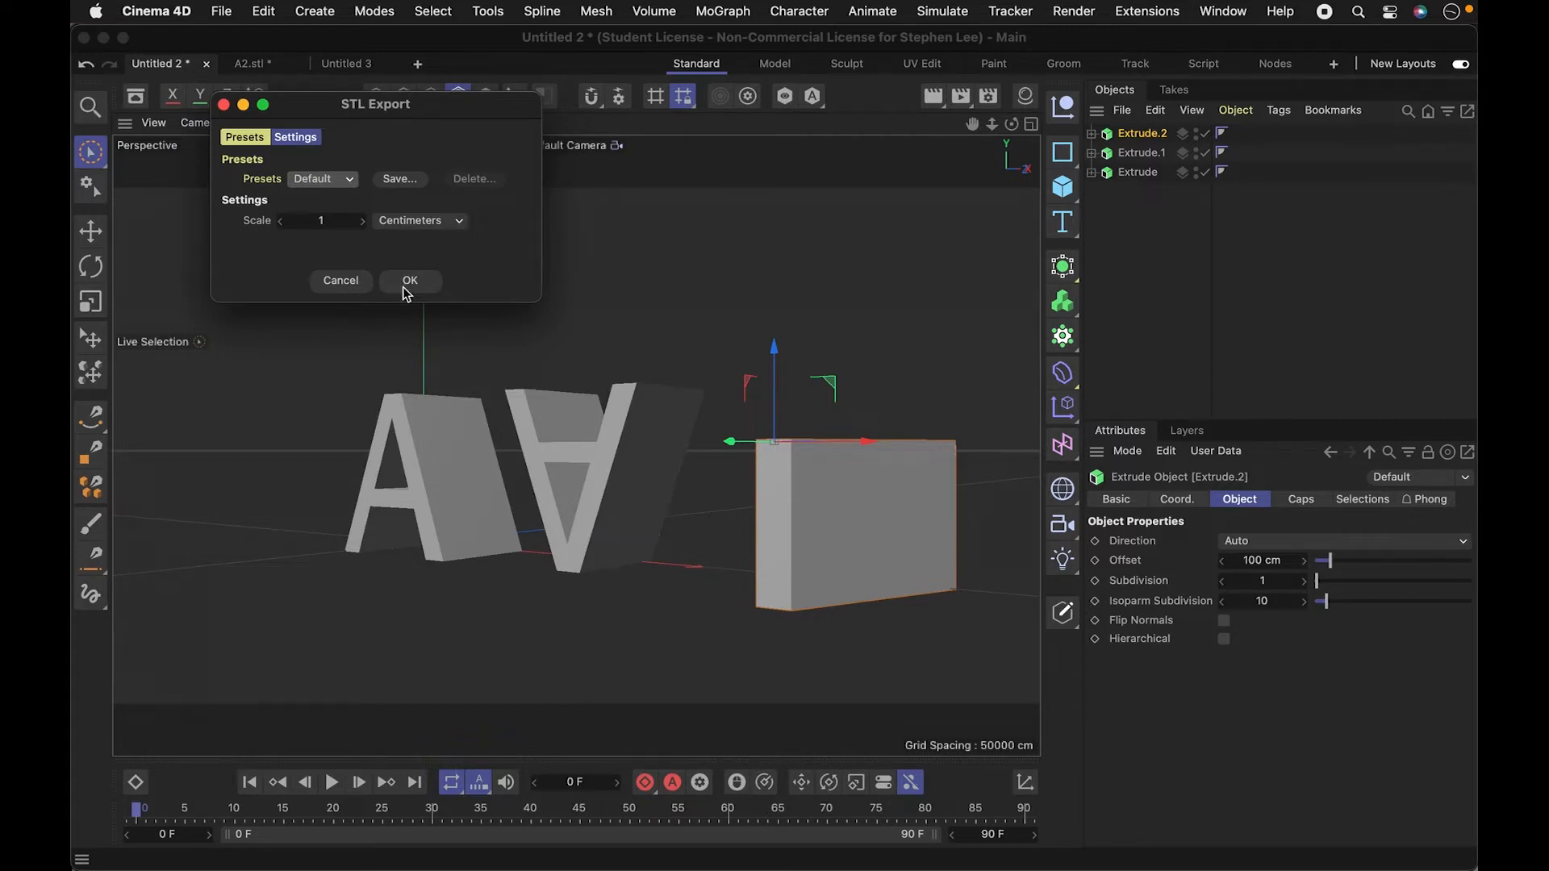
# Accept the export scale and save the STL as '3As' in the STL folder.
pyautogui.click(409, 281)
pyautogui.write('3')
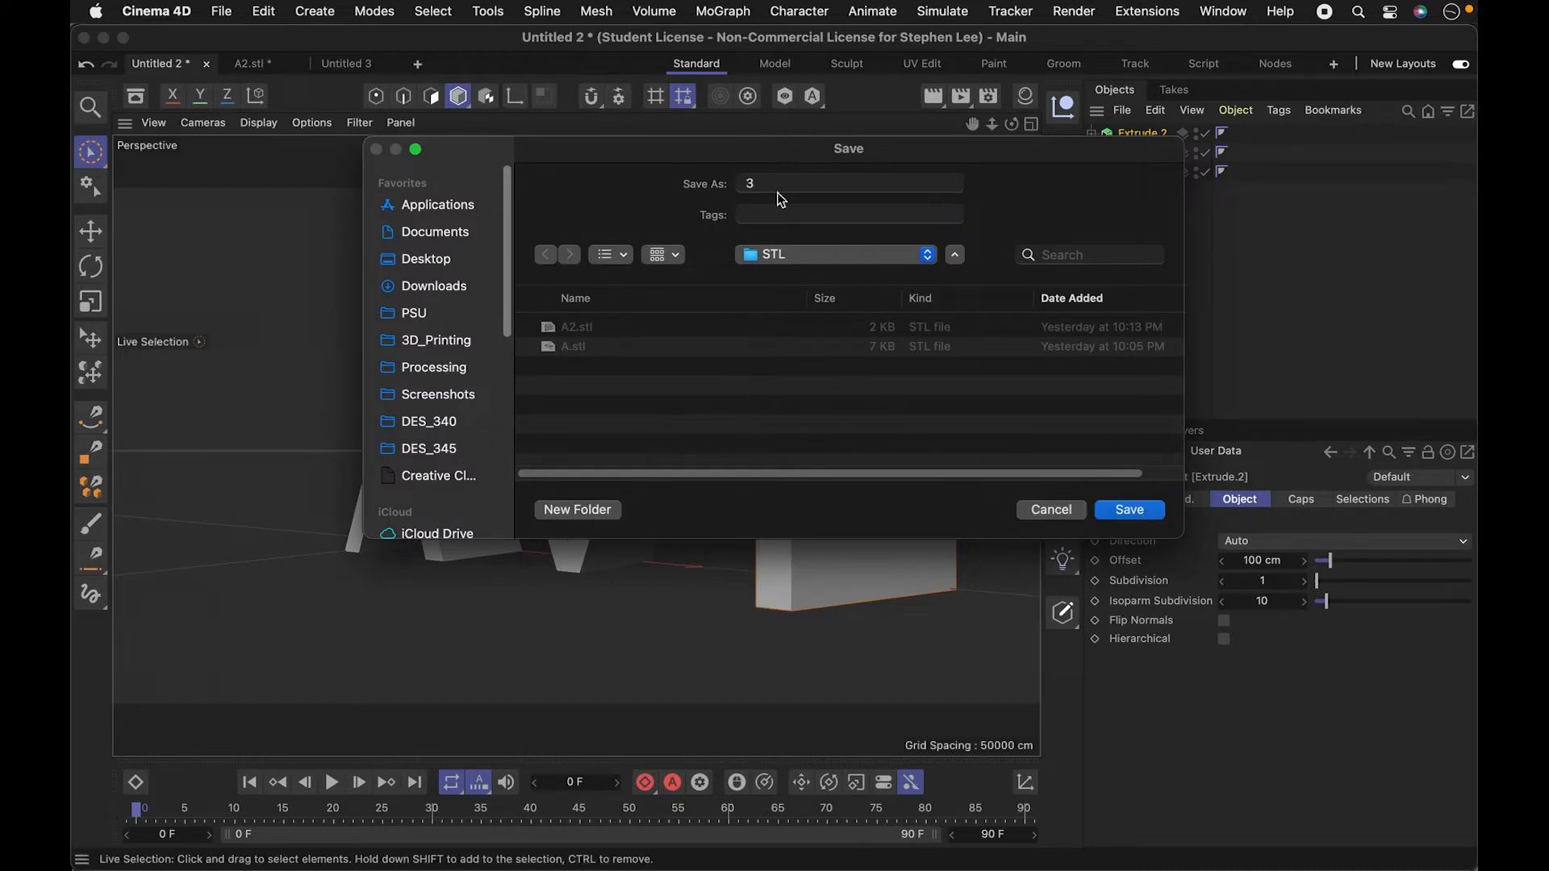
pyautogui.click(846, 183)
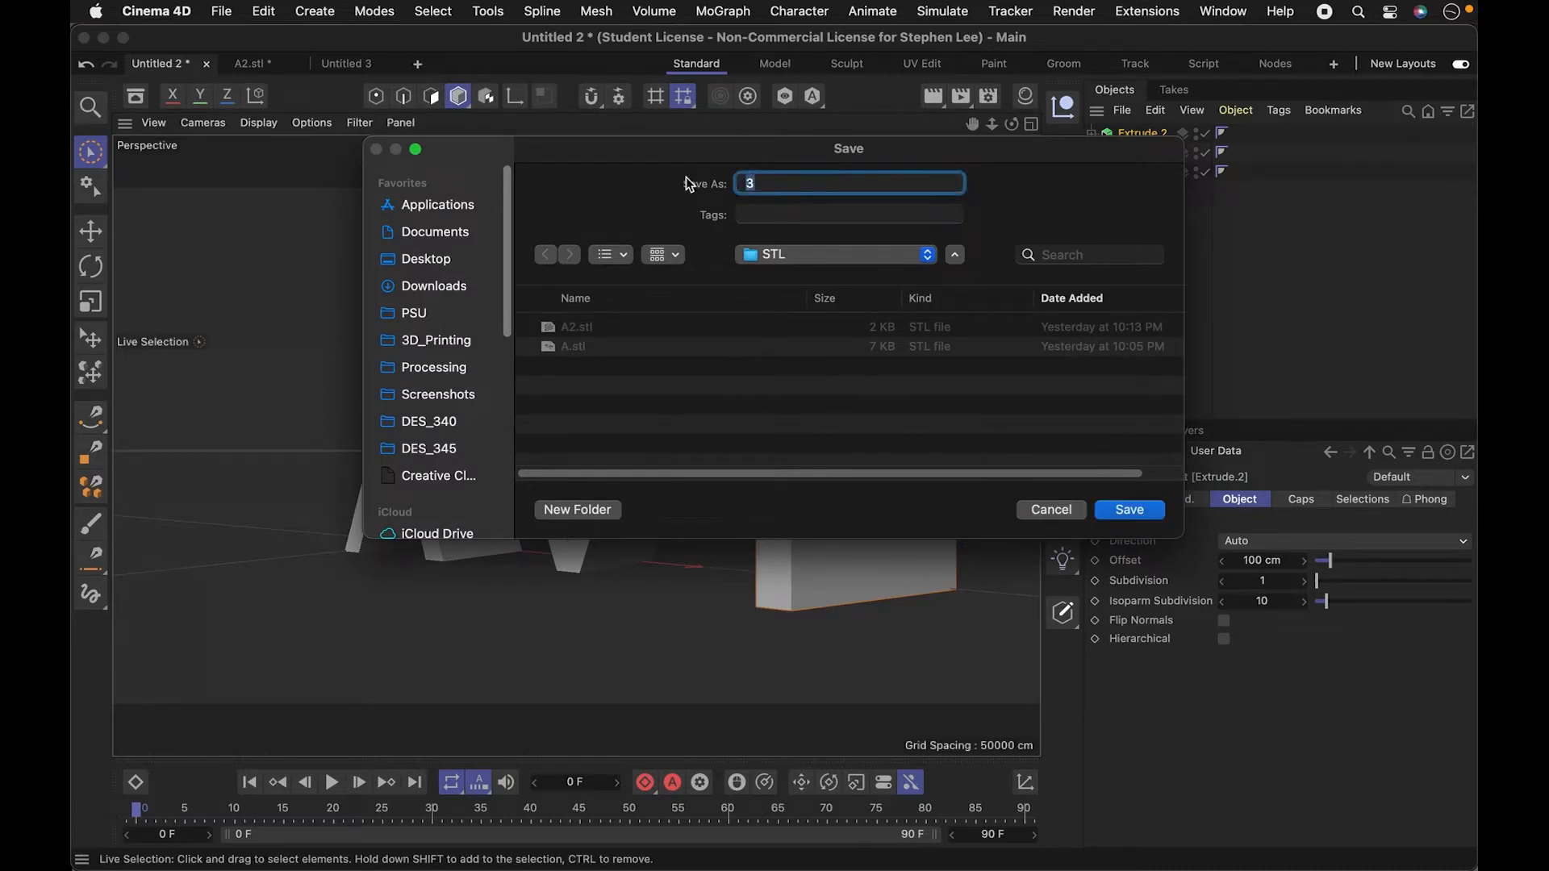
pyautogui.write('As')
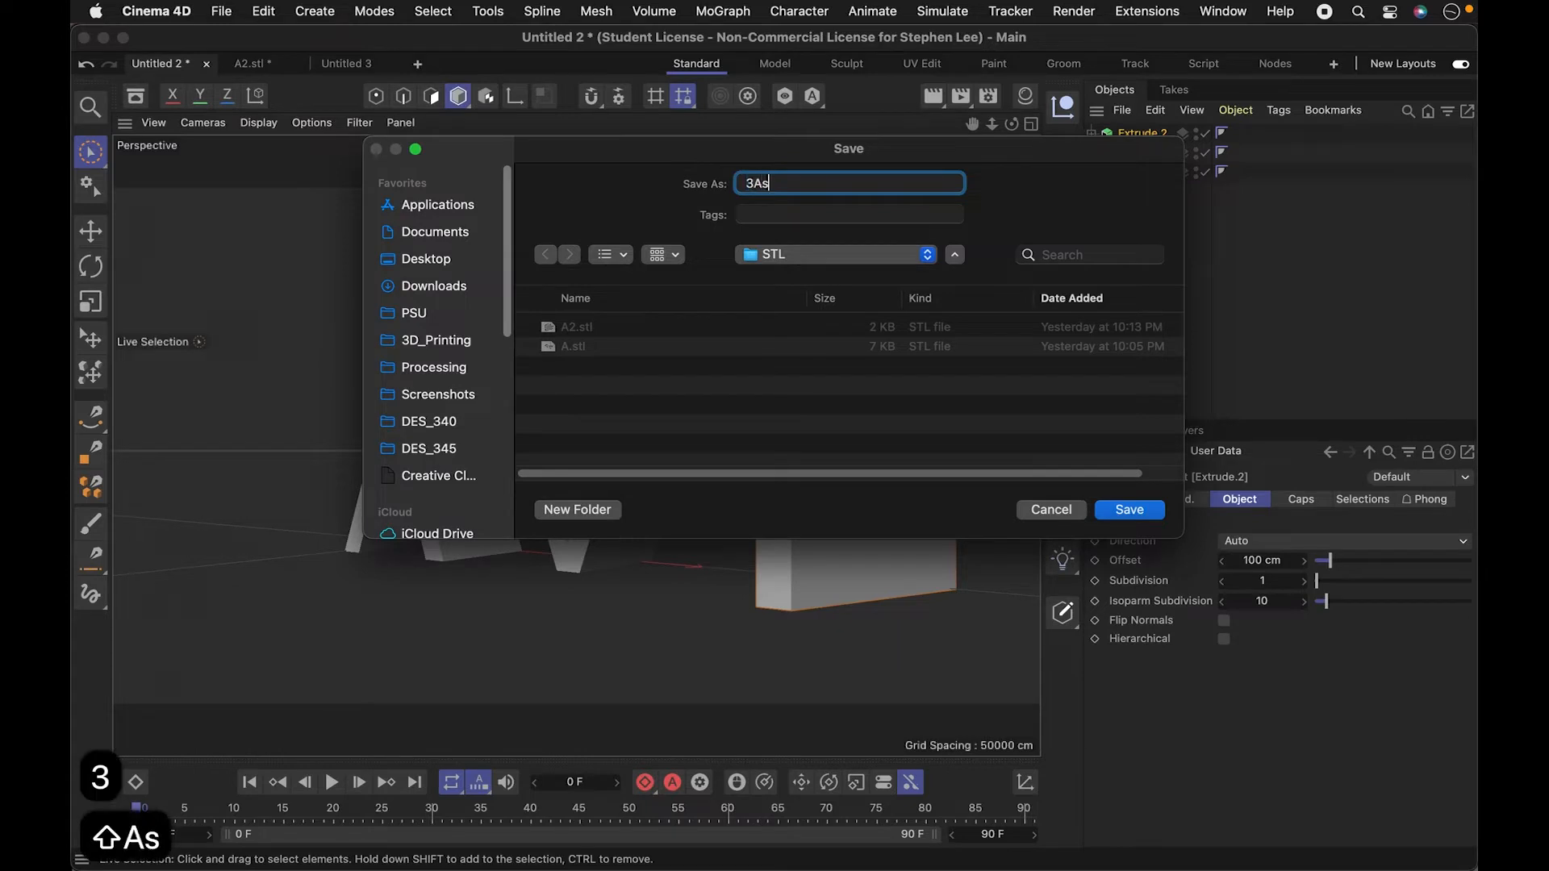
pyautogui.write('.')
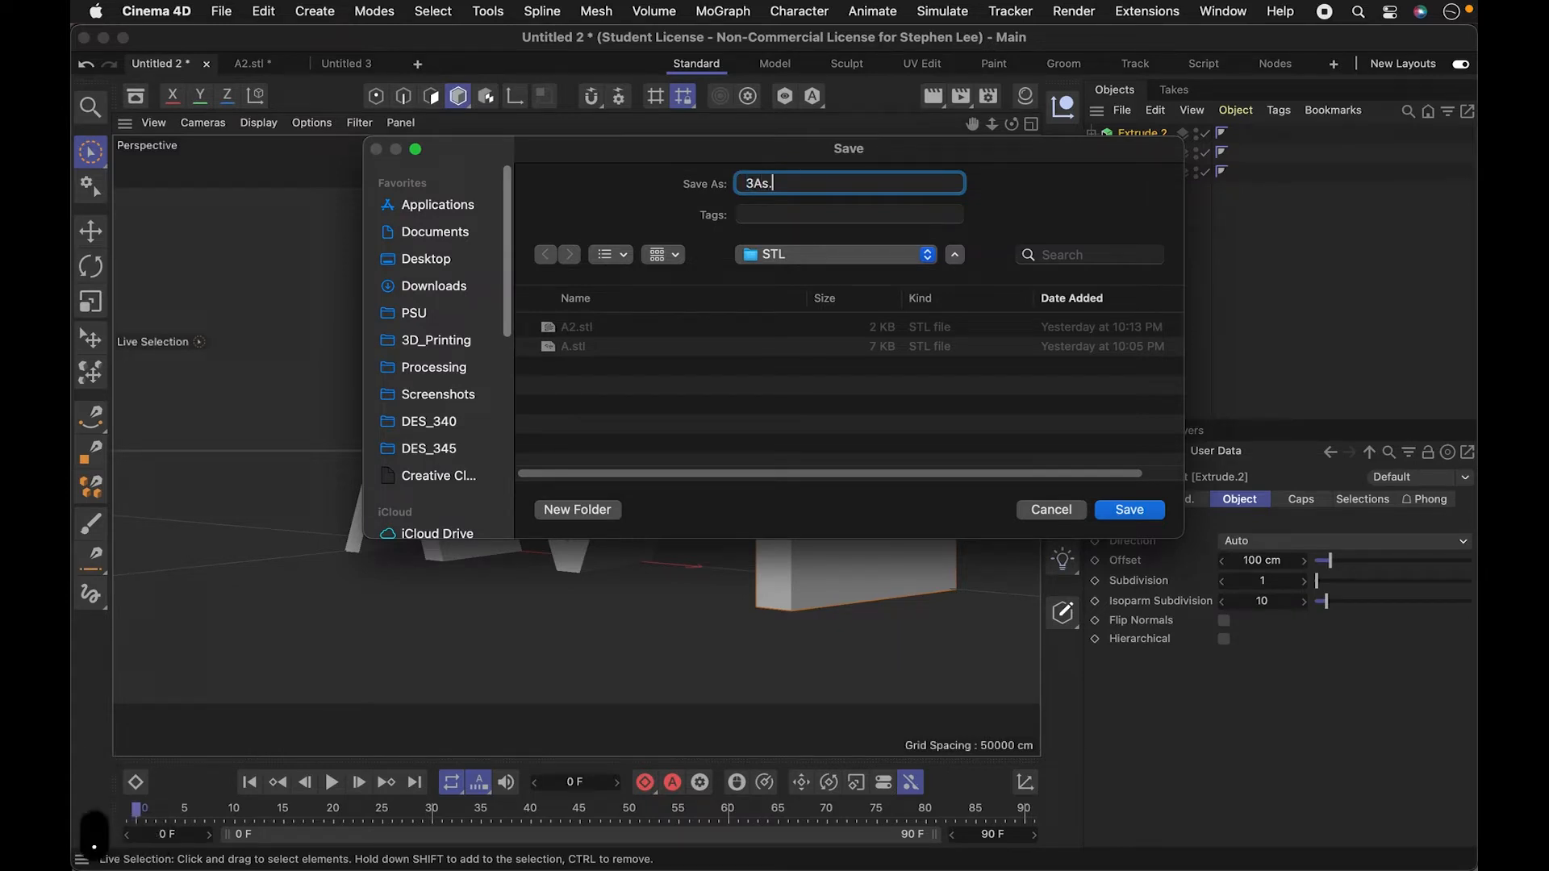
pyautogui.click(1128, 509)
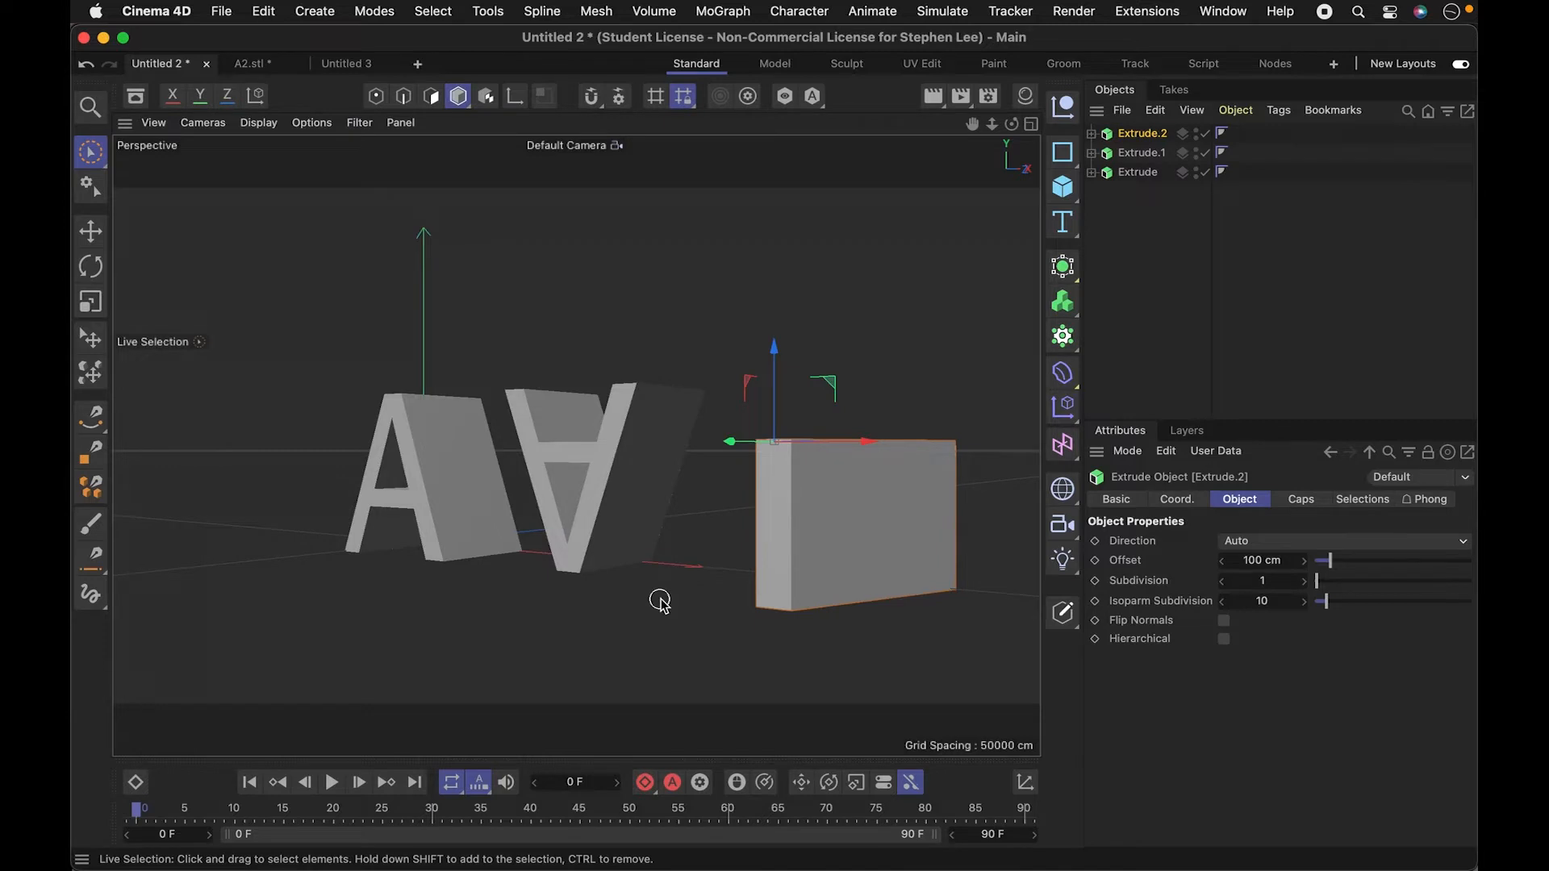
pyautogui.moveTo(669, 607)
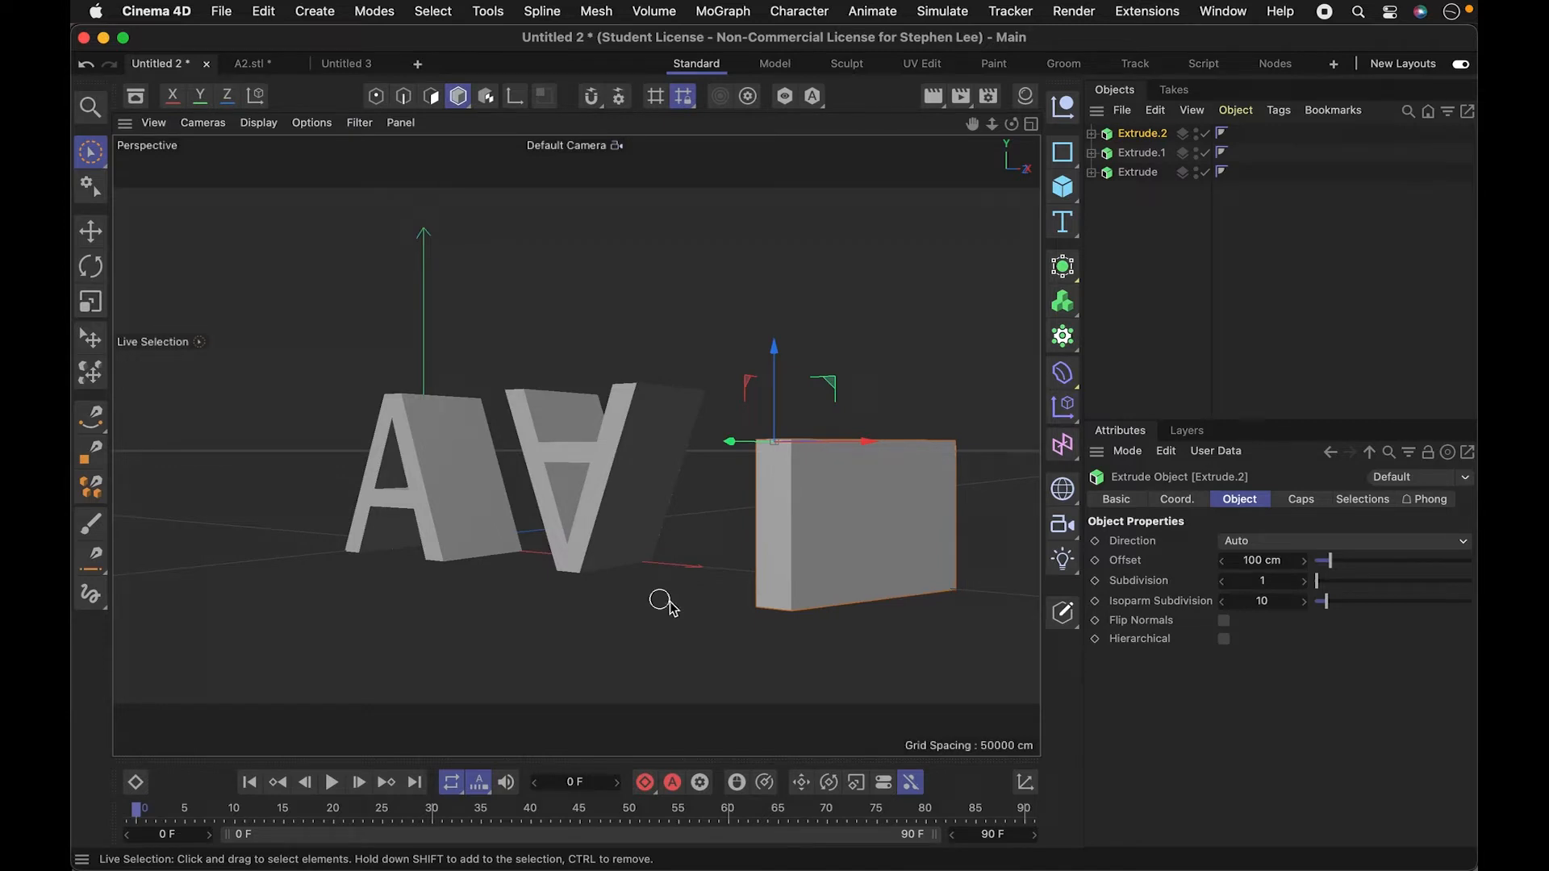
pyautogui.moveTo(751, 652)
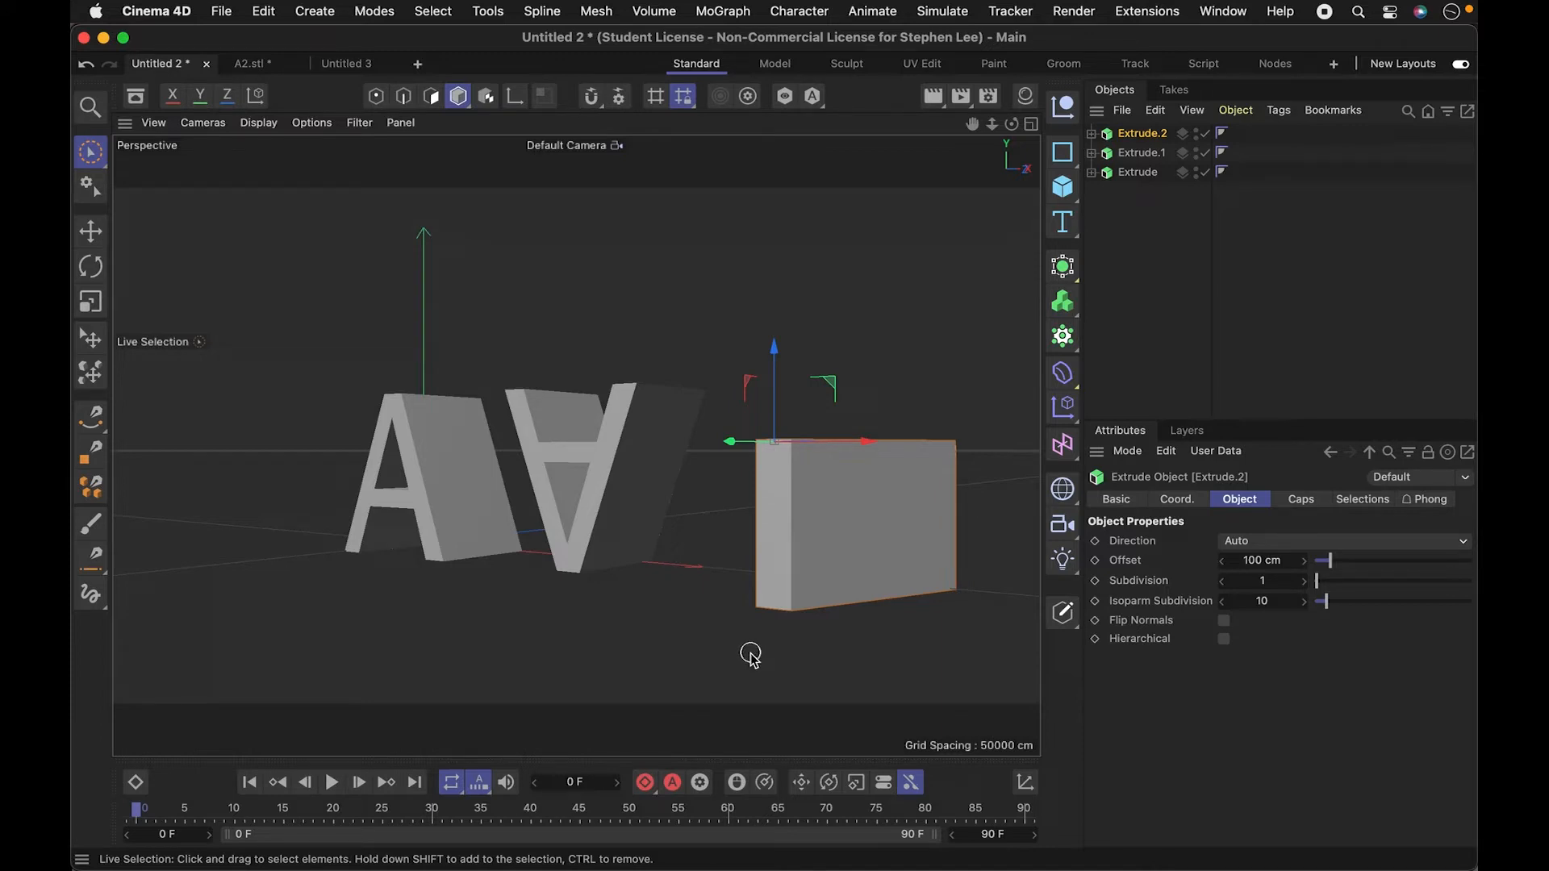
pyautogui.moveTo(749, 656)
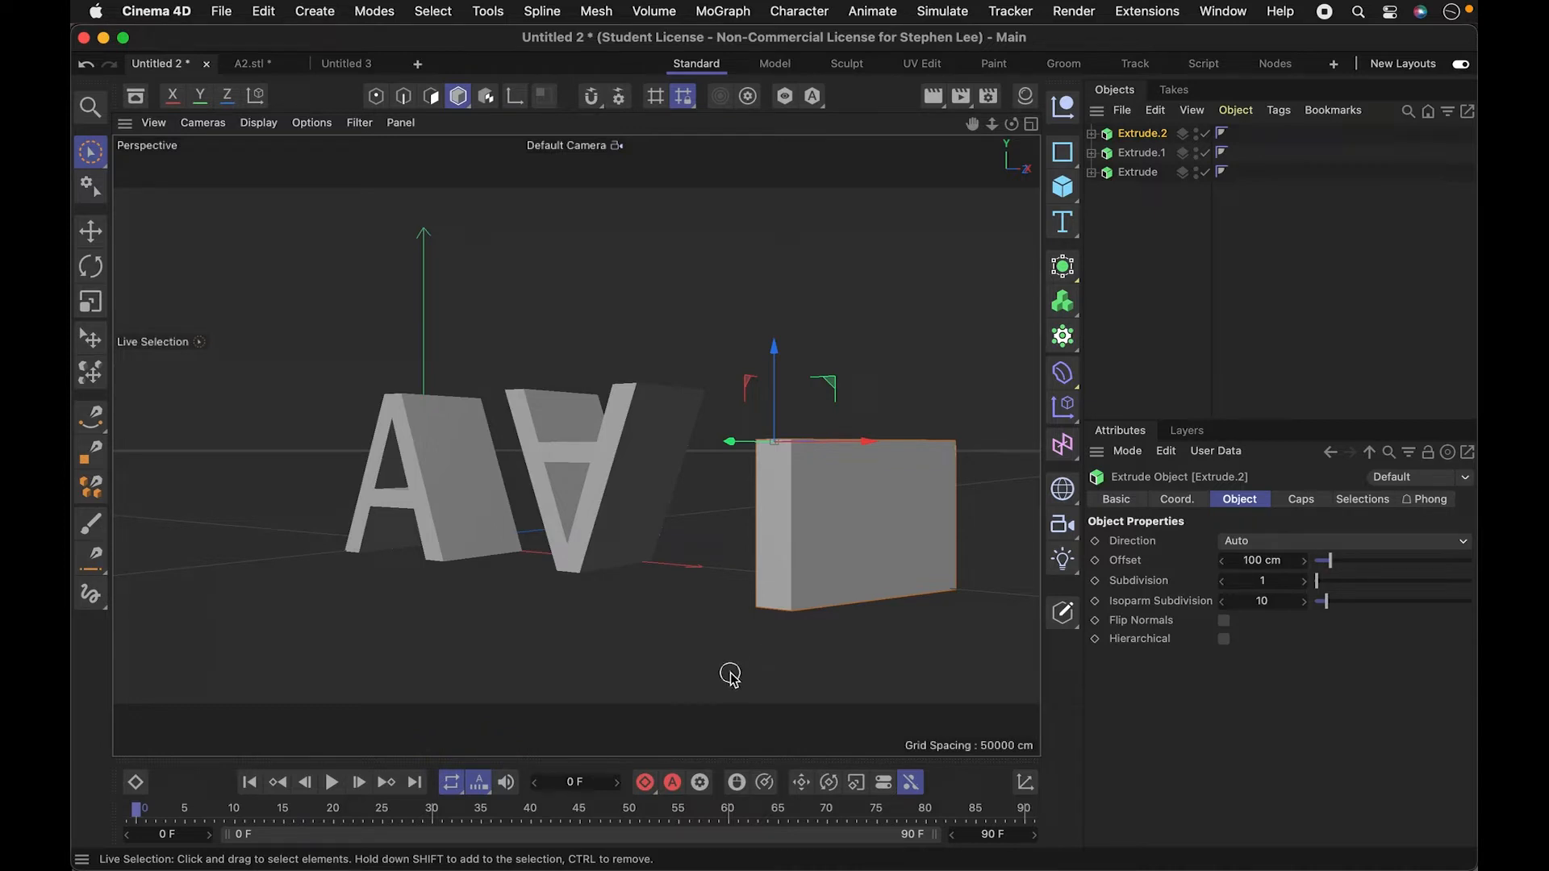
pyautogui.moveTo(796, 676)
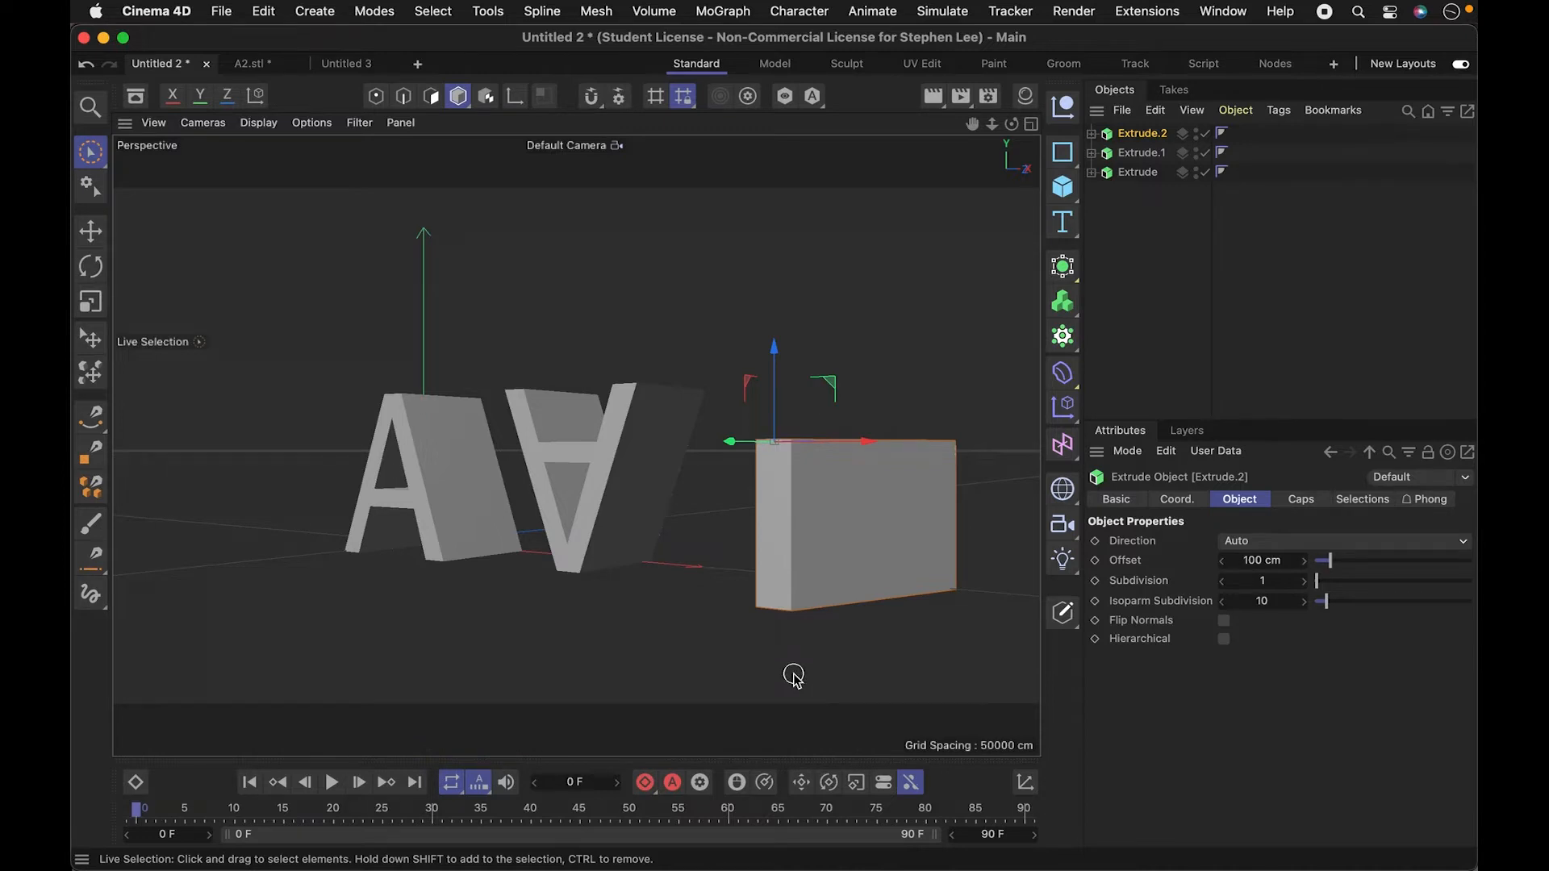
pyautogui.moveTo(789, 678)
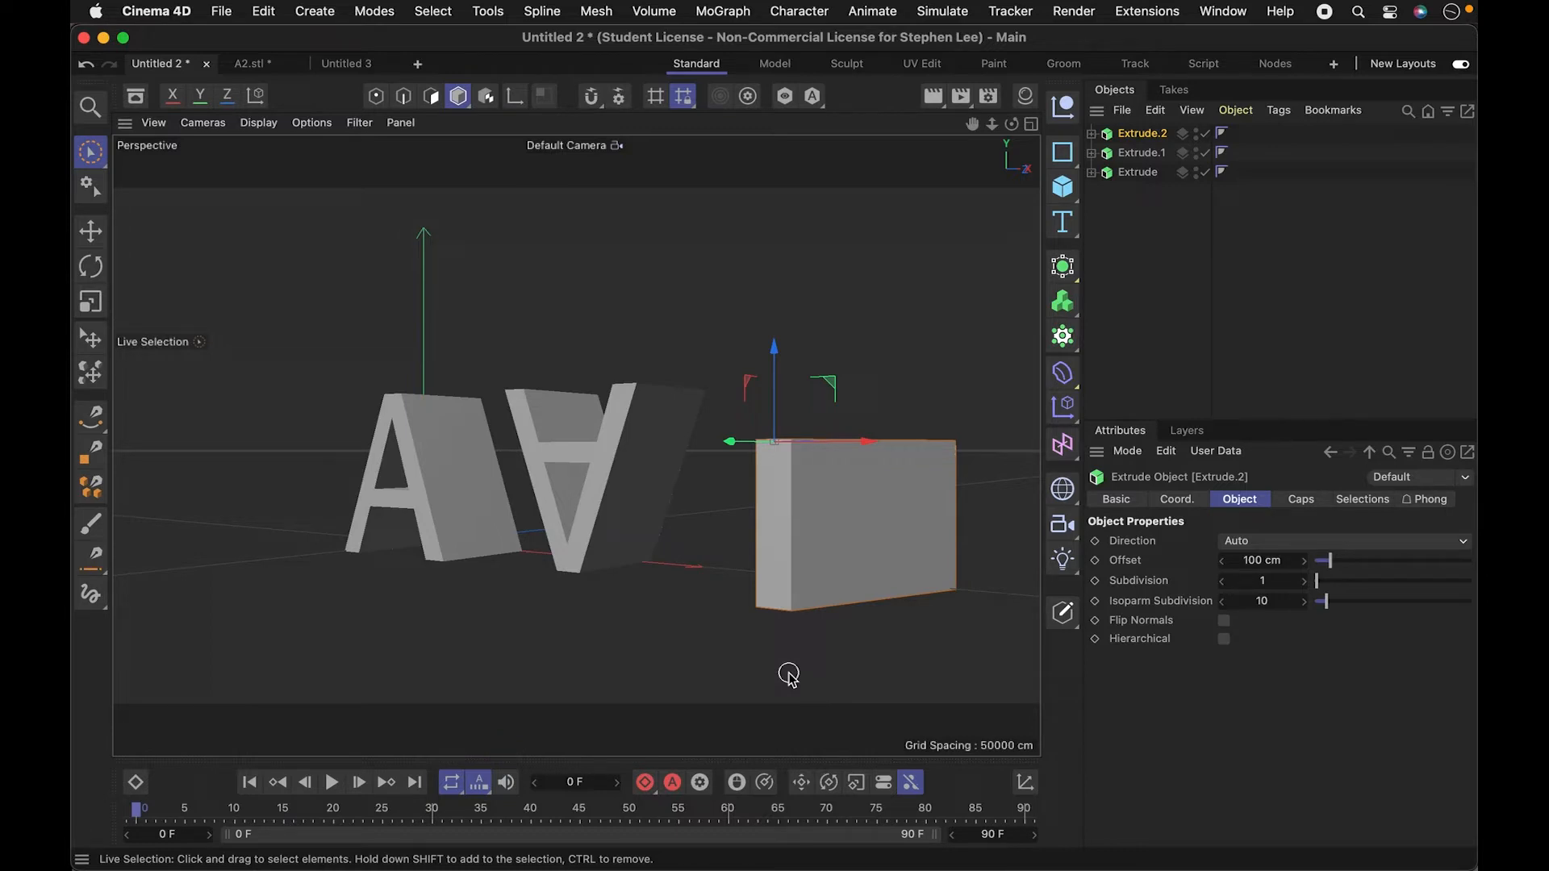
pyautogui.moveTo(953, 593)
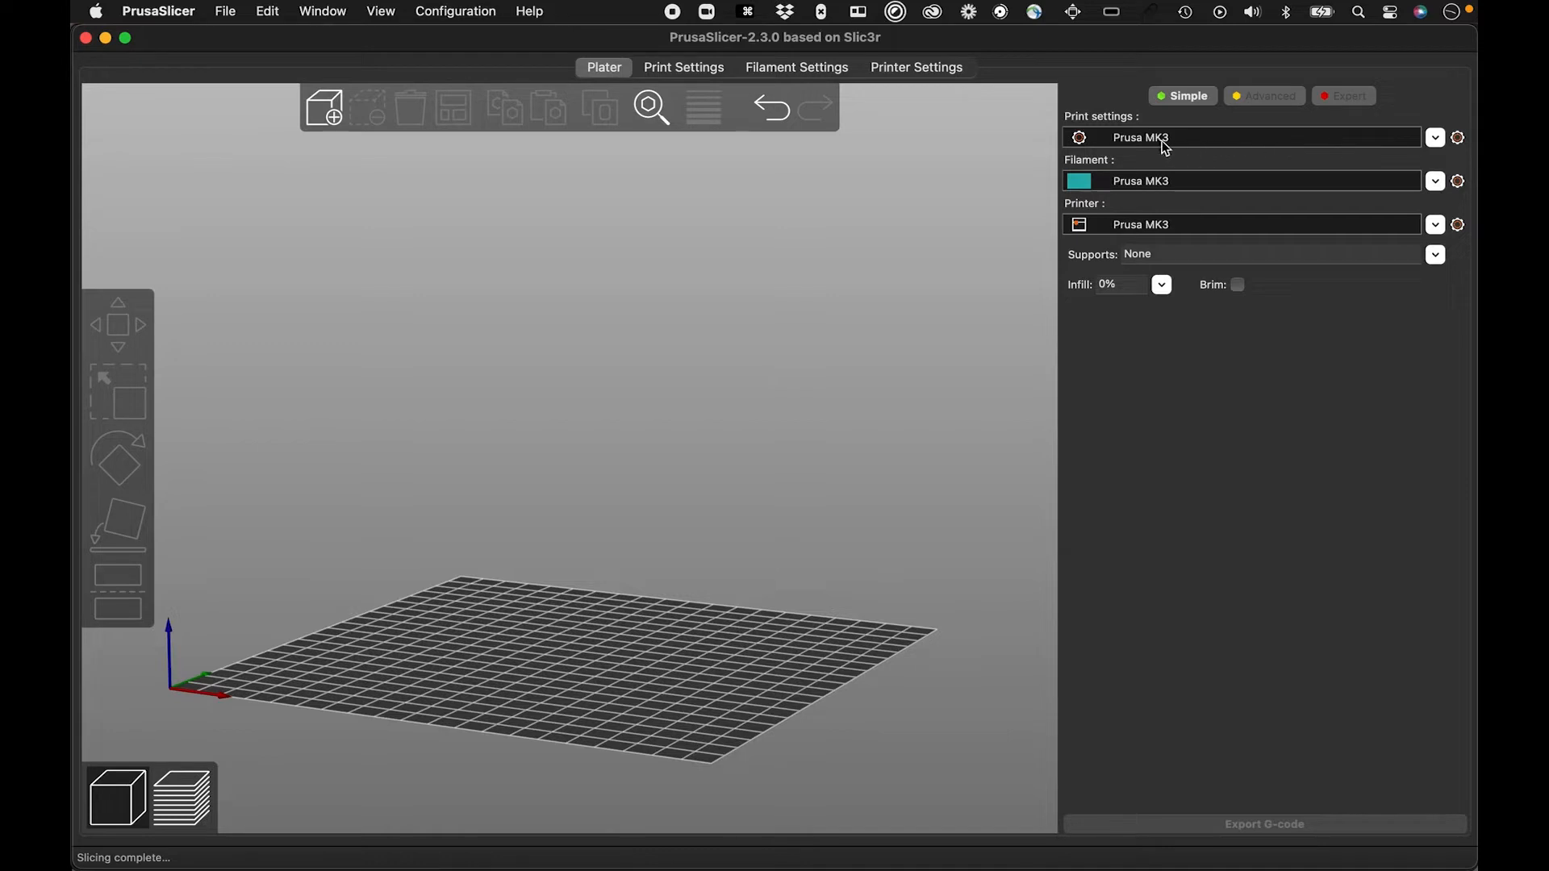
# Bring PrusaSlicer forward and start importing a model from its File menu.
pyautogui.click(1434, 137)
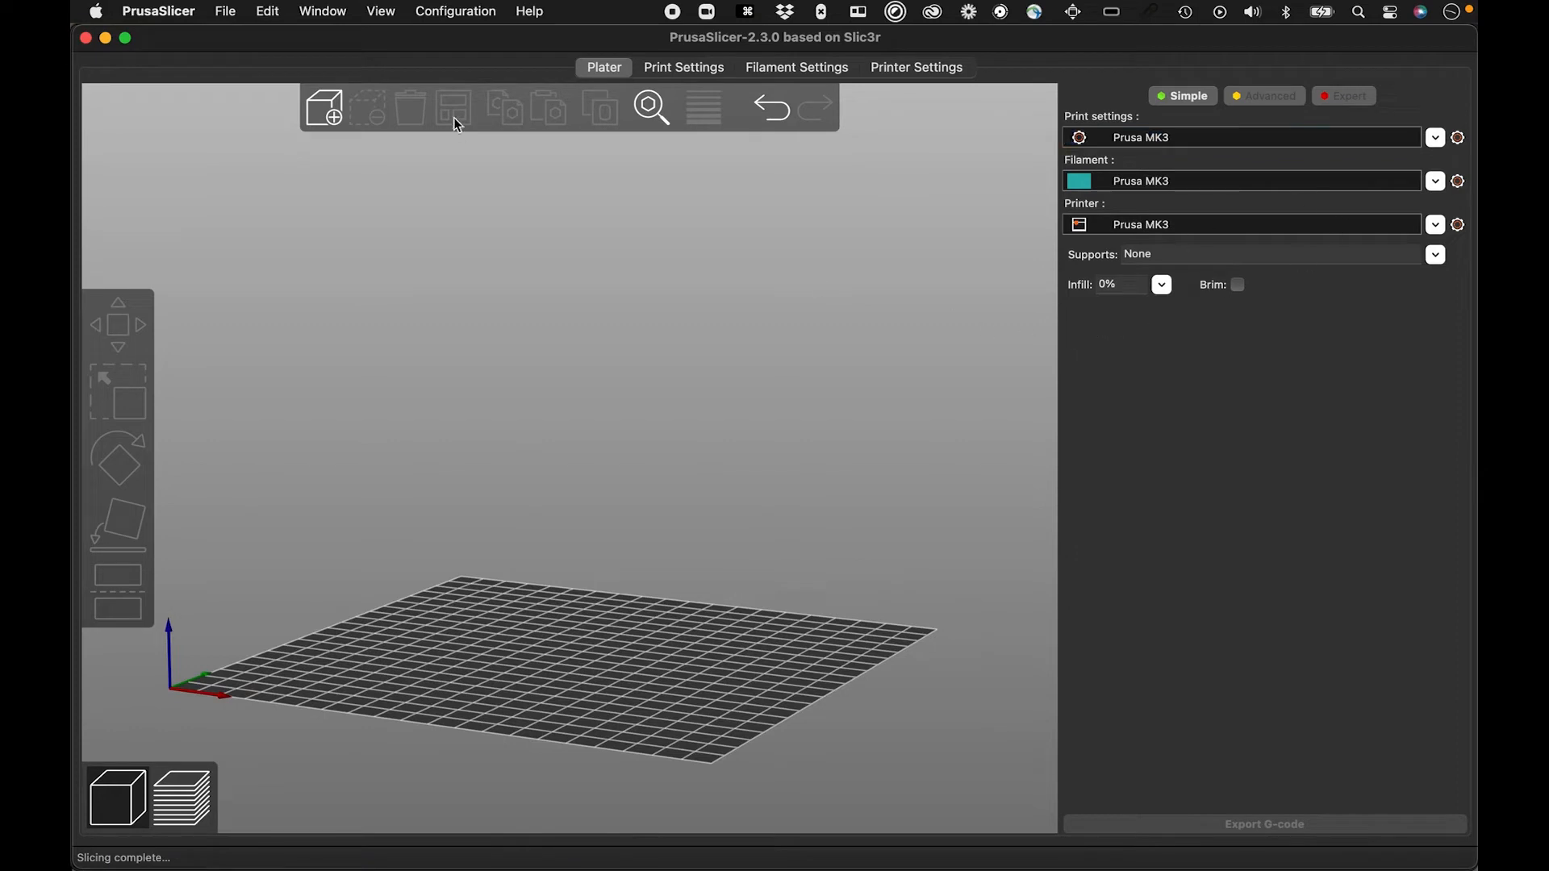
pyautogui.click(224, 11)
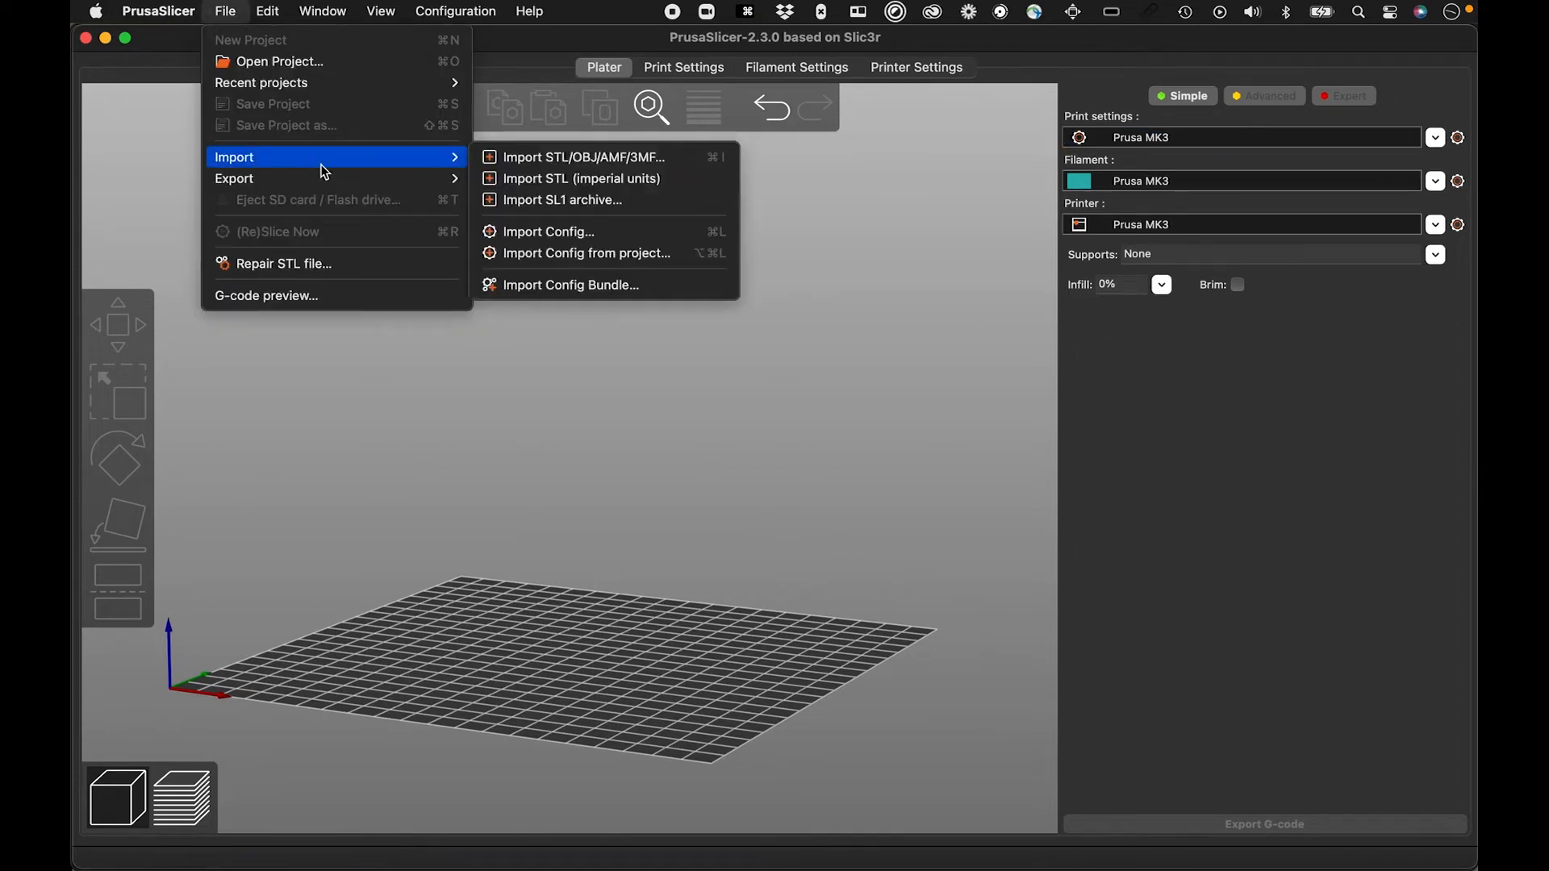
pyautogui.moveTo(604, 170)
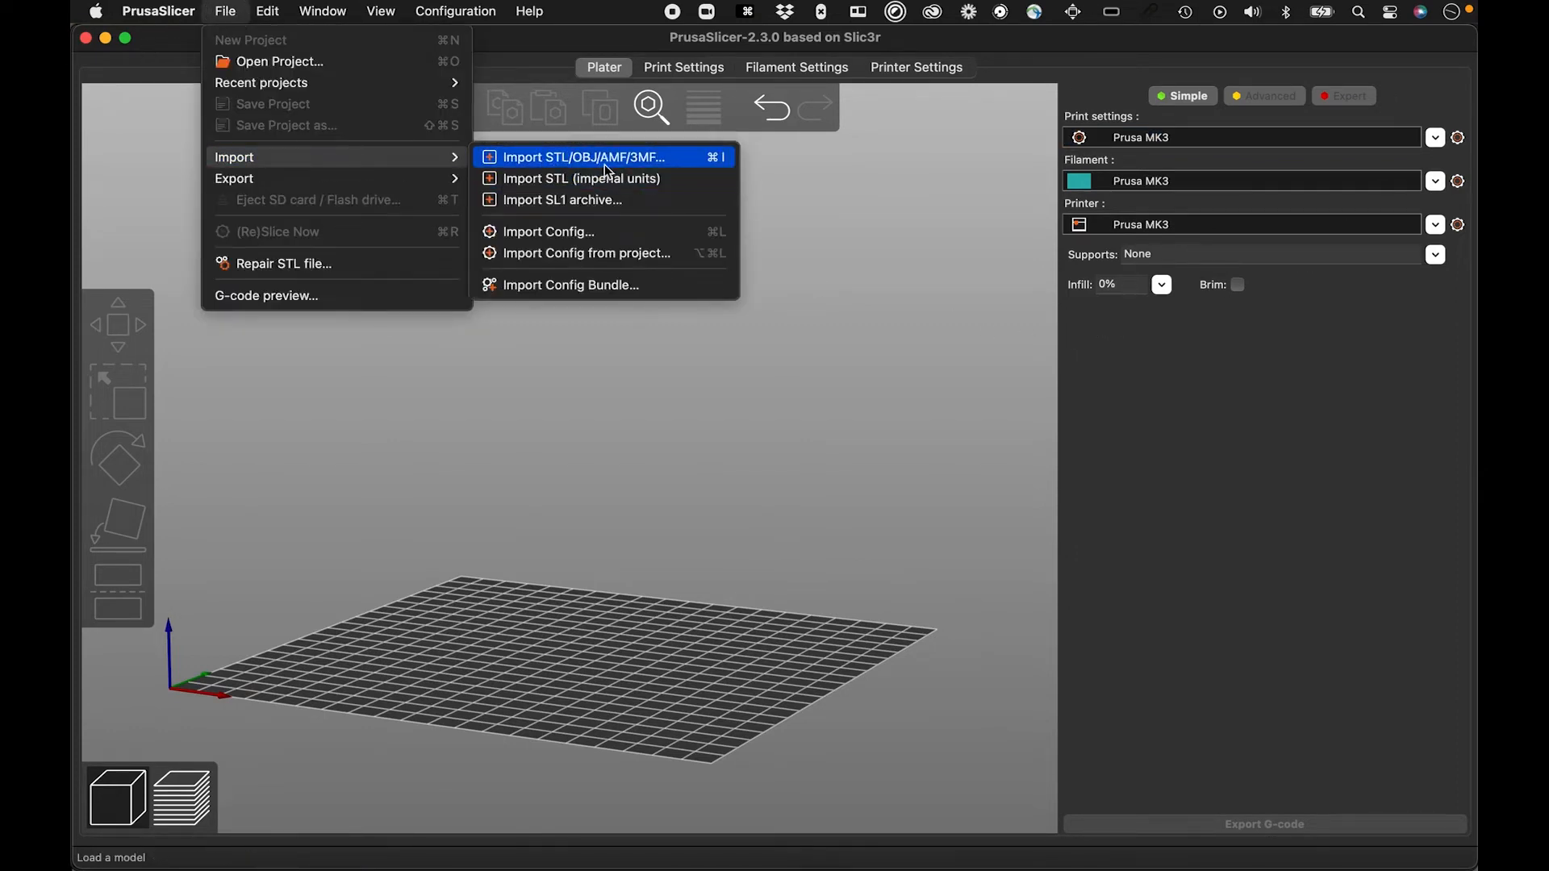
pyautogui.moveTo(605, 156)
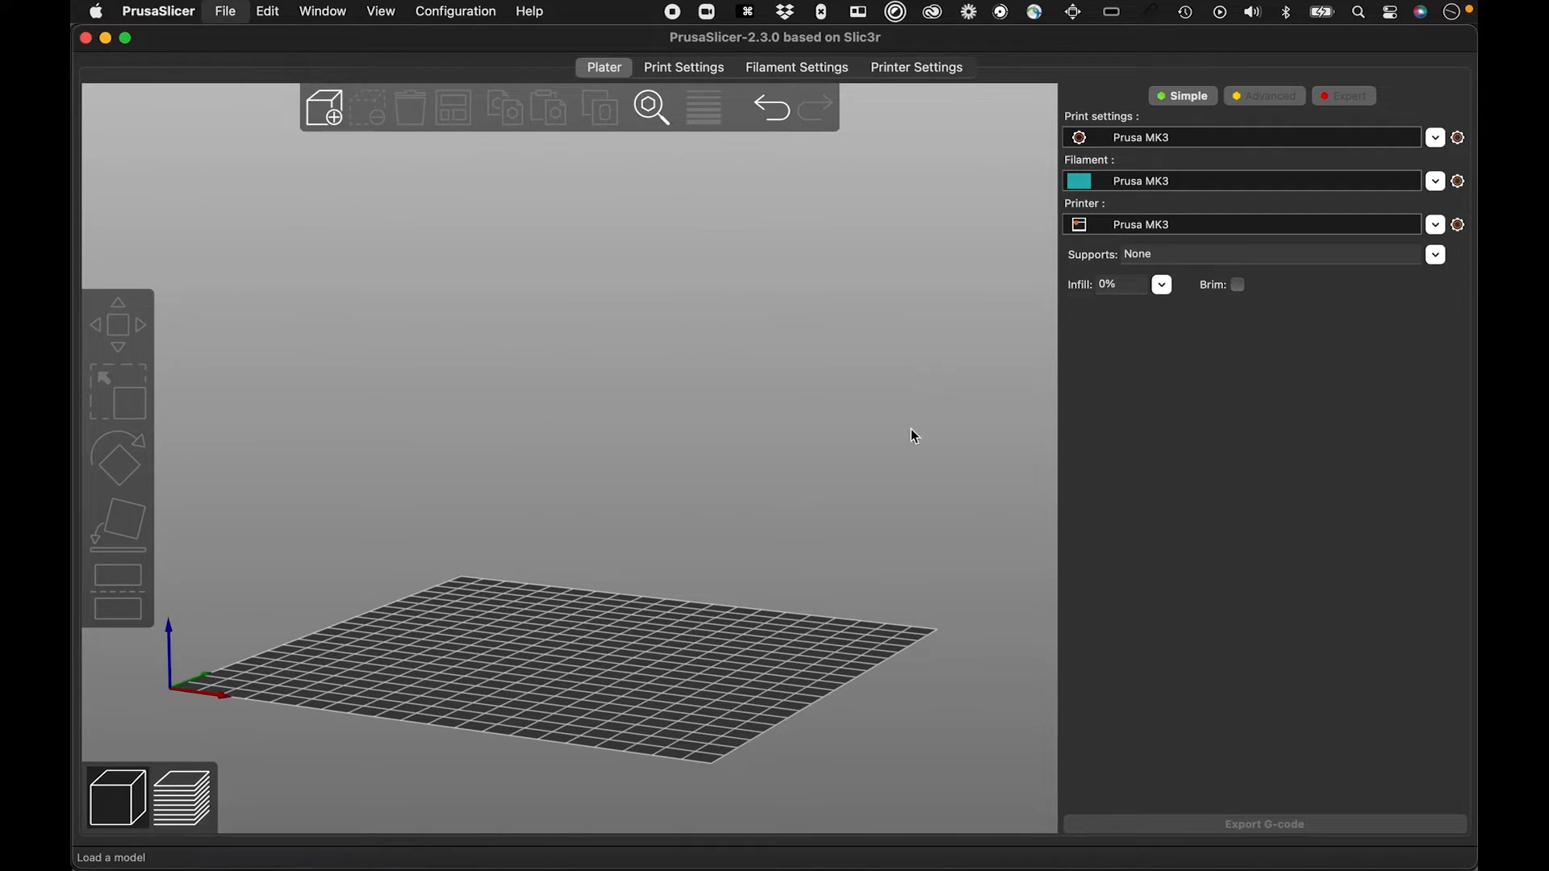
# Import 3As.stl onto the plate, where it lands oversized and outside the print area.
pyautogui.click(324, 106)
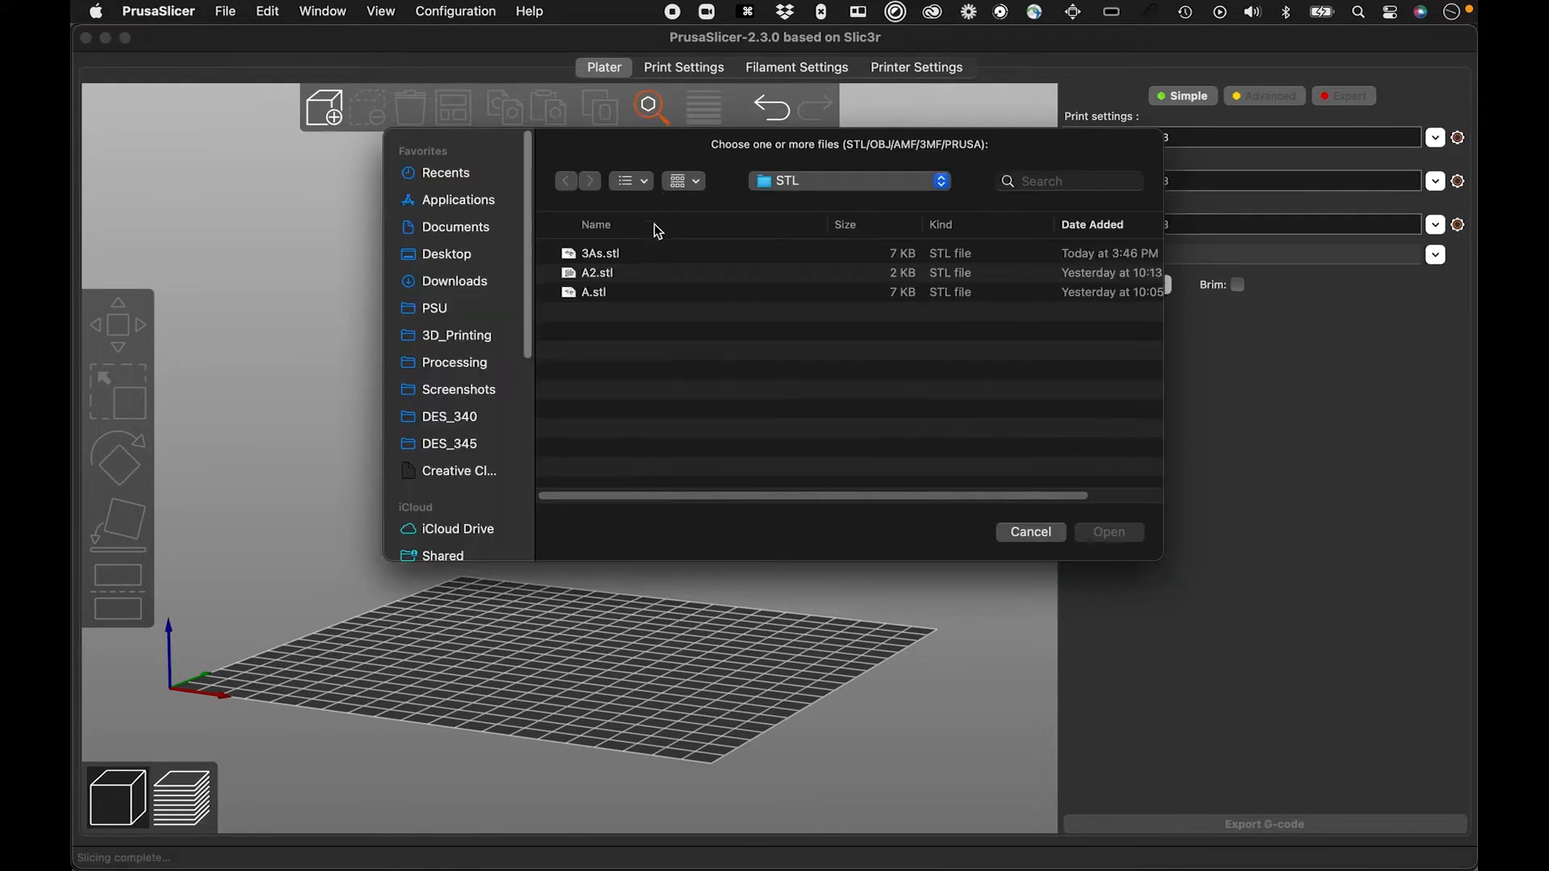
pyautogui.click(1029, 531)
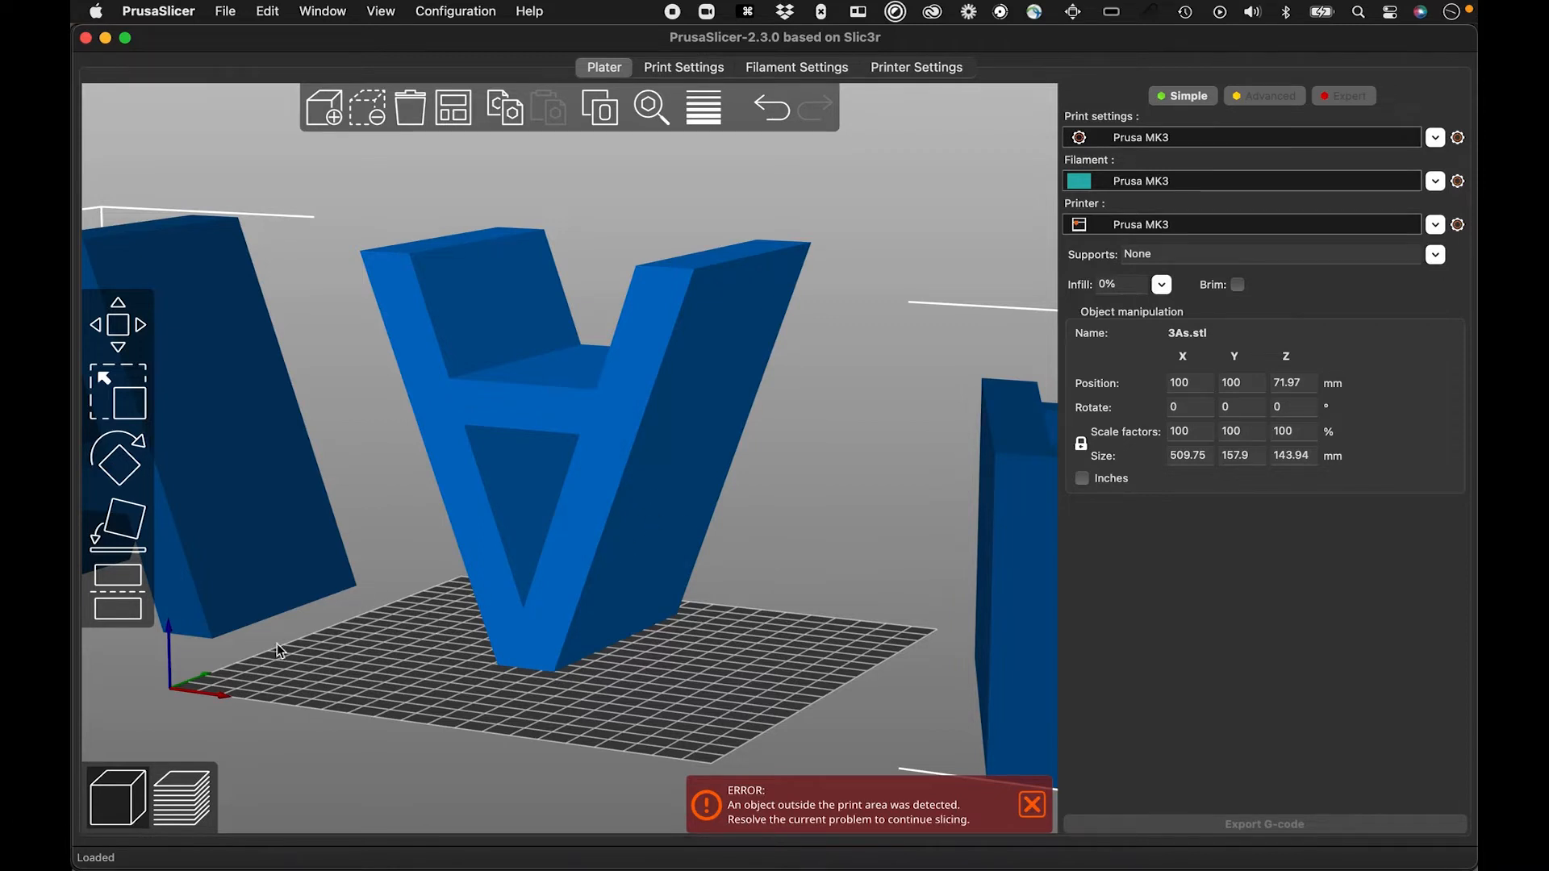
pyautogui.moveTo(534, 679)
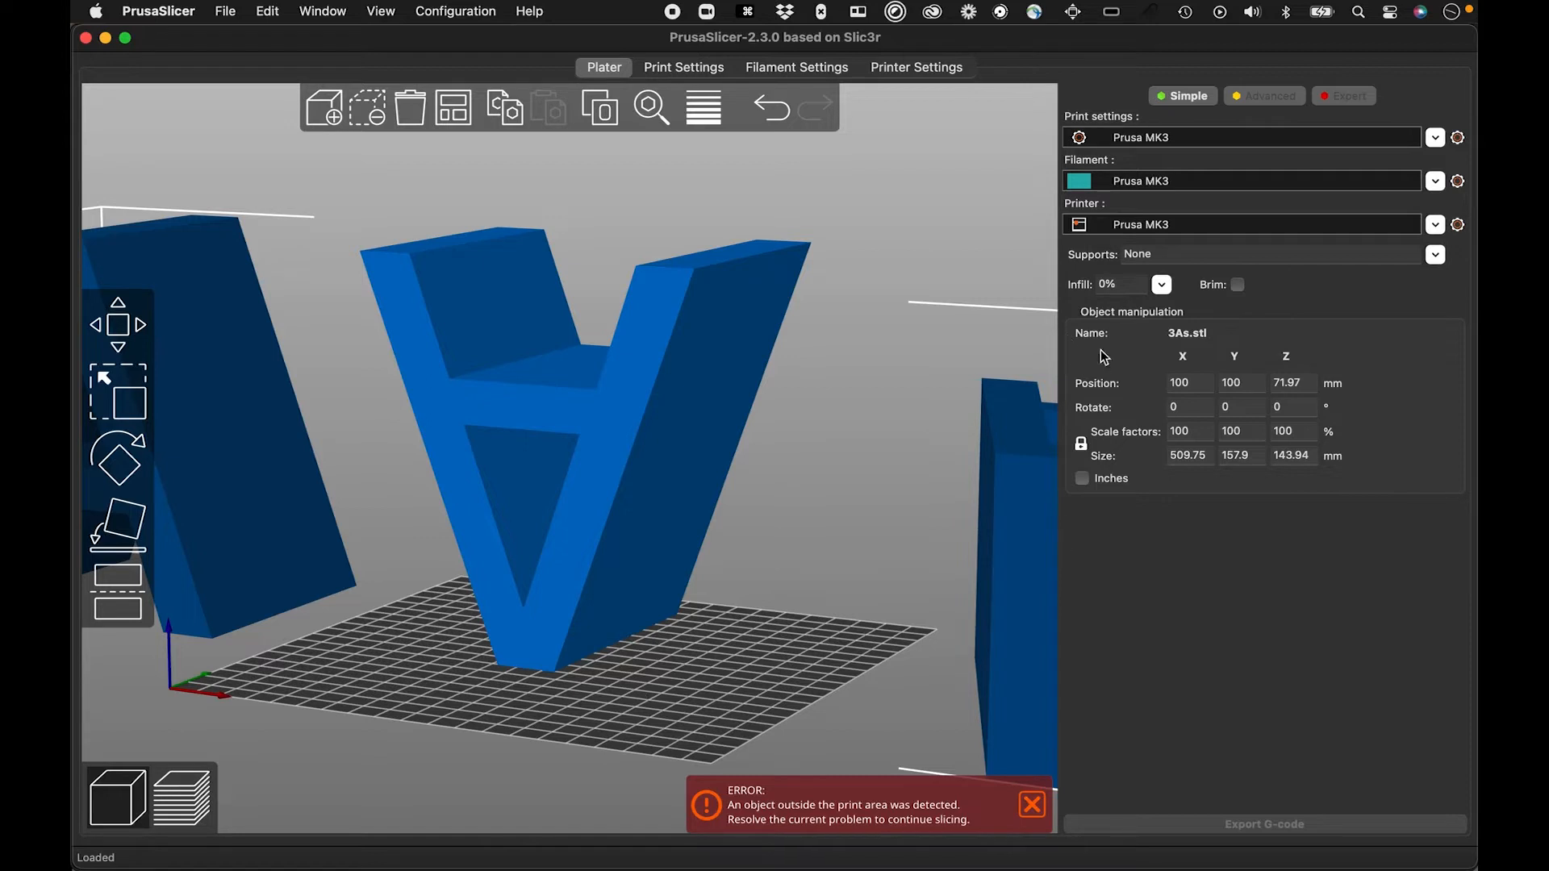
pyautogui.moveTo(1232, 357)
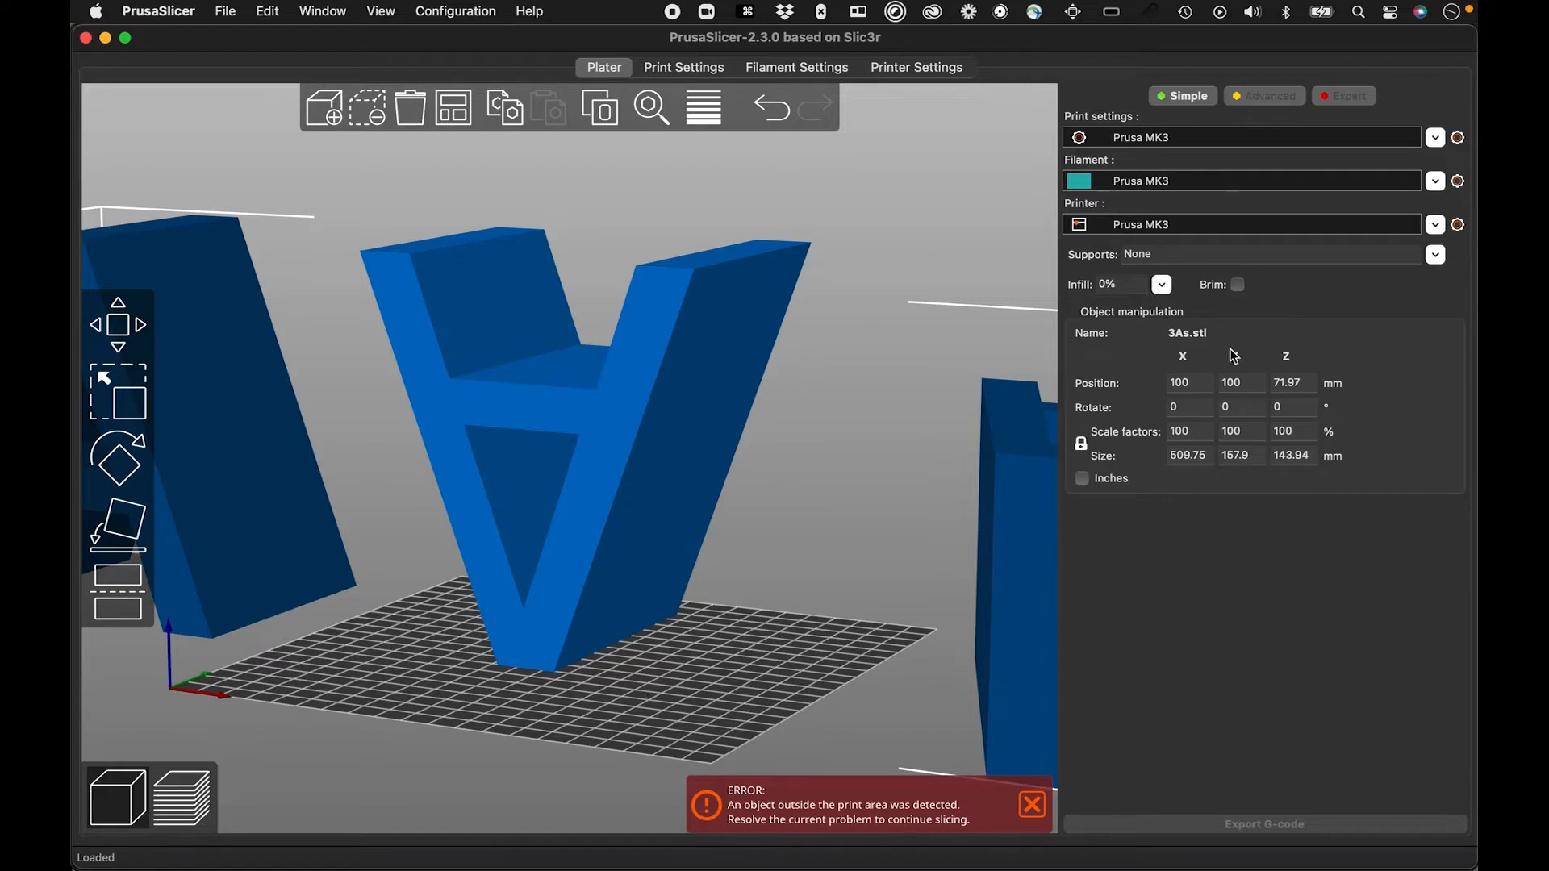
pyautogui.moveTo(1132, 356)
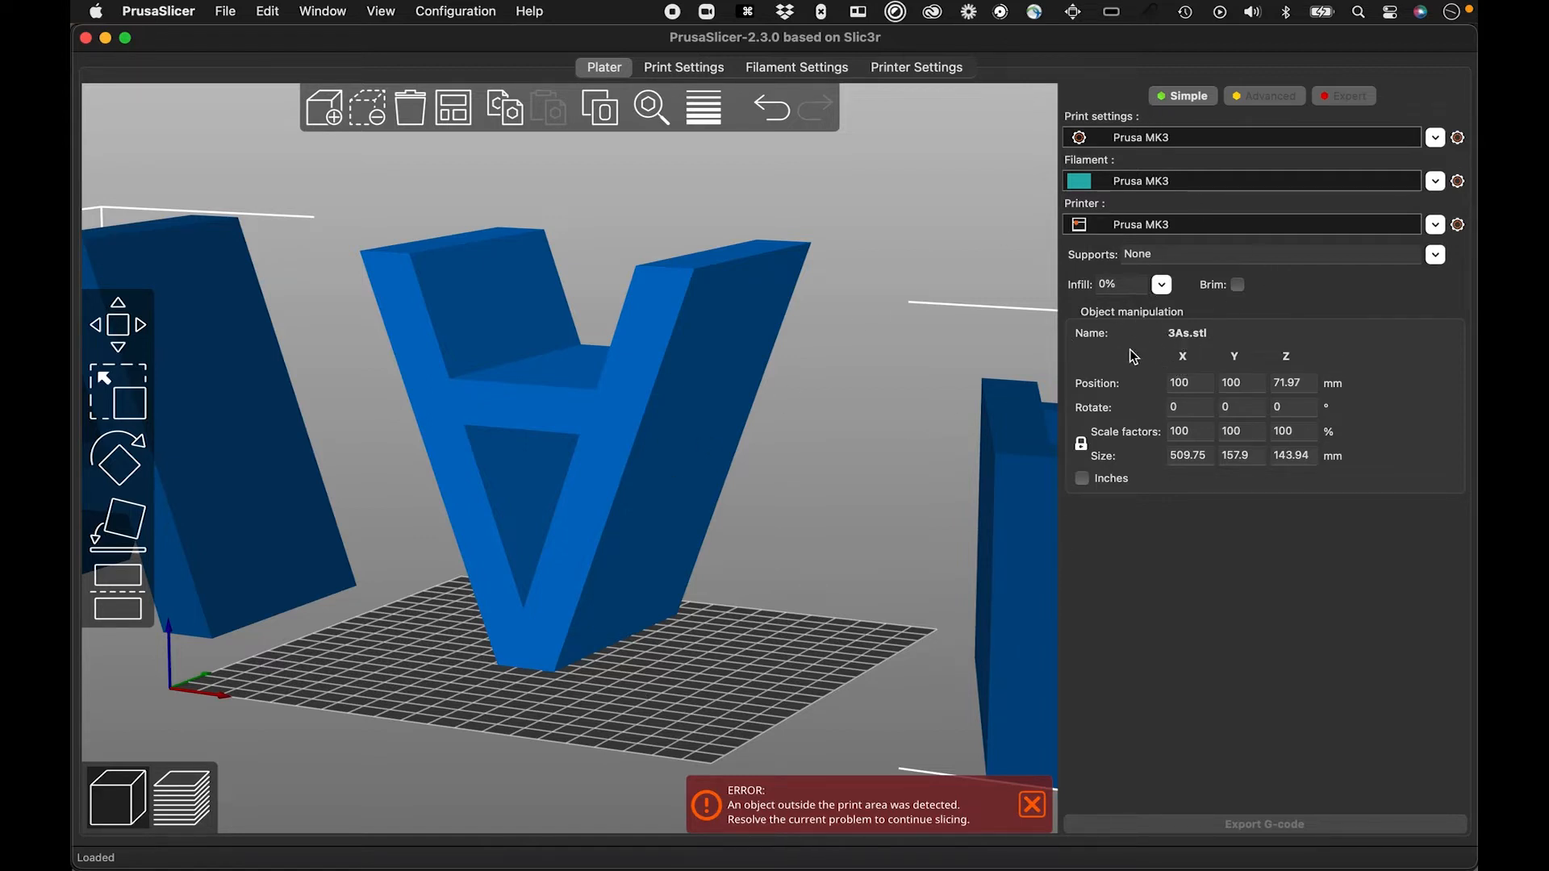
pyautogui.moveTo(1223, 658)
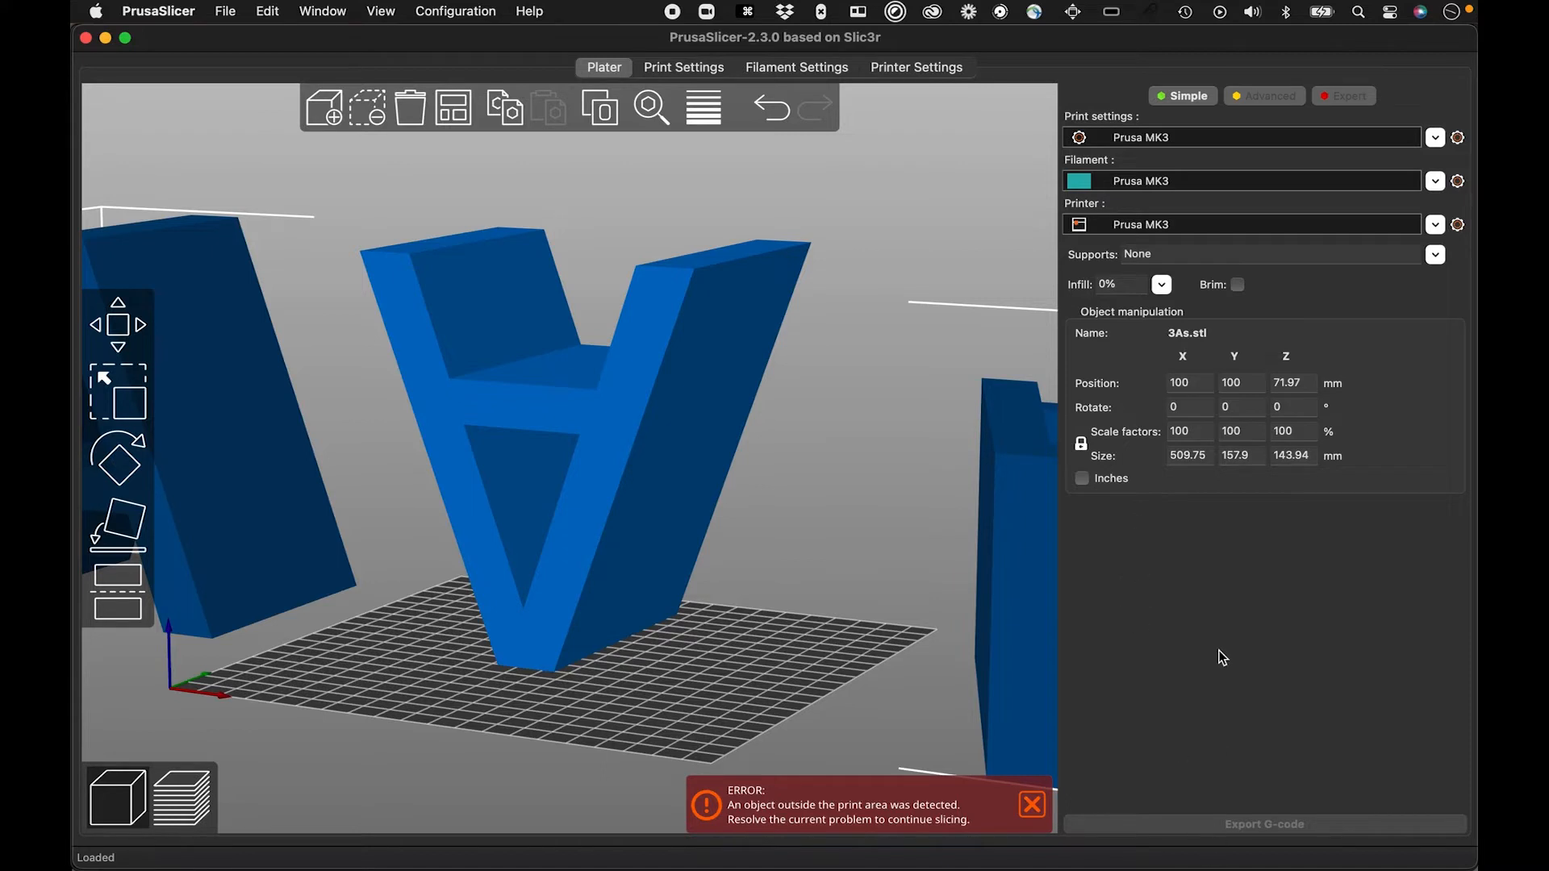
# Scale the letters uniformly to 20% and switch to Advanced mode.
pyautogui.click(1189, 431)
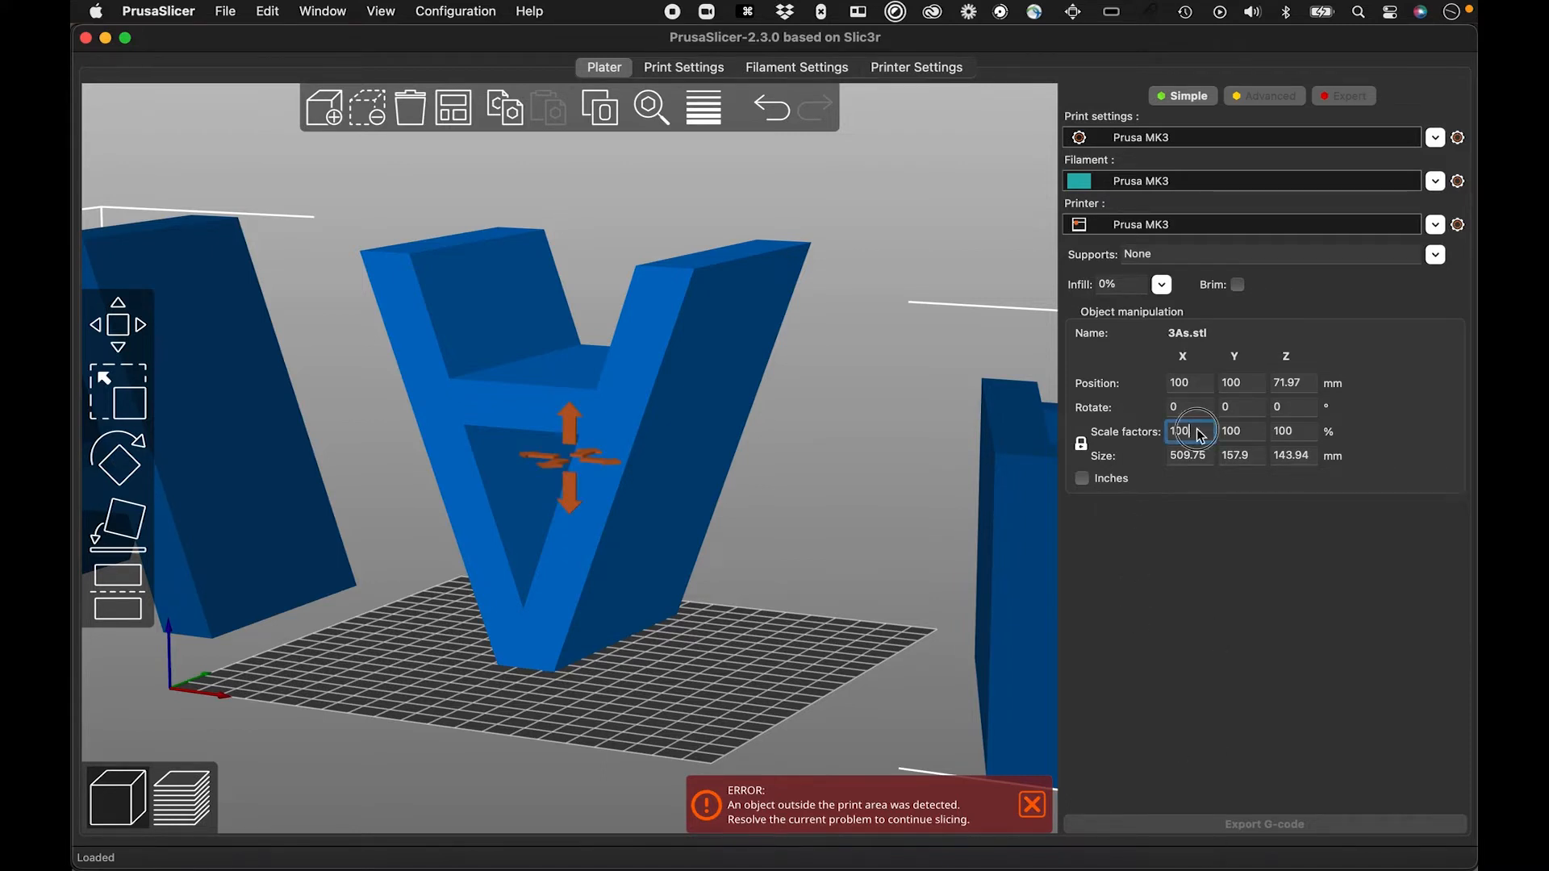
pyautogui.write('20')
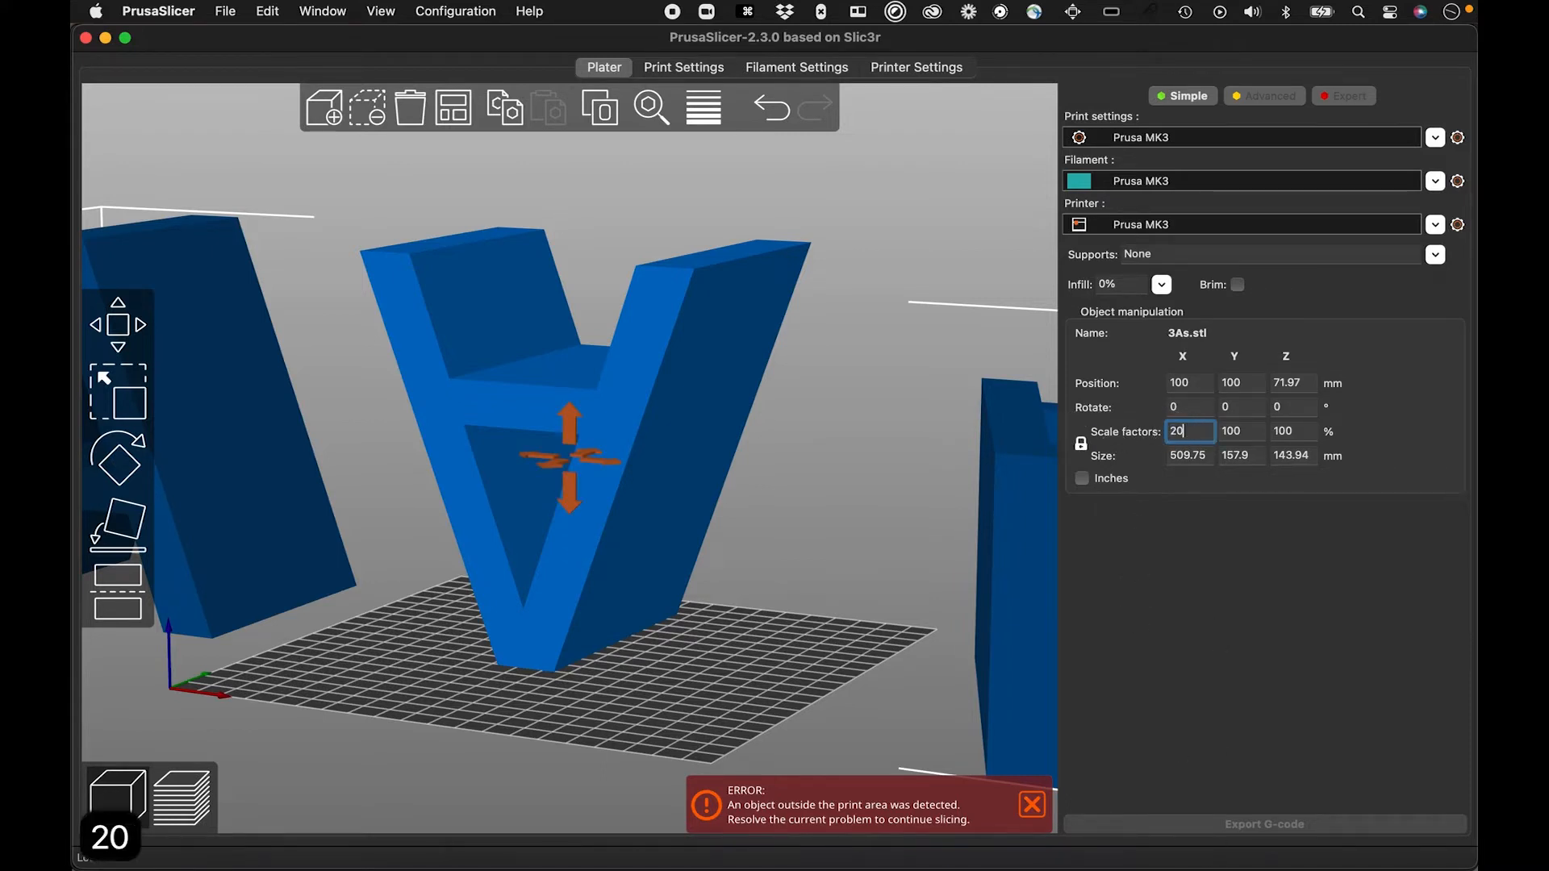
pyautogui.press('Enter')
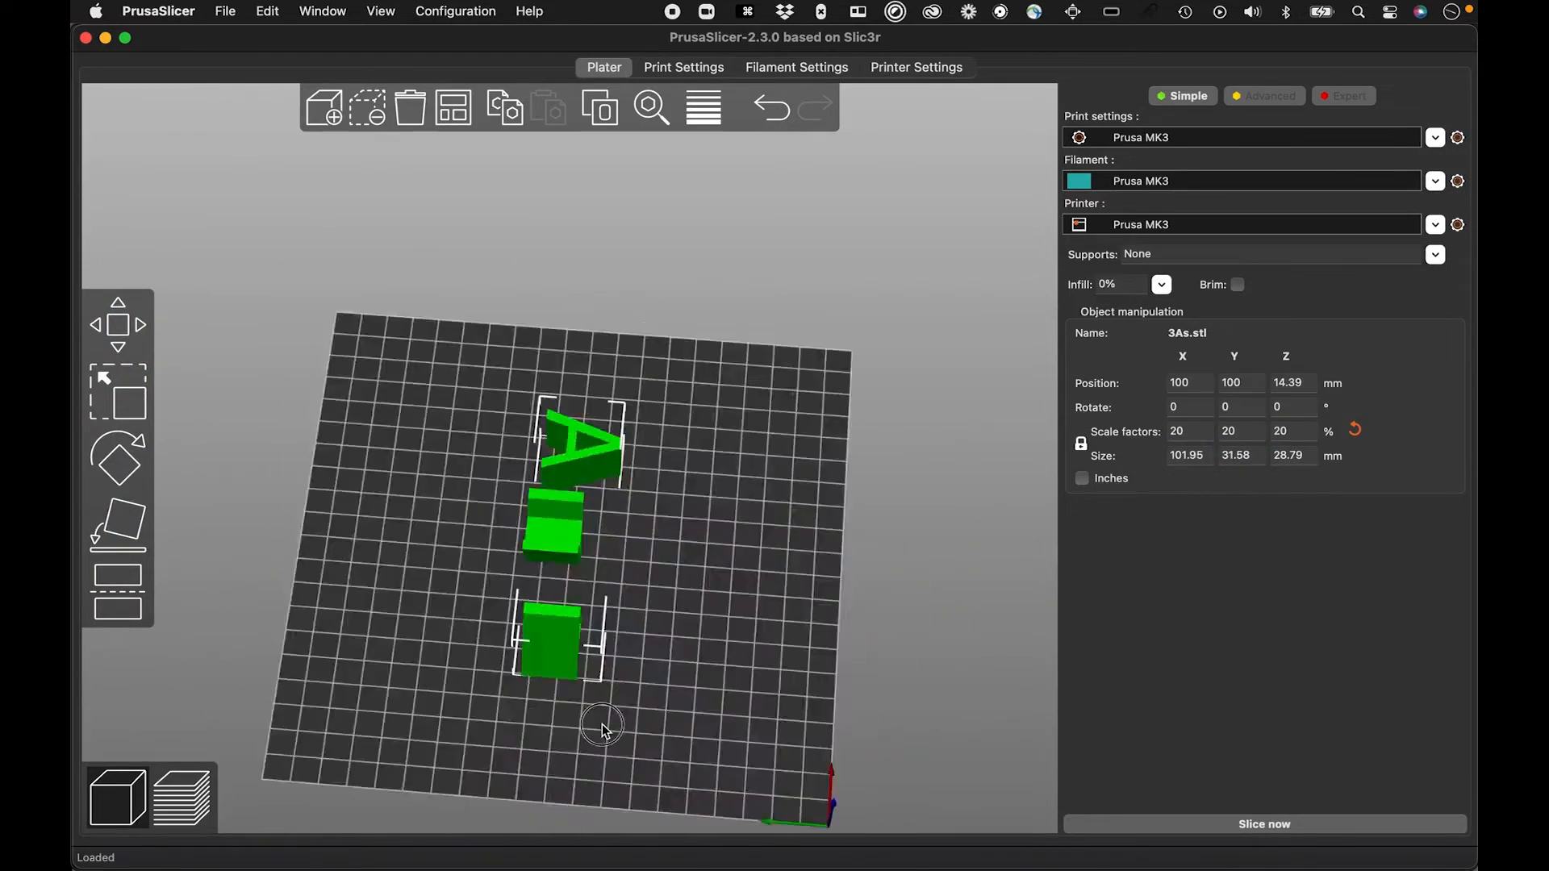
pyautogui.moveTo(603, 728); pyautogui.dragTo(1166, 697)
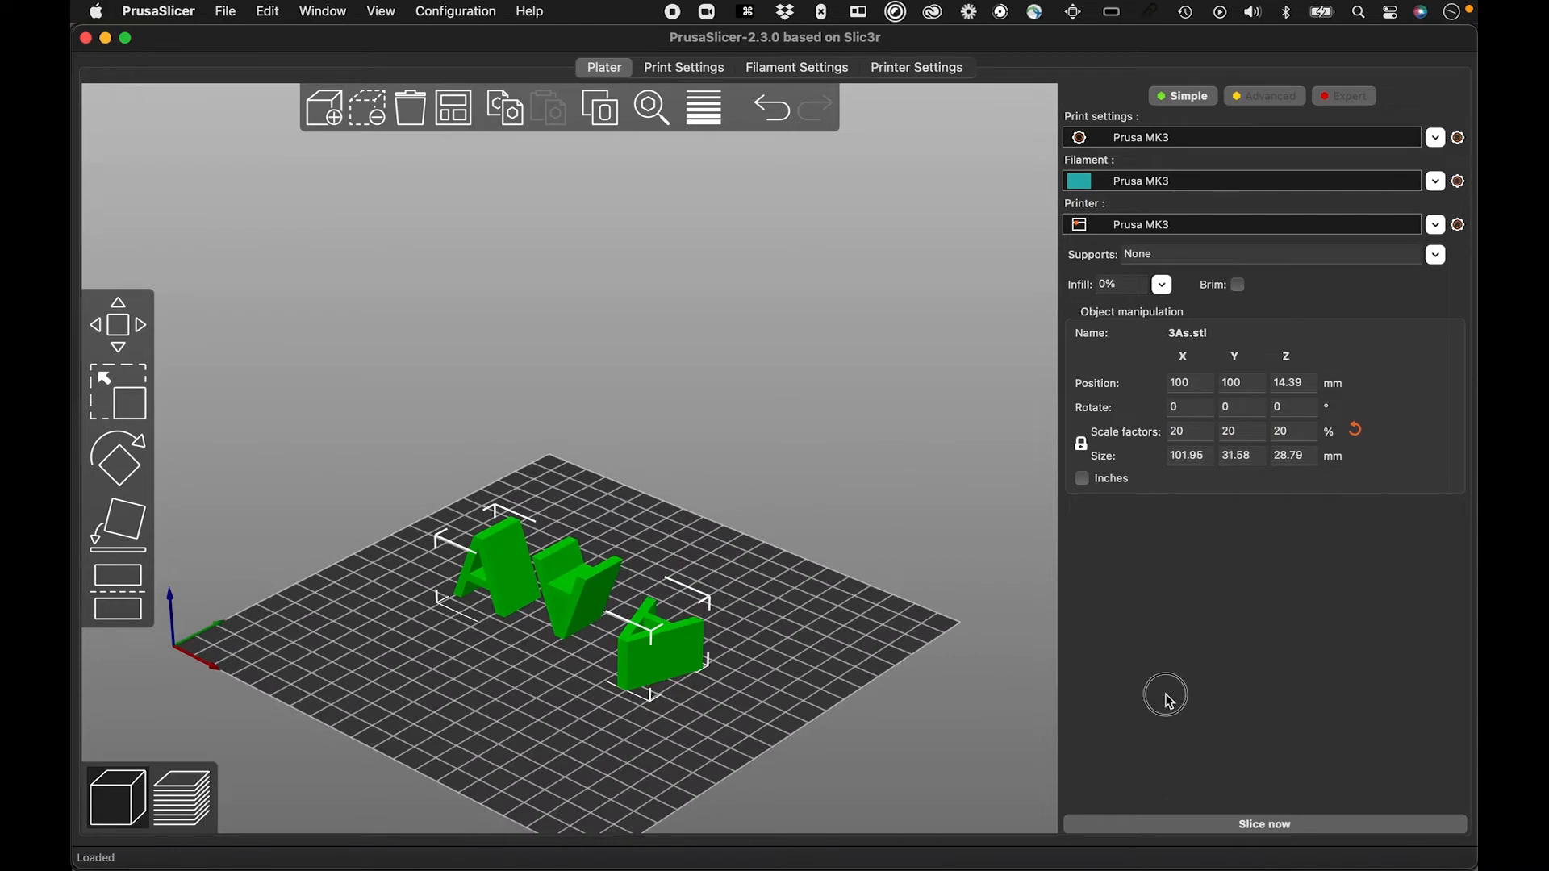
pyautogui.moveTo(1289, 255)
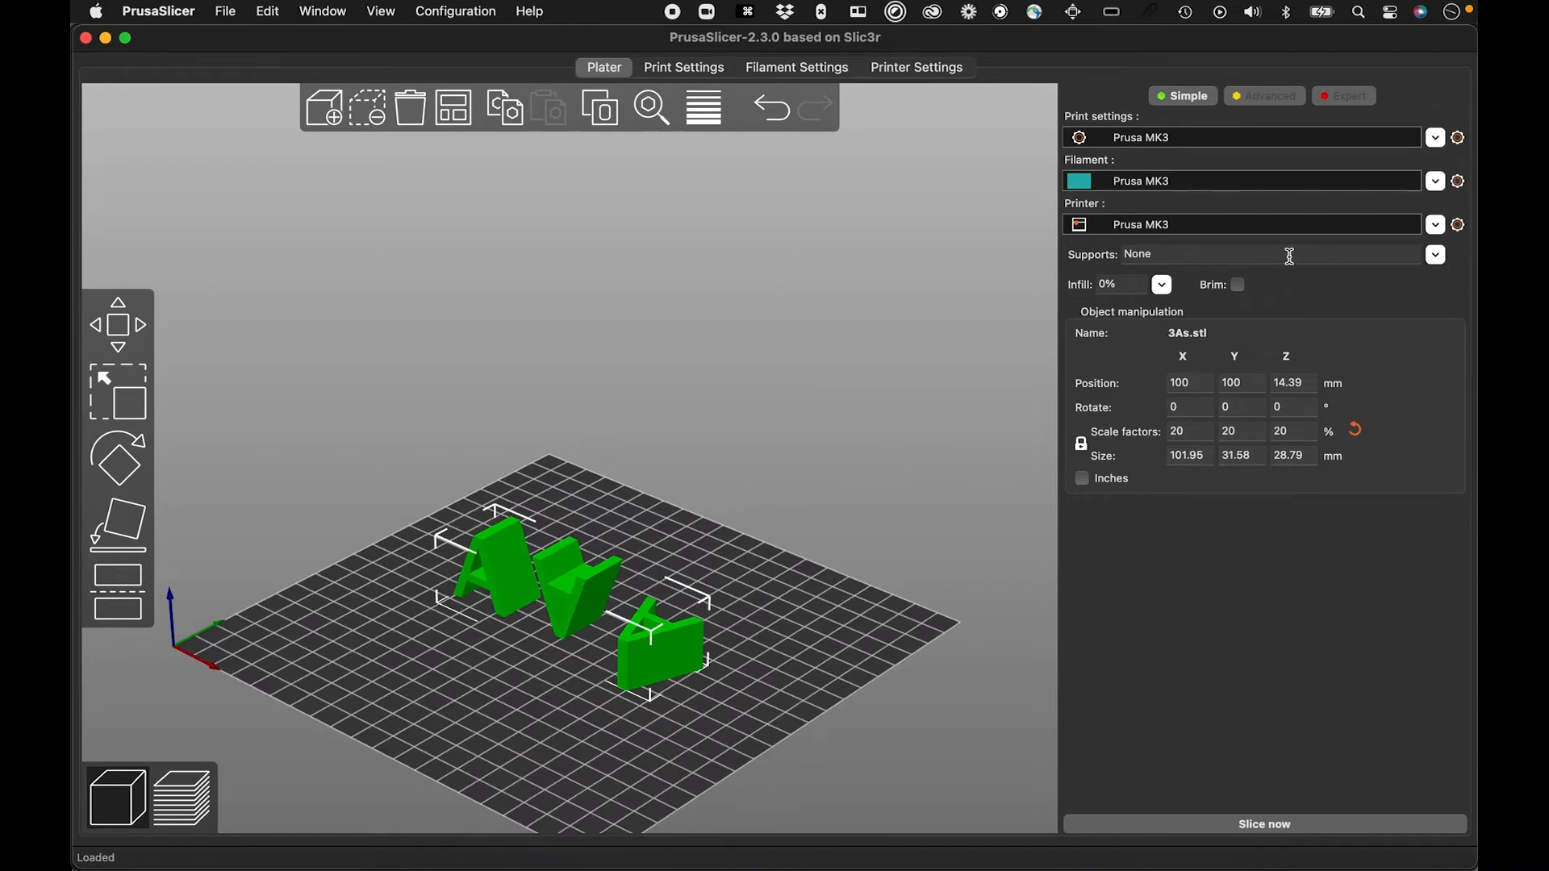
pyautogui.click(1264, 96)
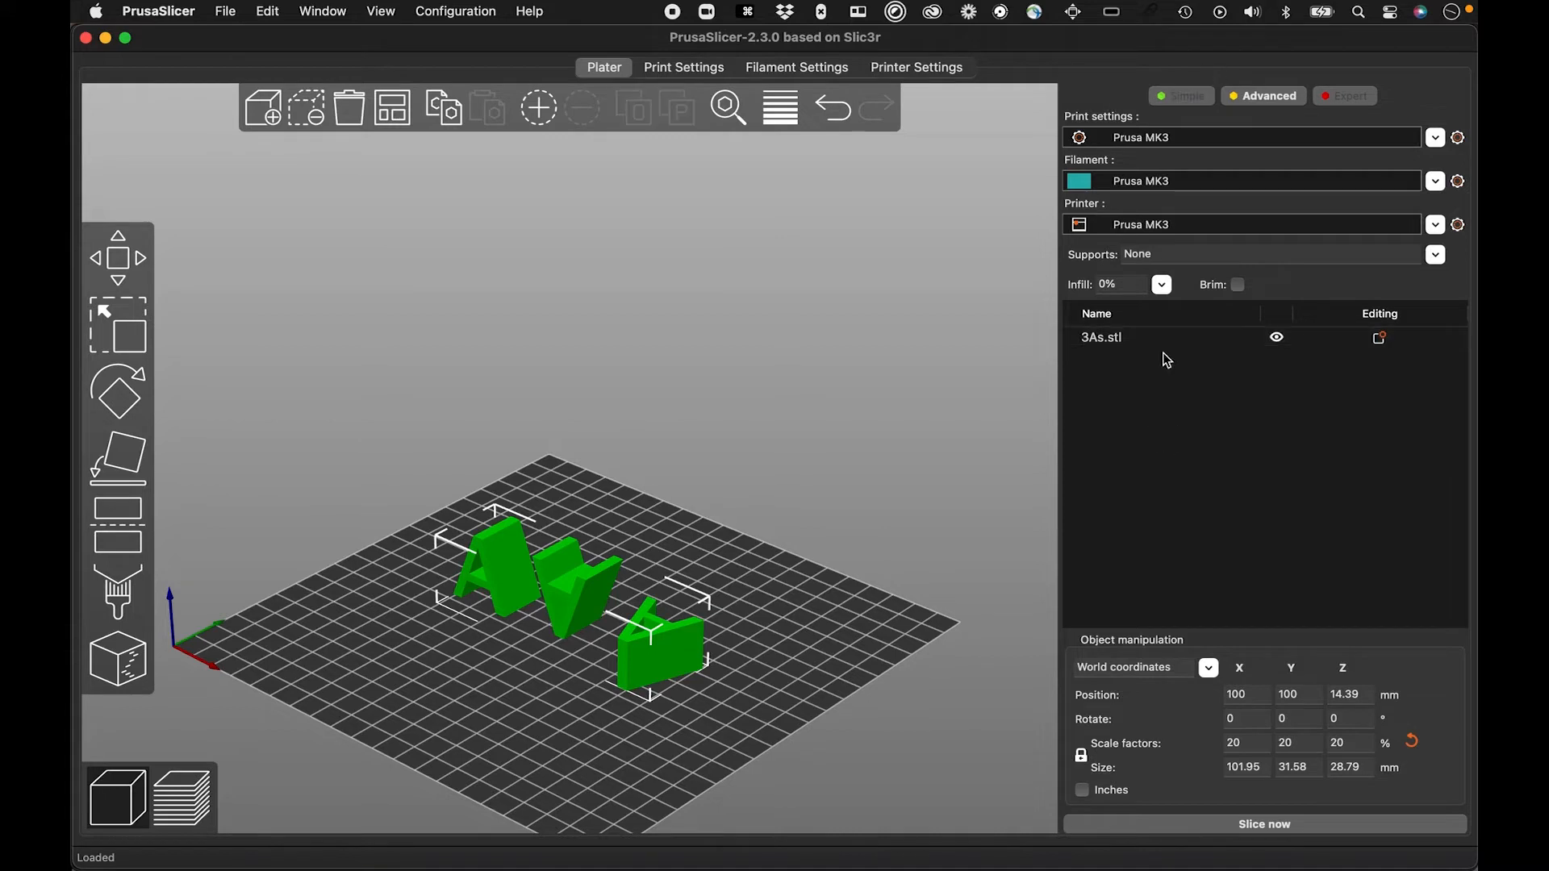
# Slice the scaled letters and orbit the preview to inspect the toolpaths down to bed level.
pyautogui.click(1100, 337)
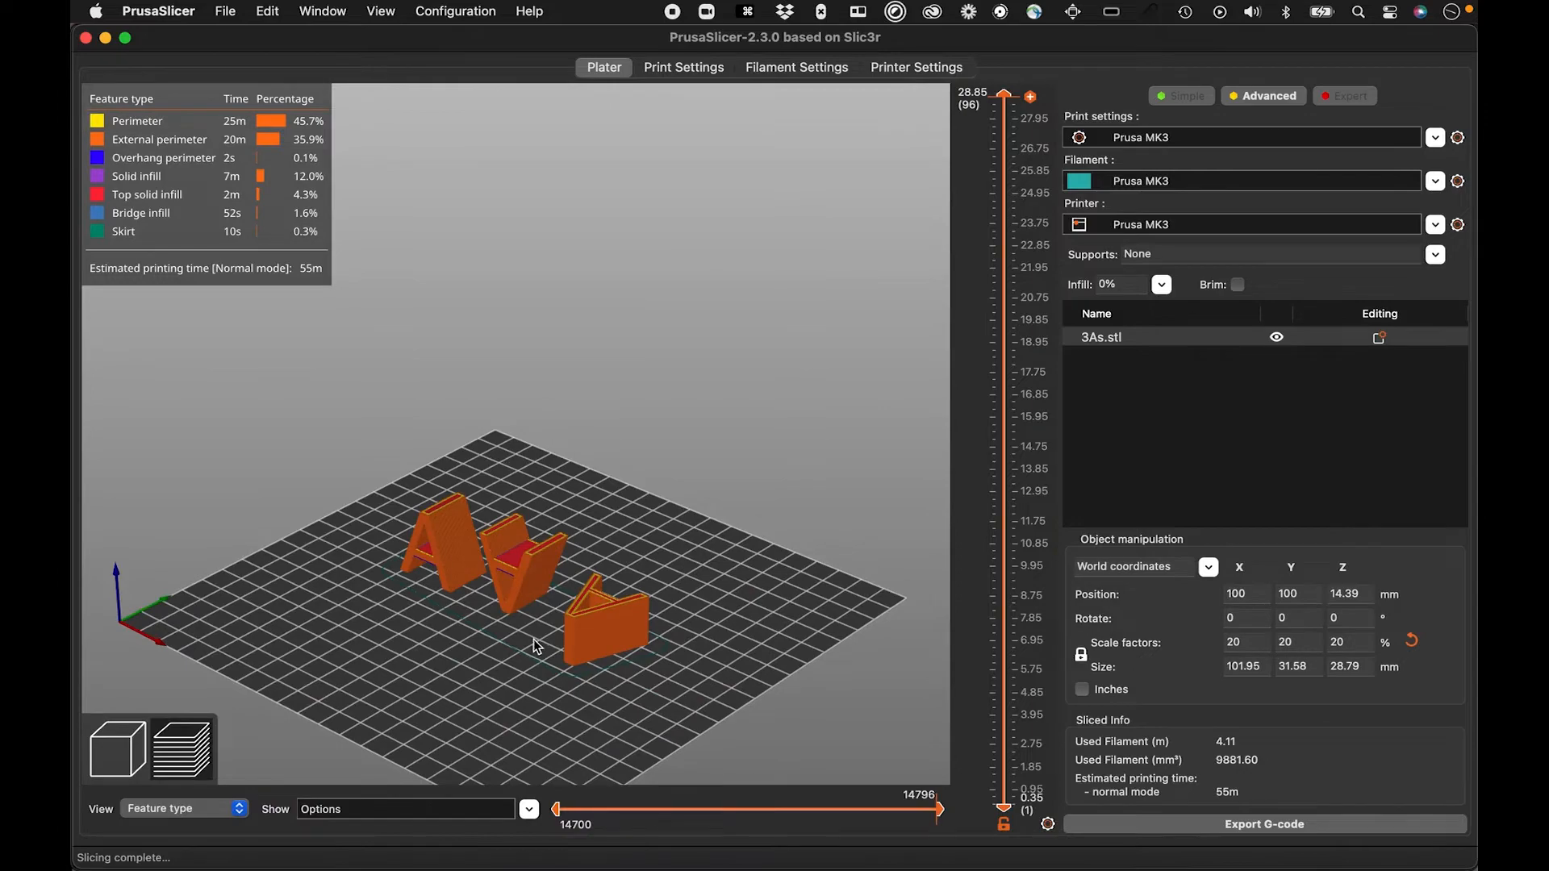
pyautogui.moveTo(534, 647); pyautogui.dragTo(608, 637)
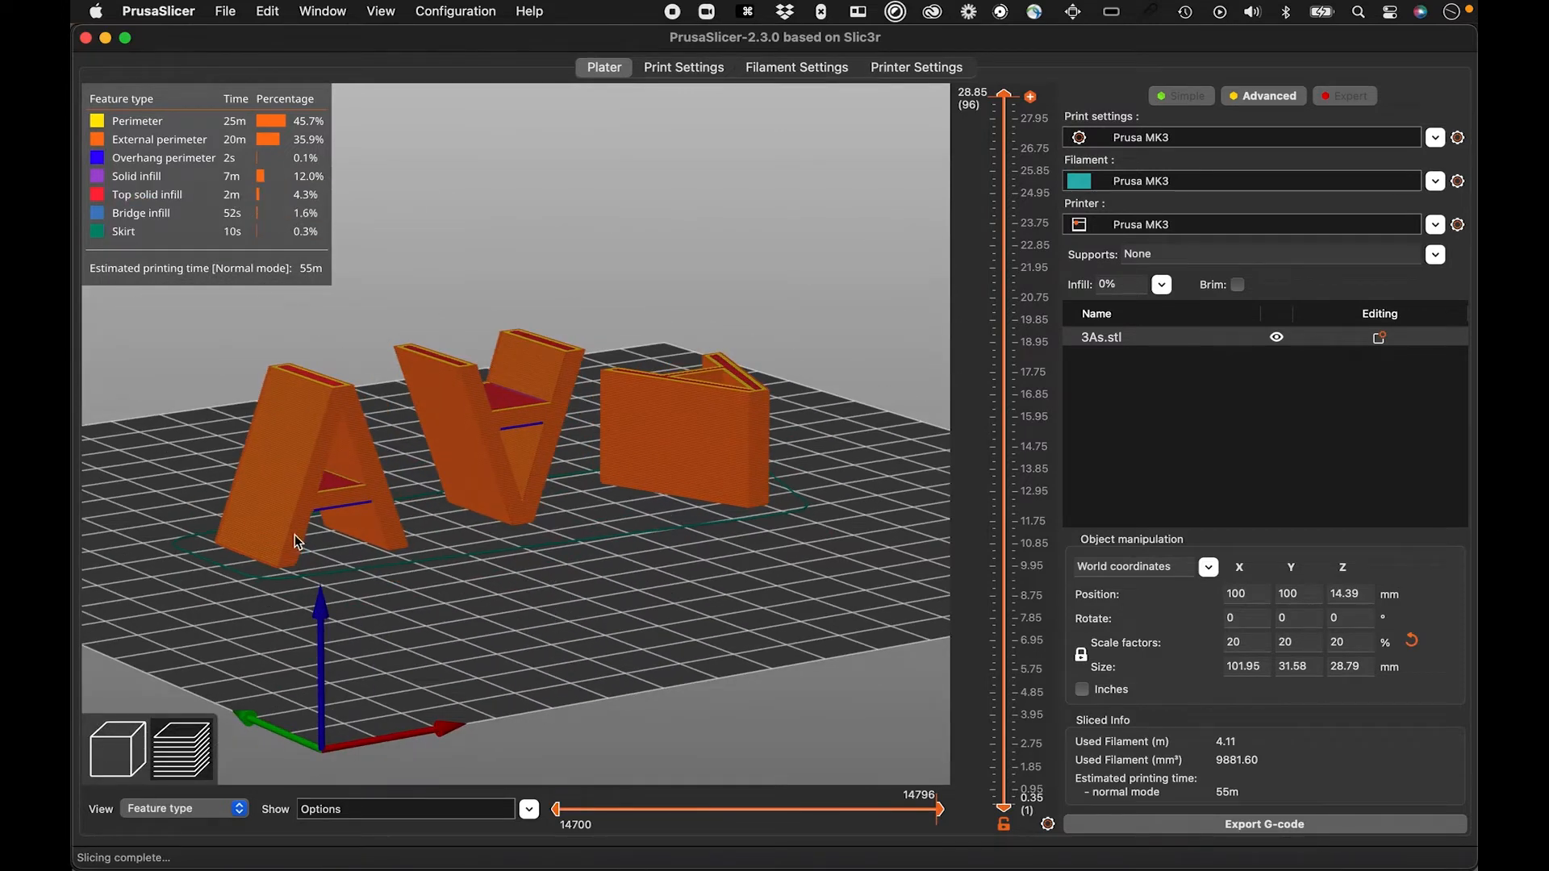
pyautogui.moveTo(277, 465)
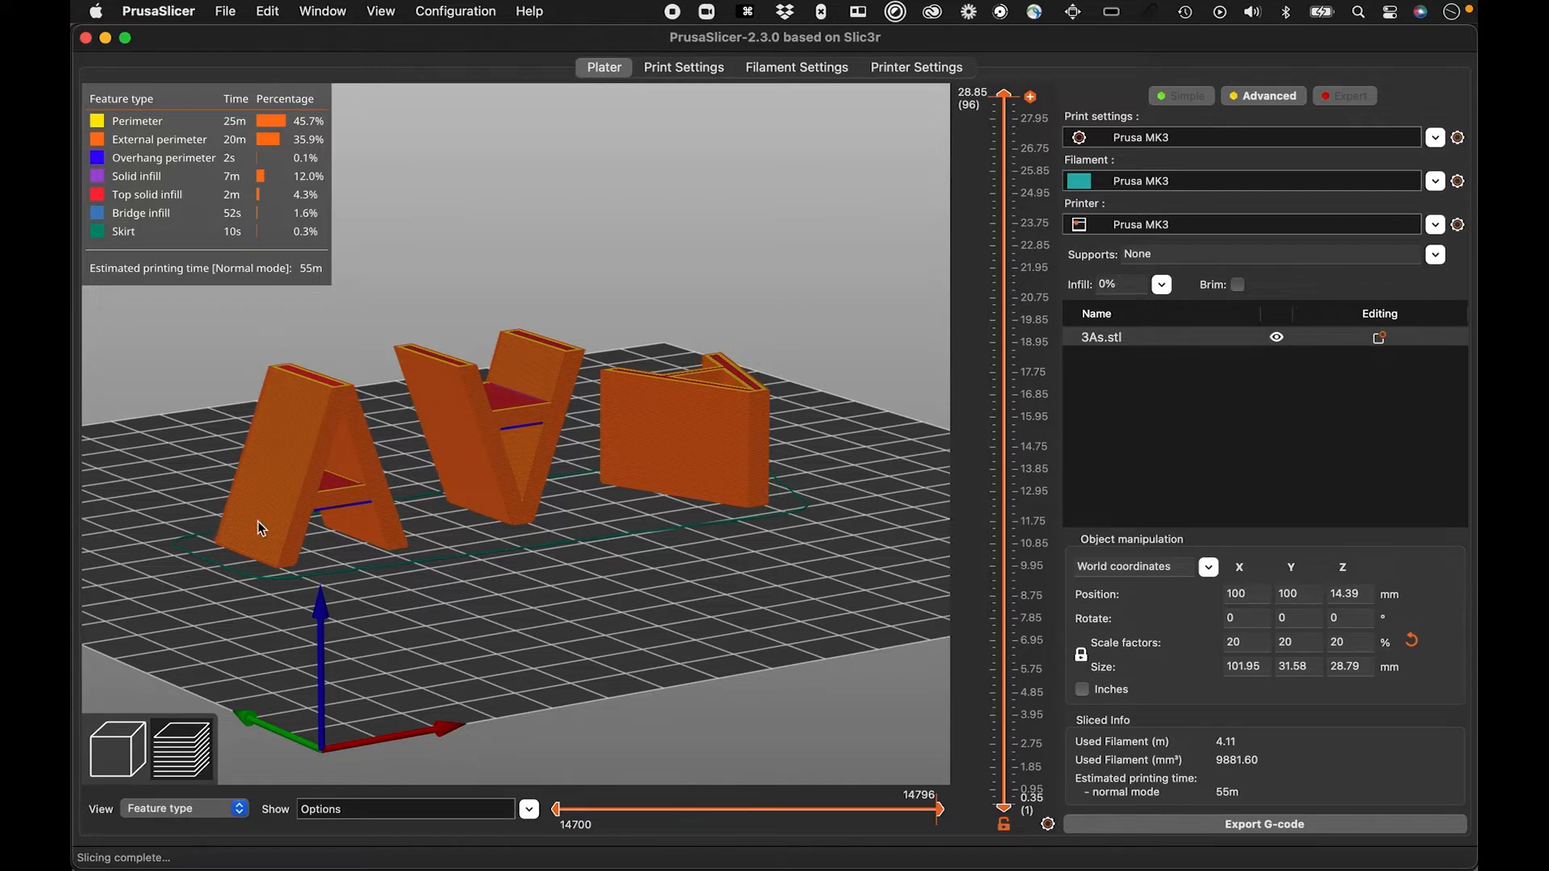
pyautogui.moveTo(109, 124)
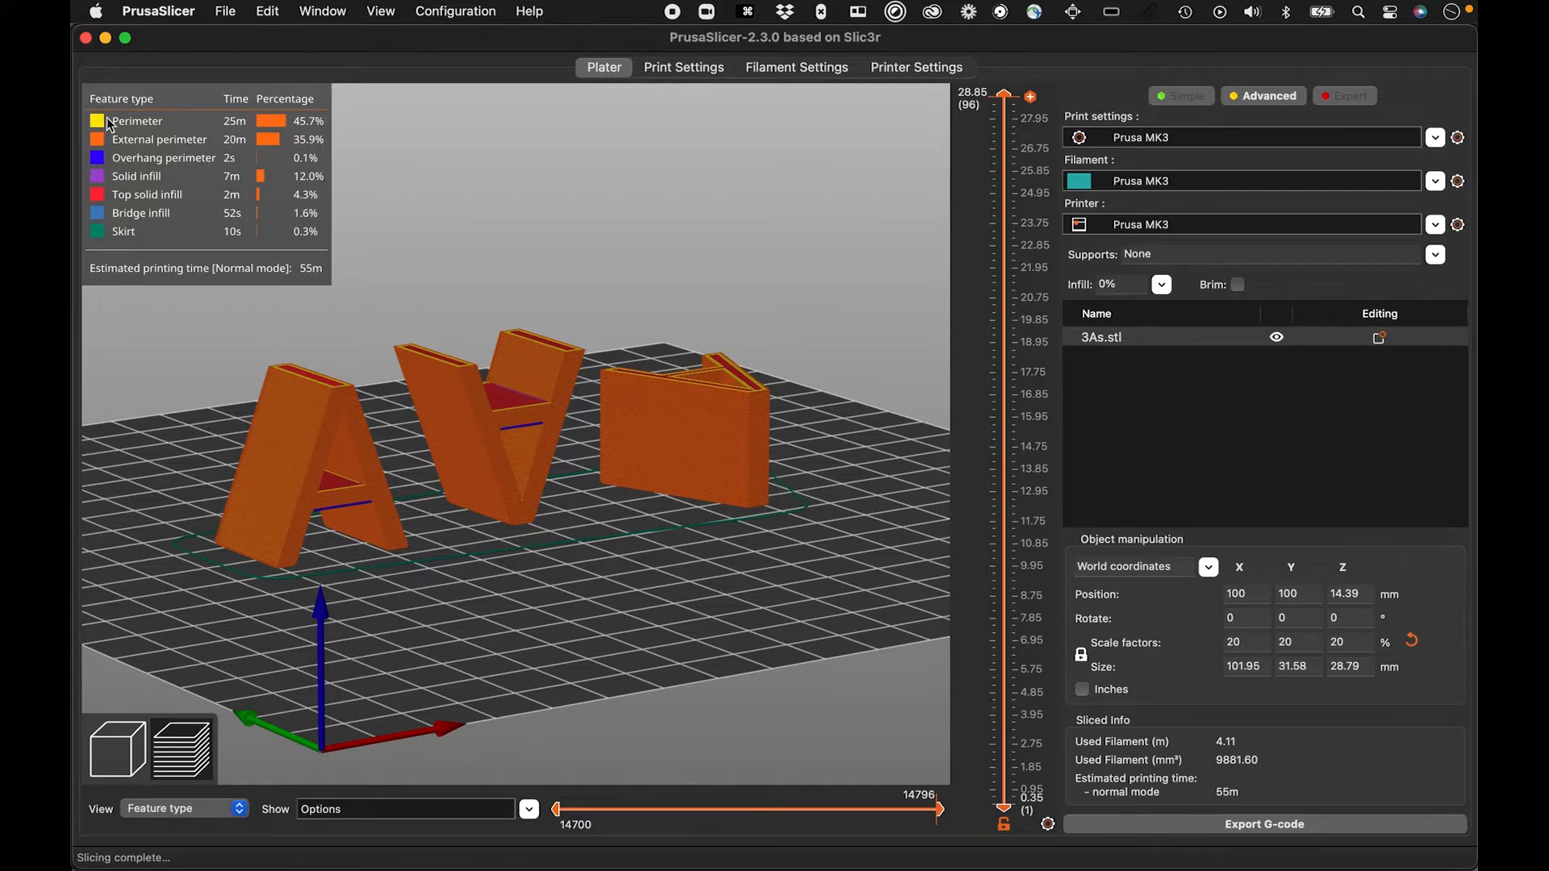
pyautogui.moveTo(158, 158)
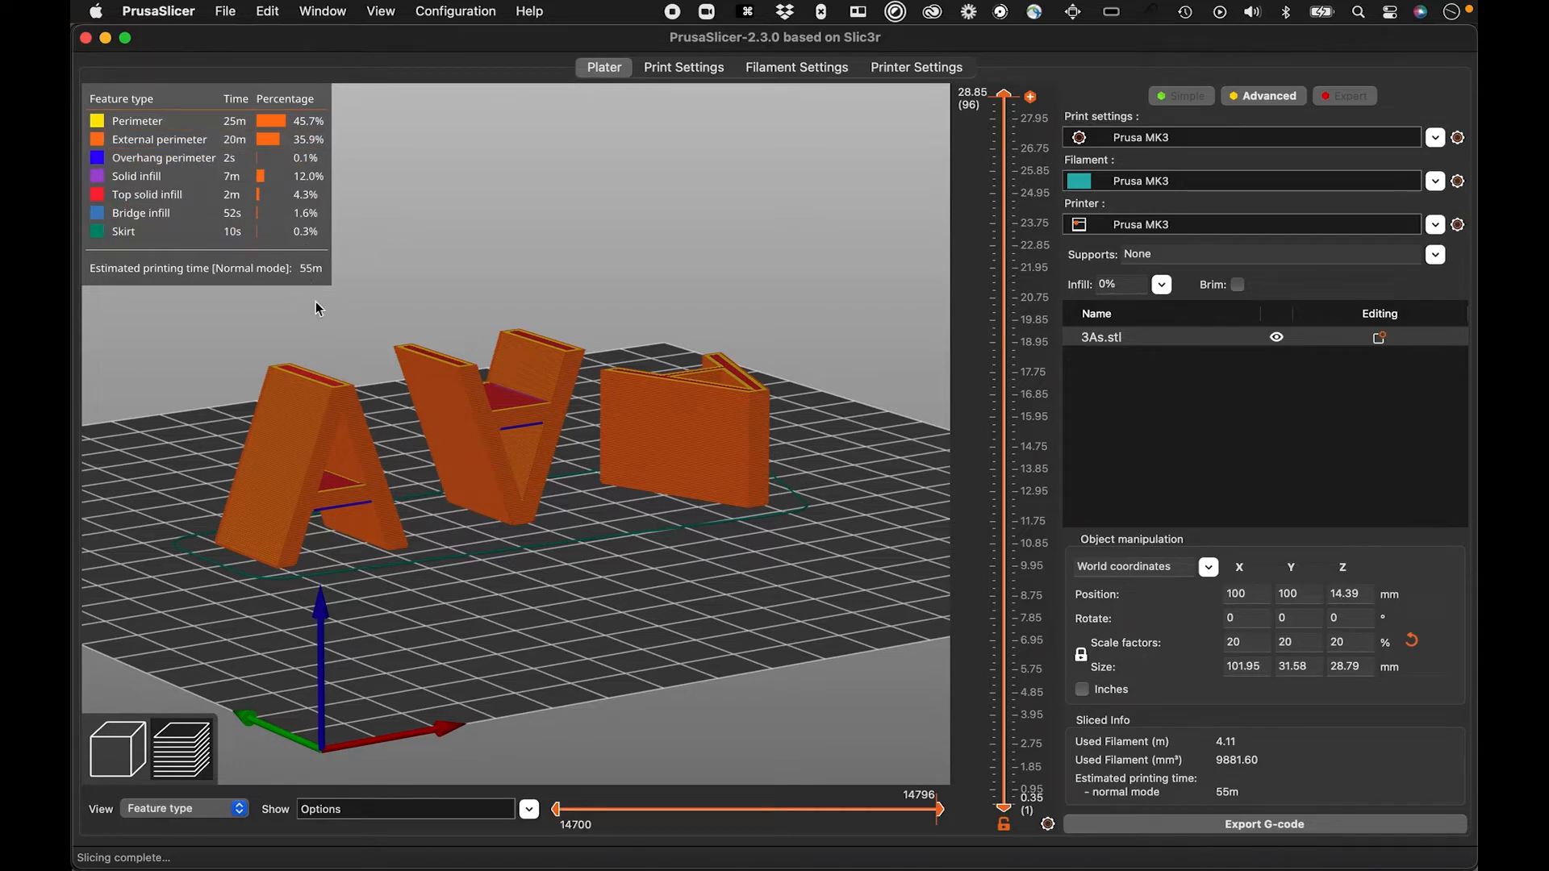
pyautogui.moveTo(163, 158)
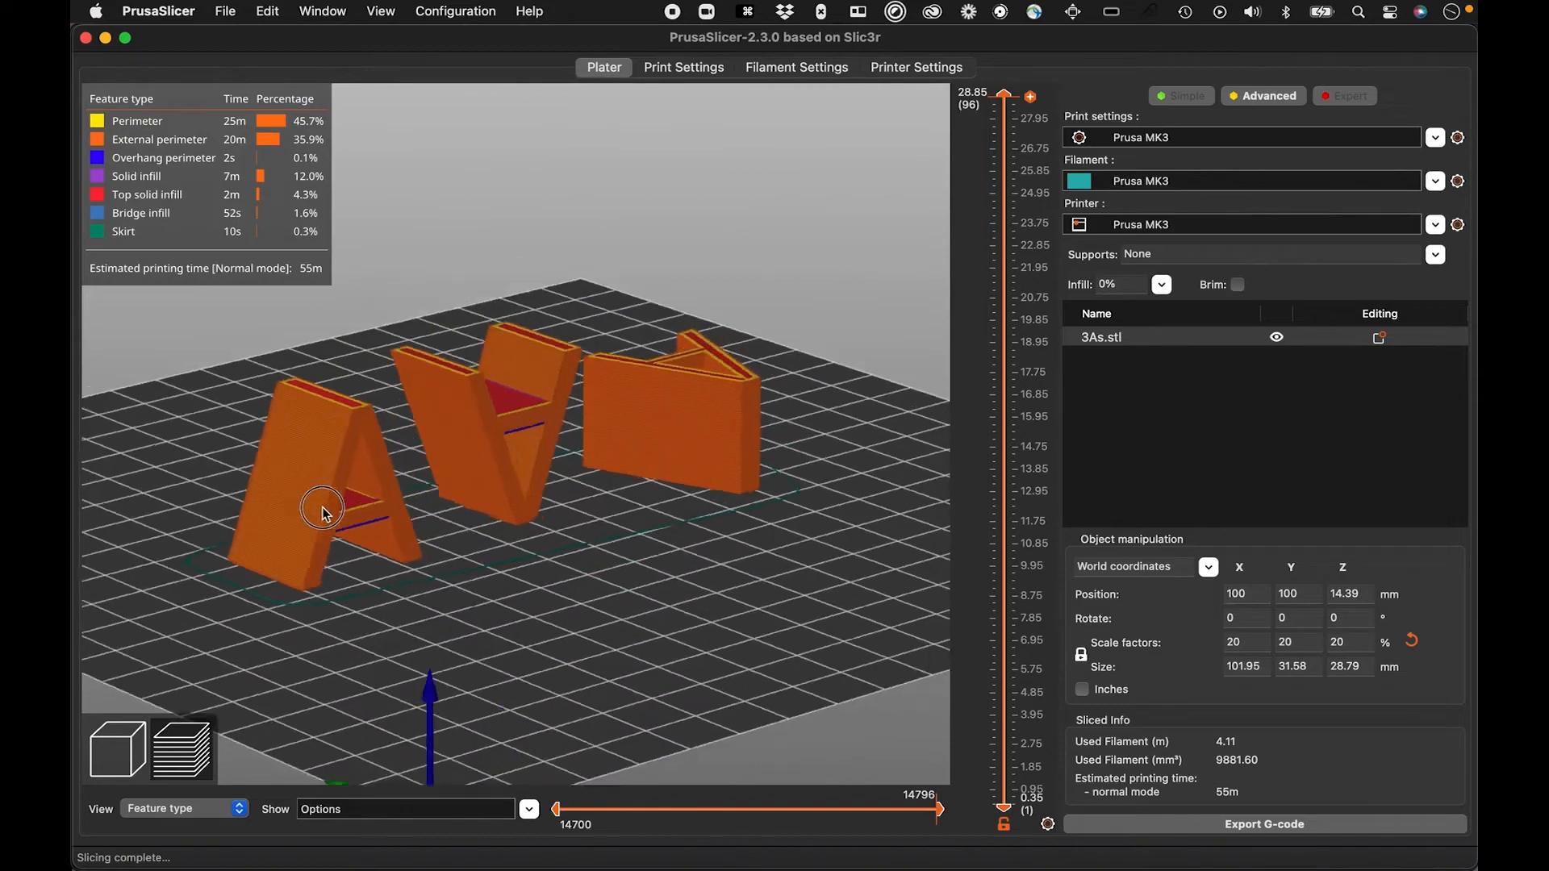
pyautogui.moveTo(324, 509); pyautogui.dragTo(427, 550)
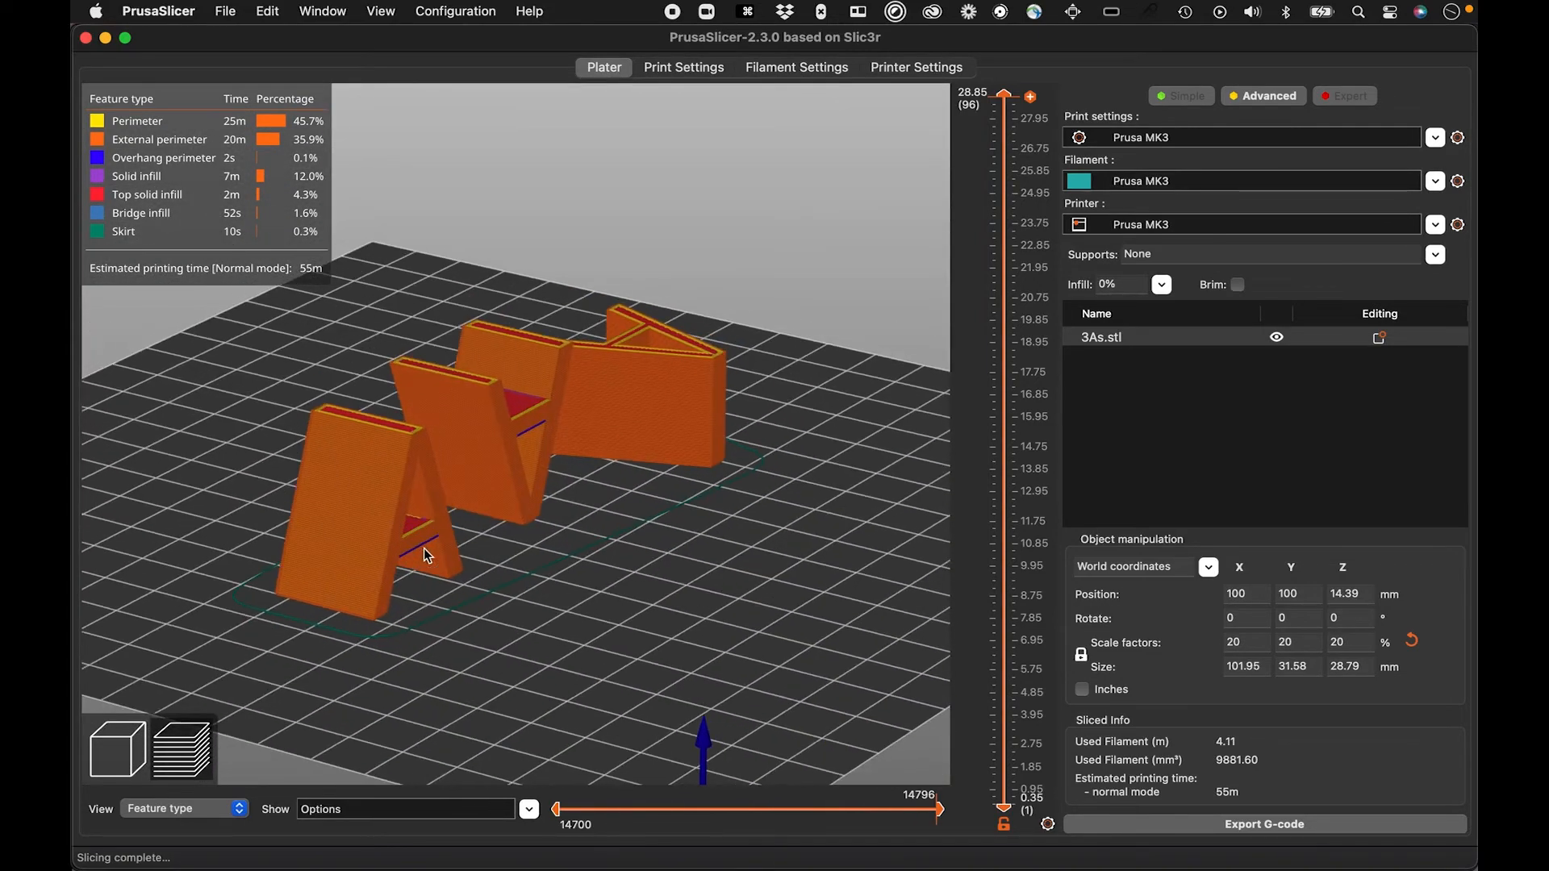
pyautogui.moveTo(426, 553); pyautogui.dragTo(306, 494)
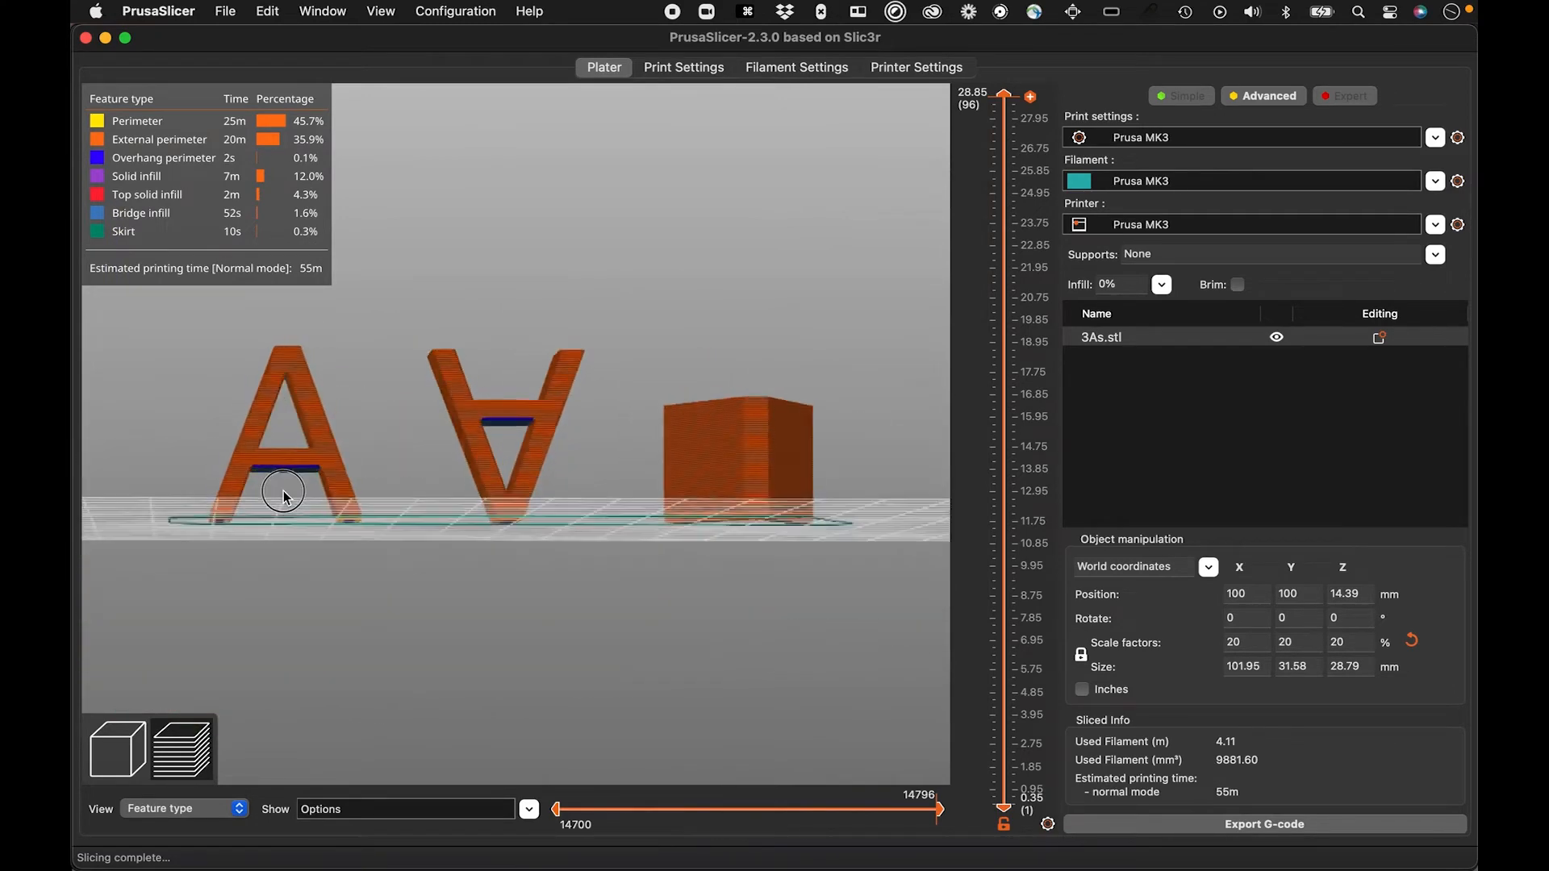
pyautogui.moveTo(286, 497); pyautogui.dragTo(321, 506)
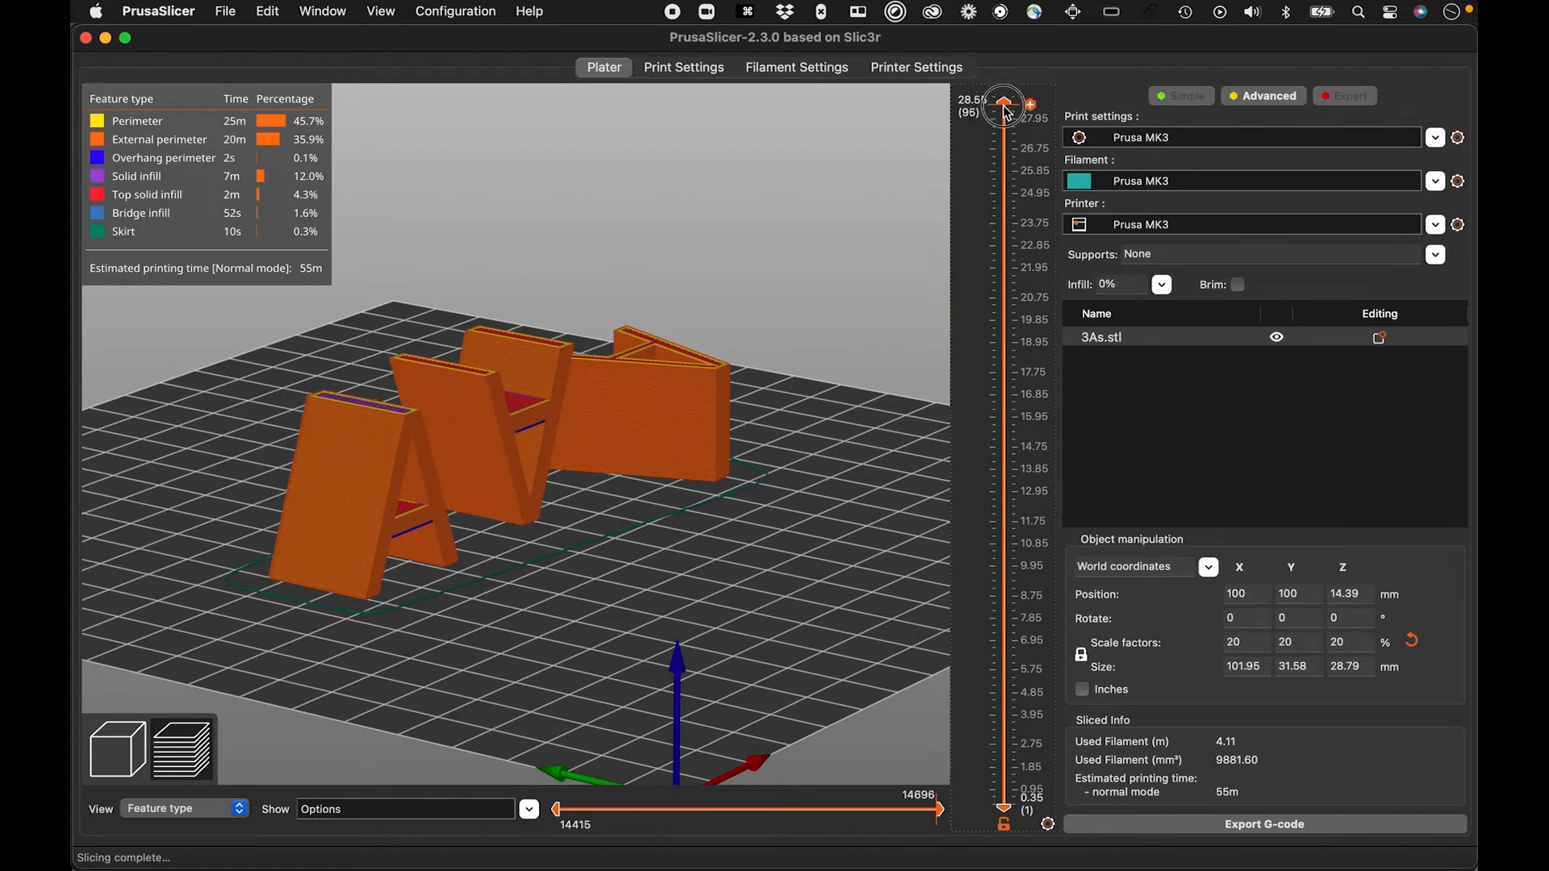
pyautogui.moveTo(1003, 104); pyautogui.dragTo(1003, 202)
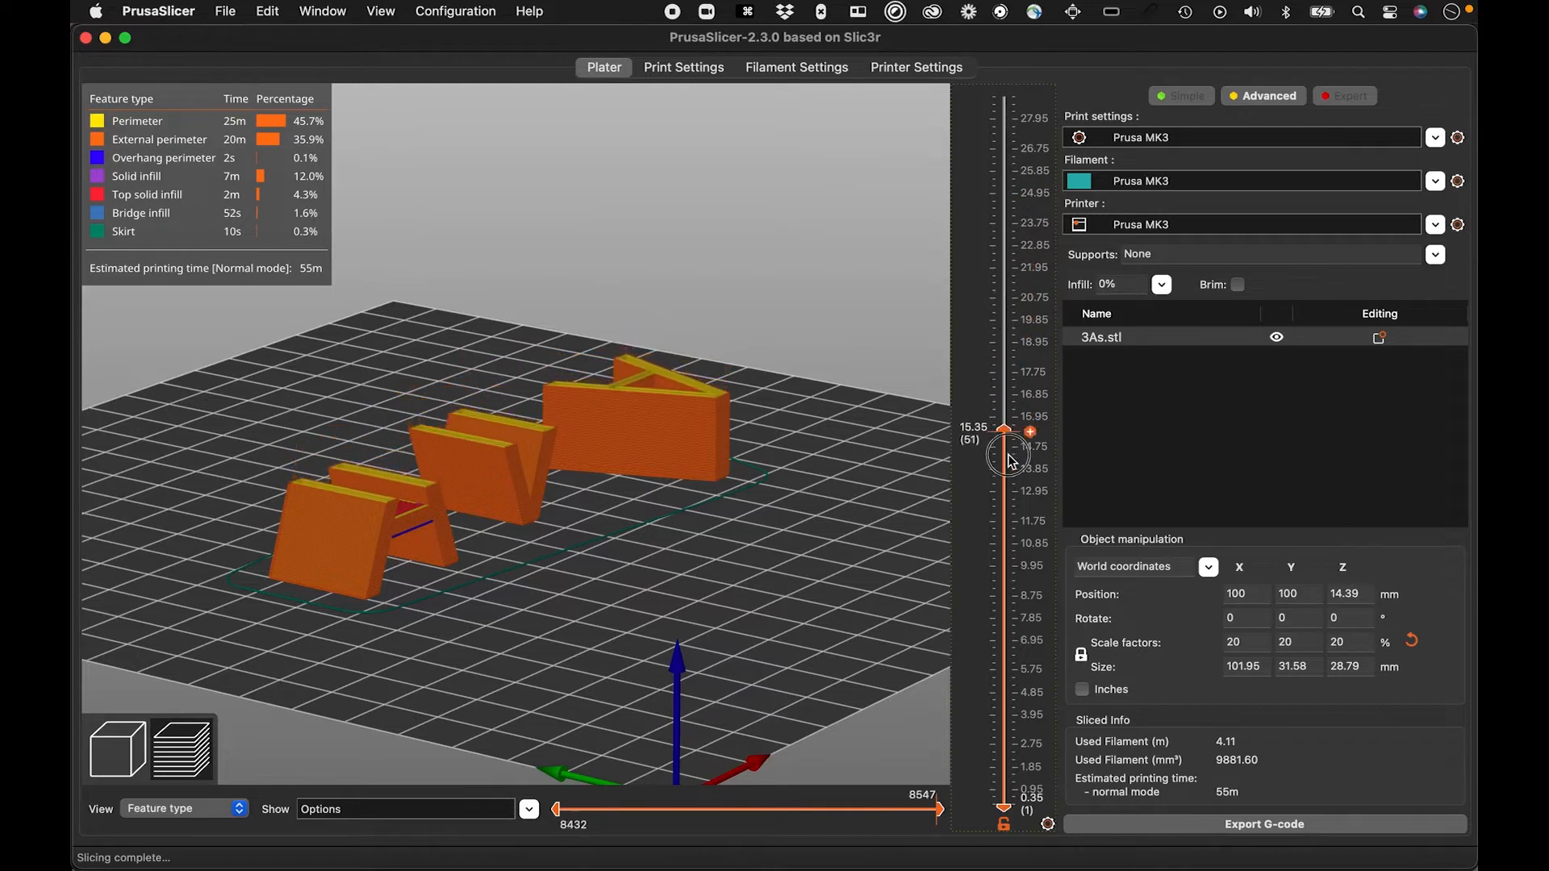
pyautogui.moveTo(1006, 430); pyautogui.dragTo(1006, 736)
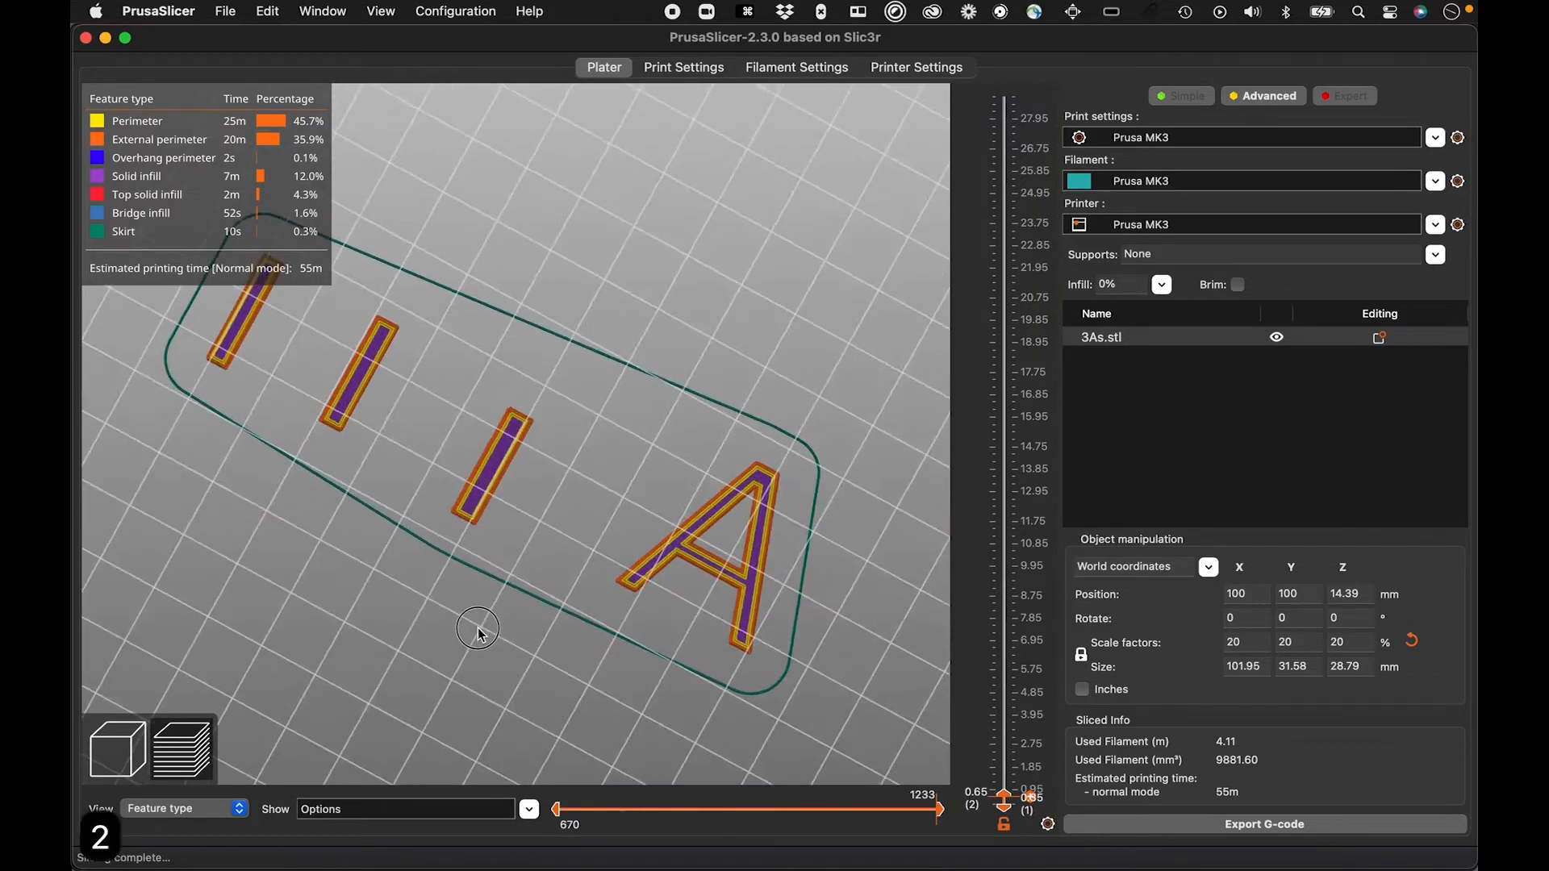
pyautogui.moveTo(476, 630); pyautogui.dragTo(538, 601)
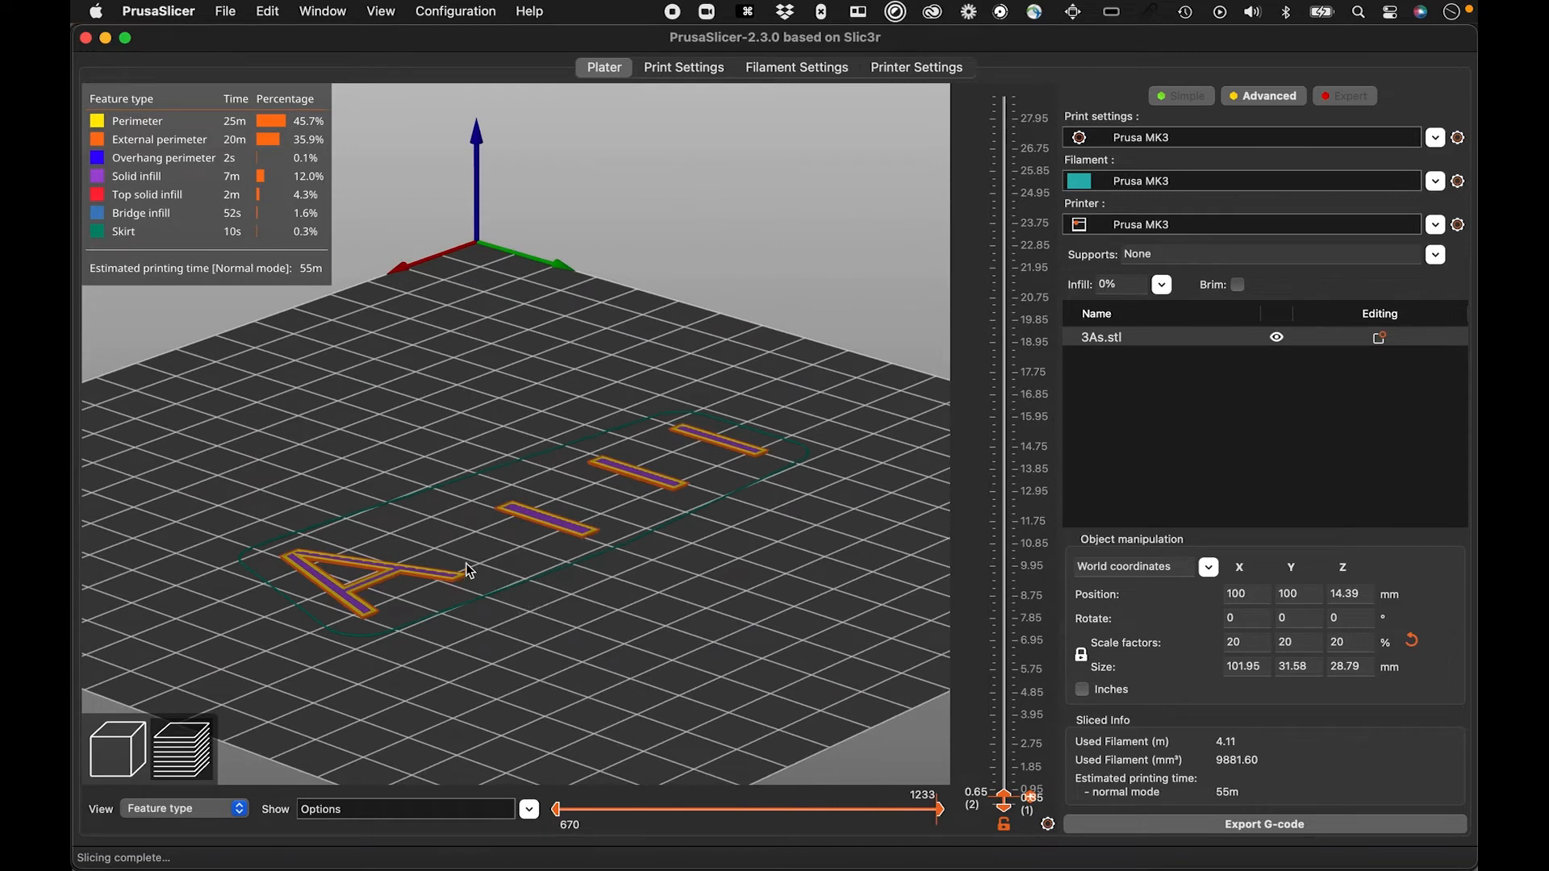
pyautogui.moveTo(772, 623)
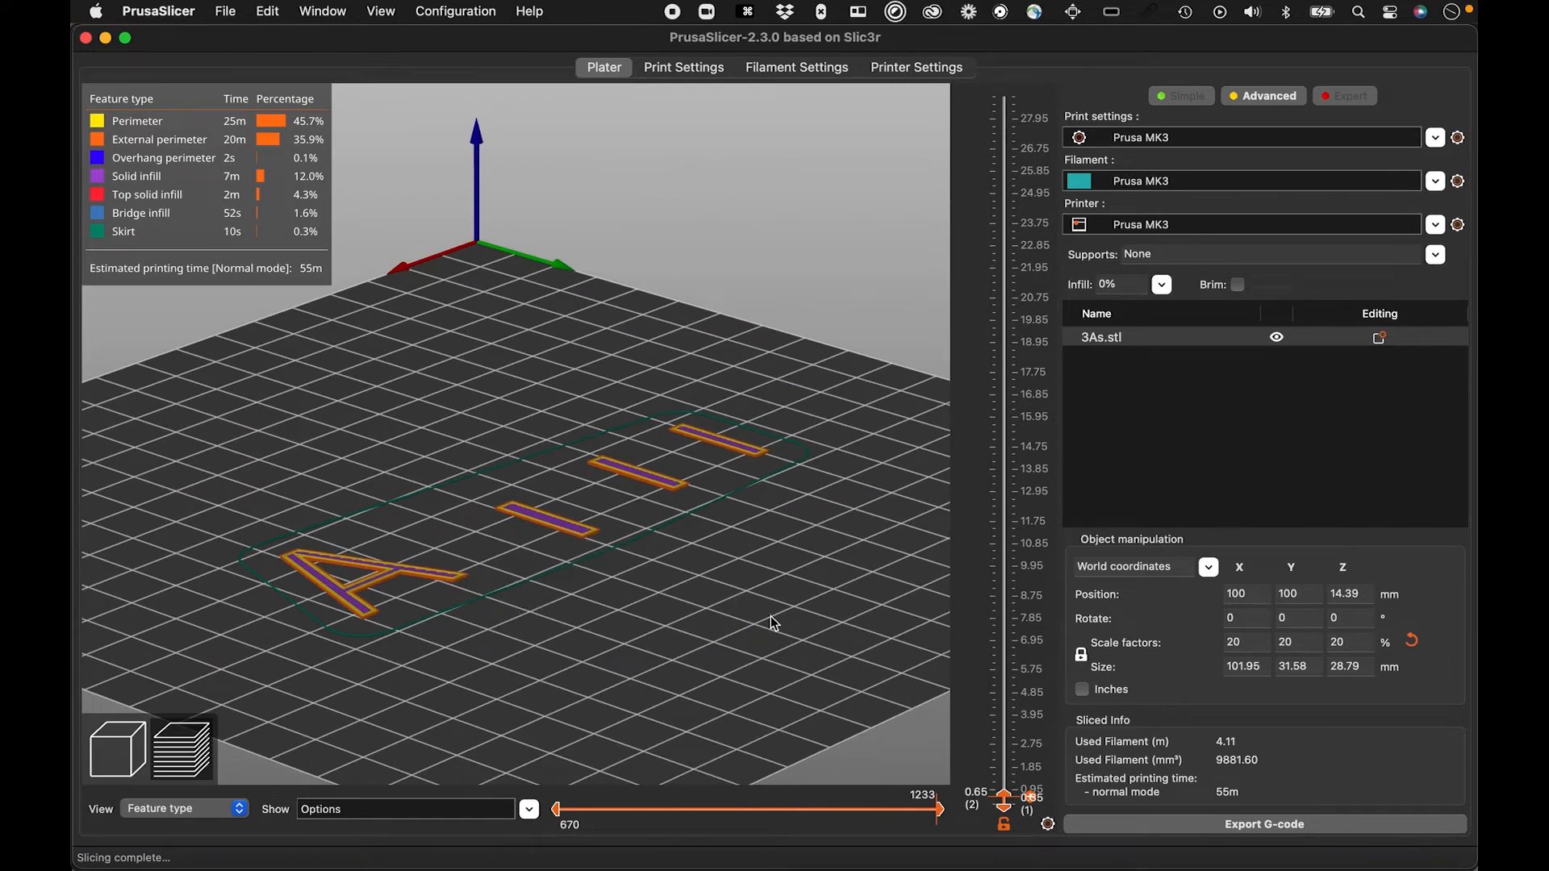
pyautogui.moveTo(1179, 303)
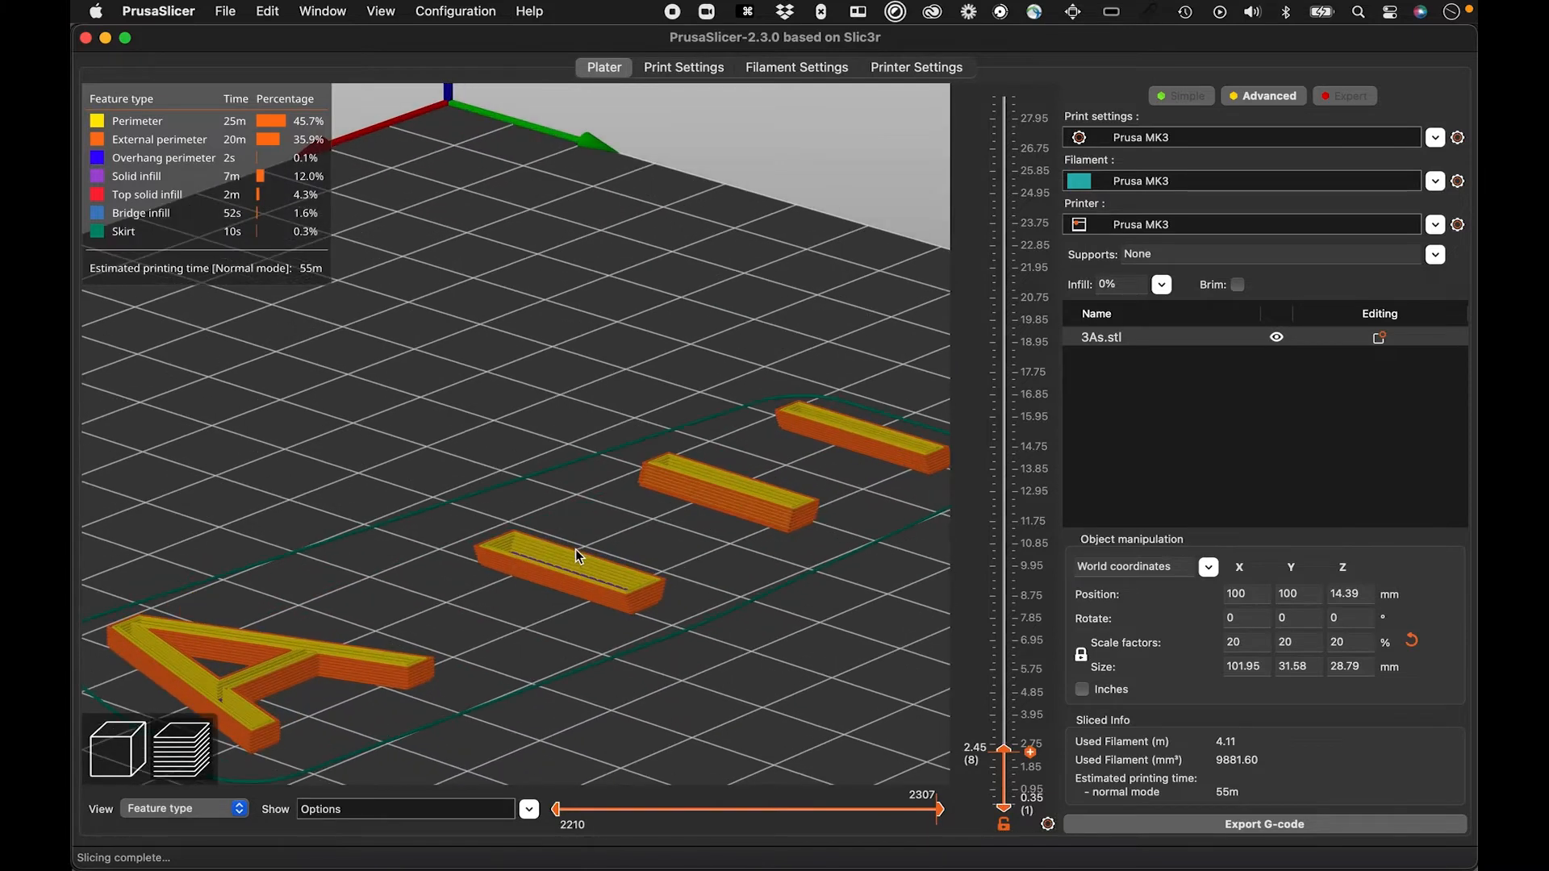
pyautogui.moveTo(991, 682)
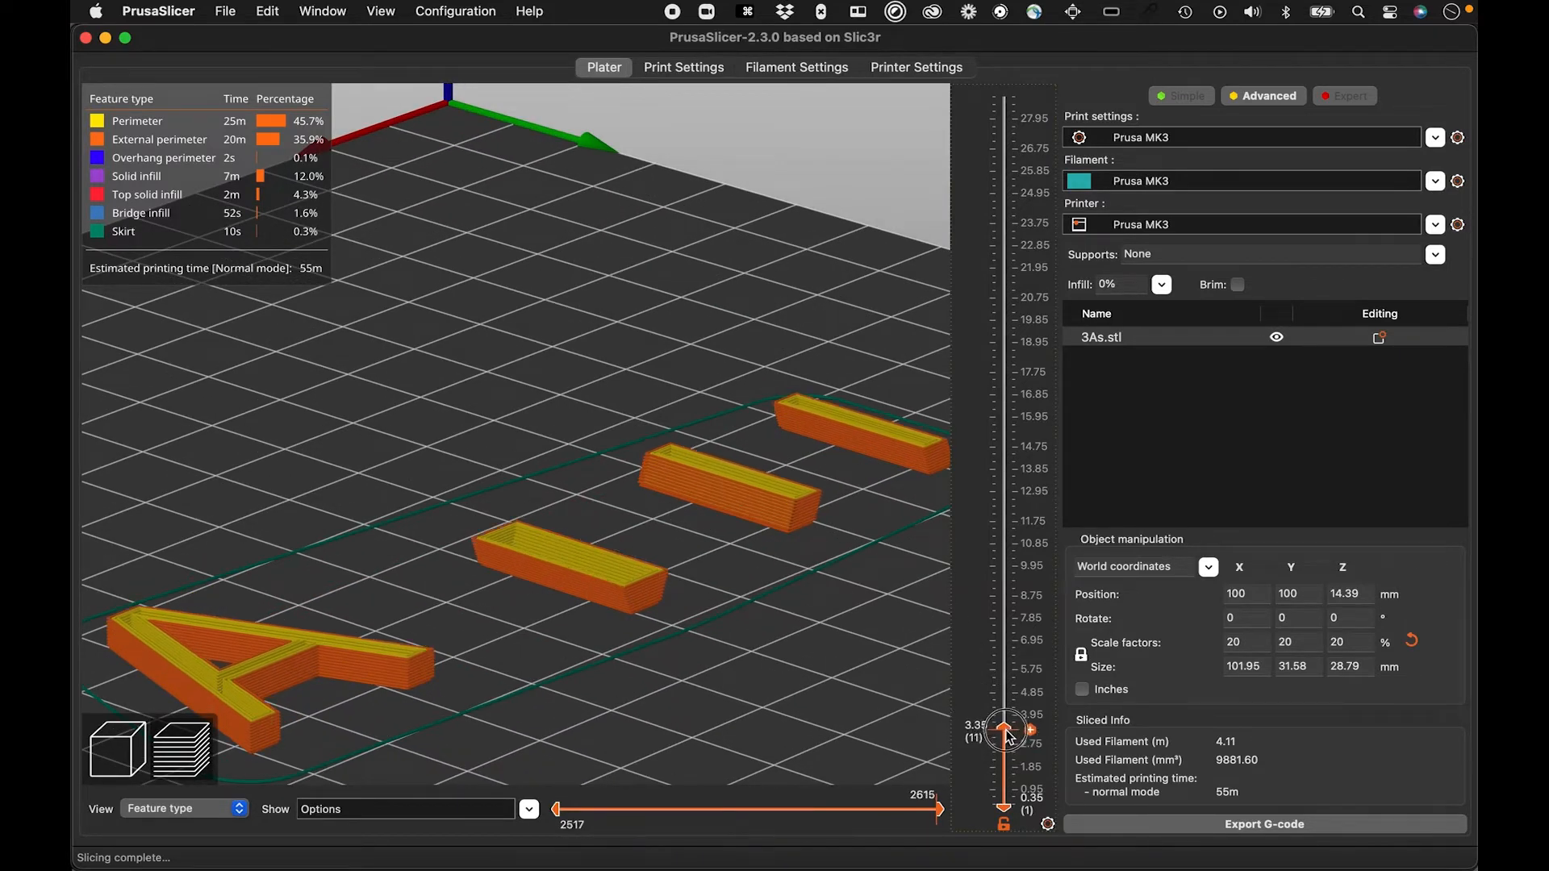
pyautogui.moveTo(1003, 730); pyautogui.dragTo(1004, 672)
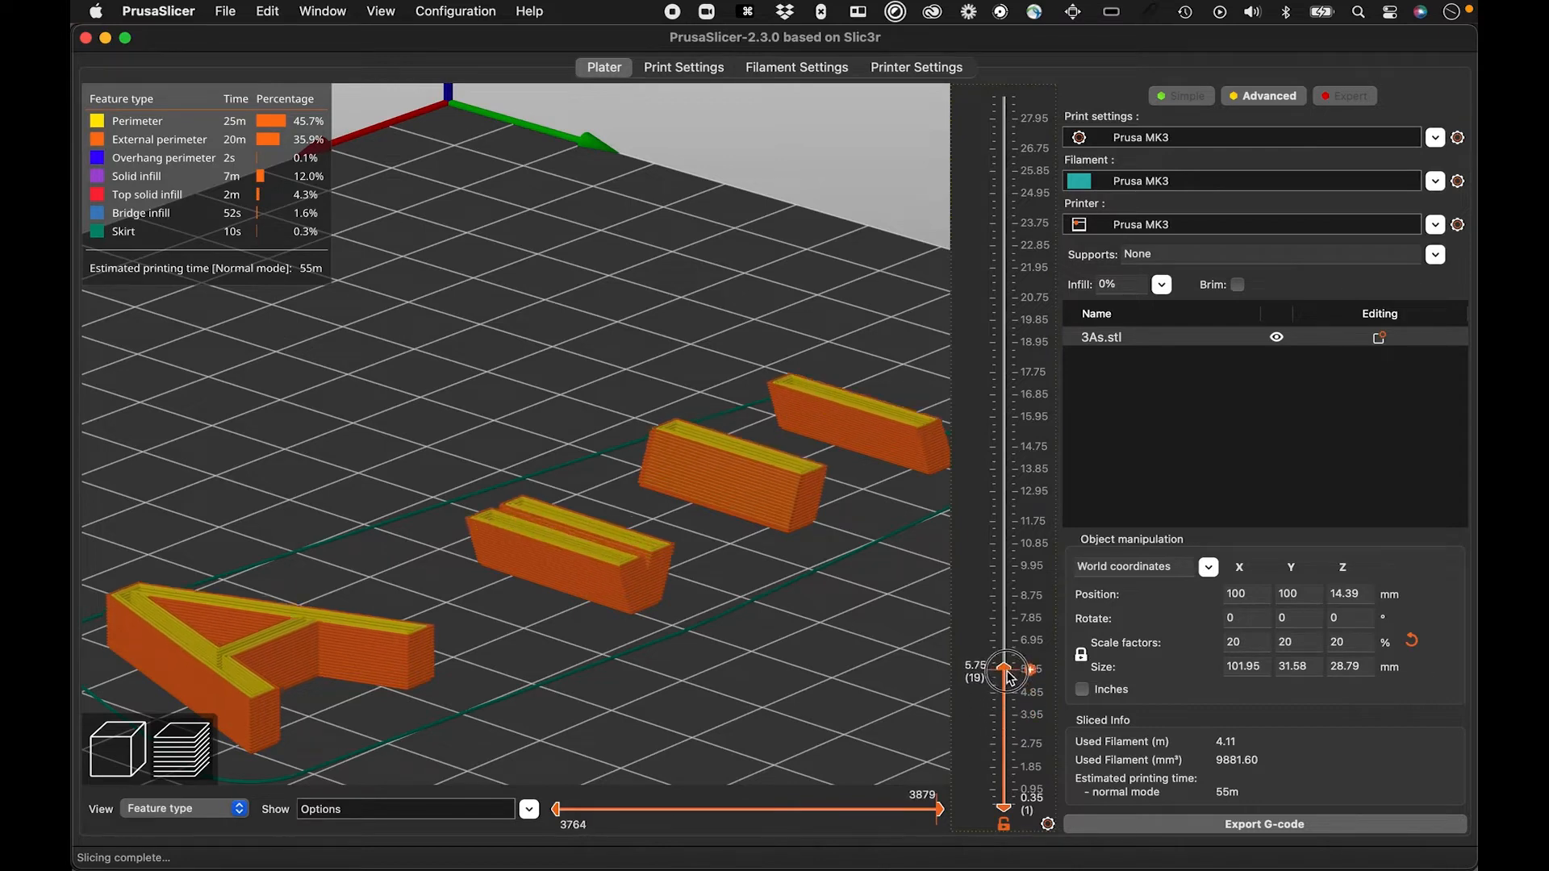
pyautogui.moveTo(1006, 672); pyautogui.dragTo(1006, 598)
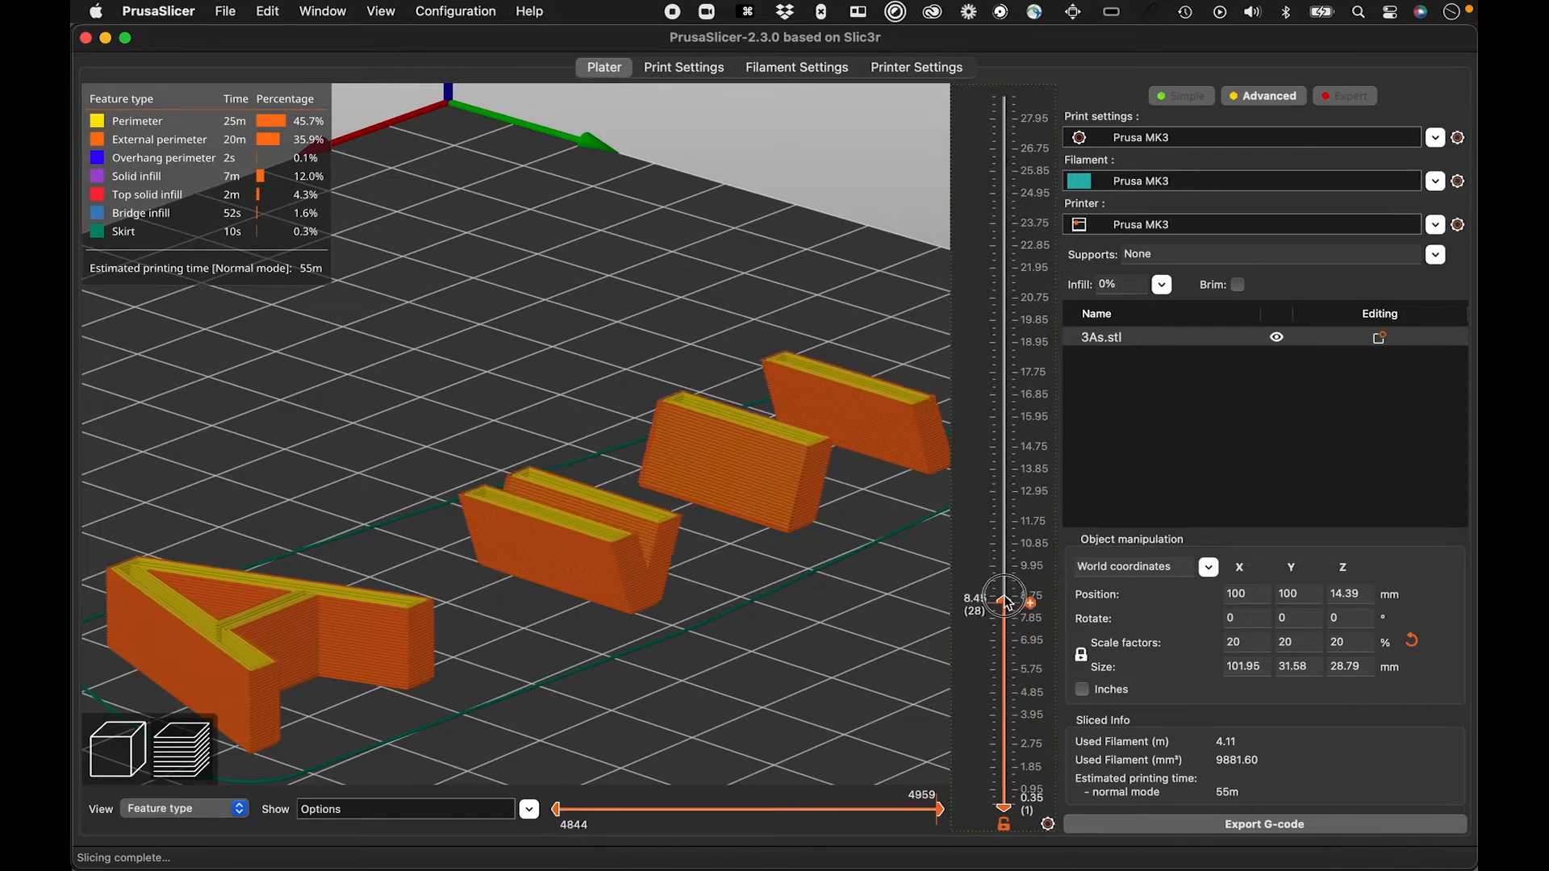
pyautogui.moveTo(1002, 598); pyautogui.dragTo(1003, 470)
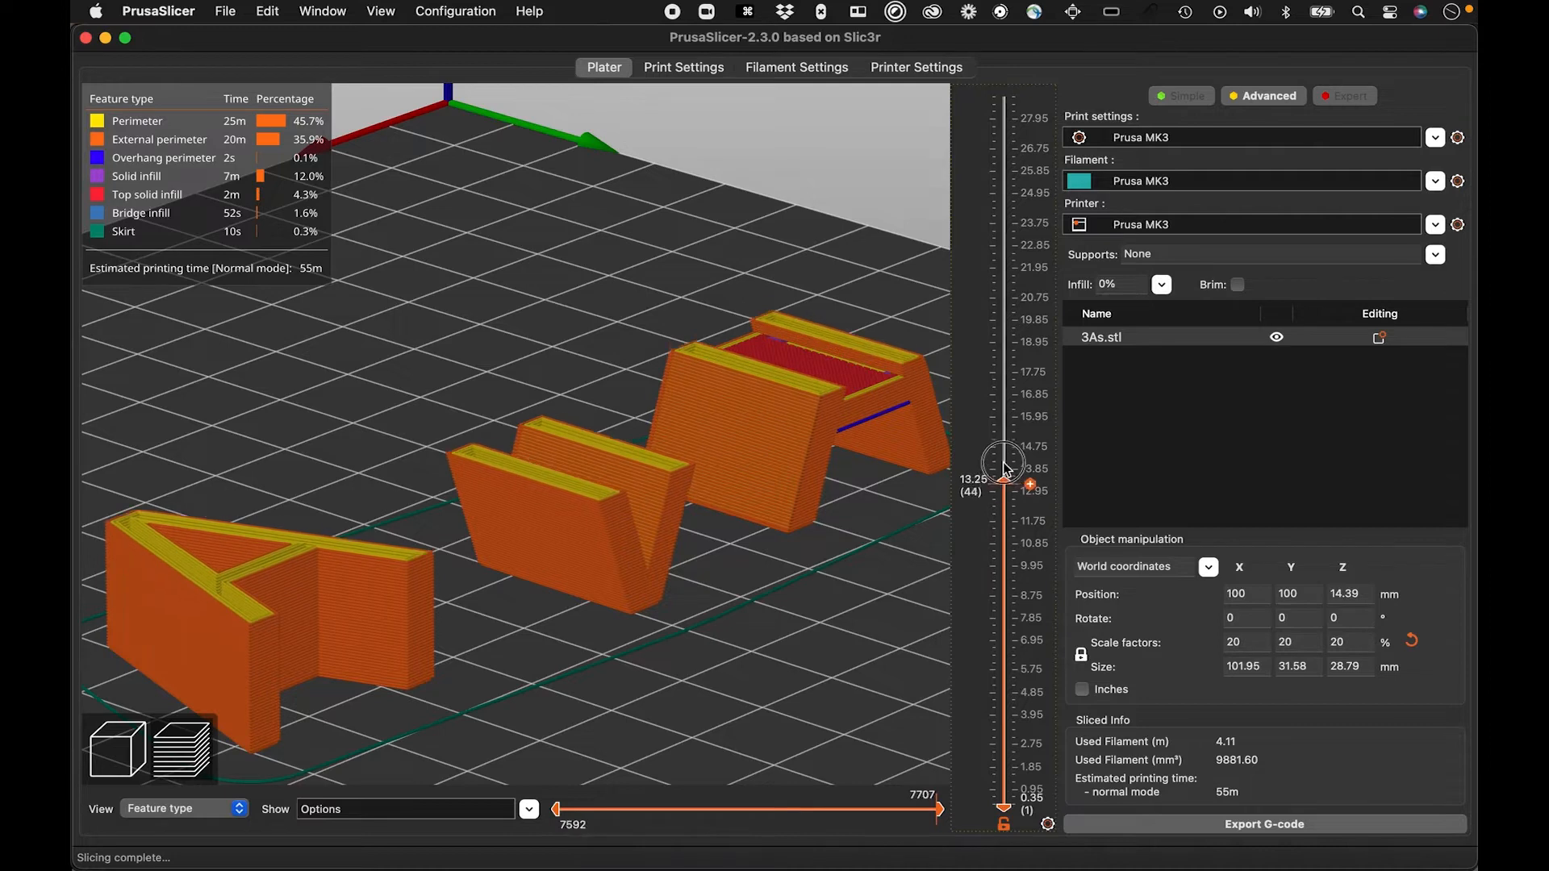
pyautogui.moveTo(1000, 467); pyautogui.dragTo(997, 246)
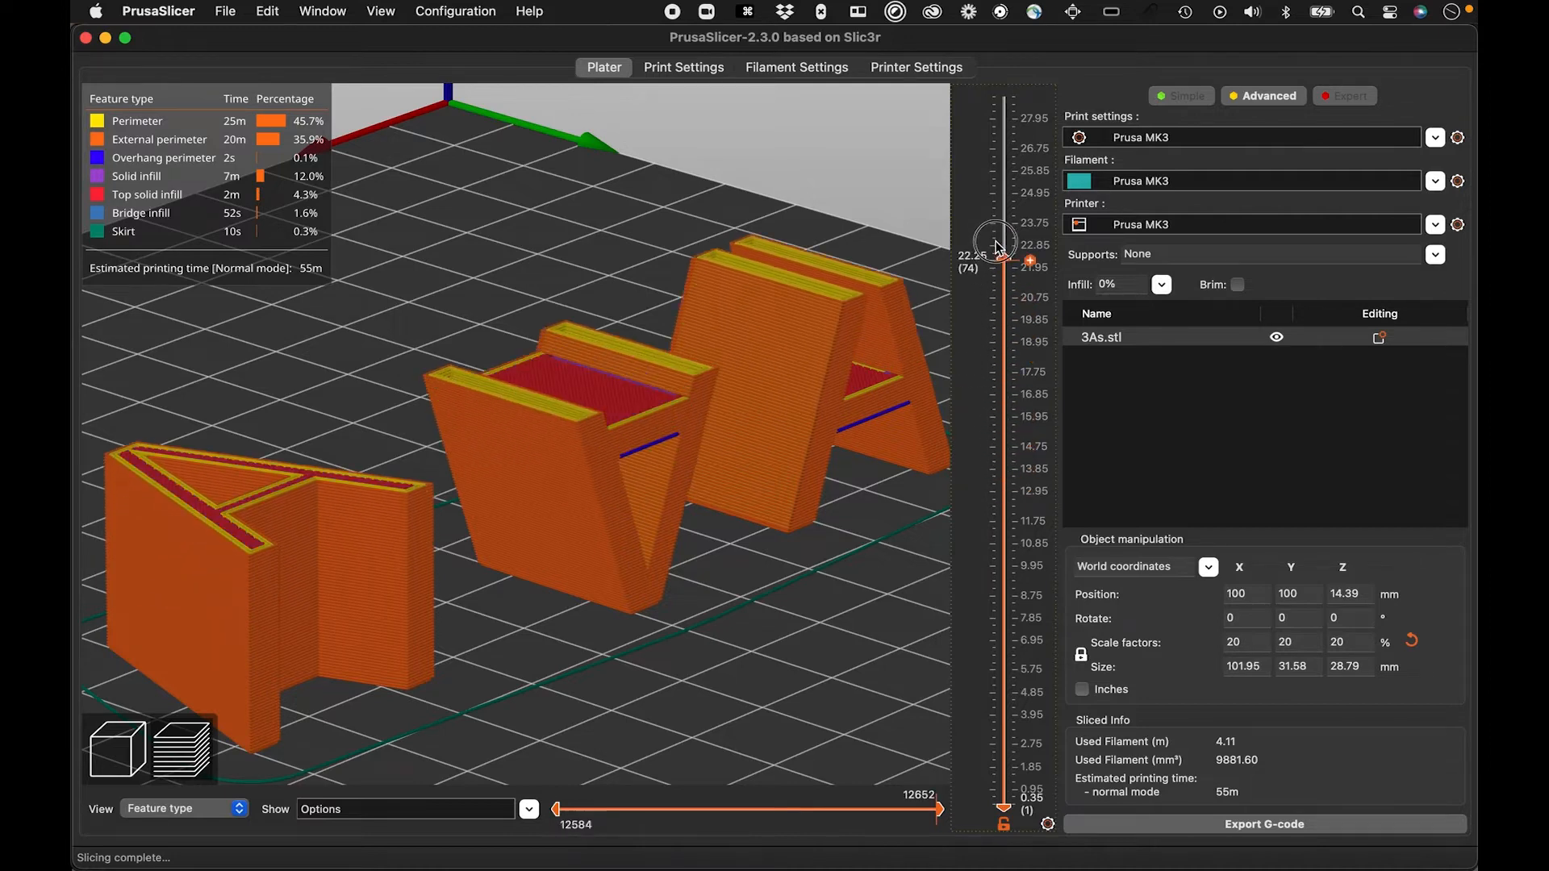
pyautogui.moveTo(997, 244); pyautogui.dragTo(1006, 96)
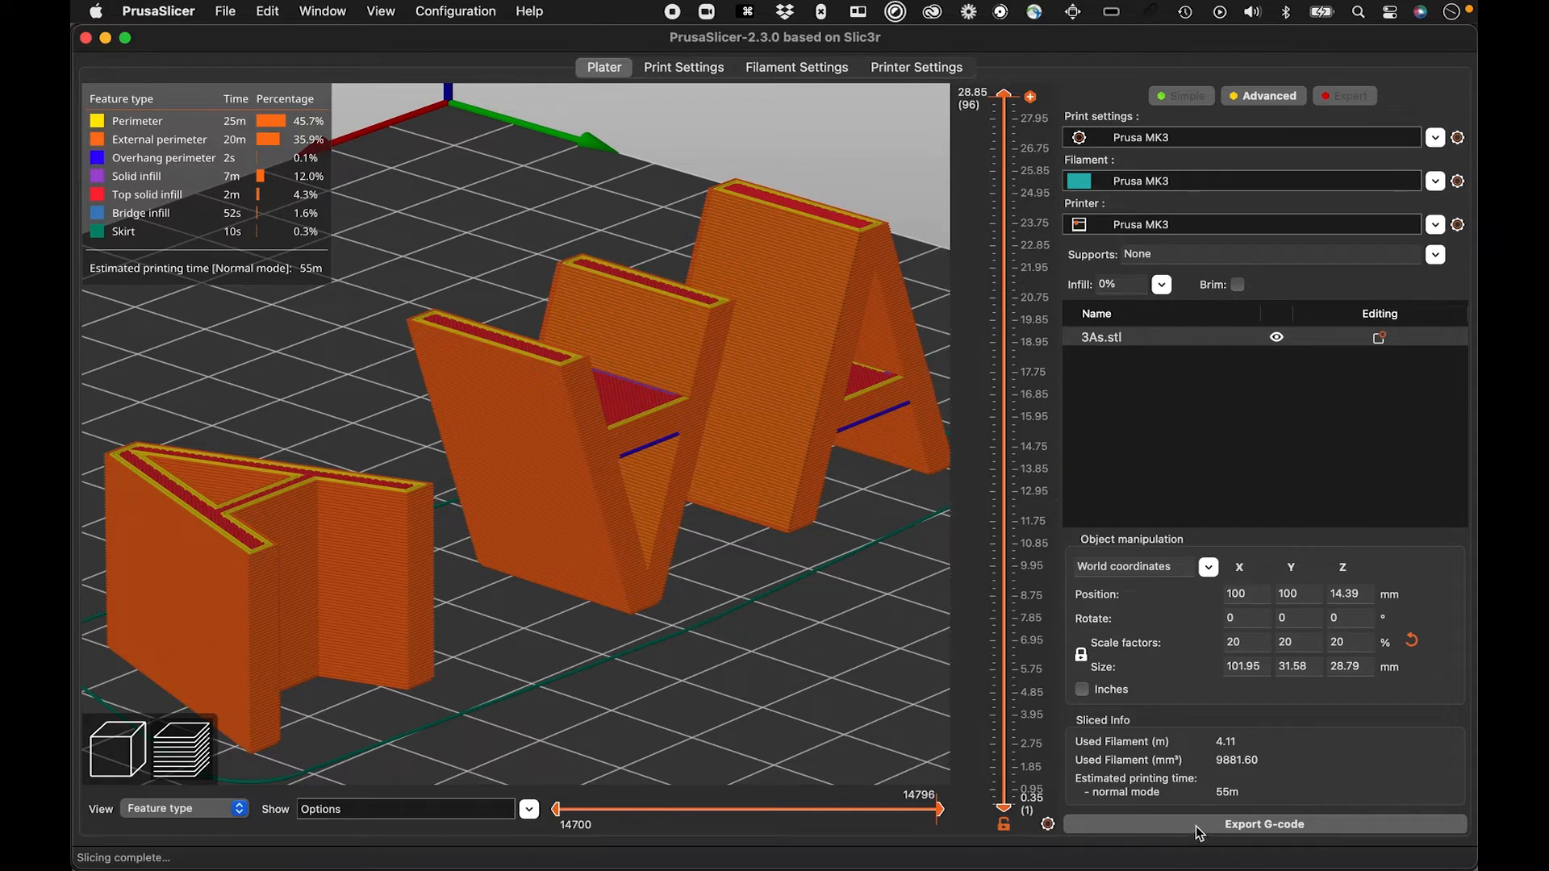
pyautogui.moveTo(1319, 810)
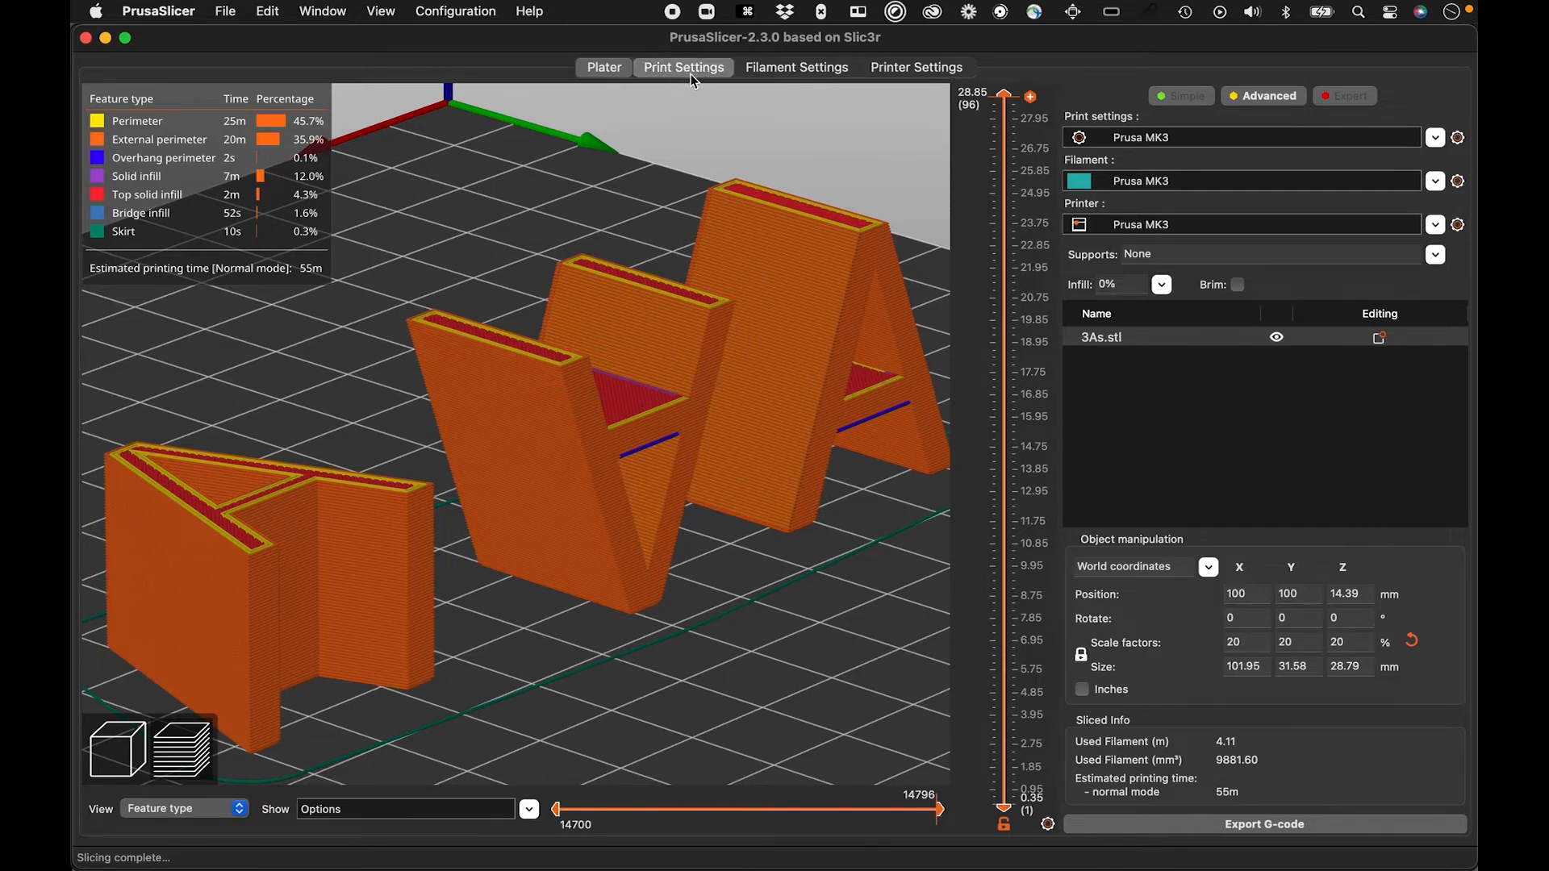
pyautogui.click(683, 67)
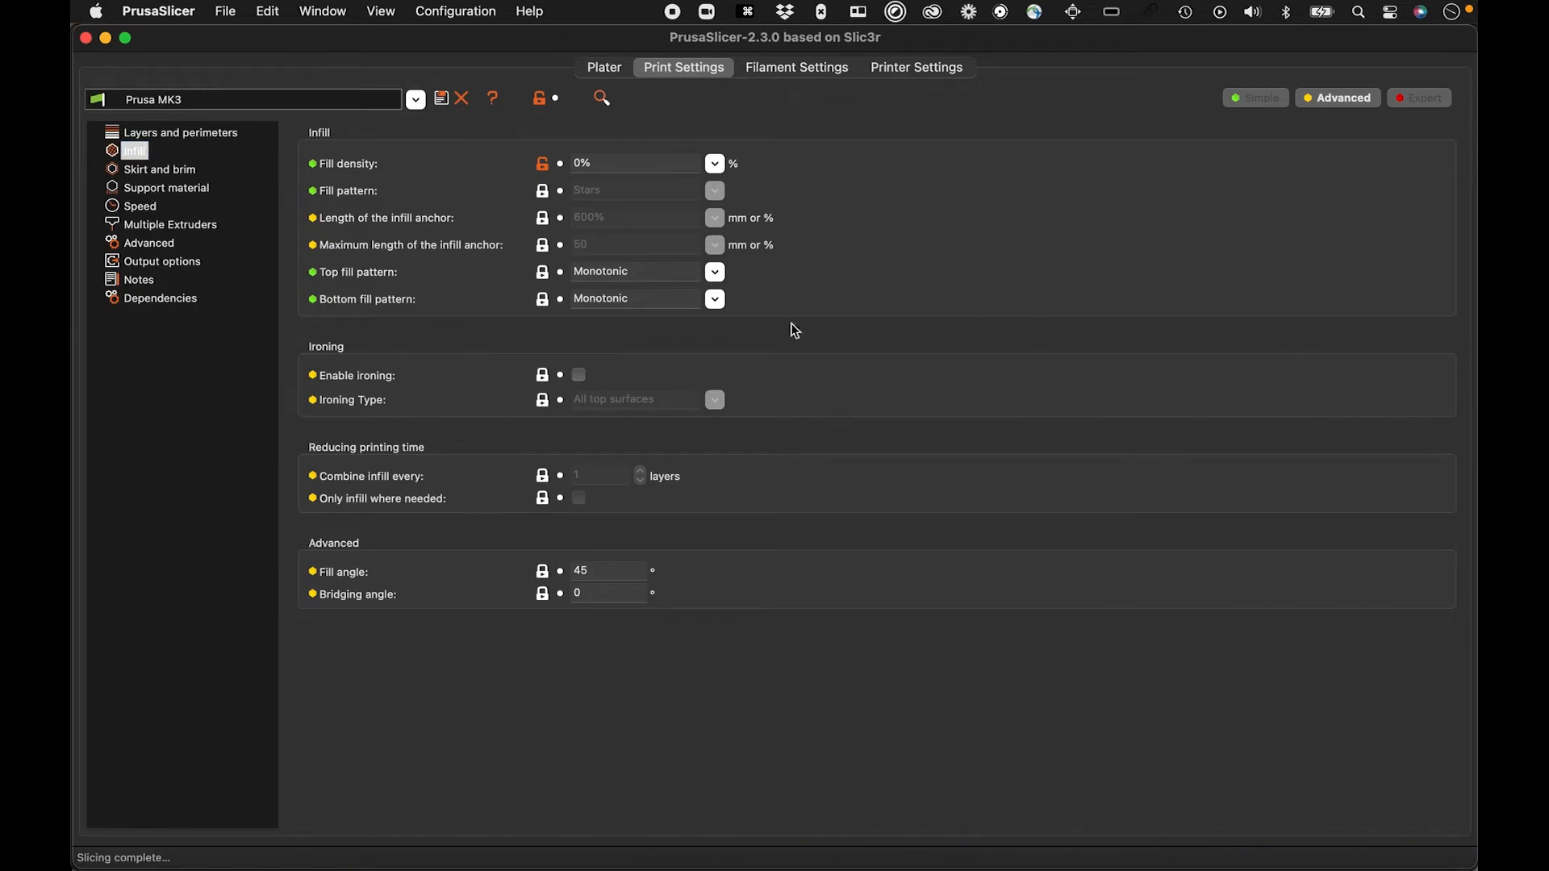
pyautogui.click(796, 66)
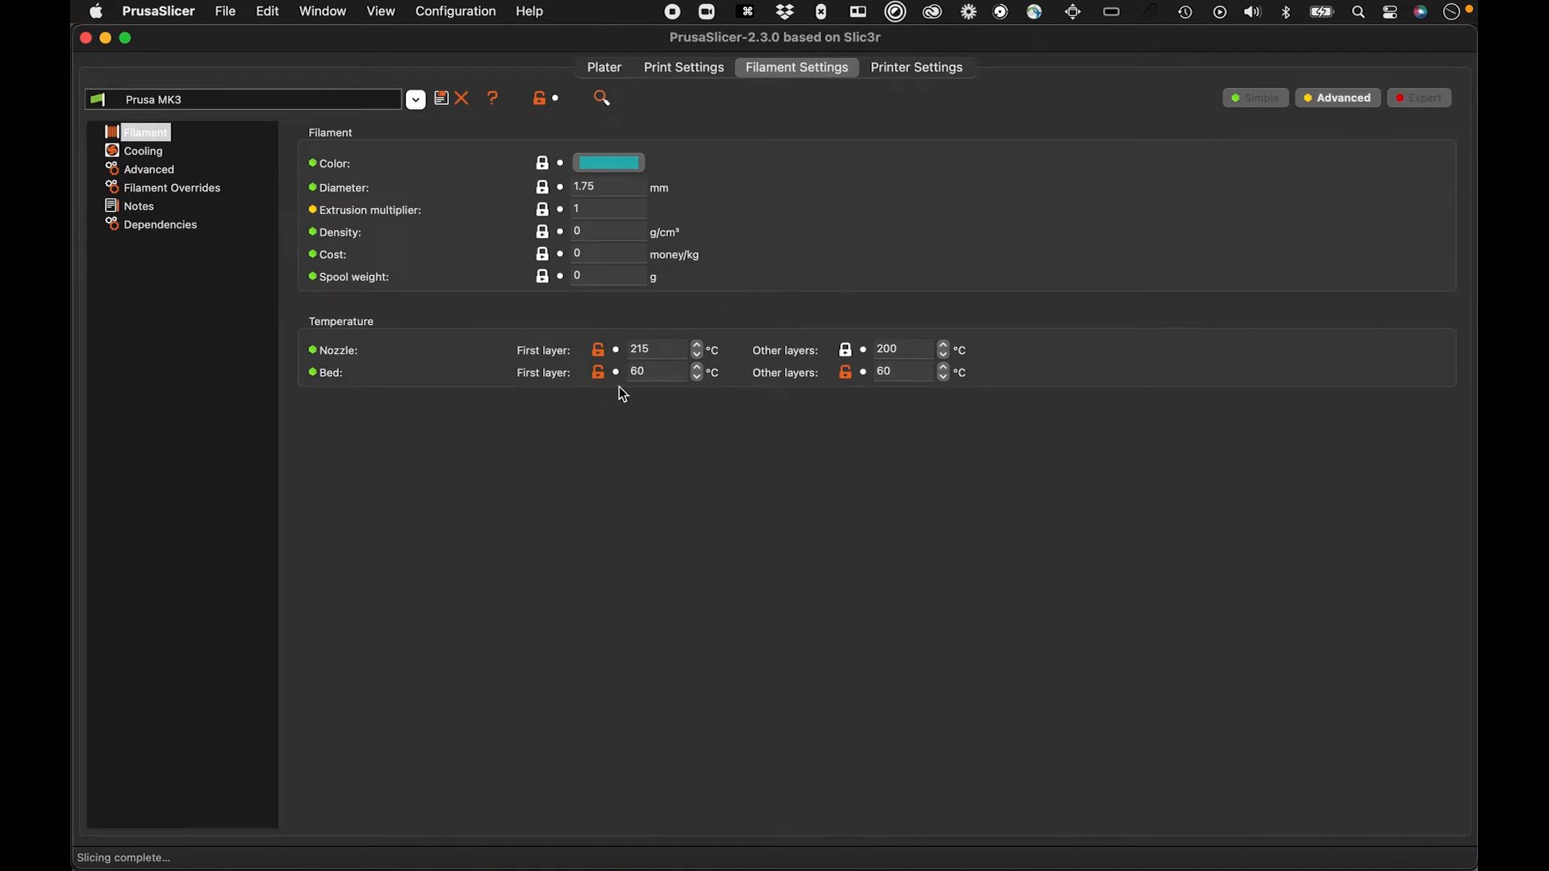
pyautogui.click(915, 67)
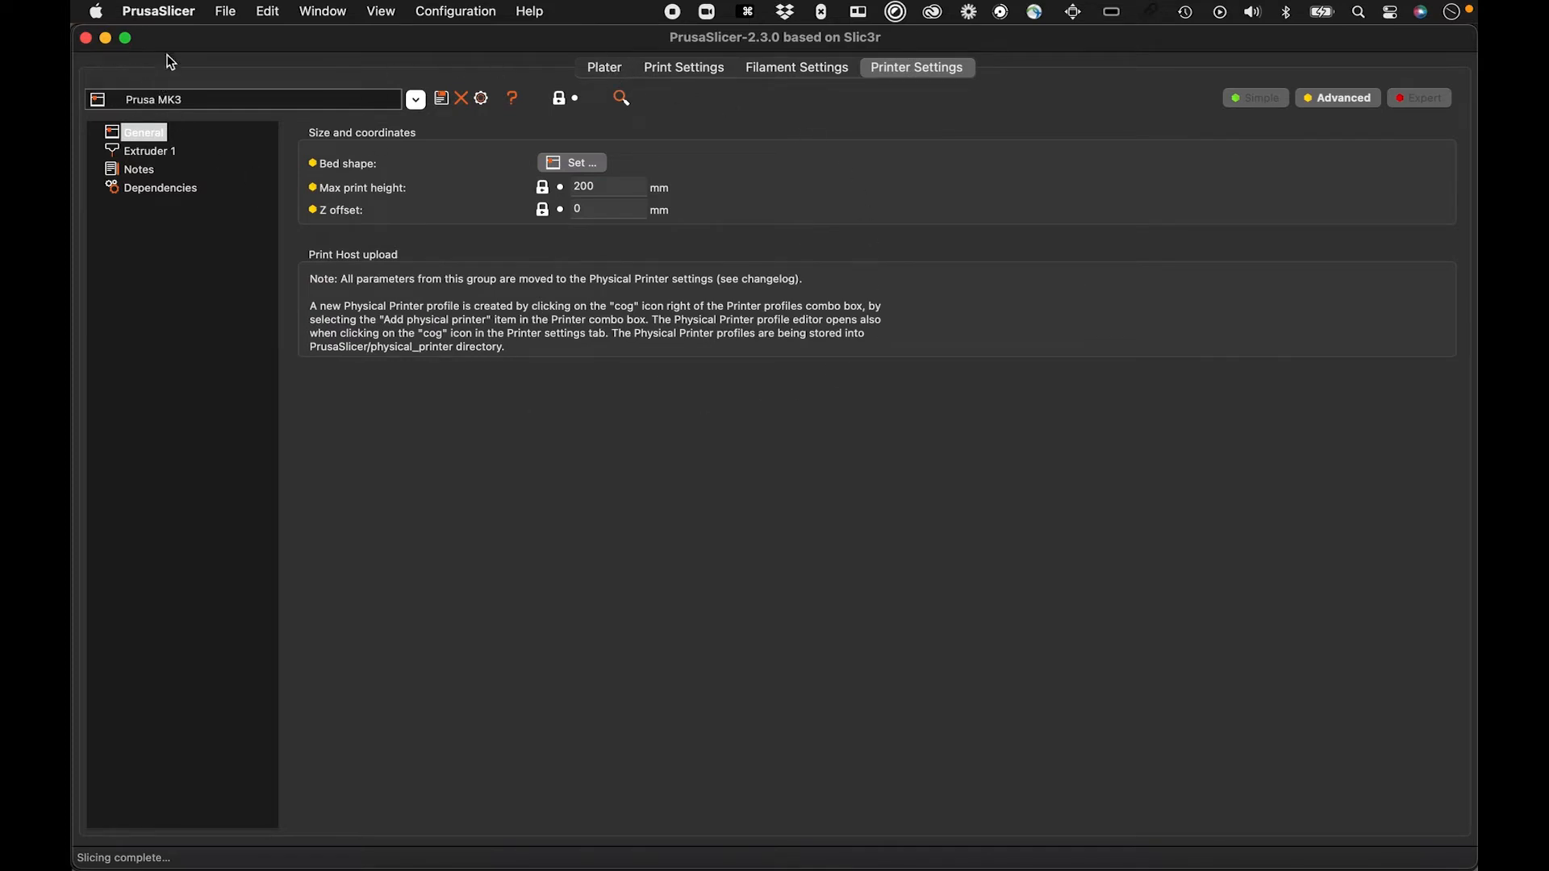
pyautogui.click(603, 67)
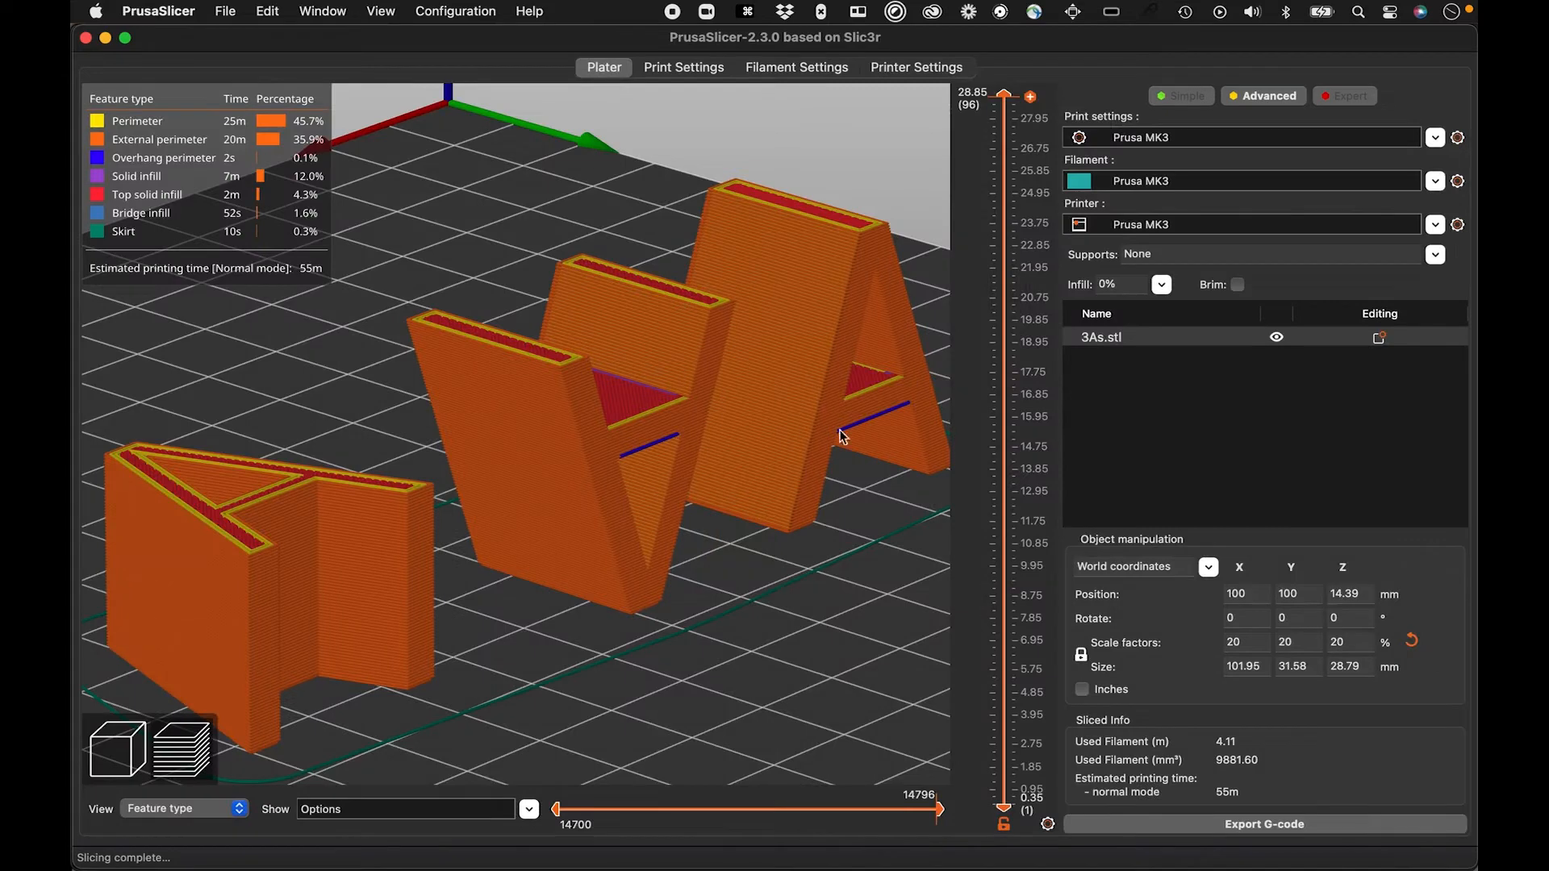
pyautogui.moveTo(1250, 824)
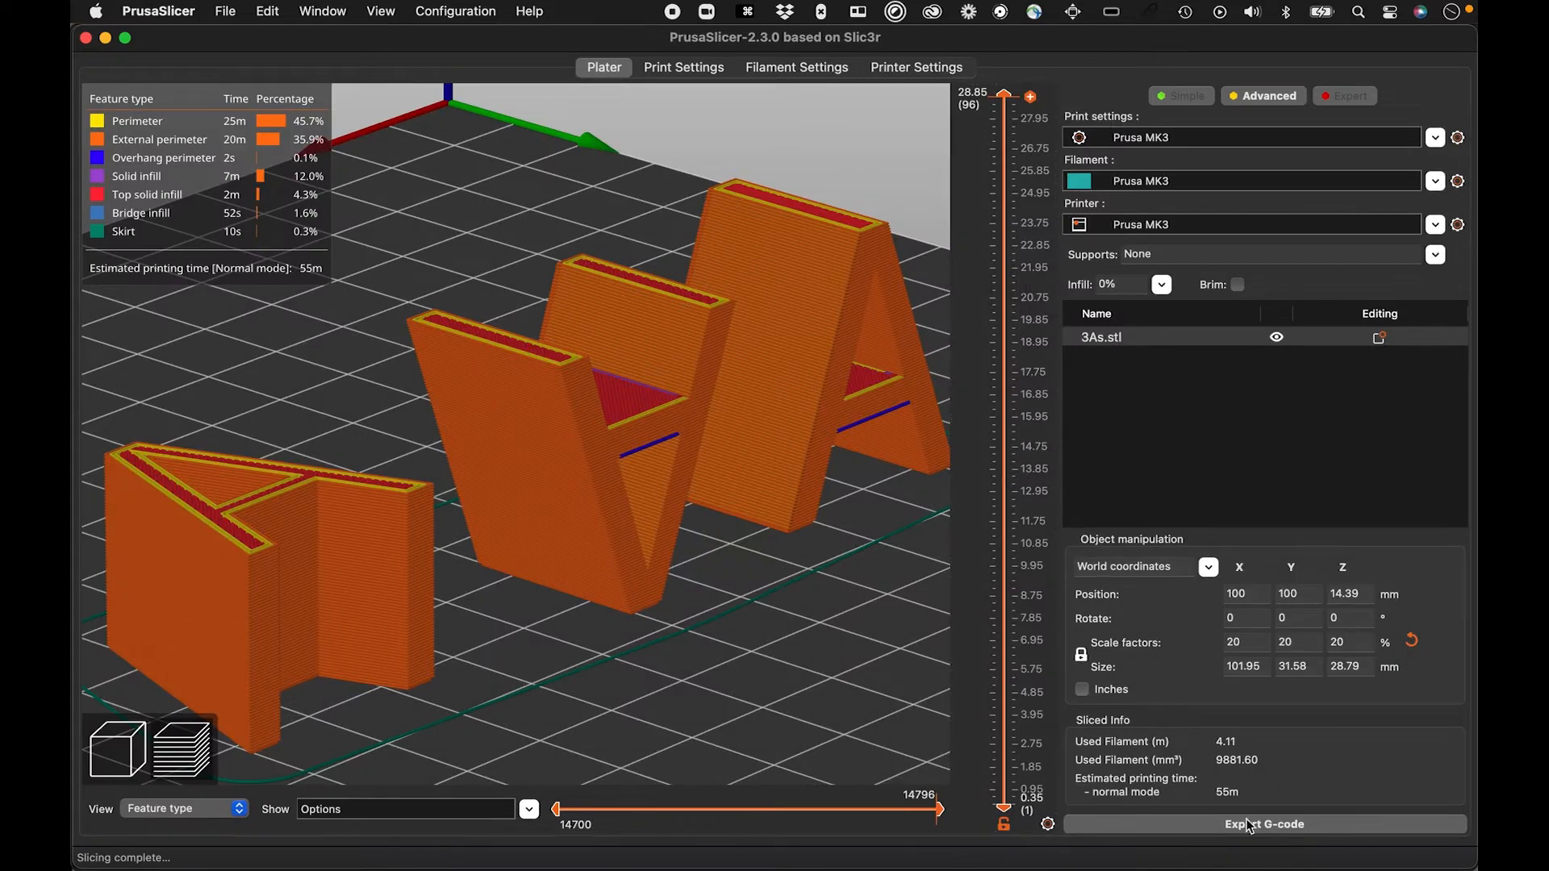
pyautogui.moveTo(1267, 839)
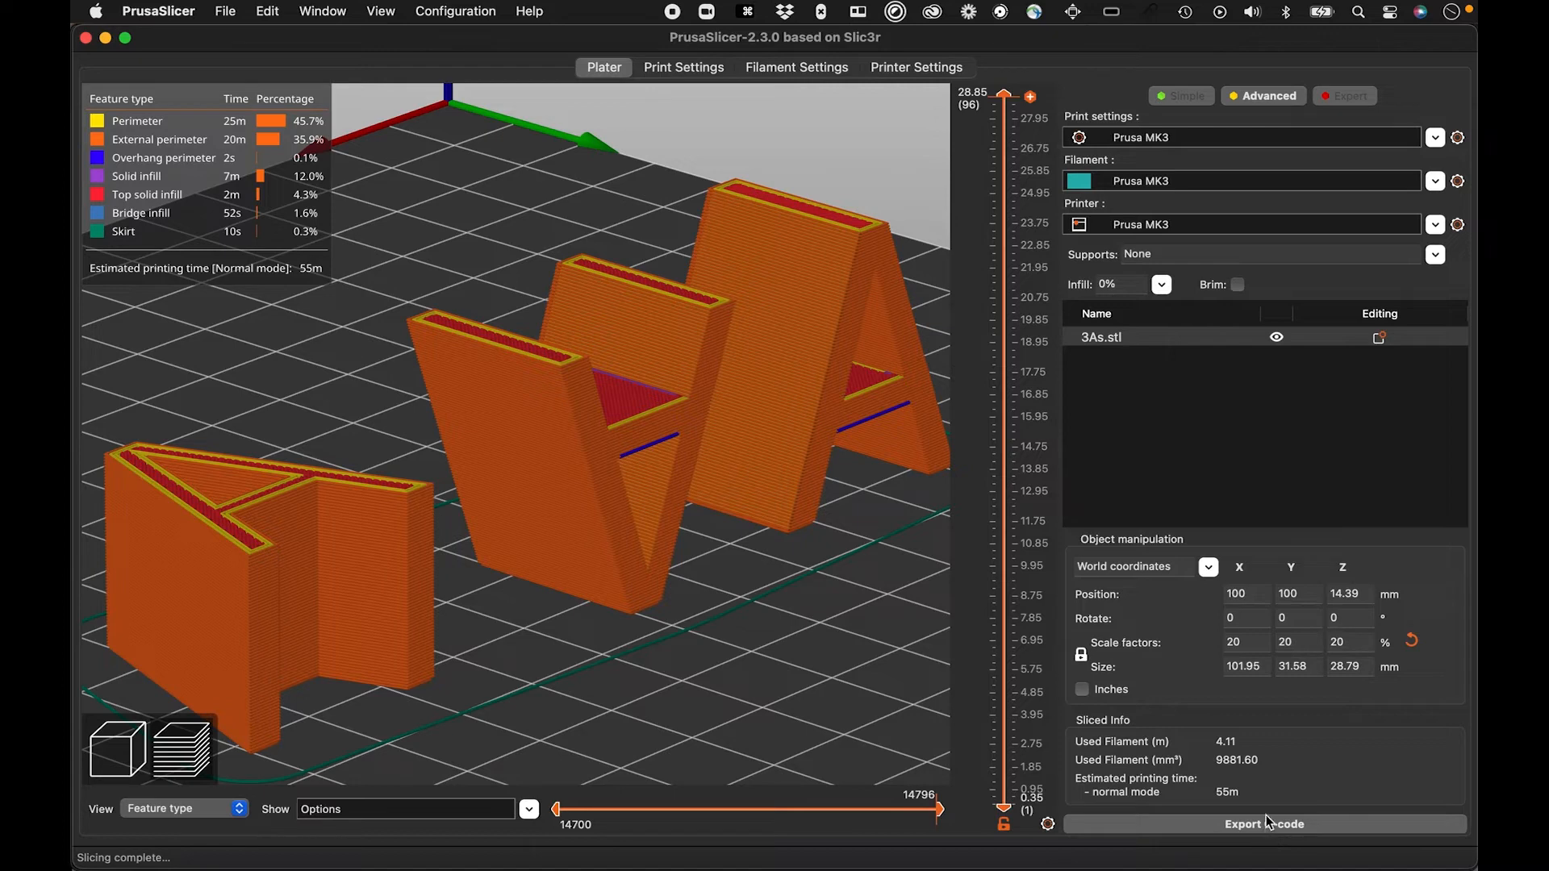
pyautogui.moveTo(1306, 839)
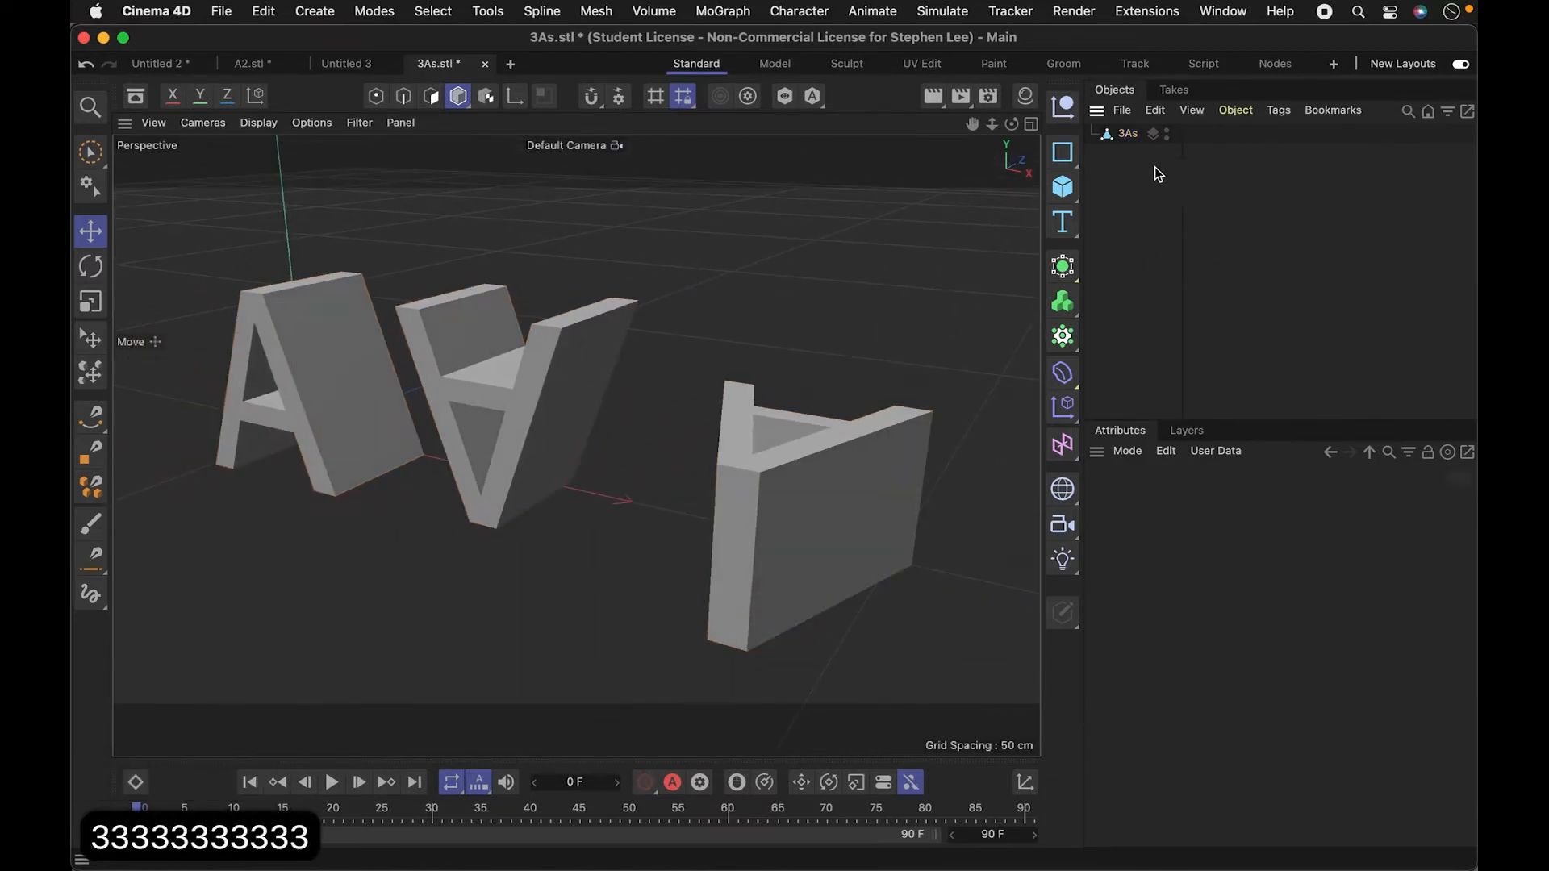
# Select the 3As mesh, glance at the empty Untitled 3 scene, then return to Untitled 2.
pyautogui.click(1127, 133)
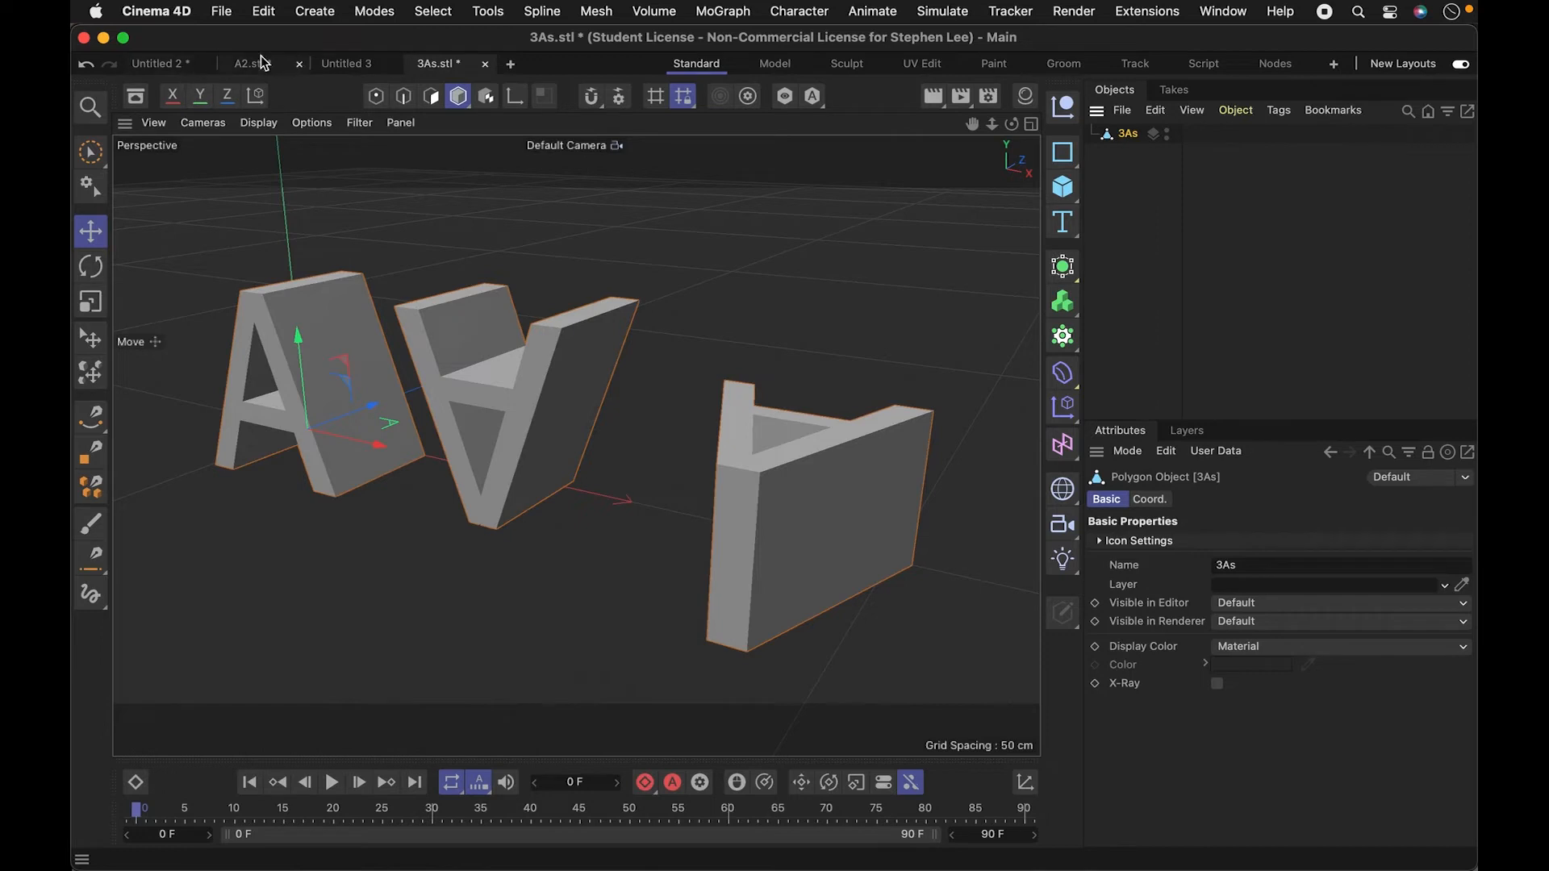
pyautogui.click(346, 63)
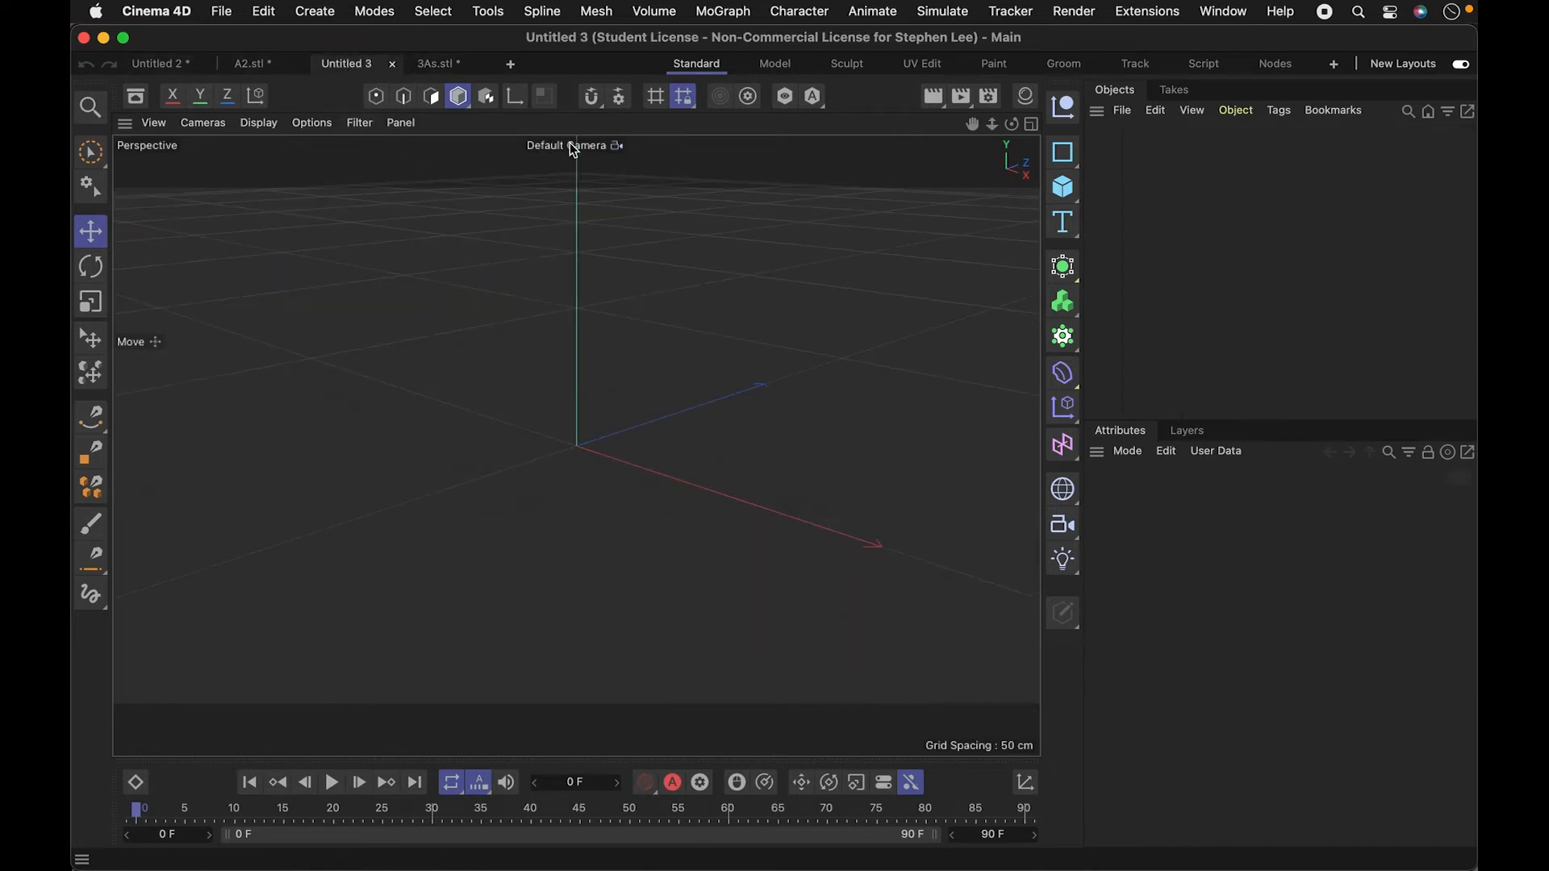
pyautogui.click(158, 63)
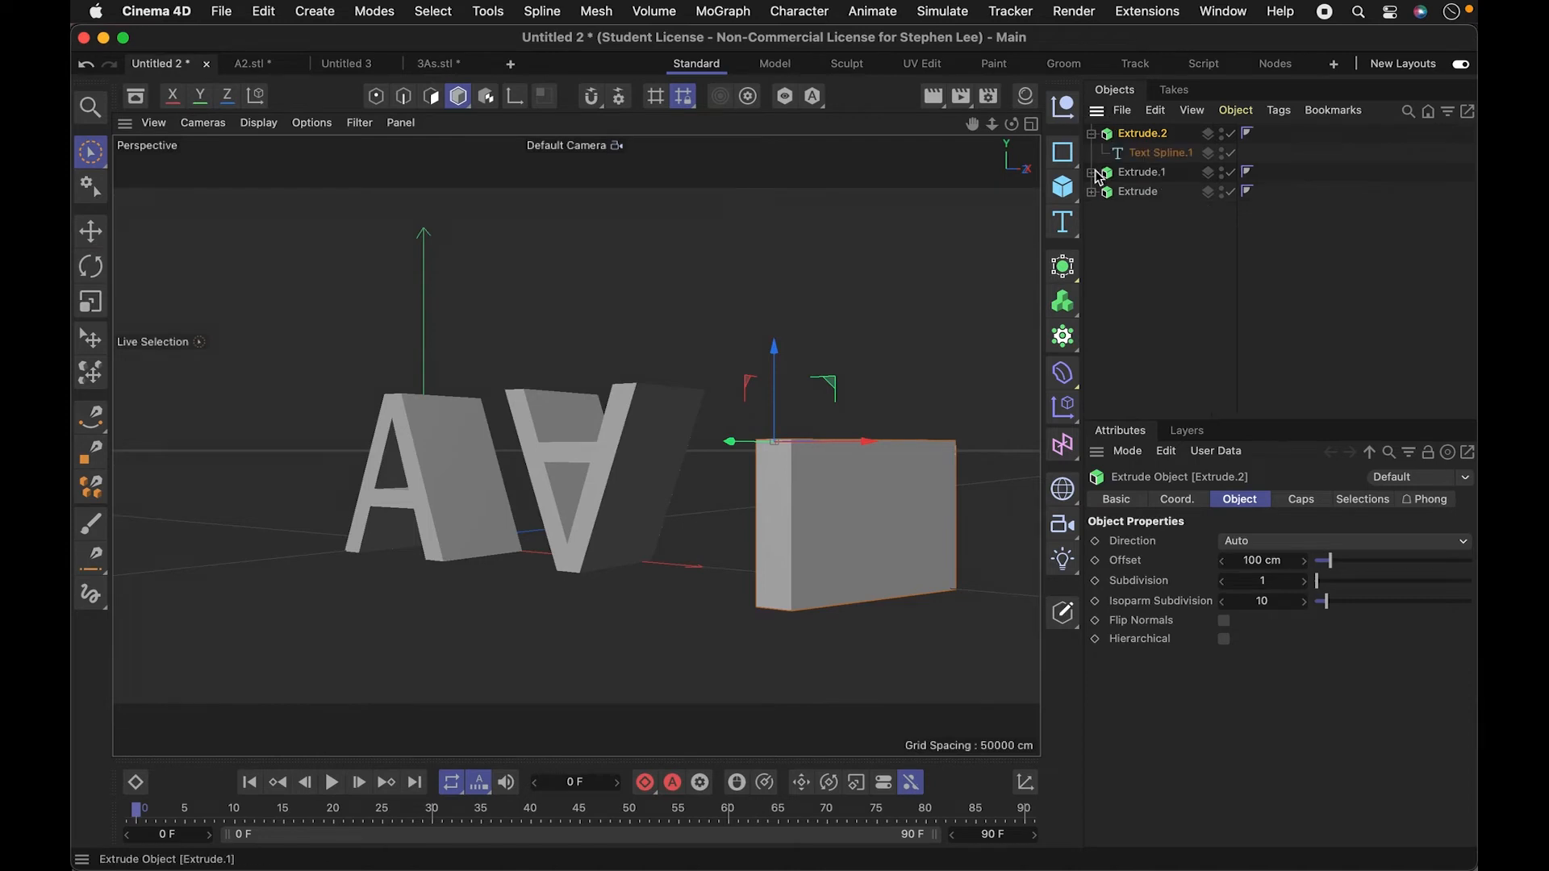
# Expand and select both A extrusions, then switch through the 3As scene to the A2 letter scene.
pyautogui.click(1091, 173)
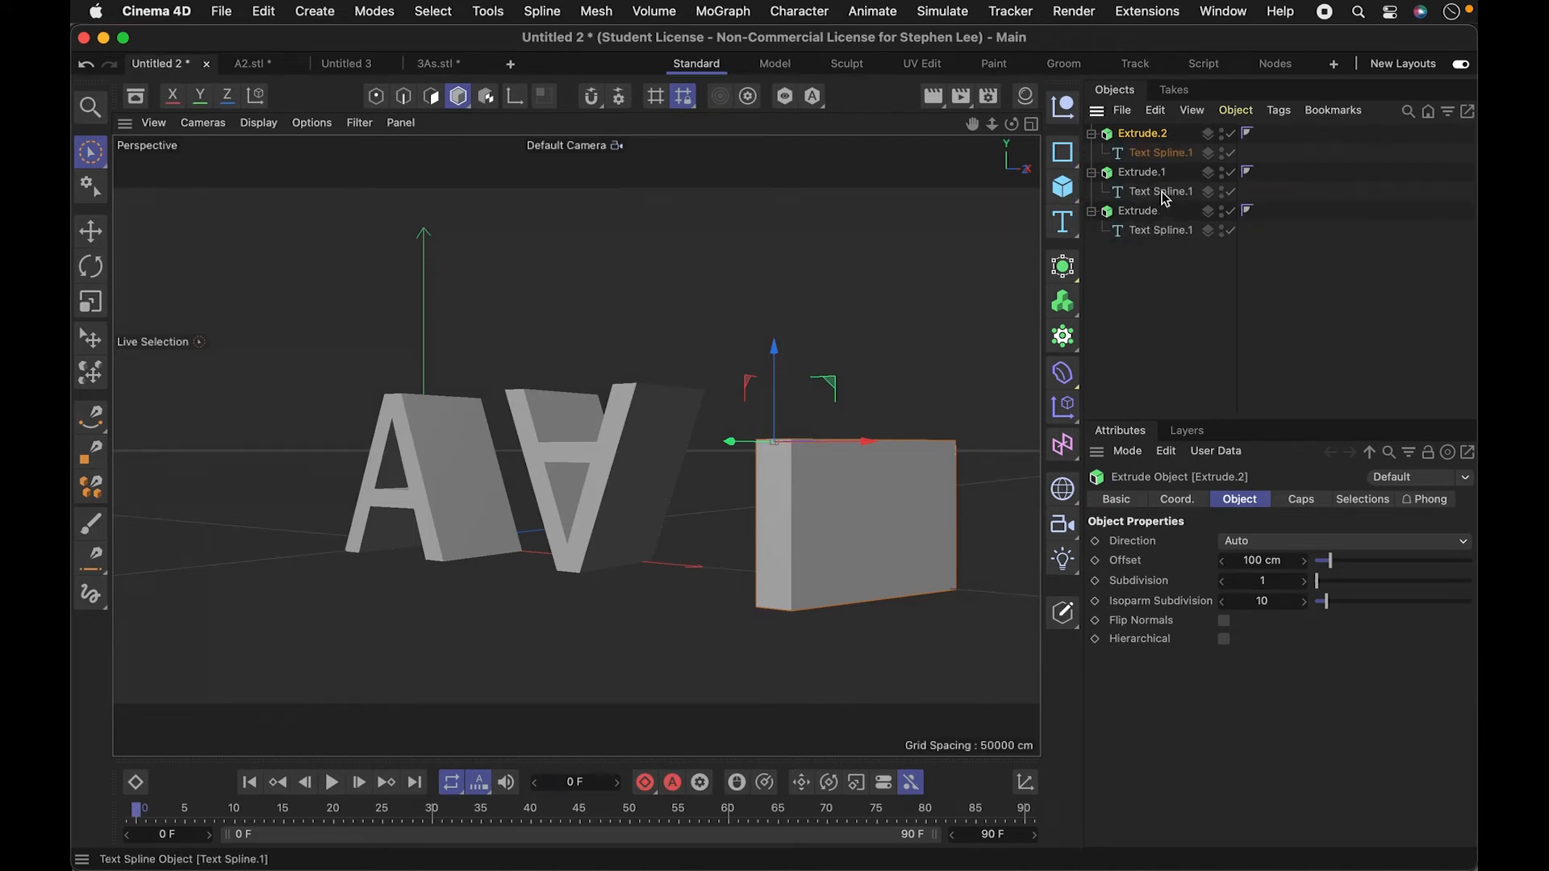
pyautogui.click(1160, 229)
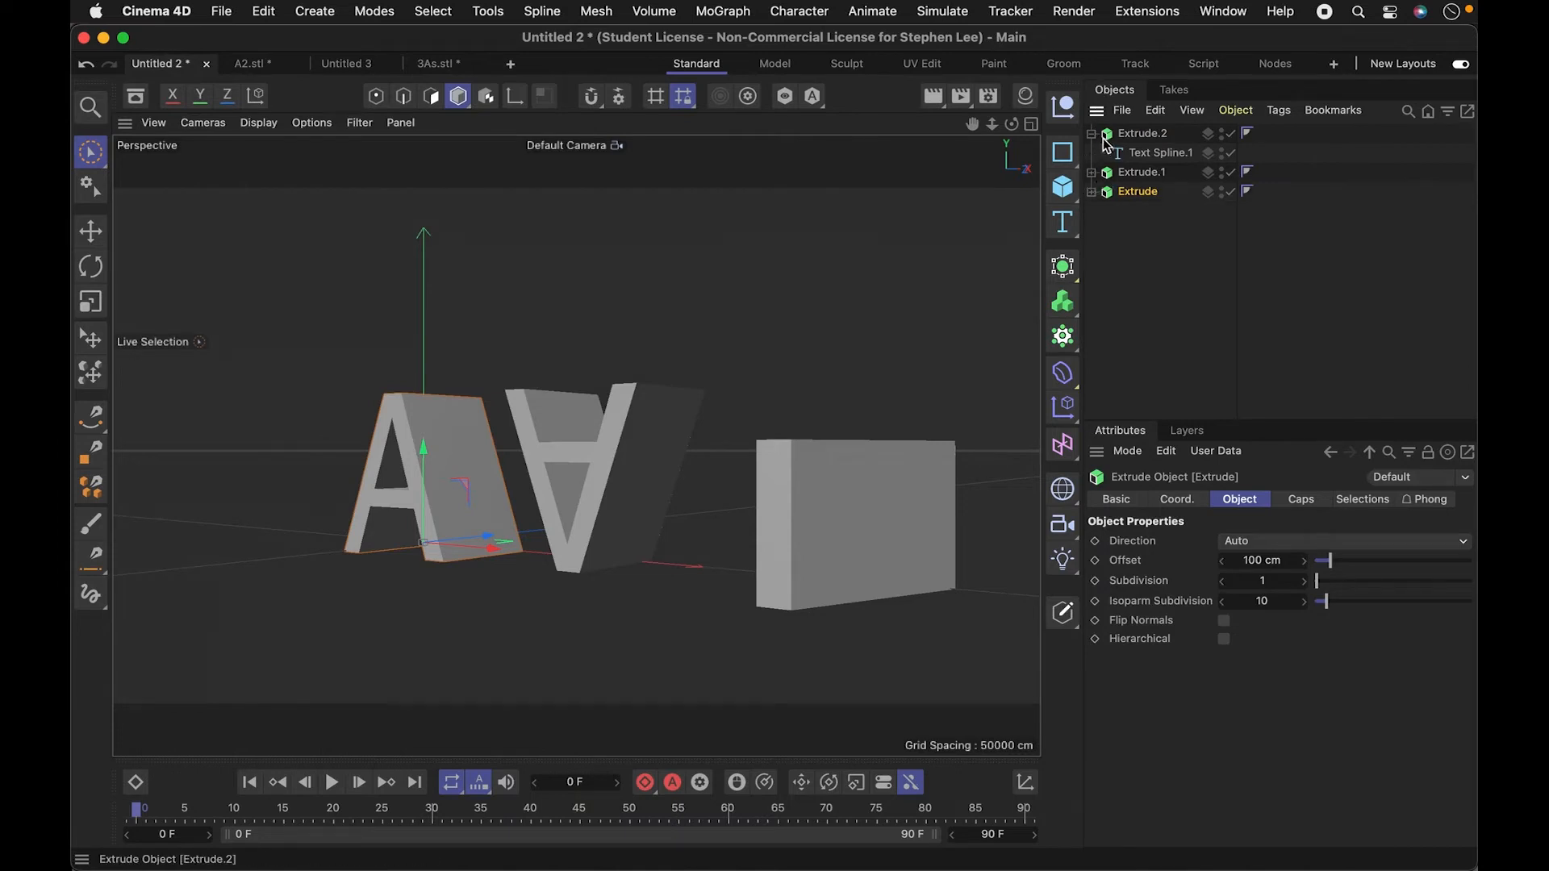
pyautogui.click(1141, 152)
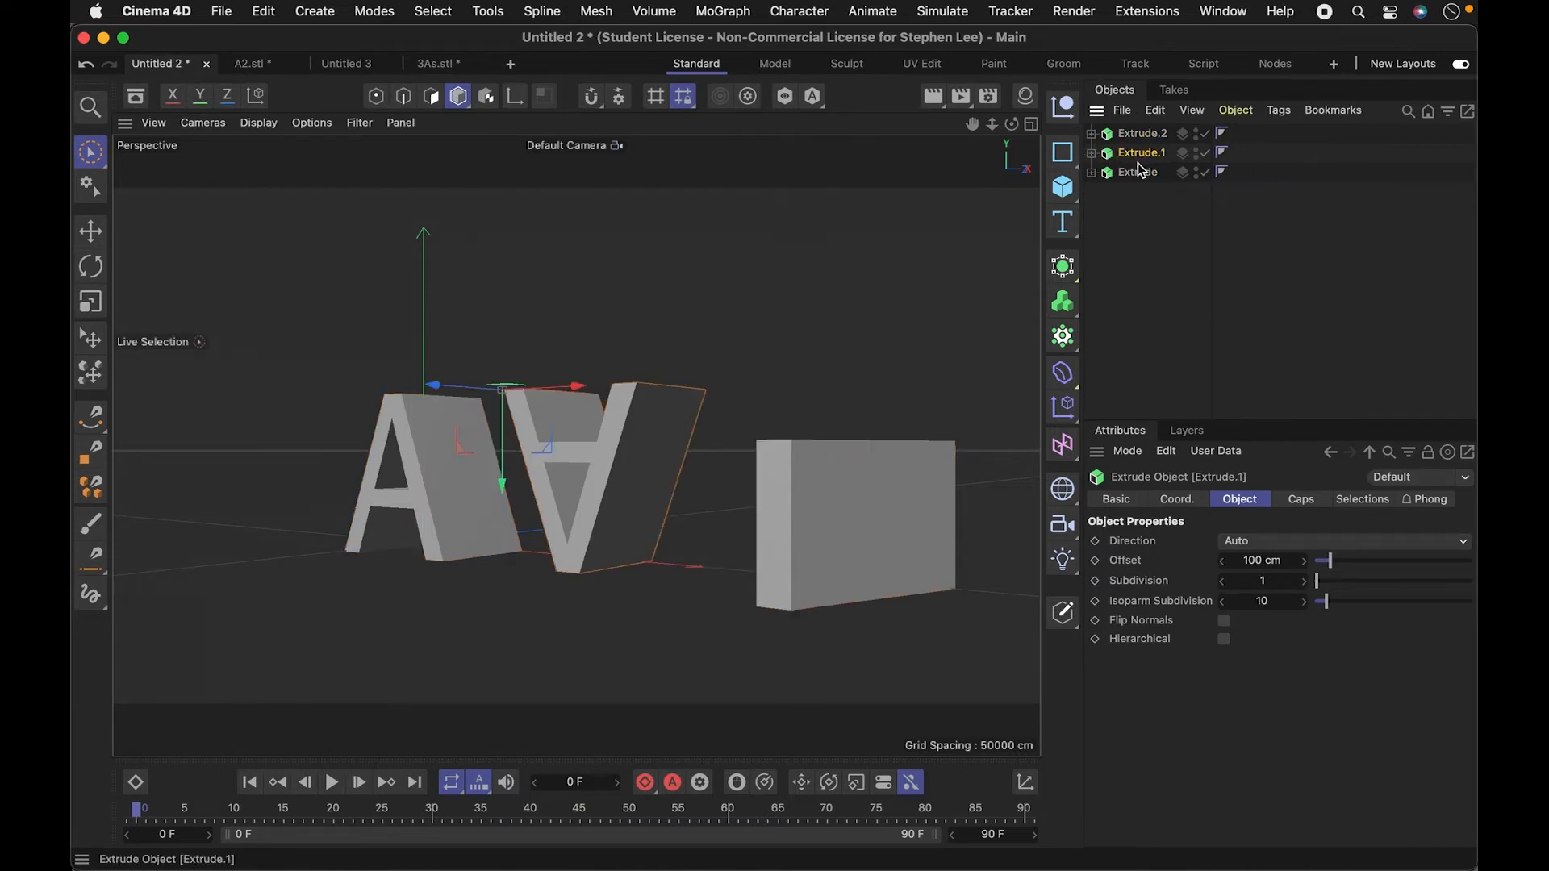
pyautogui.click(1139, 171)
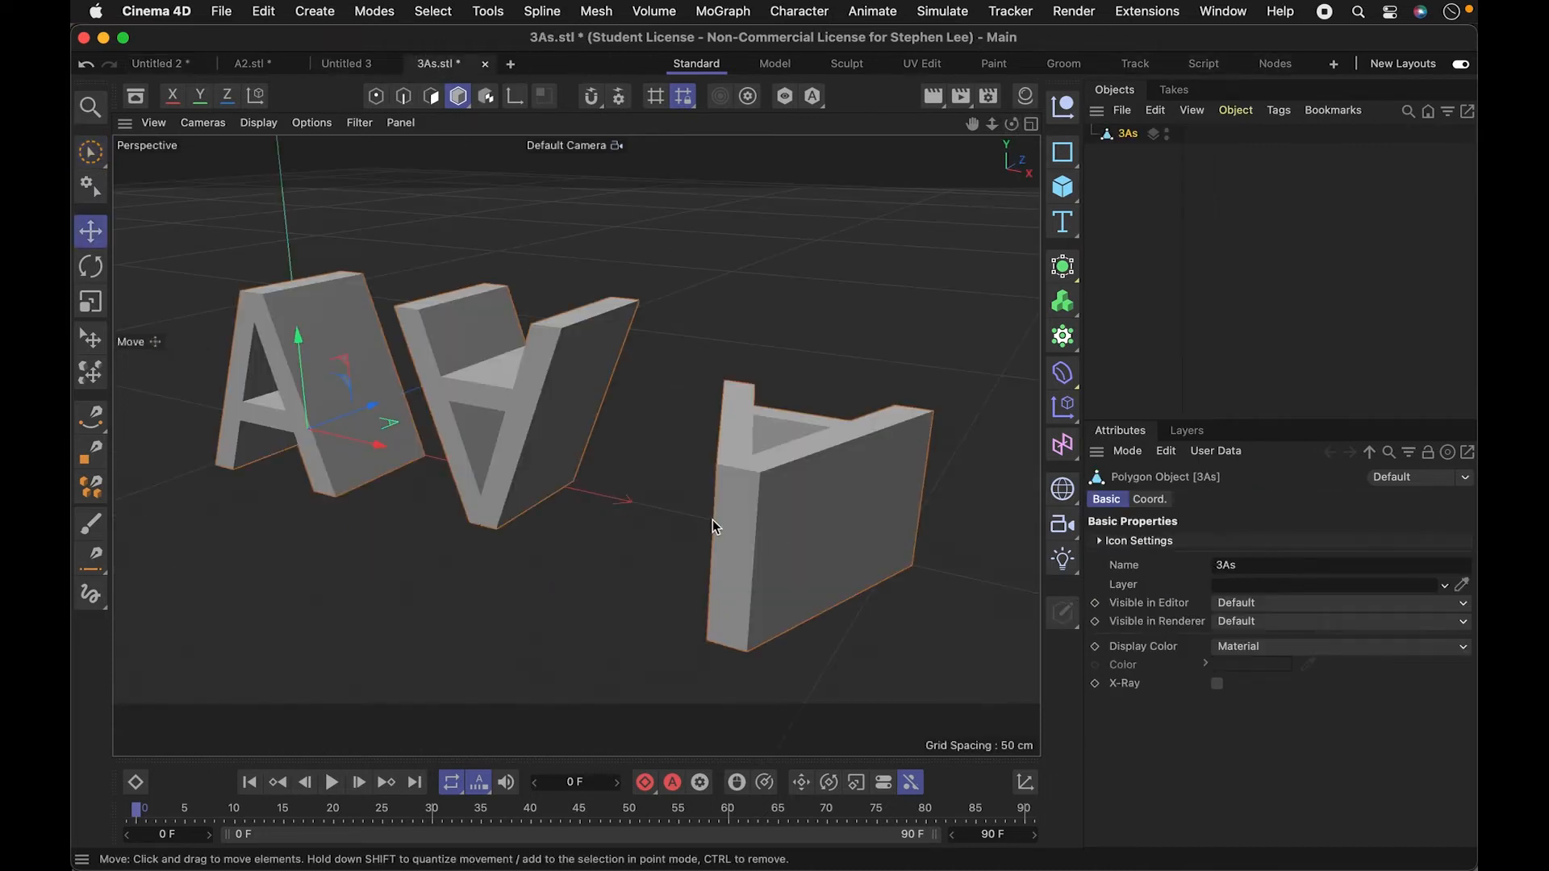
pyautogui.press('cmd+z')
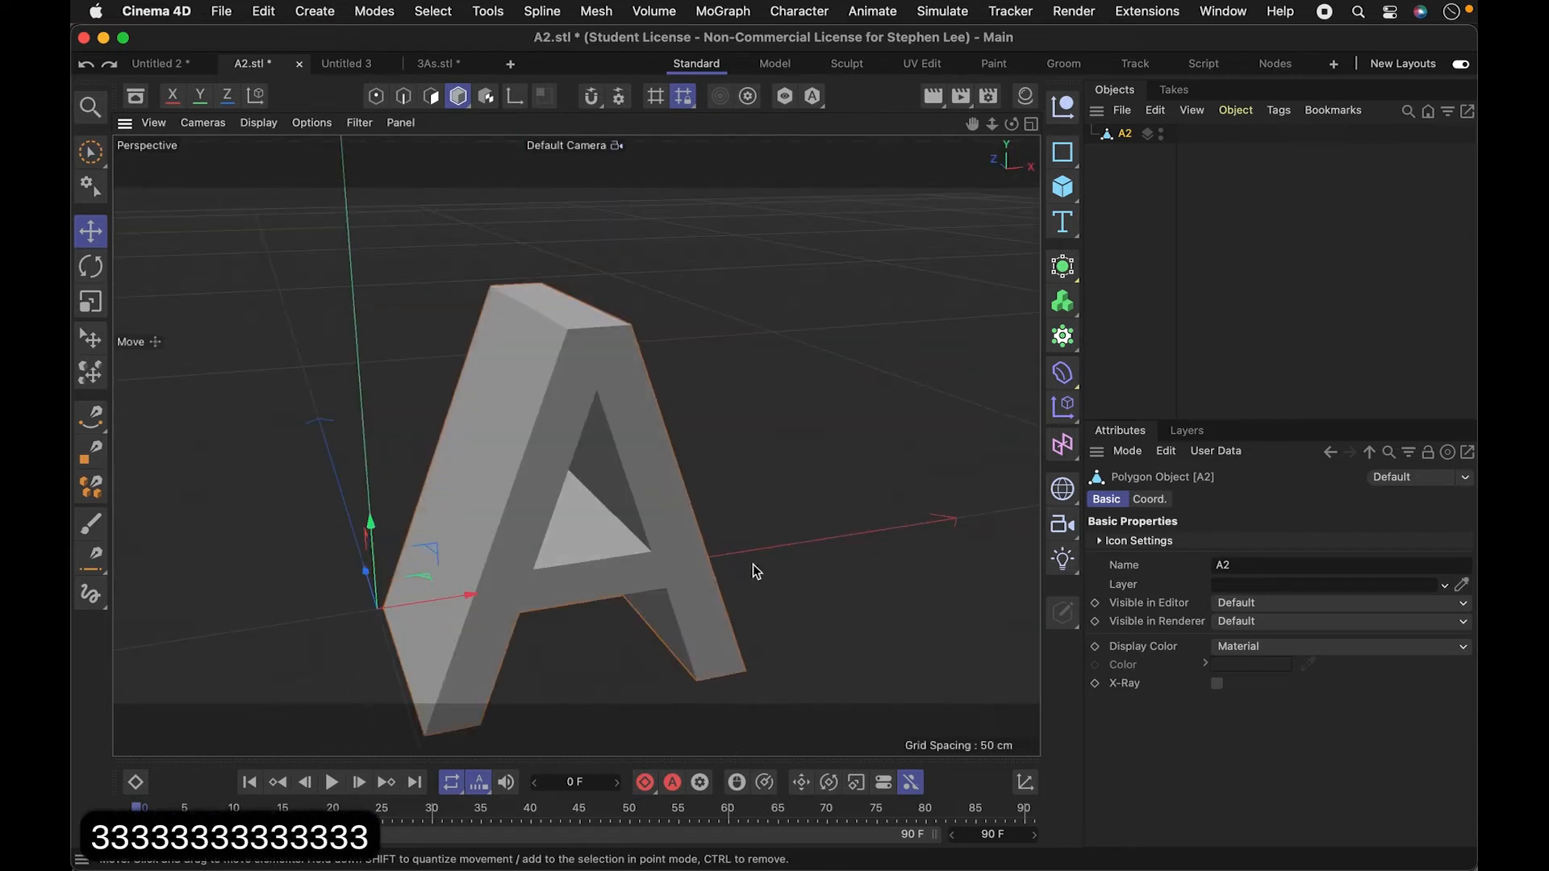
pyautogui.moveTo(756, 571); pyautogui.dragTo(690, 498)
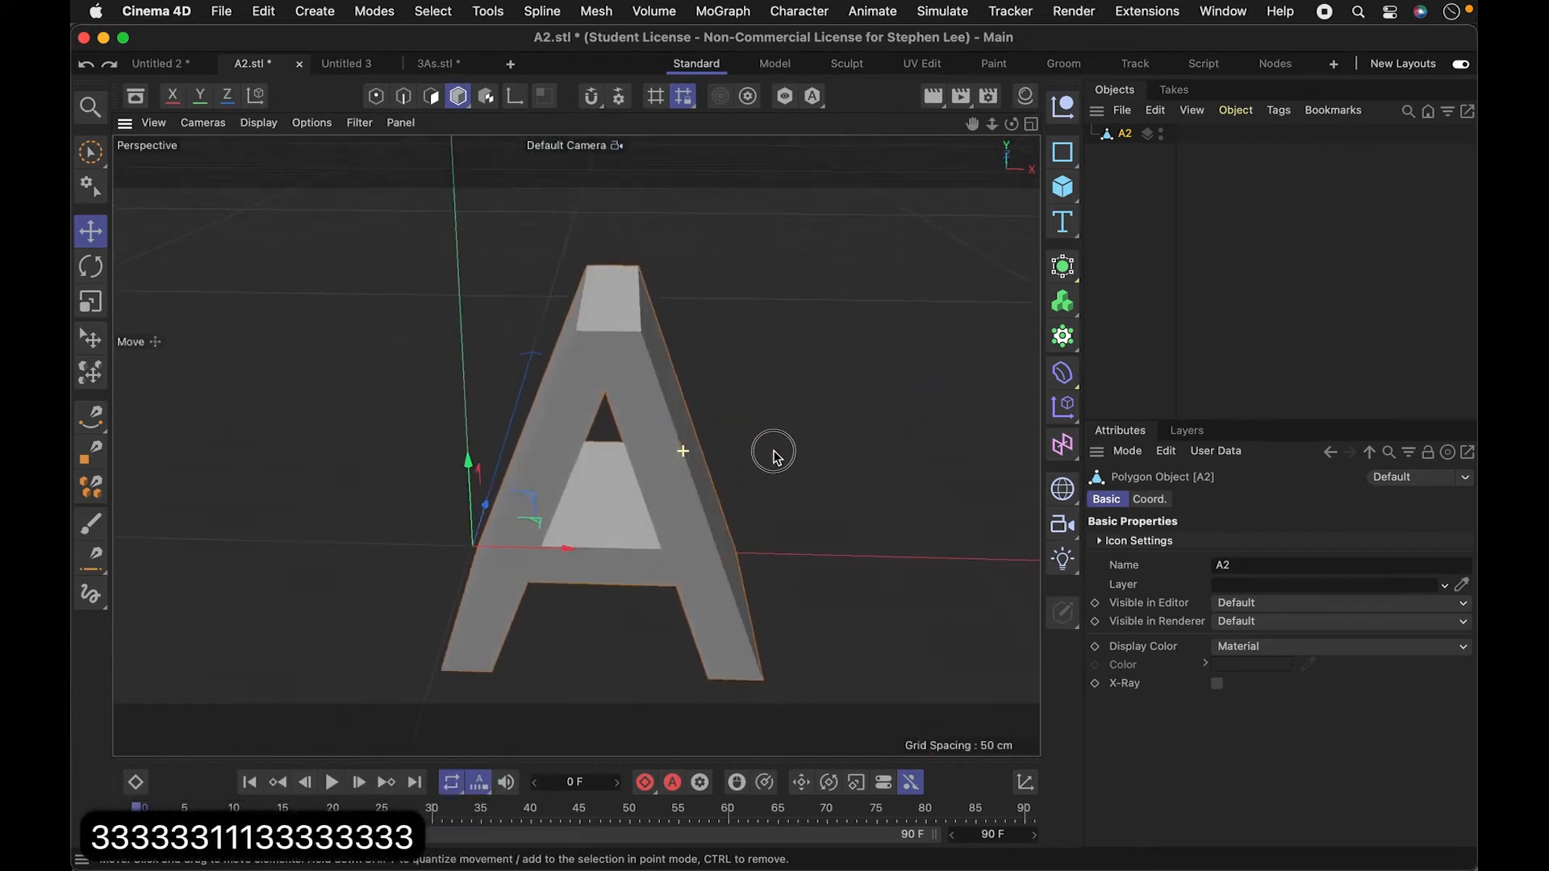
pyautogui.moveTo(773, 454); pyautogui.dragTo(736, 499)
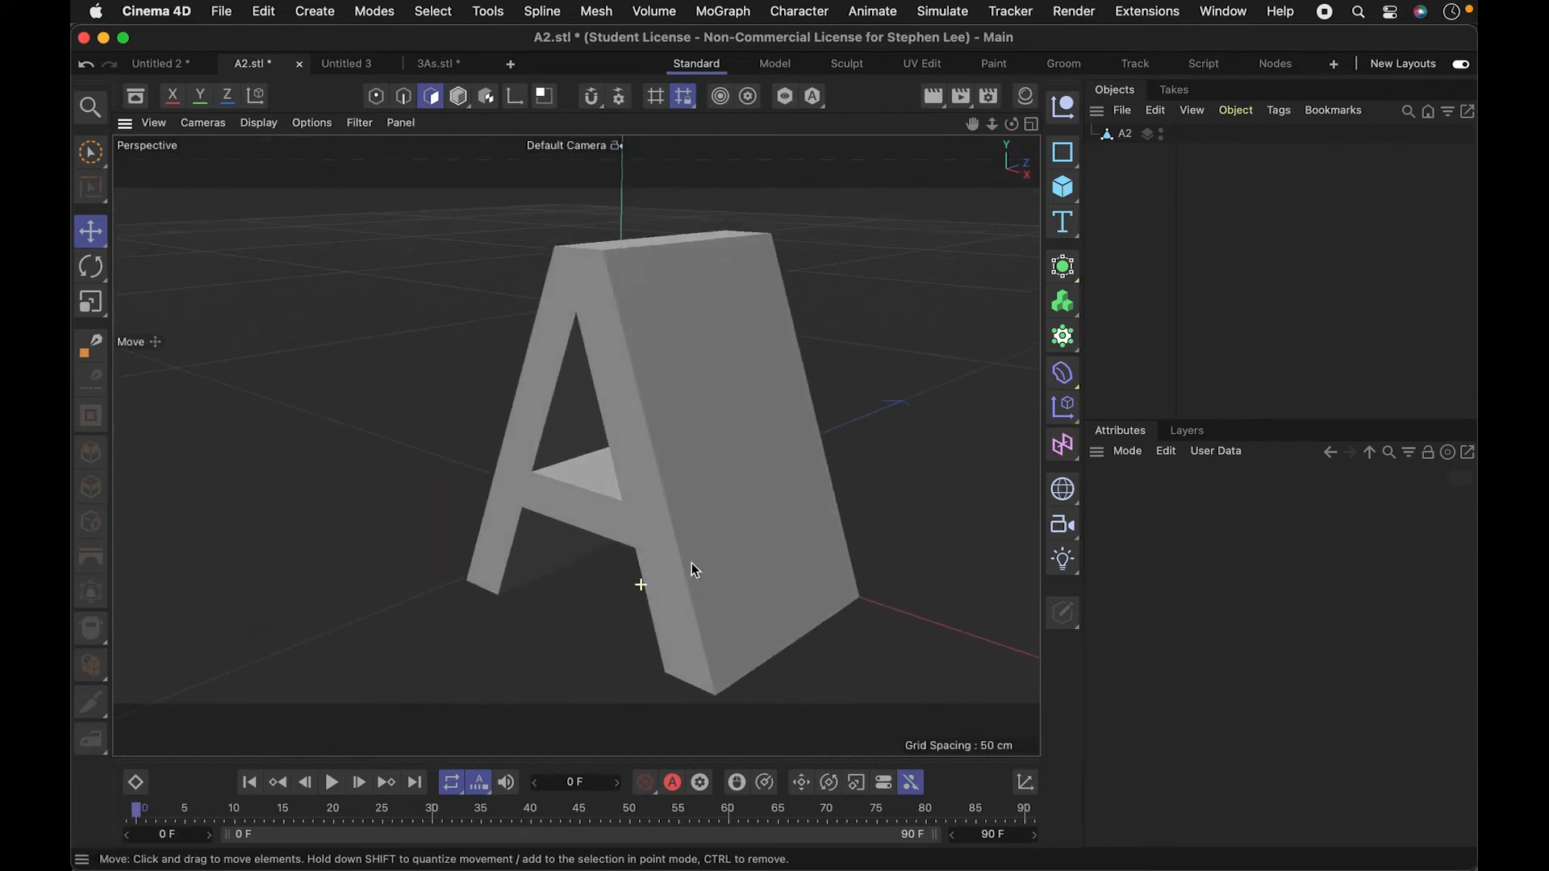
pyautogui.moveTo(691, 570); pyautogui.dragTo(879, 553)
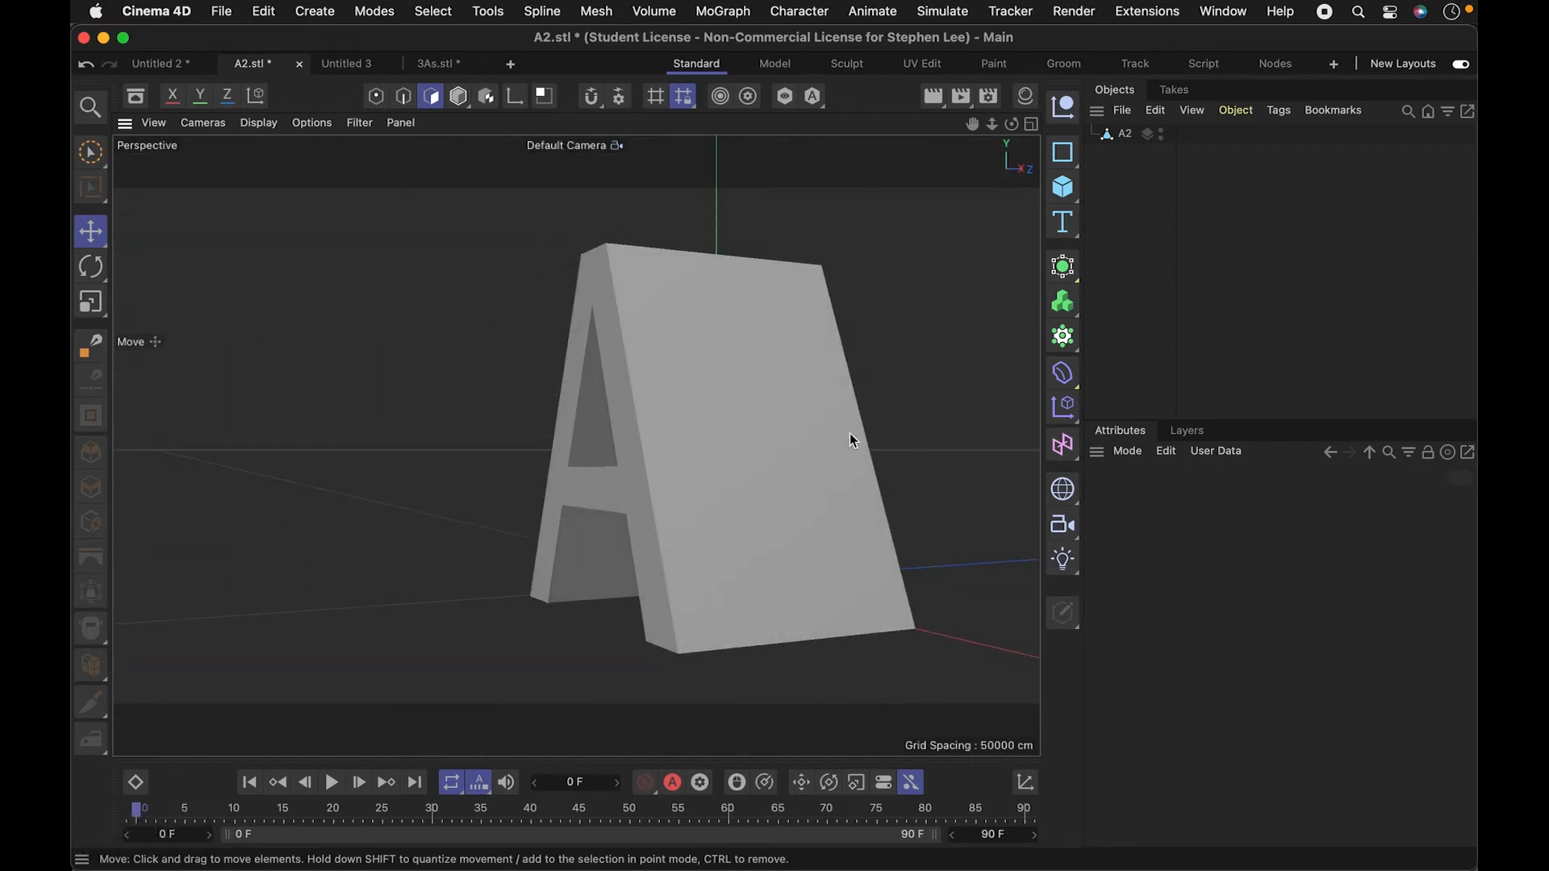
pyautogui.moveTo(556, 582)
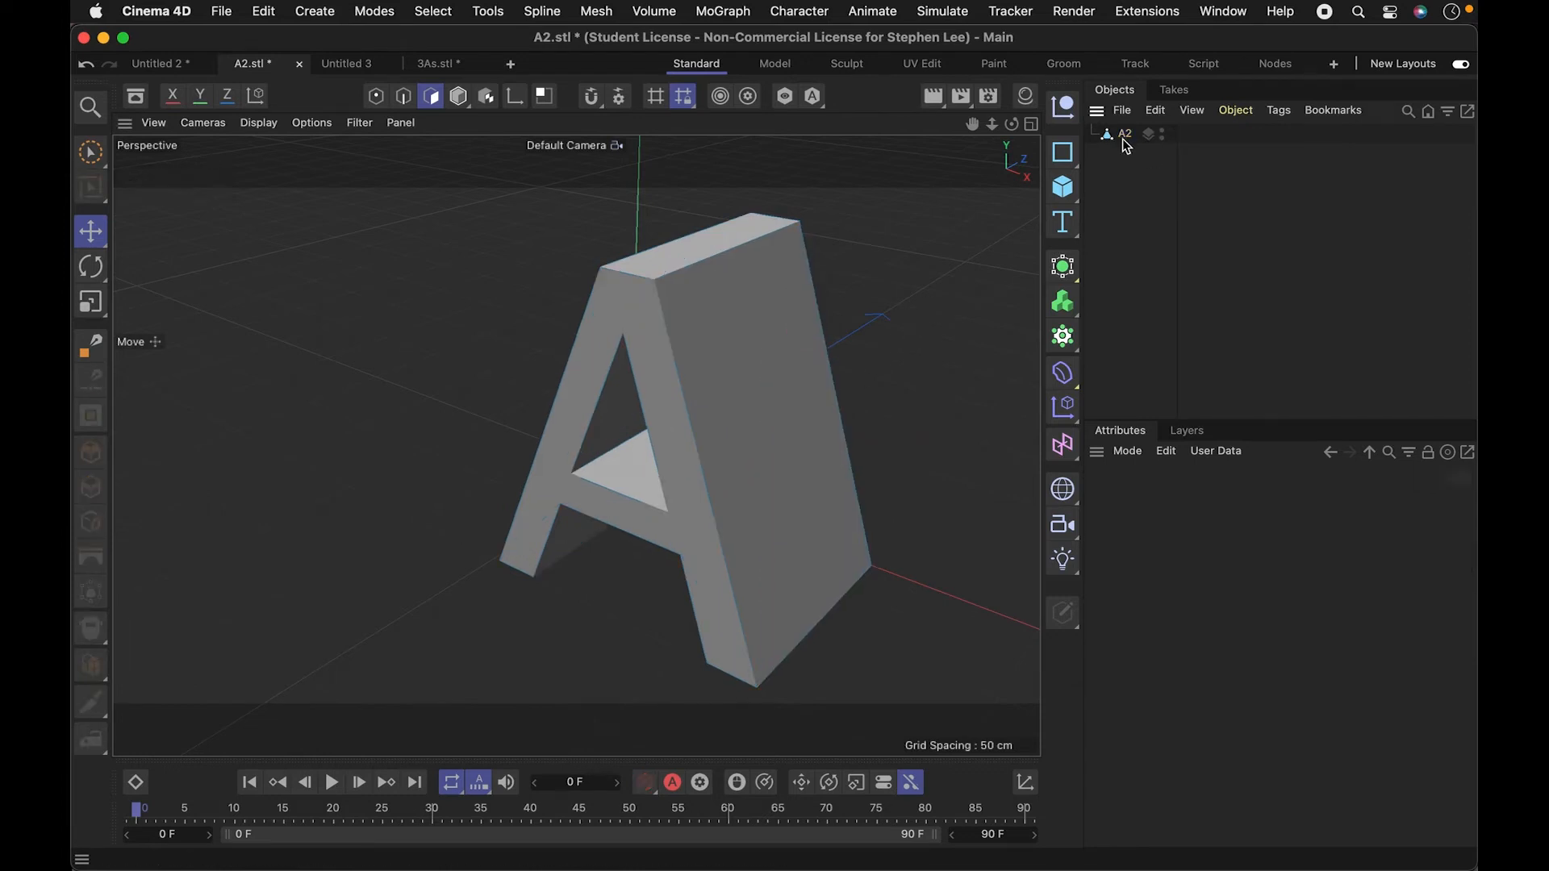
# Select the A2 mesh in Polygons mode, remove its front faces and orbit to view the resulting hole.
pyautogui.click(1123, 133)
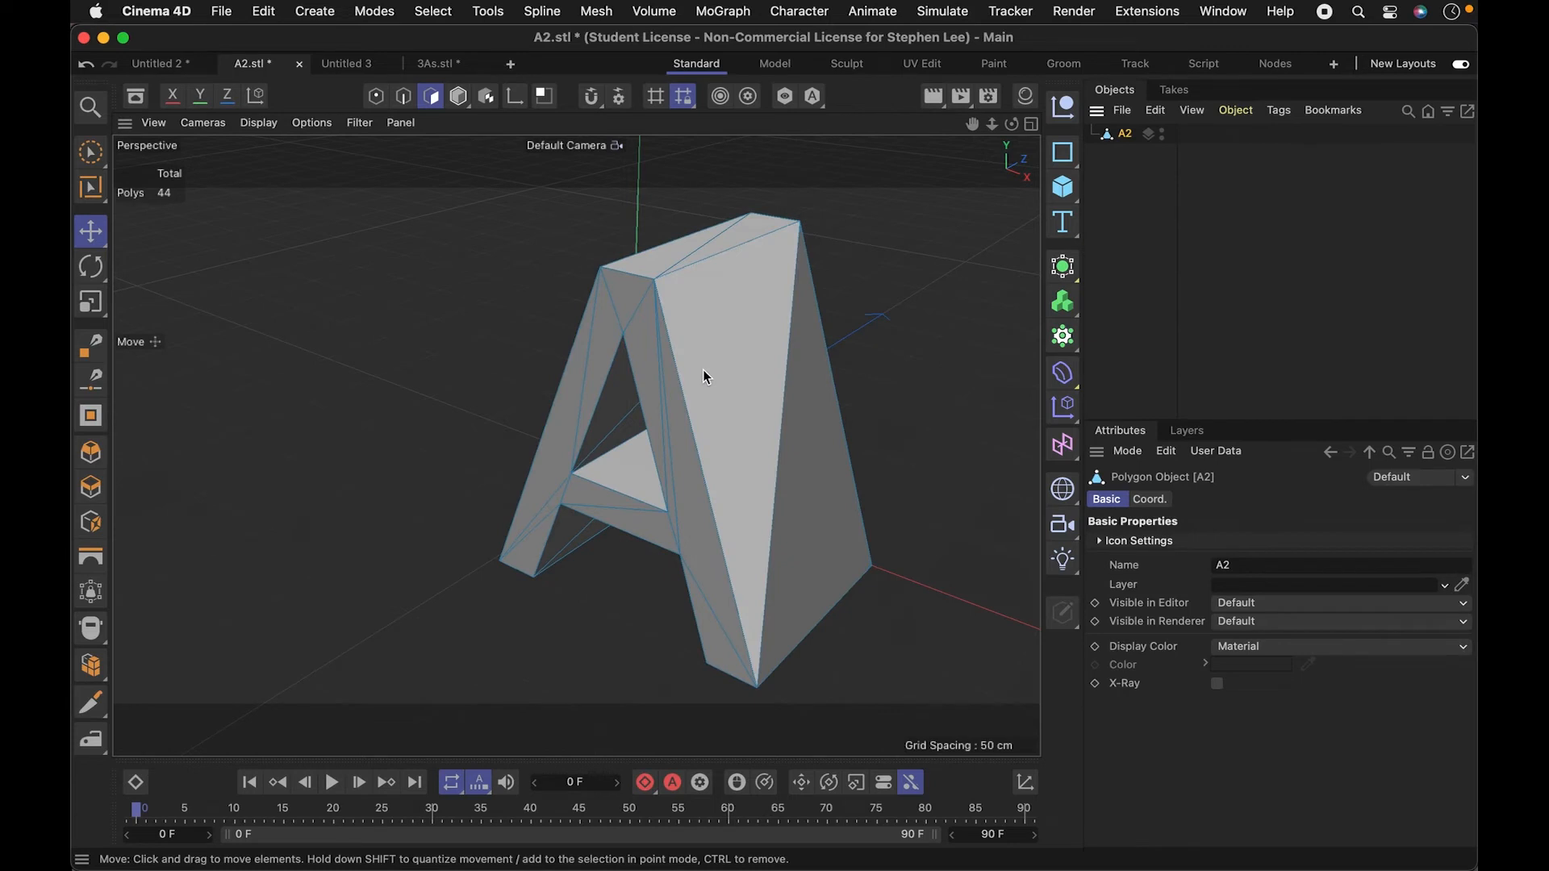
pyautogui.moveTo(697, 365)
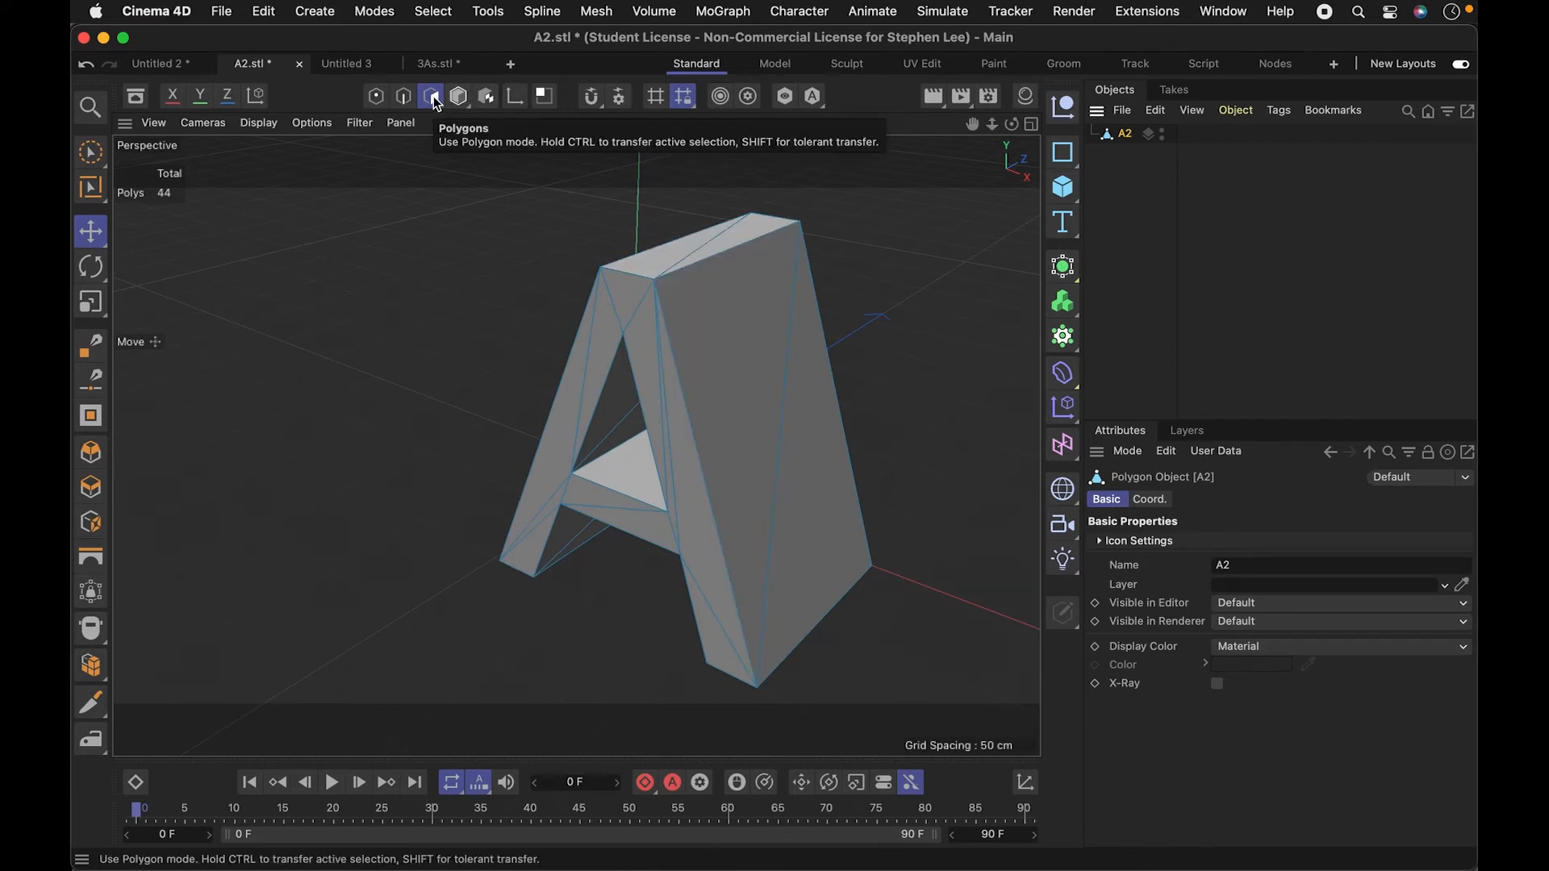
pyautogui.click(430, 96)
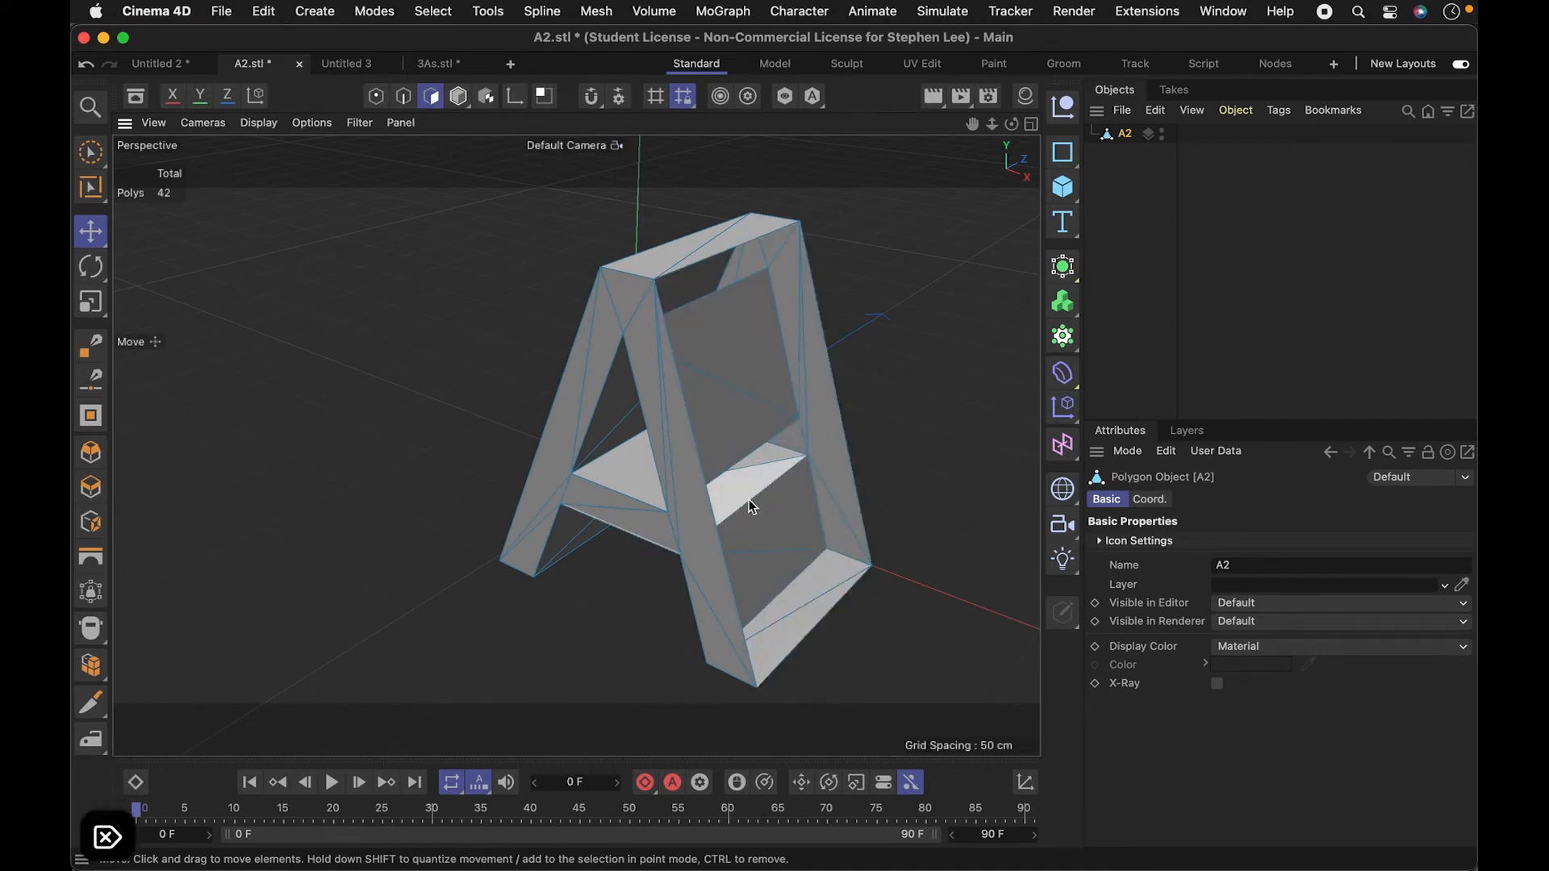
pyautogui.moveTo(749, 507); pyautogui.dragTo(586, 488)
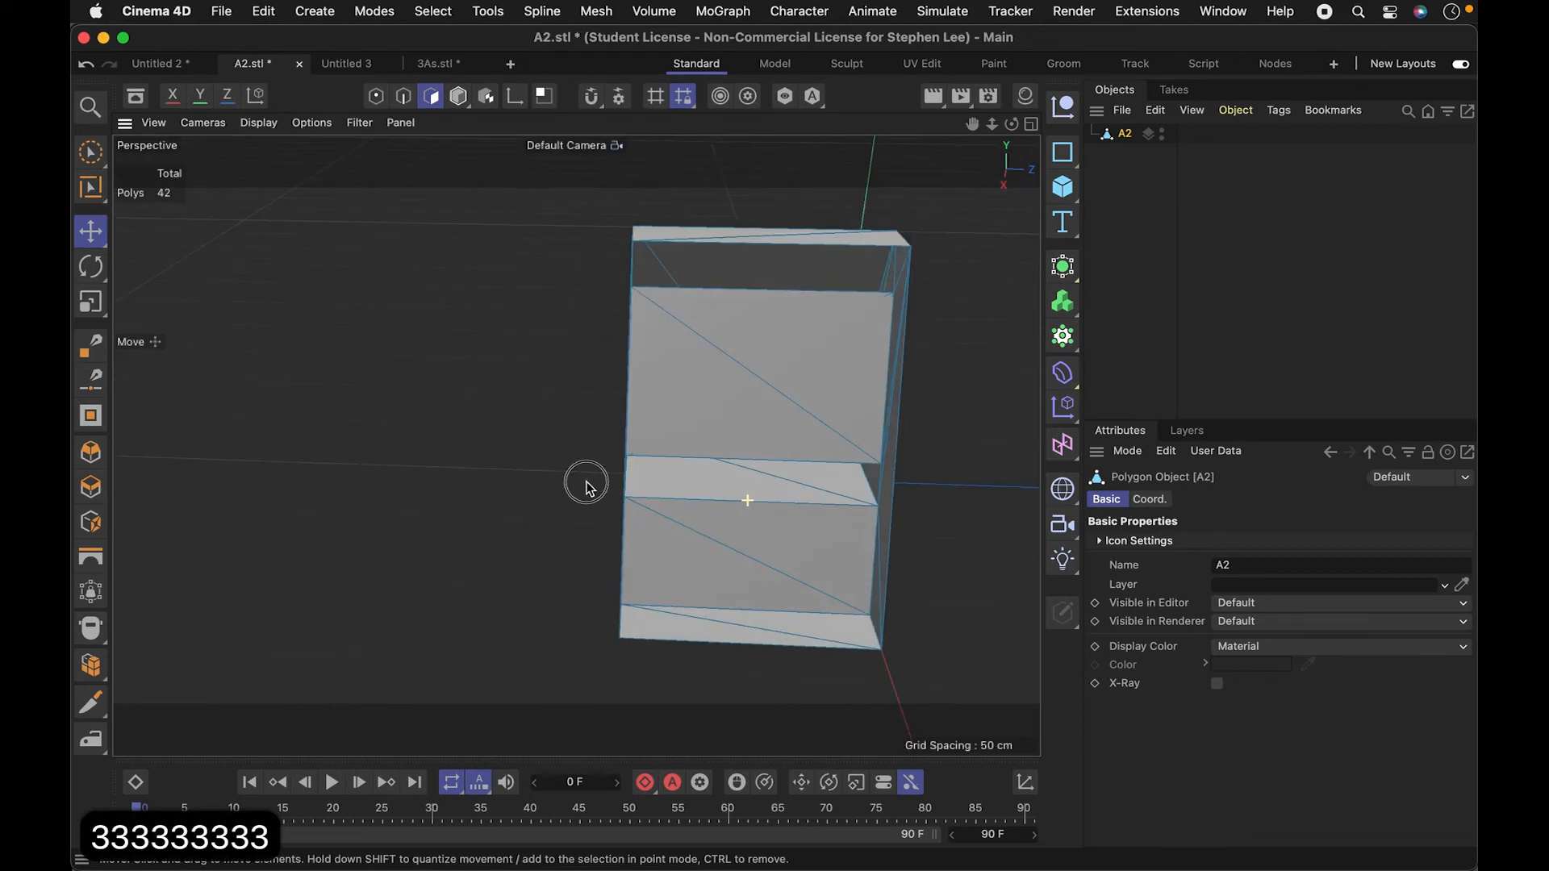
pyautogui.moveTo(588, 484); pyautogui.dragTo(756, 413)
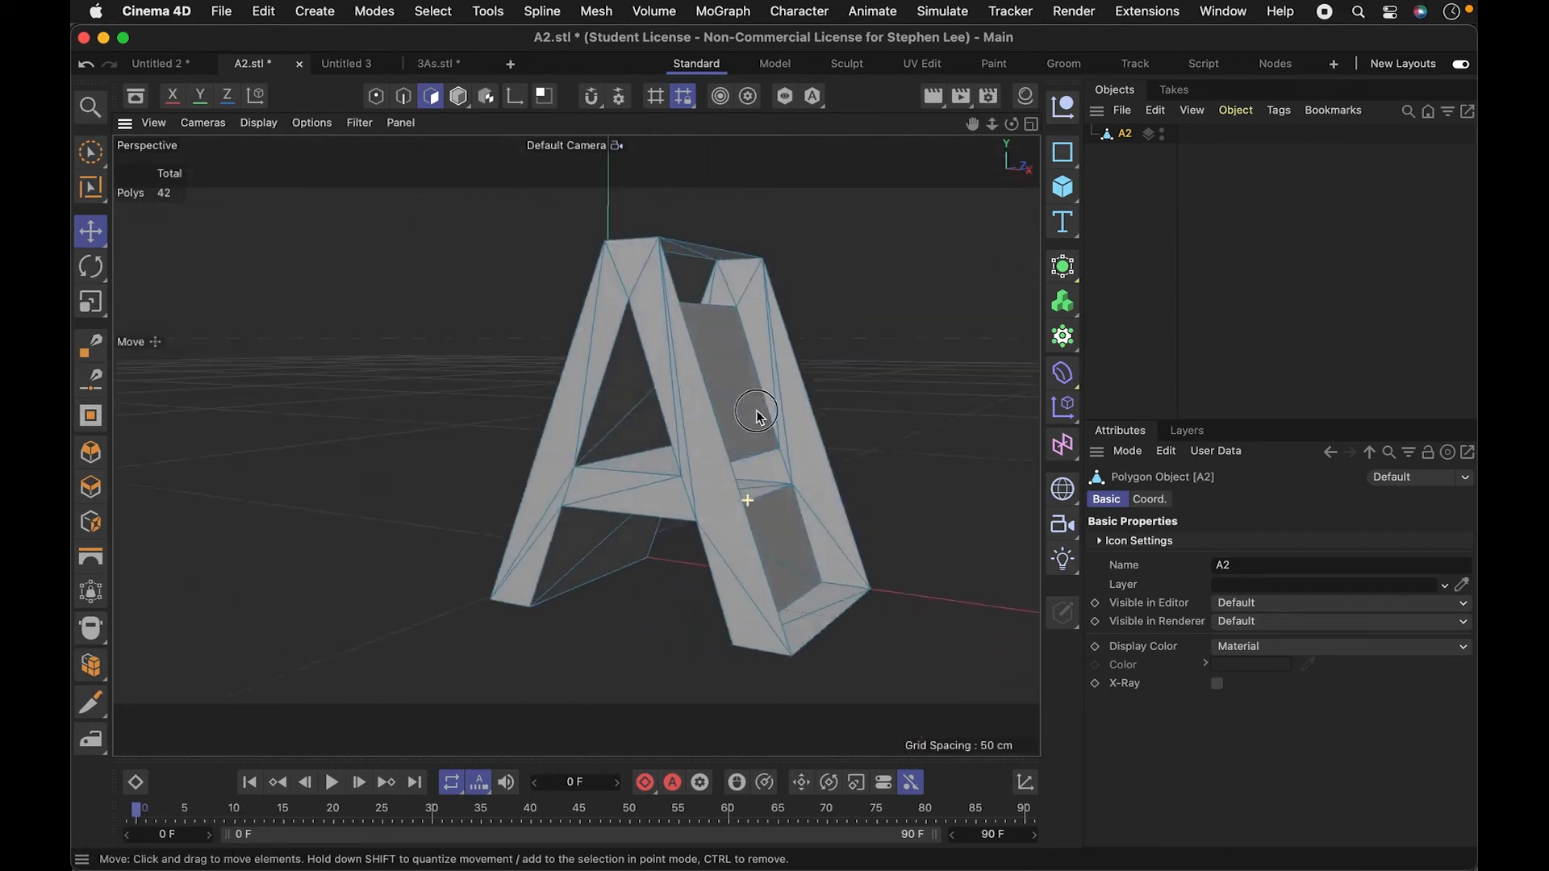
pyautogui.moveTo(756, 413); pyautogui.dragTo(564, 497)
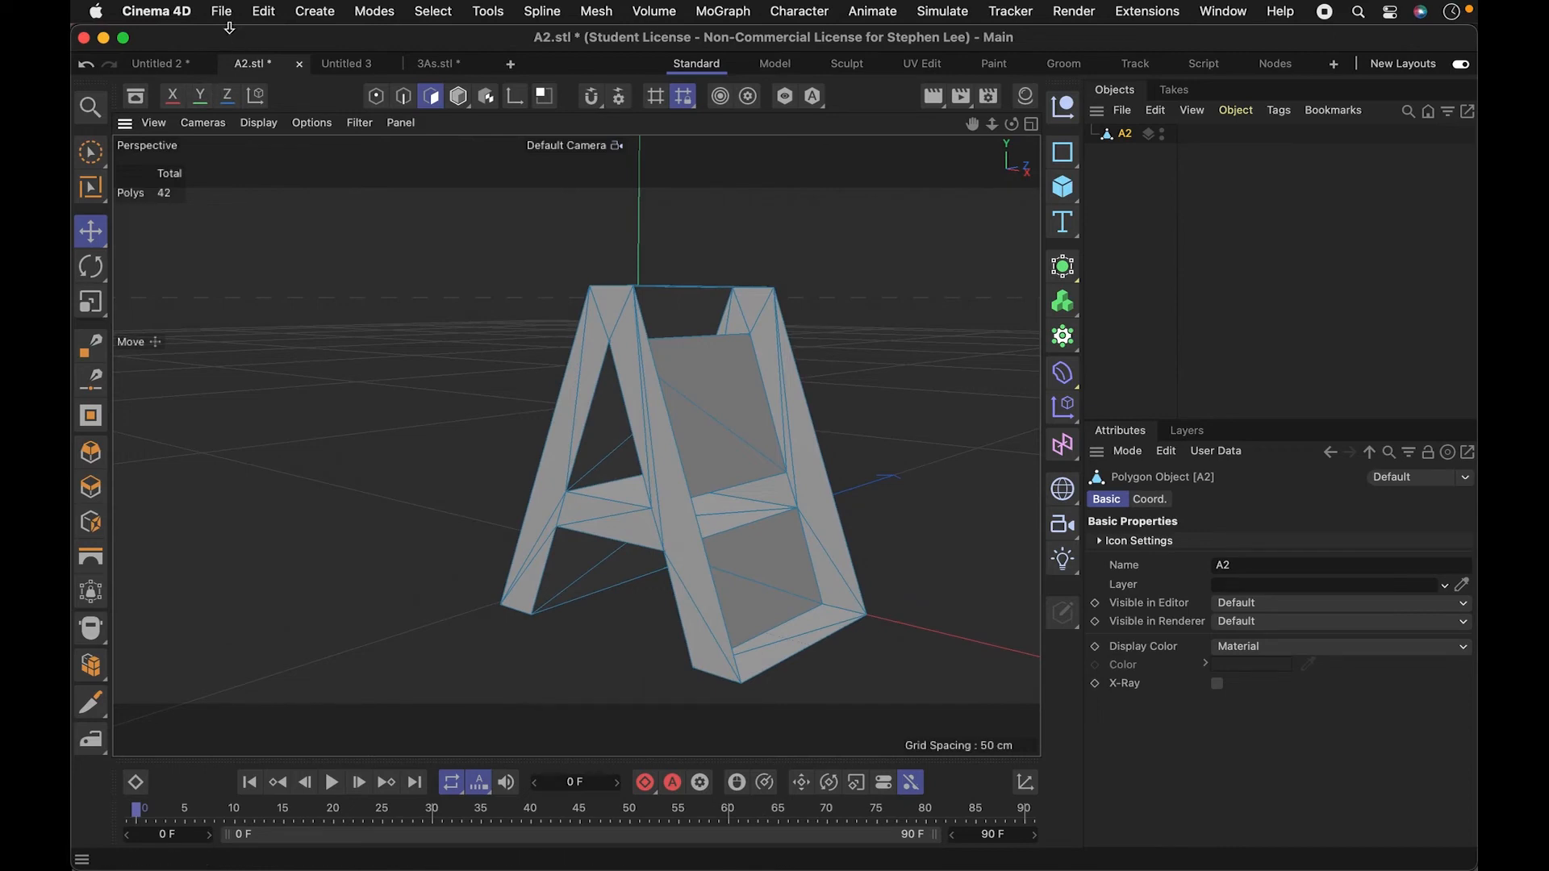
pyautogui.moveTo(216, 12)
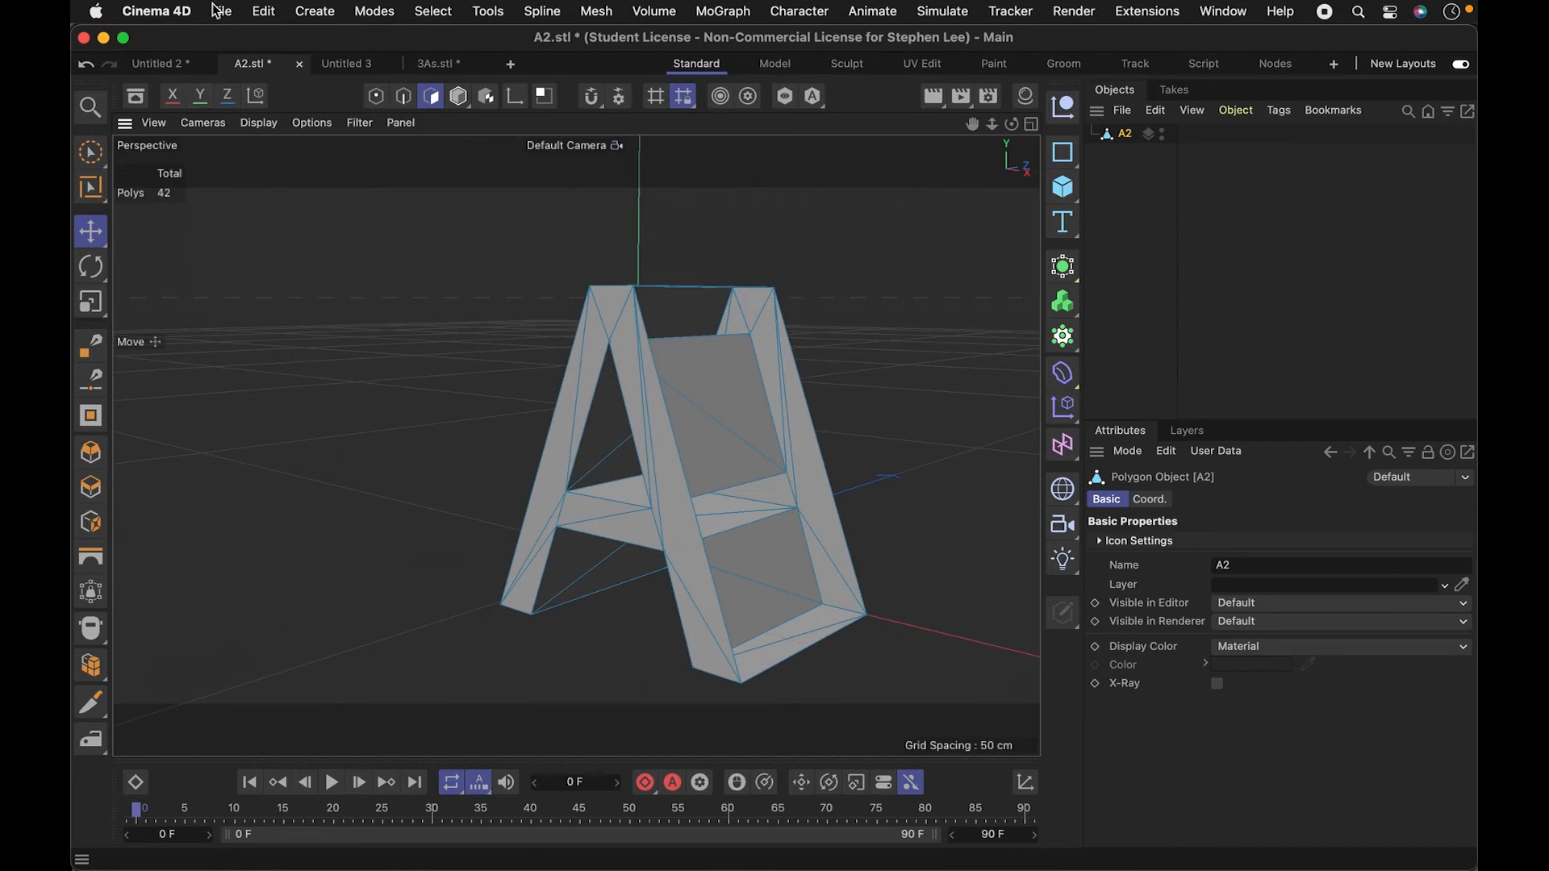
# Export the open-mesh A2 letter as brokenA.stl, overwriting the existing file.
pyautogui.click(221, 10)
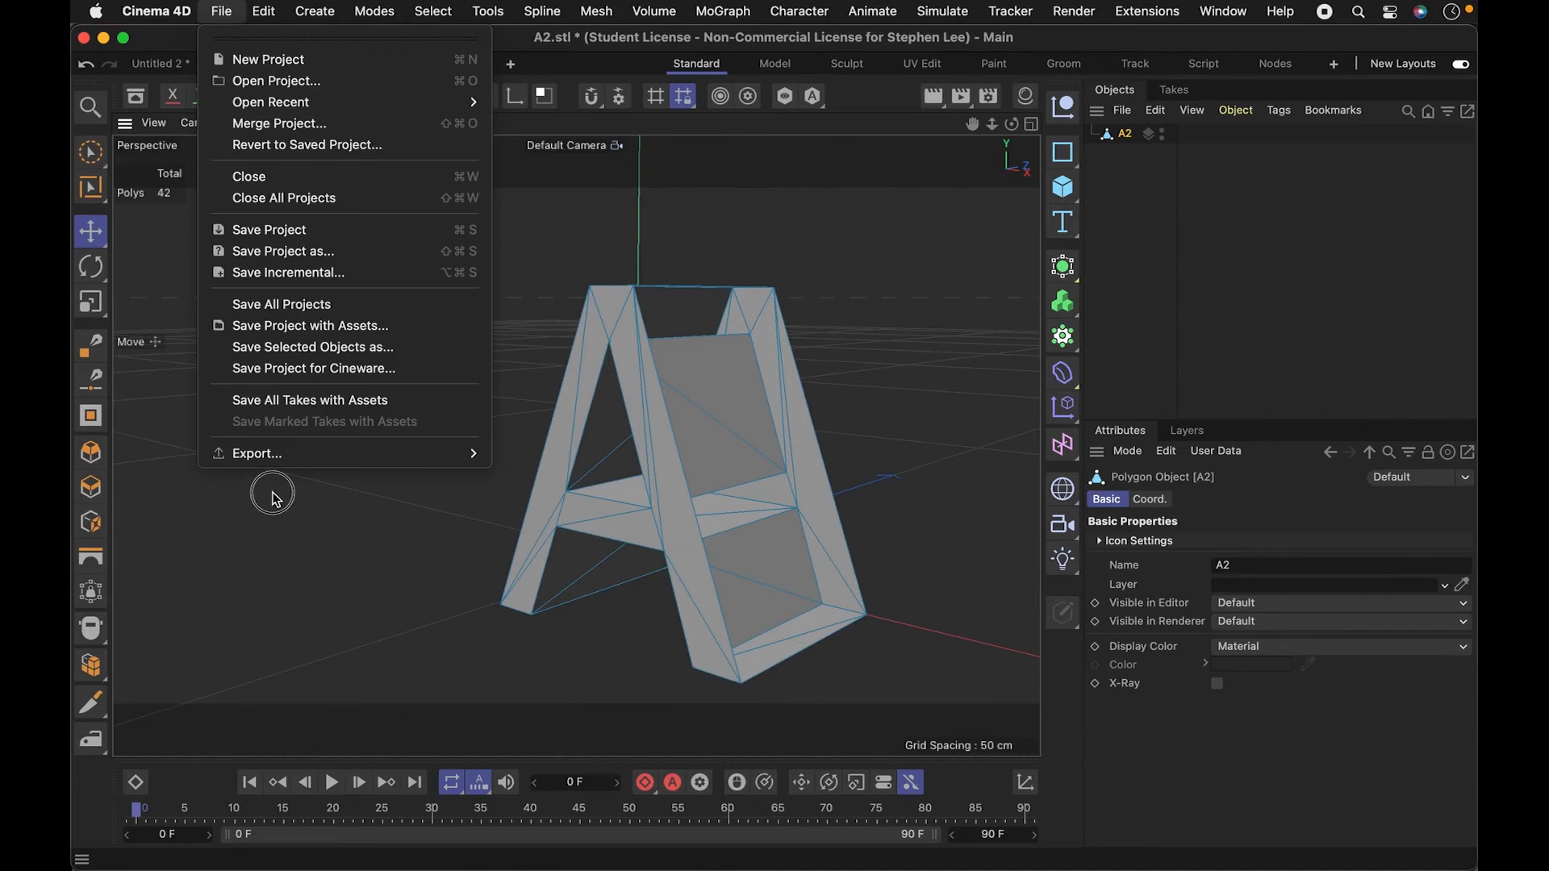
pyautogui.click(256, 452)
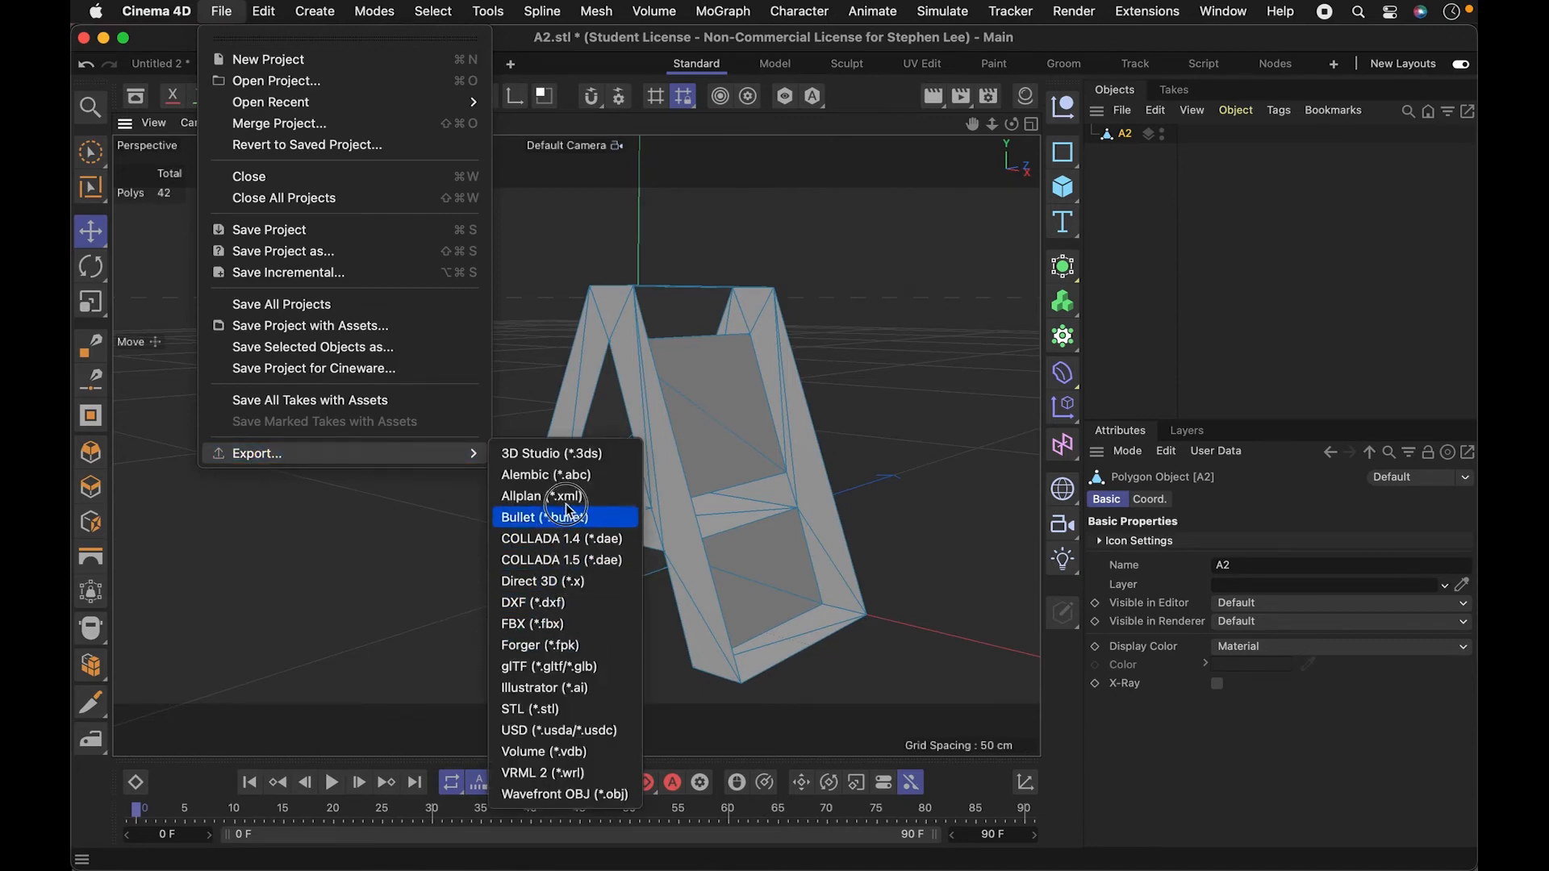
pyautogui.click(530, 708)
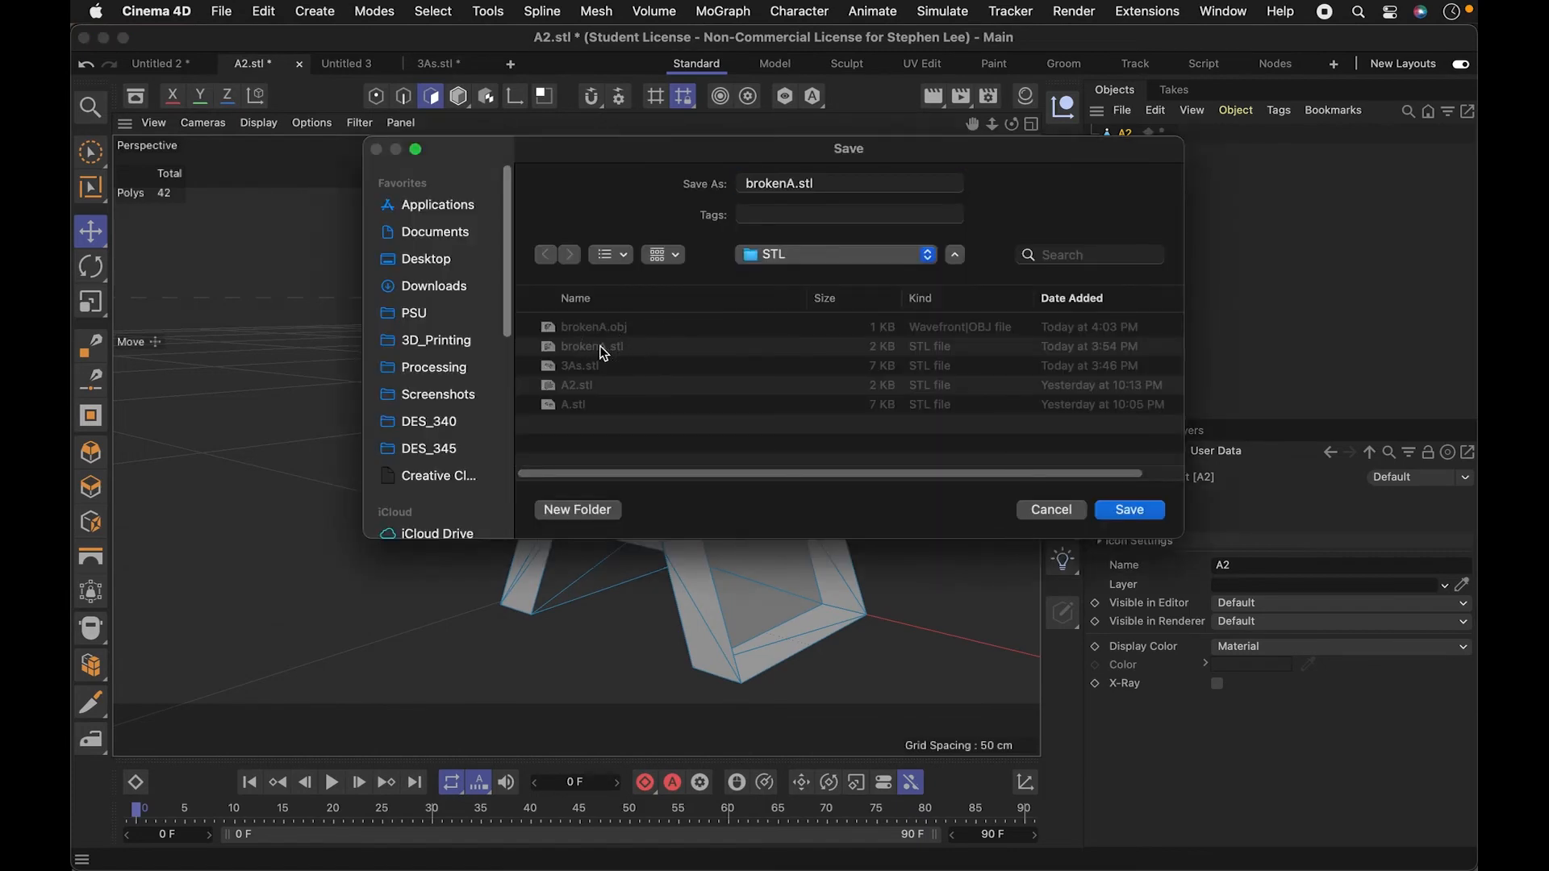
pyautogui.click(1129, 509)
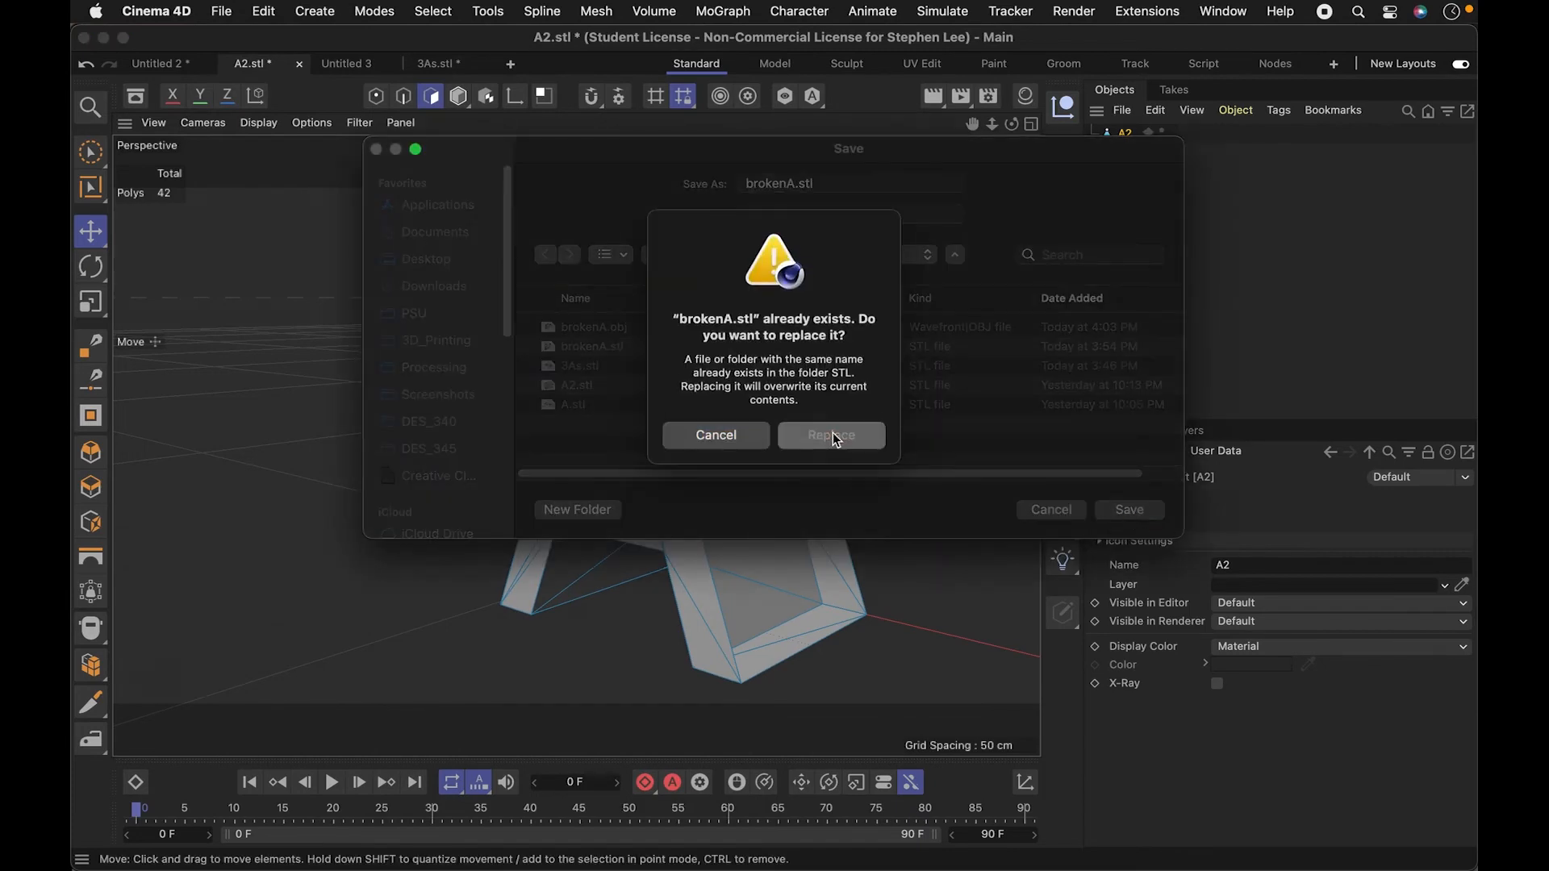
pyautogui.click(831, 435)
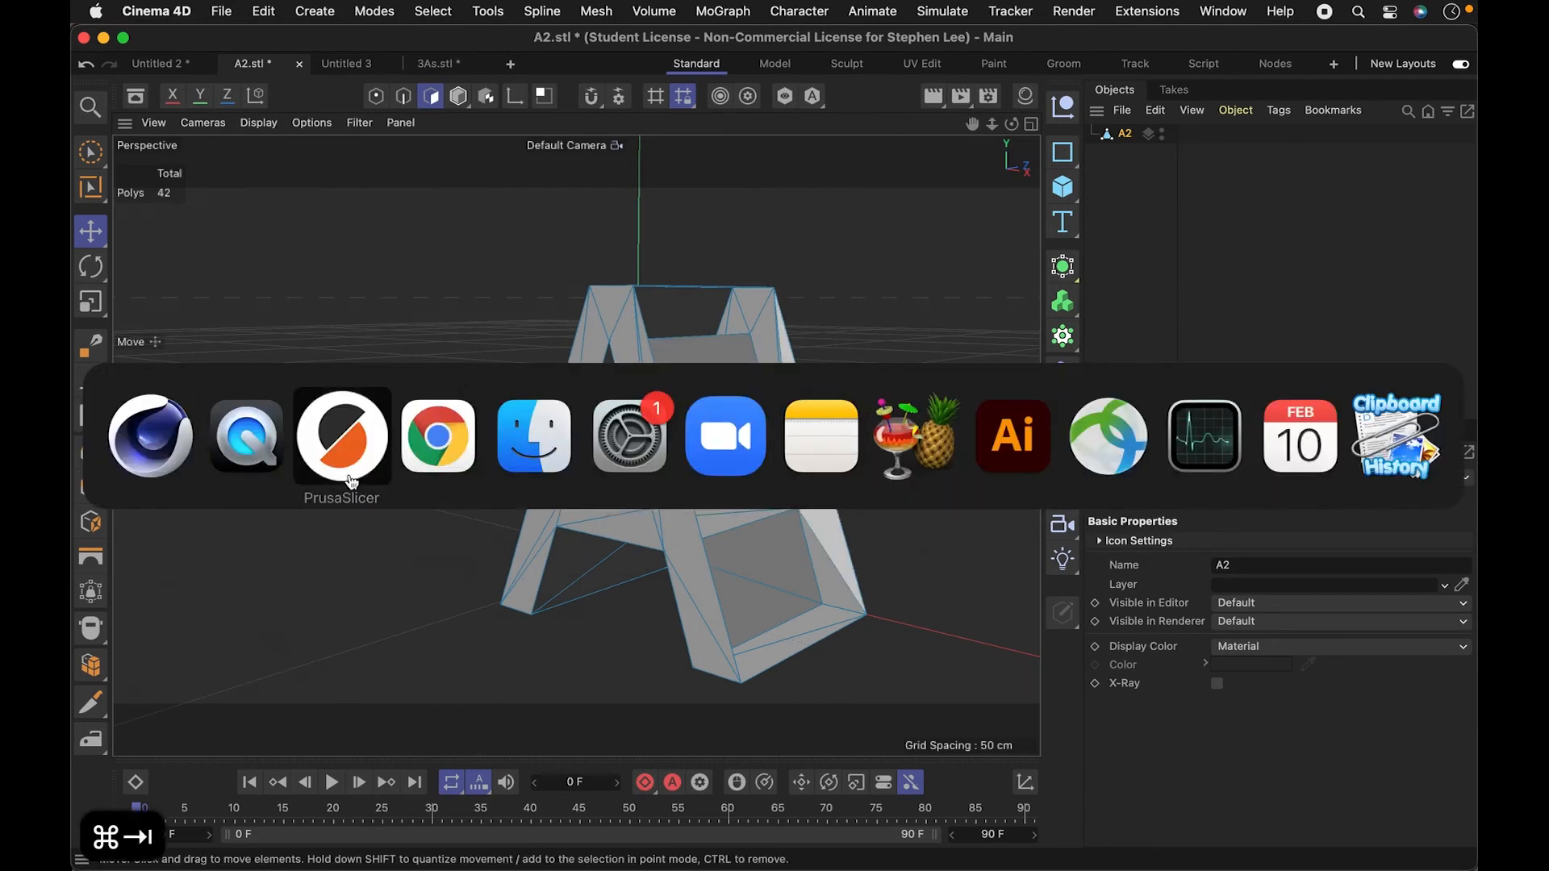
# Switch to PrusaSlicer and import brokenA.stl onto the build plate.
pyautogui.click(342, 436)
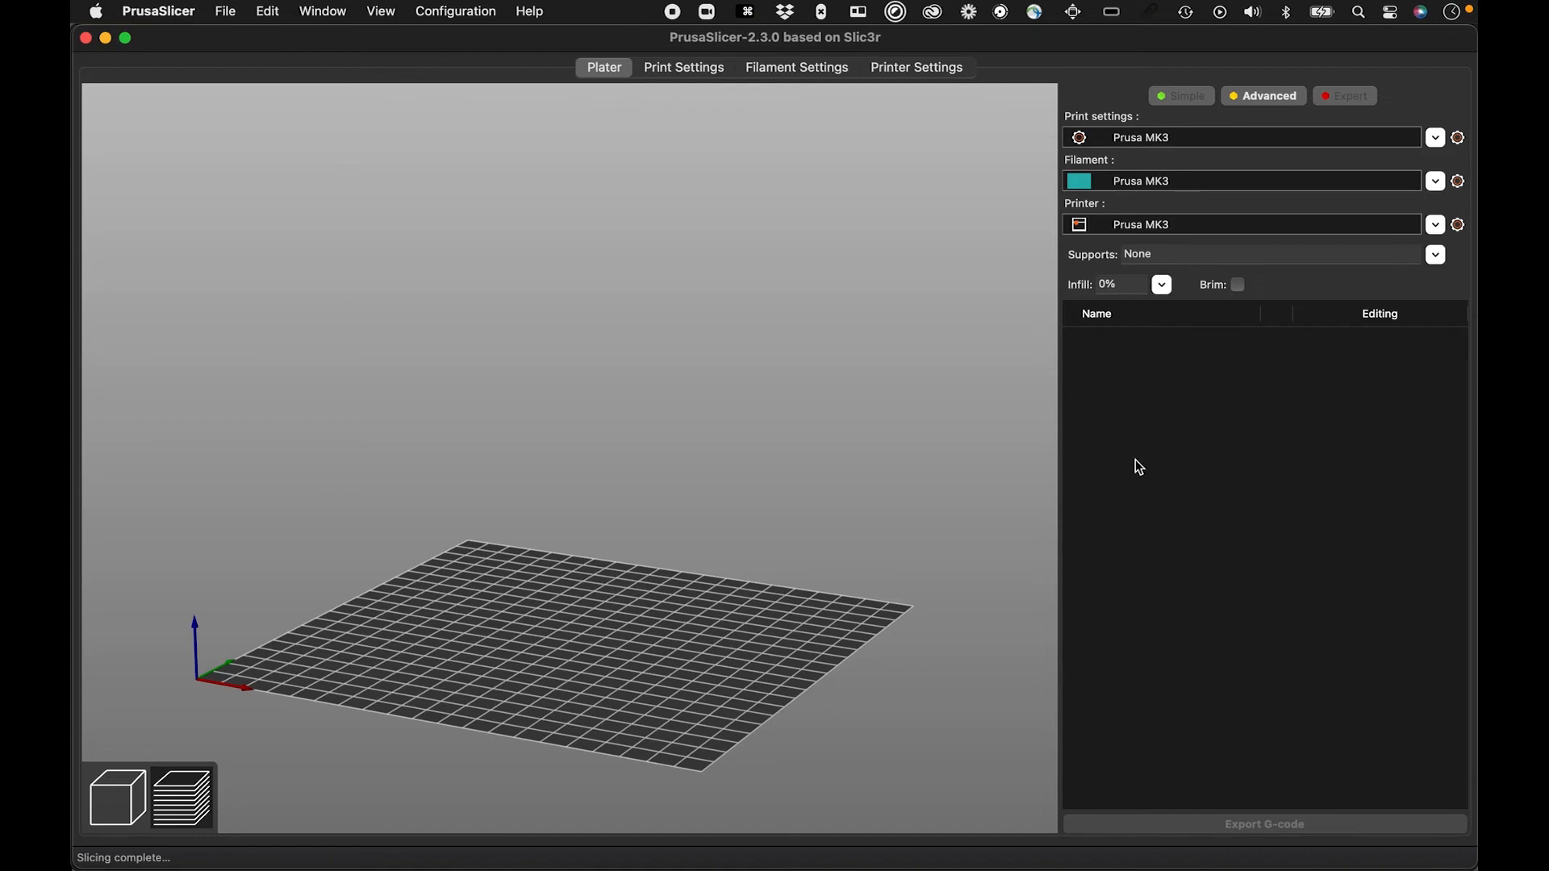
pyautogui.moveTo(839, 341)
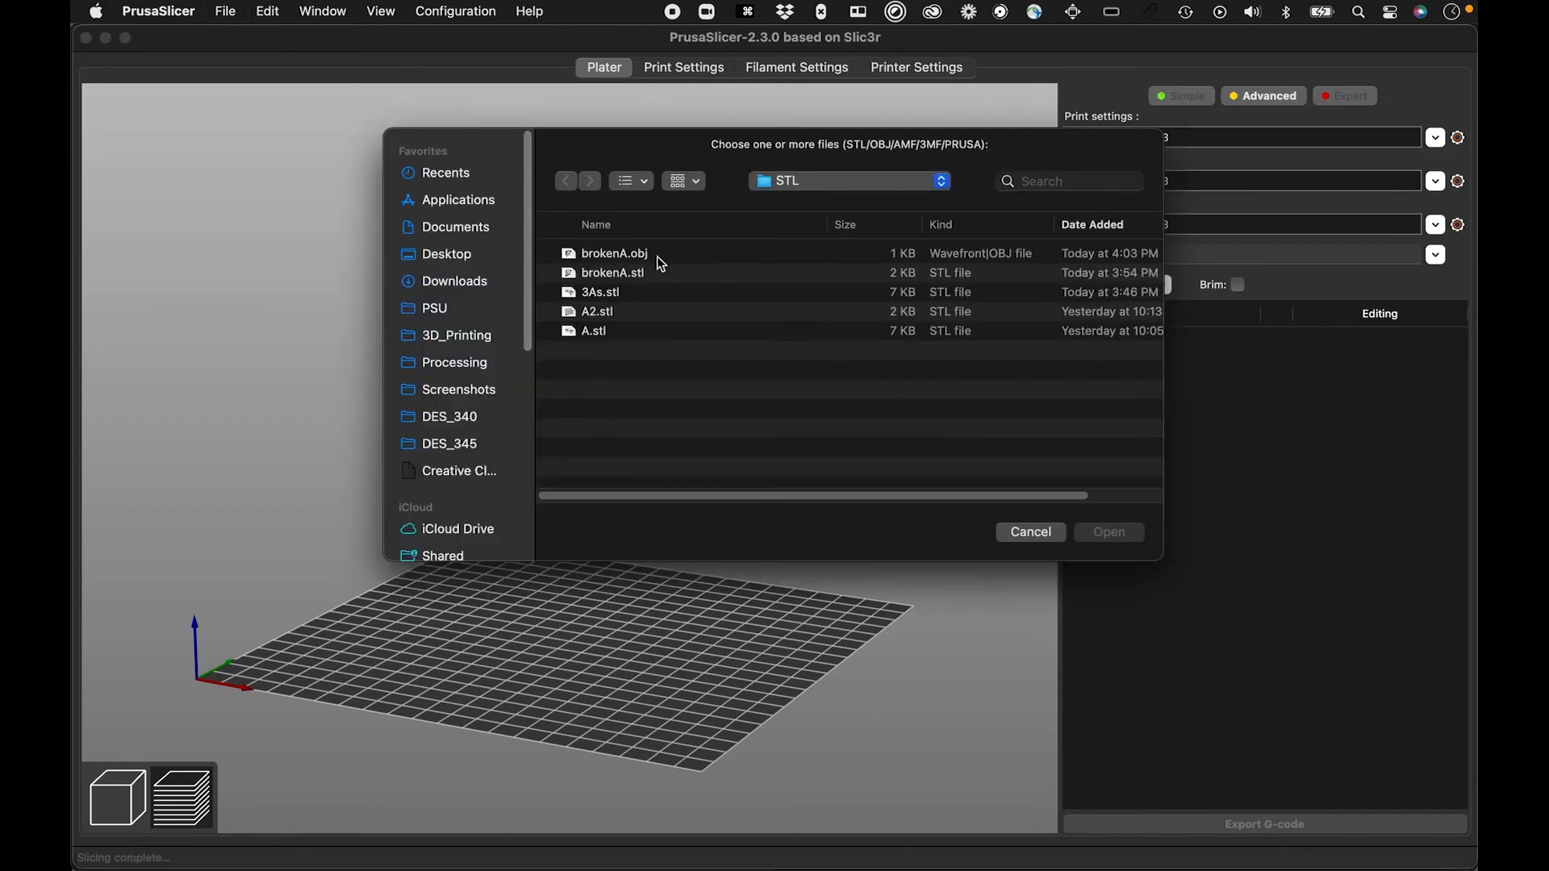
pyautogui.click(613, 273)
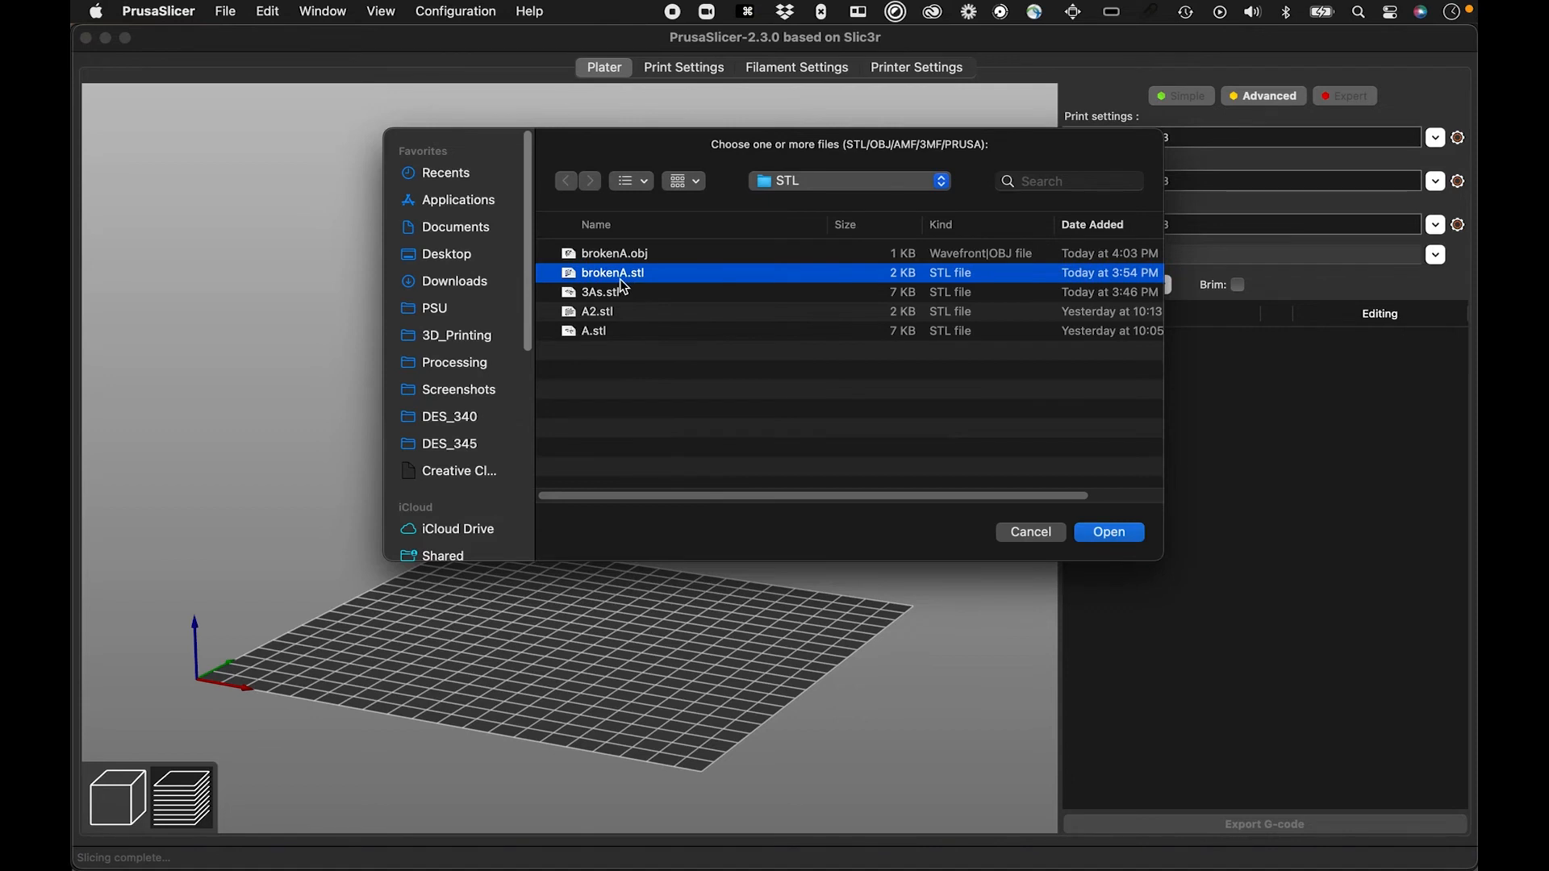
pyautogui.click(1107, 531)
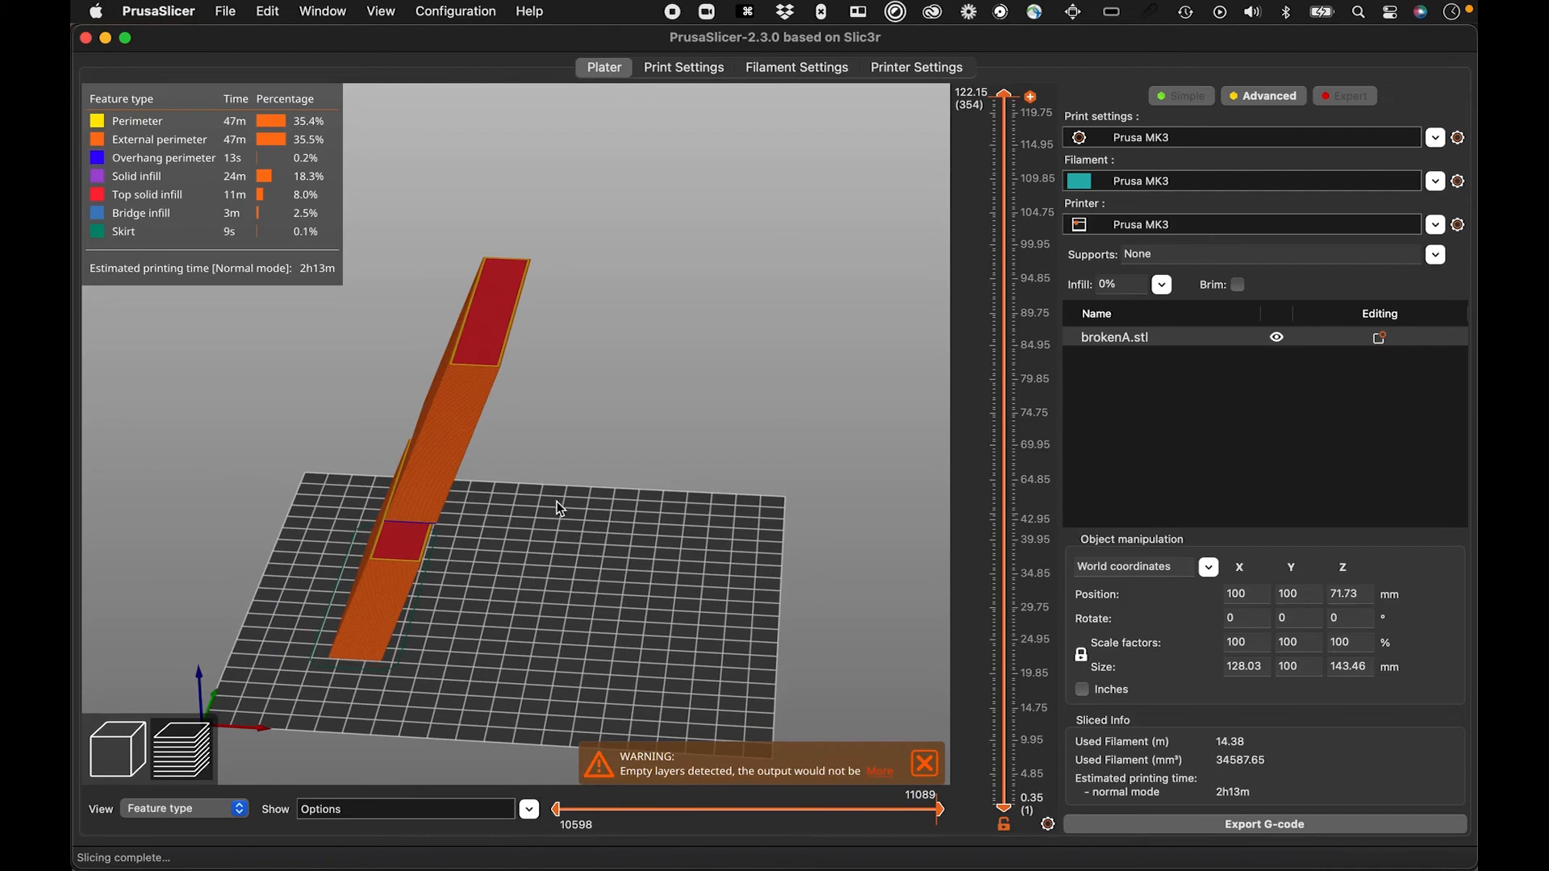
# Orbit the slice showing two disconnected blocks, then return to Cinema 4D.
pyautogui.moveTo(556, 509); pyautogui.dragTo(612, 538)
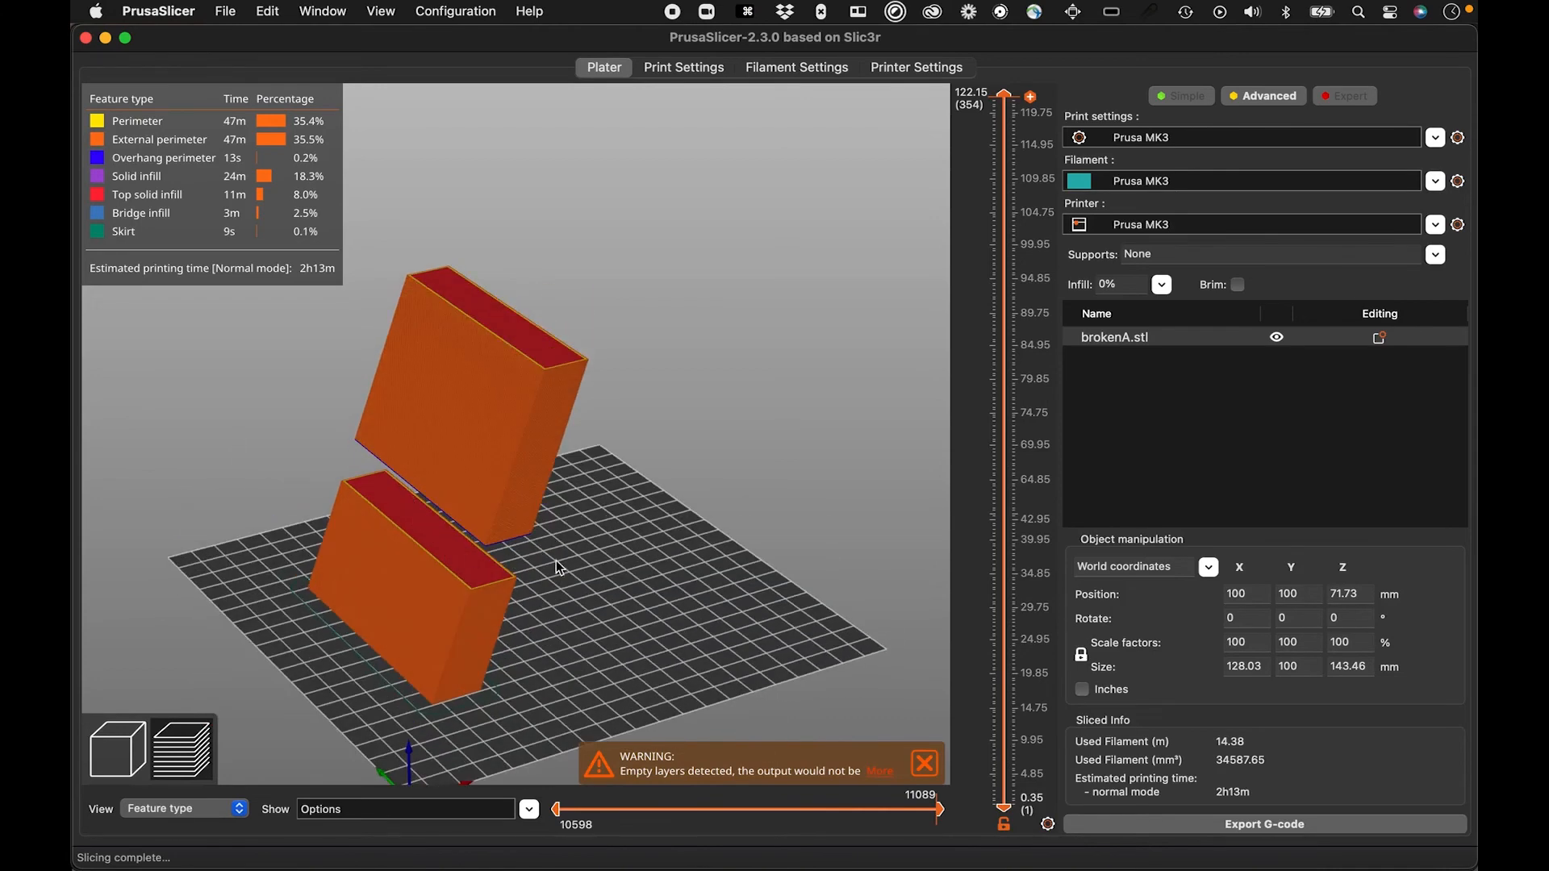
pyautogui.moveTo(558, 567); pyautogui.dragTo(475, 543)
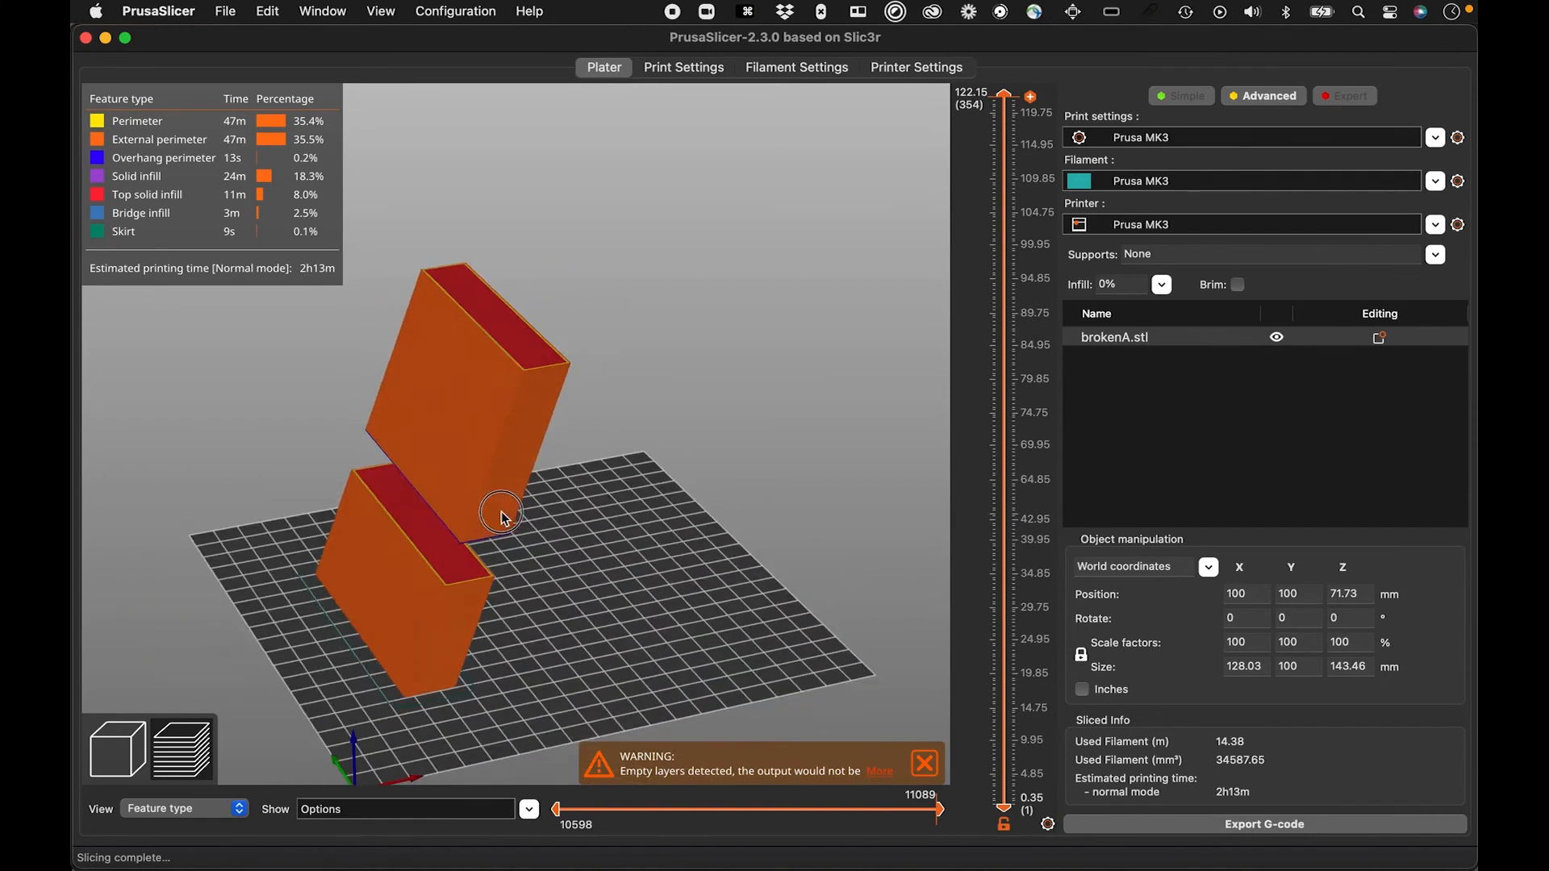
pyautogui.moveTo(502, 516); pyautogui.dragTo(492, 553)
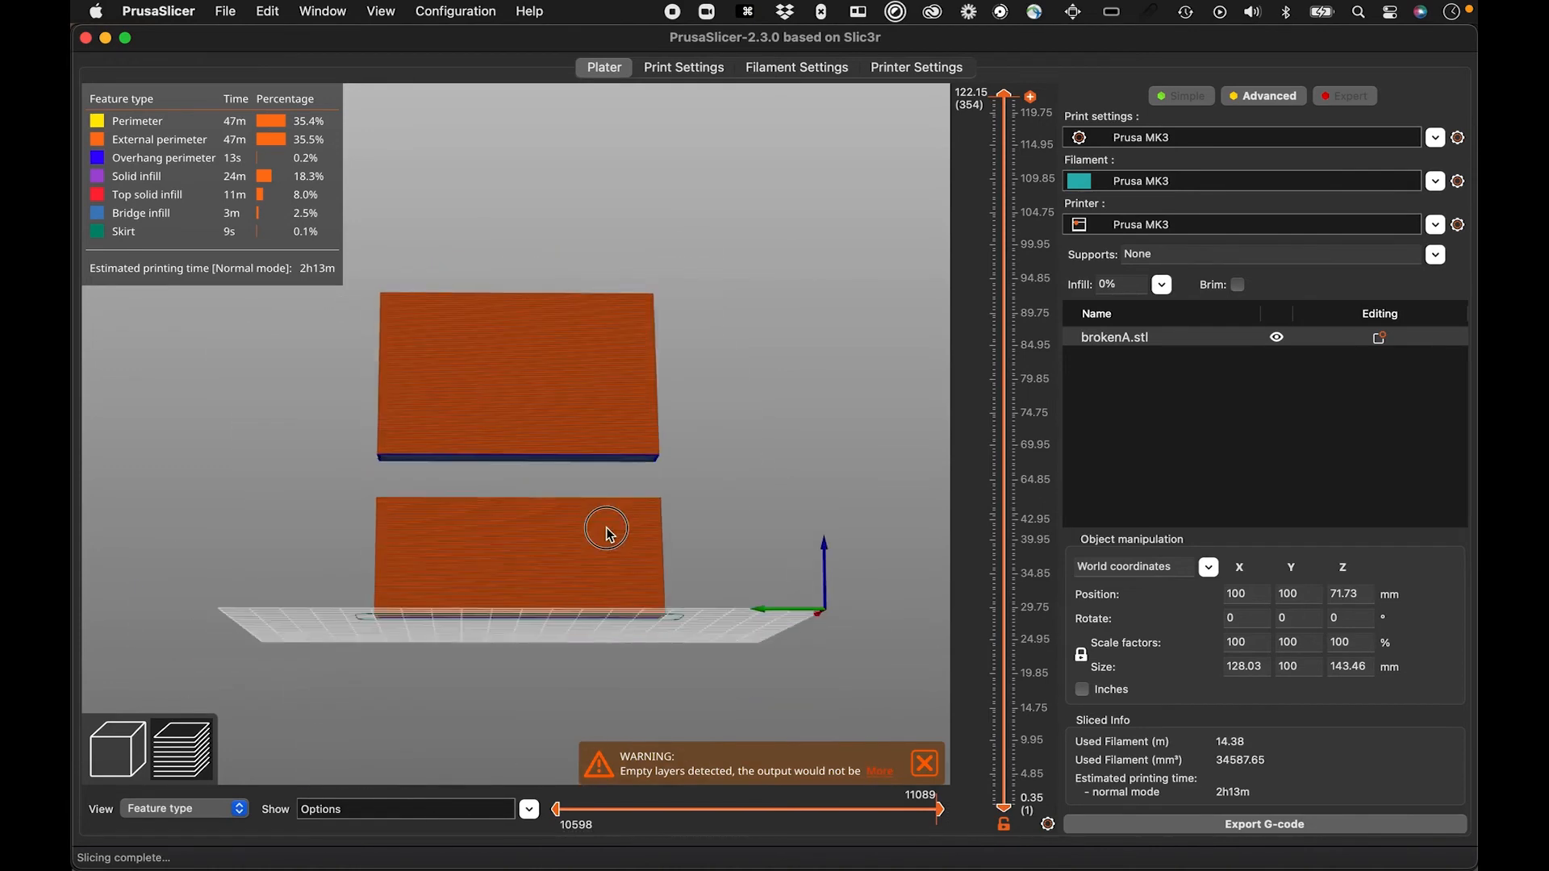
pyautogui.moveTo(607, 533); pyautogui.dragTo(511, 549)
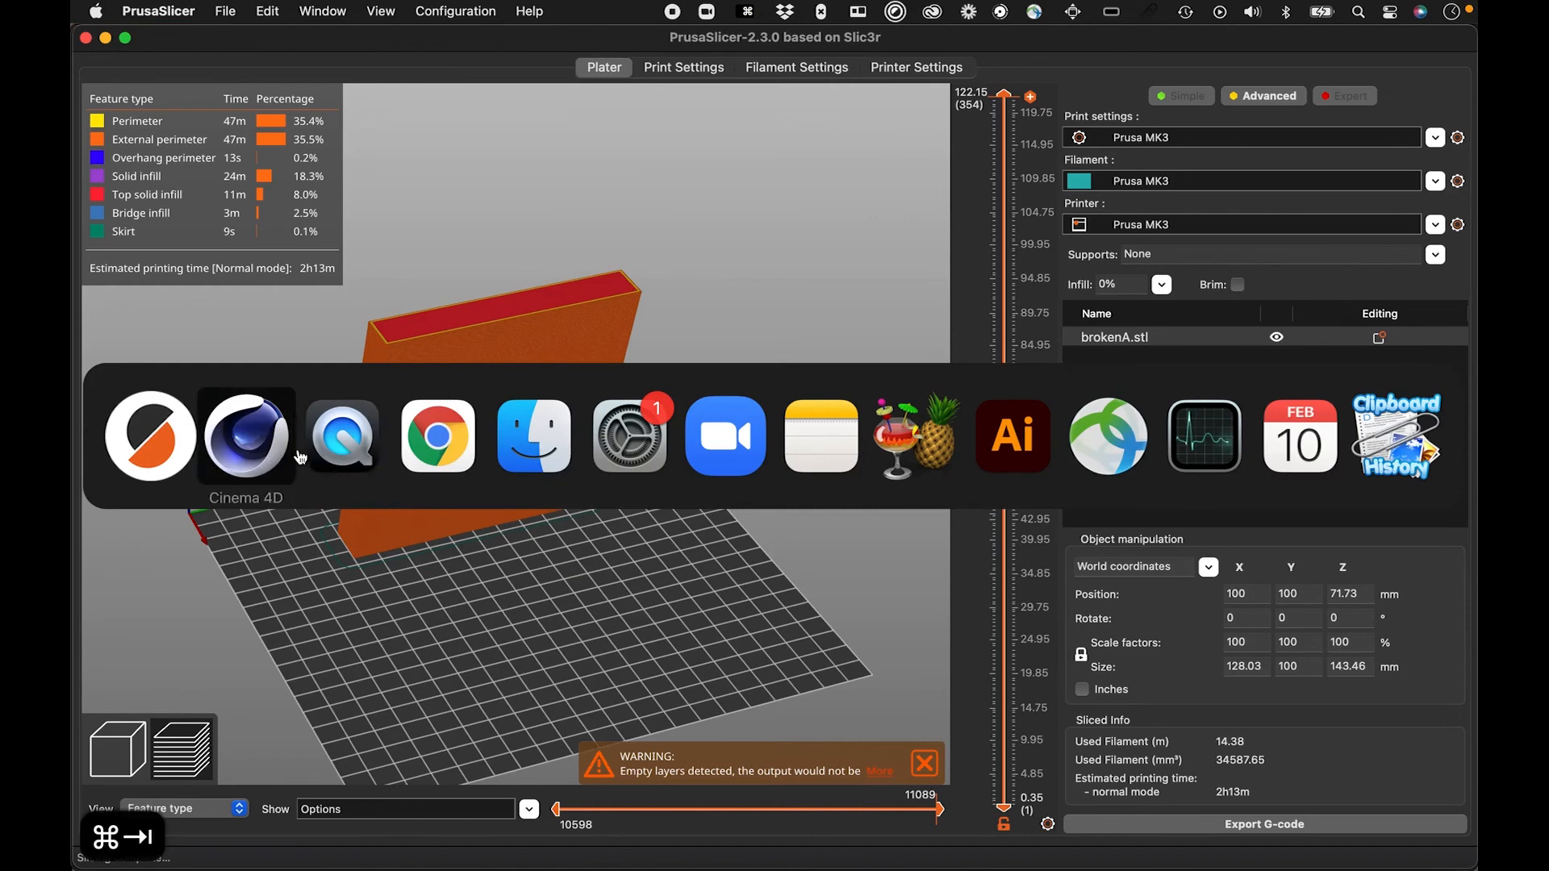
pyautogui.click(246, 436)
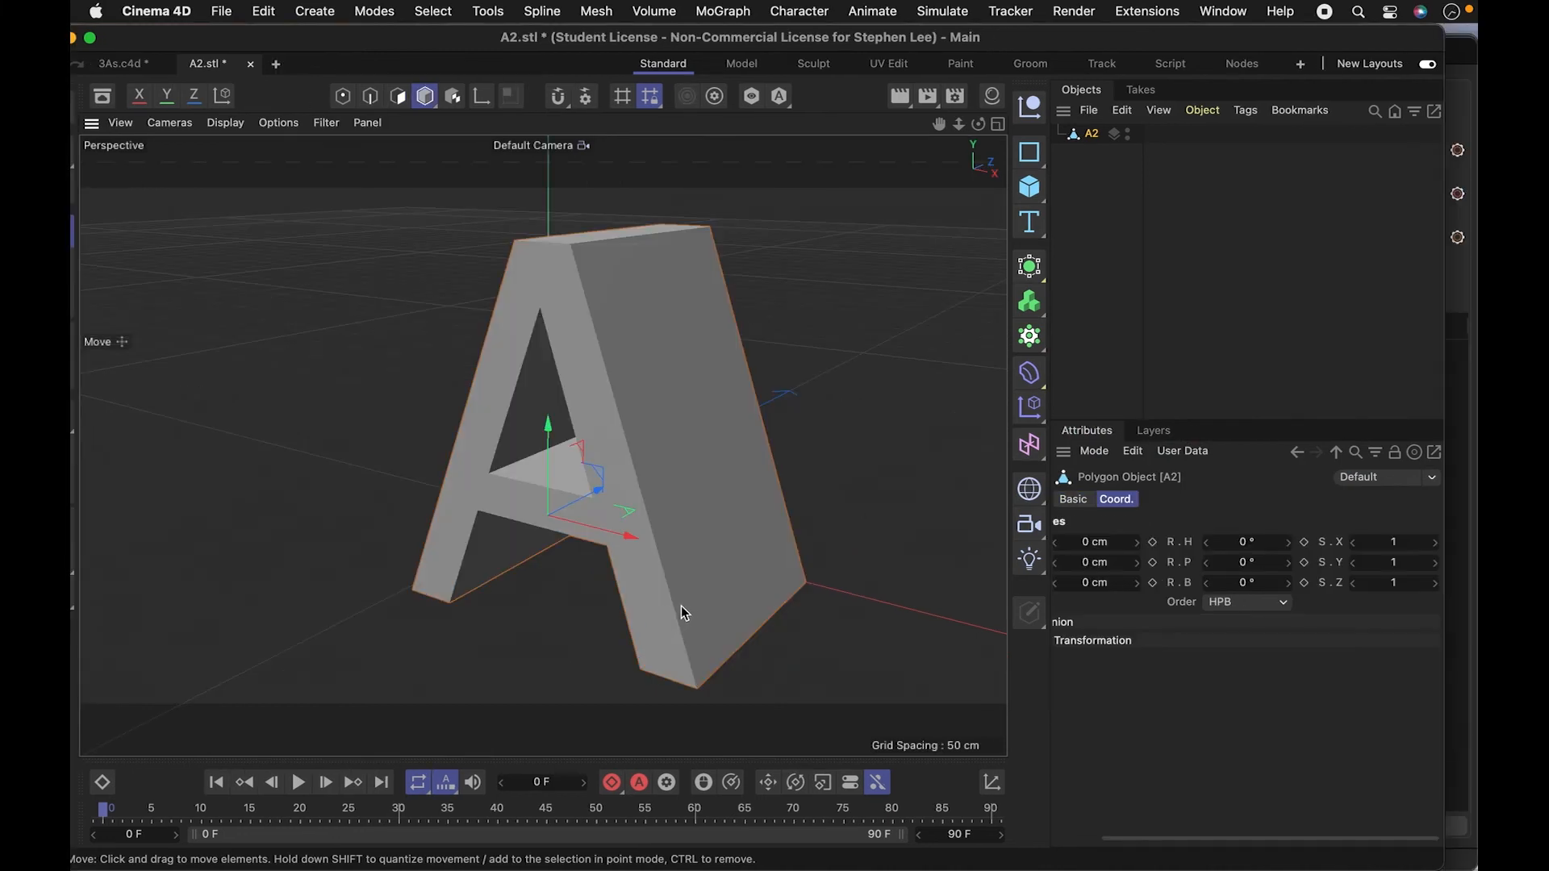
pyautogui.moveTo(689, 612)
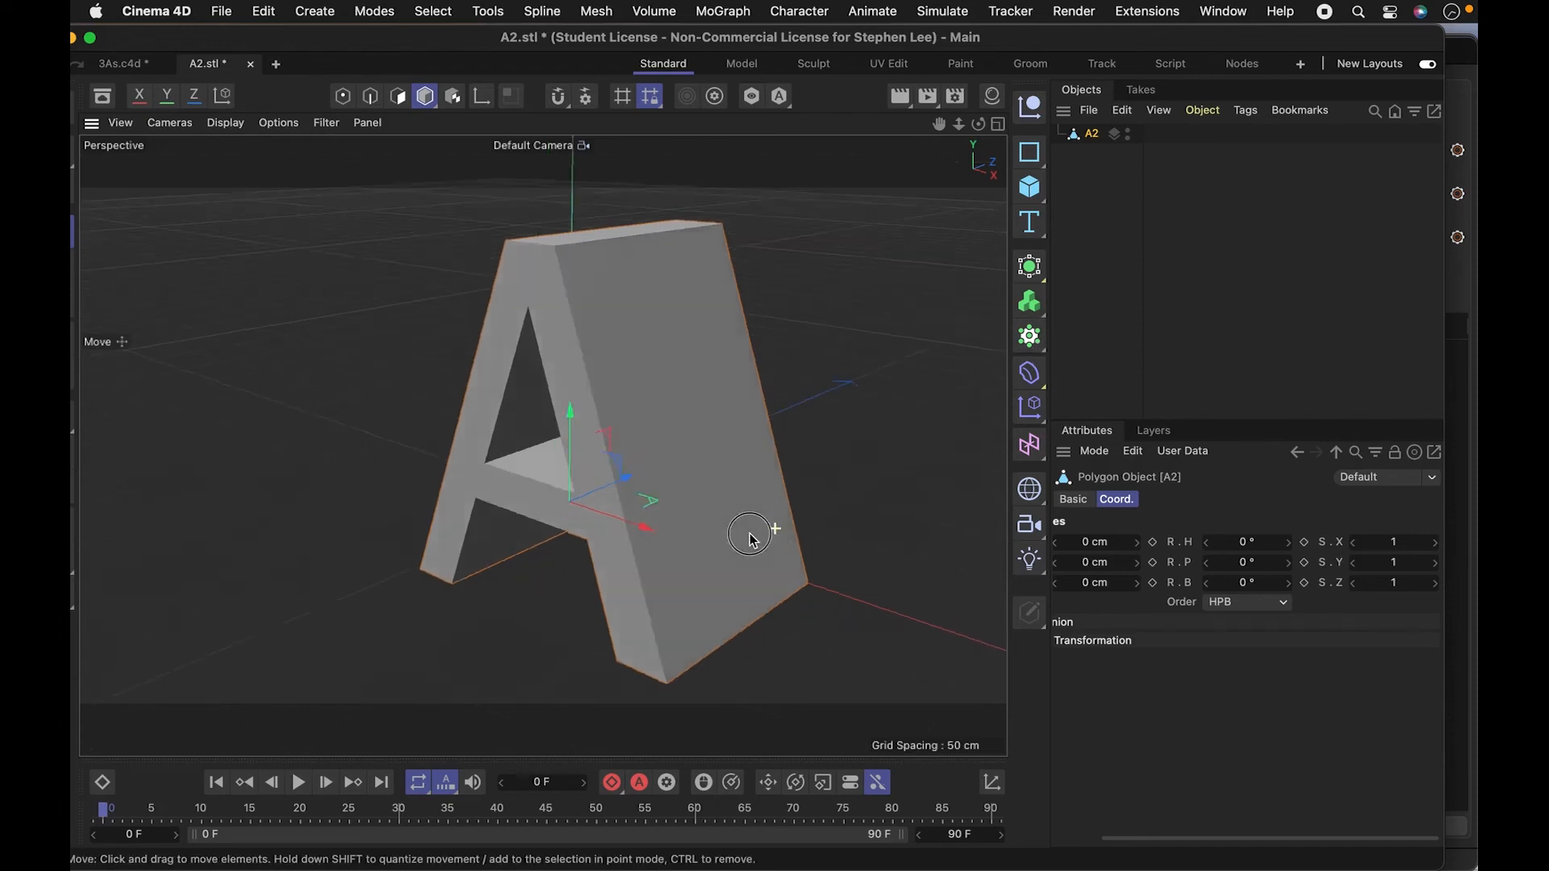
# Scale the A2 letter to 0.2 on the X, Y and Z axes in its Coord. attributes.
pyautogui.moveTo(749, 533); pyautogui.dragTo(766, 480)
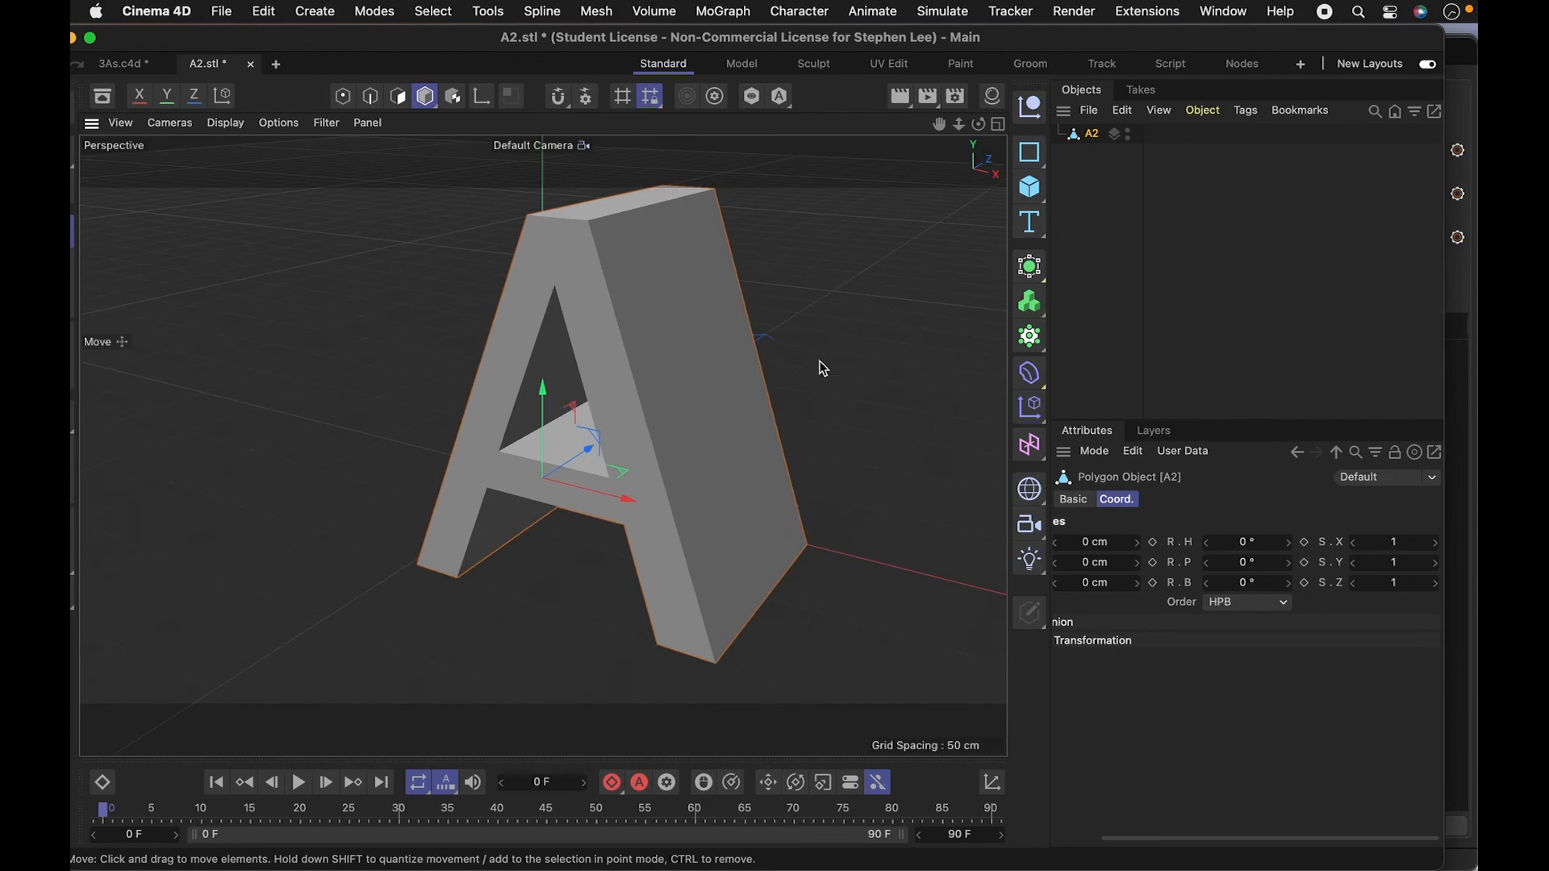
pyautogui.moveTo(704, 337)
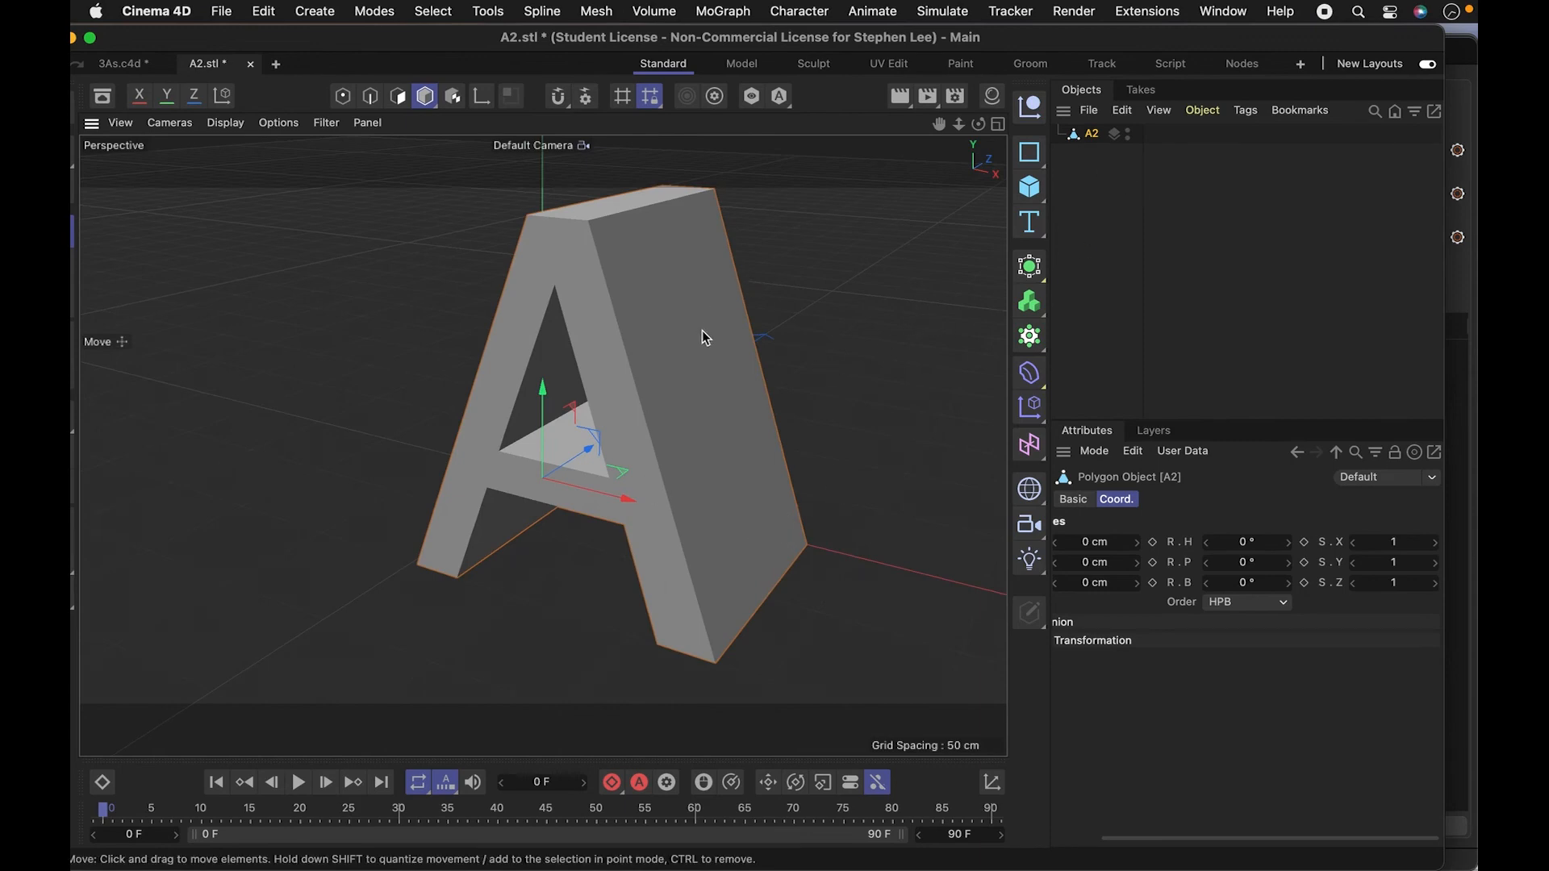
pyautogui.moveTo(607, 550)
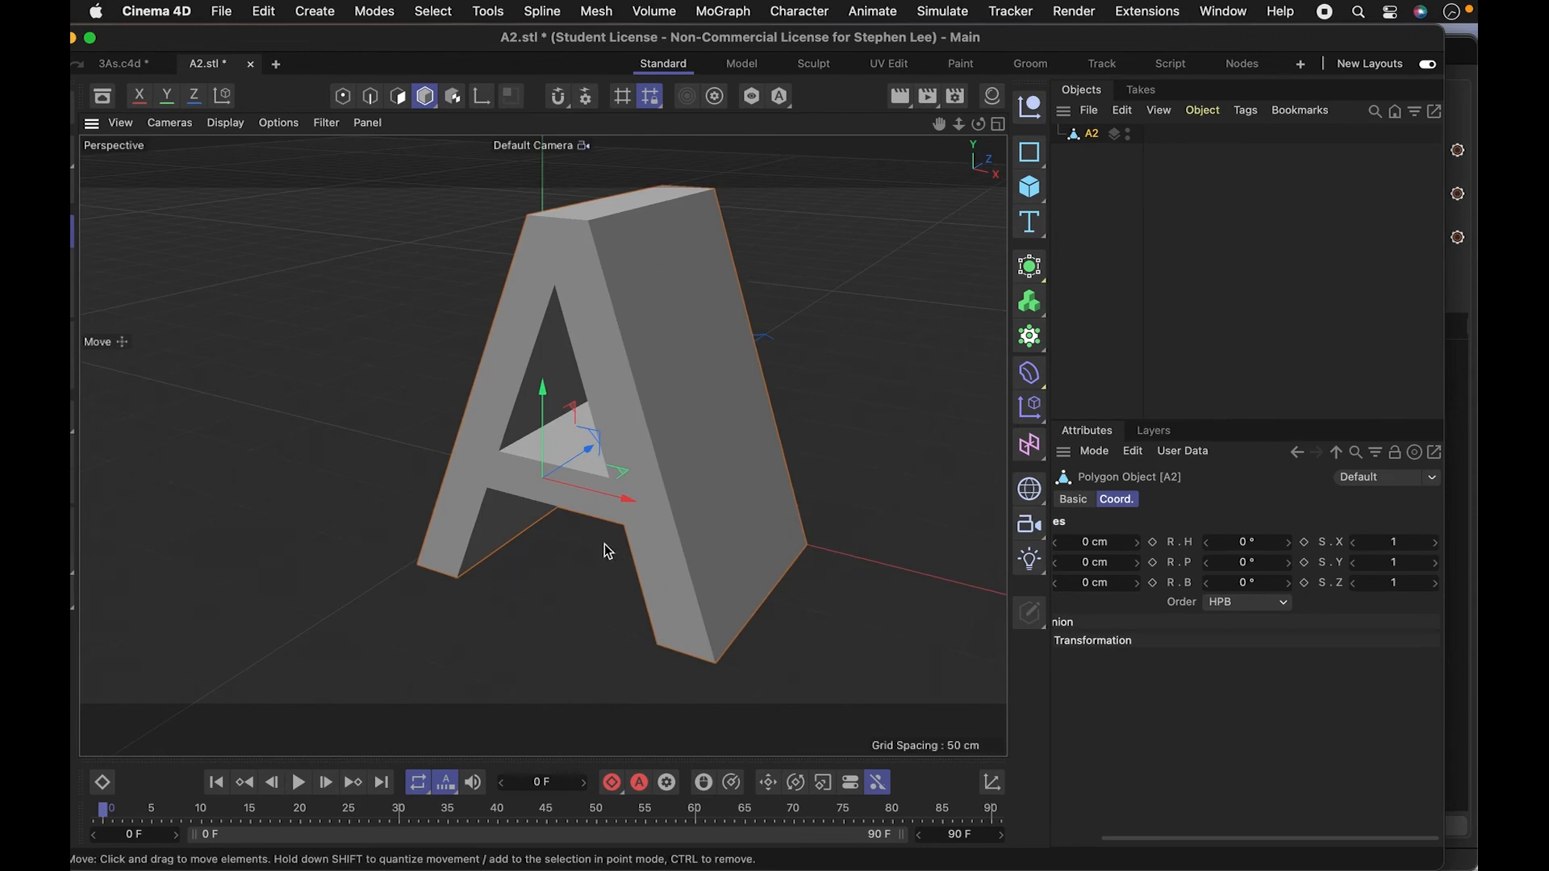
pyautogui.moveTo(698, 518)
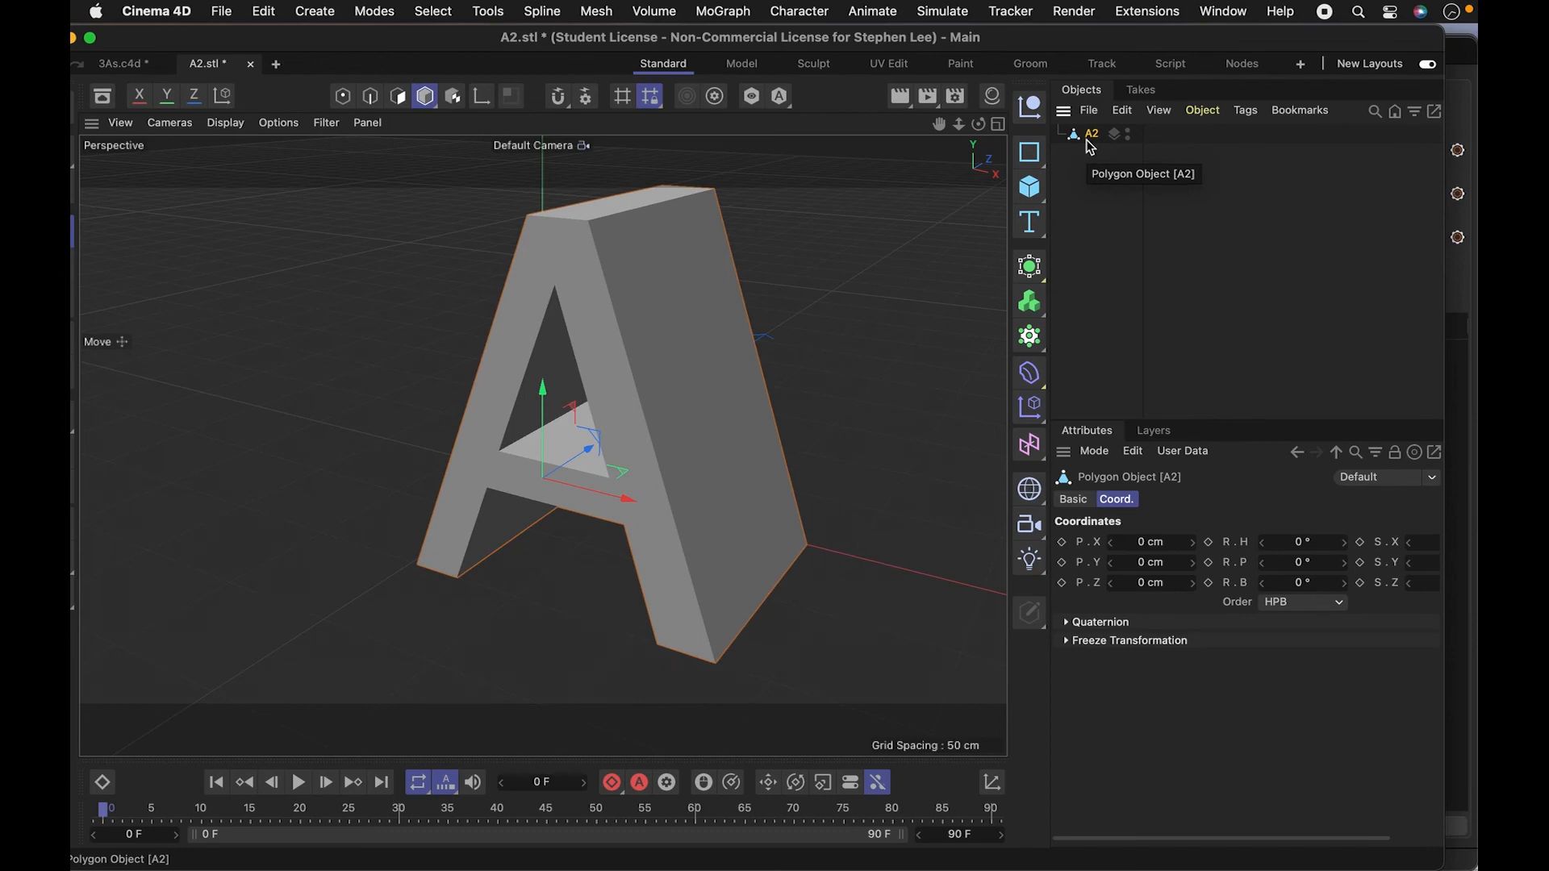
pyautogui.moveTo(1268, 571)
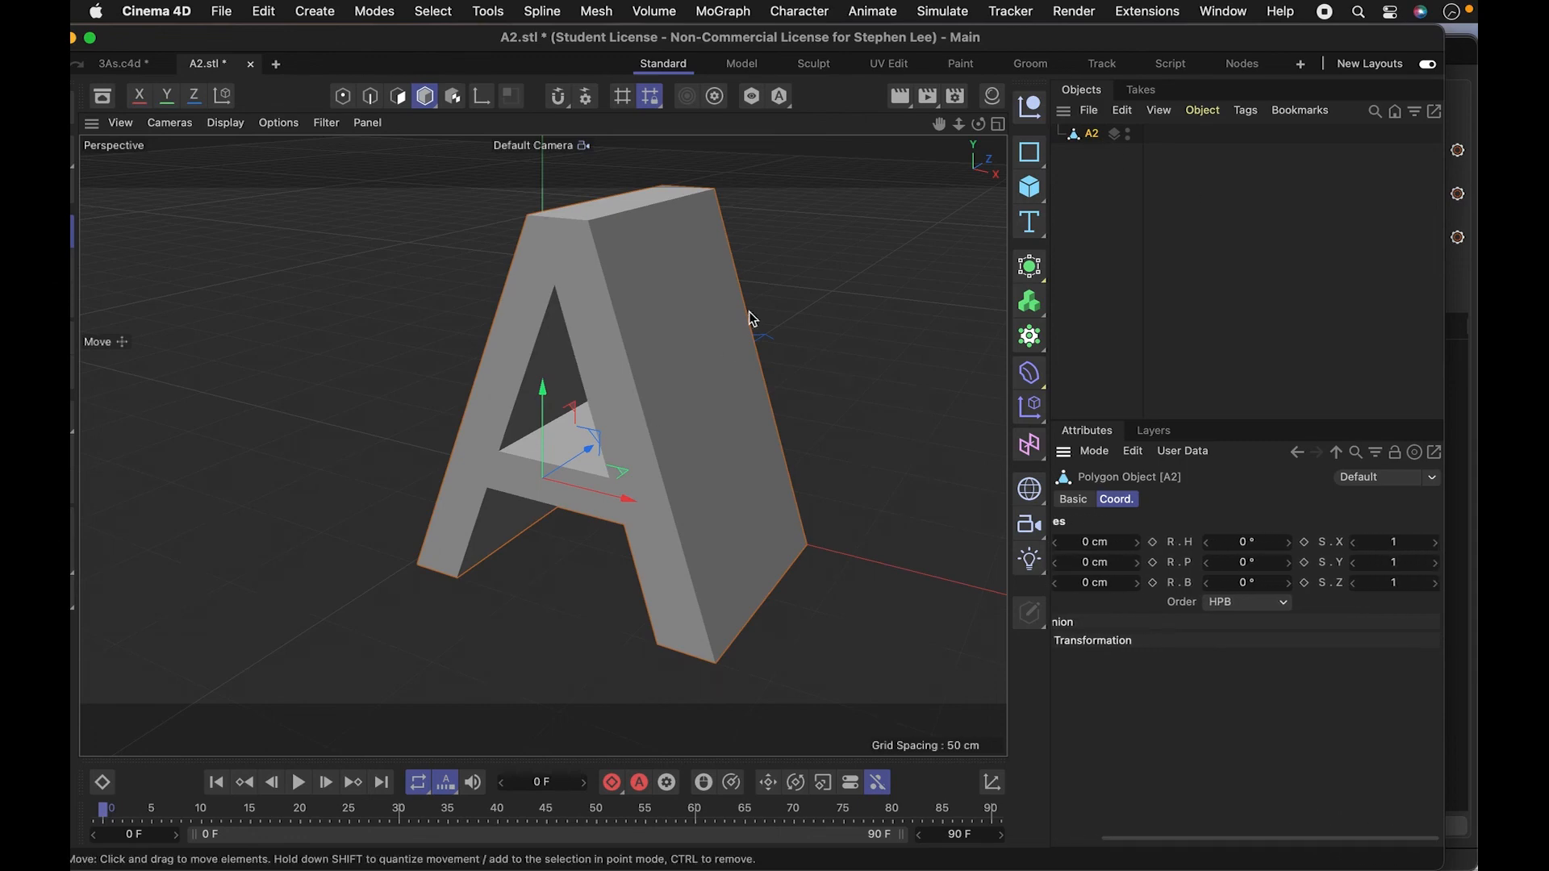
pyautogui.click(1393, 542)
pyautogui.write('0.2')
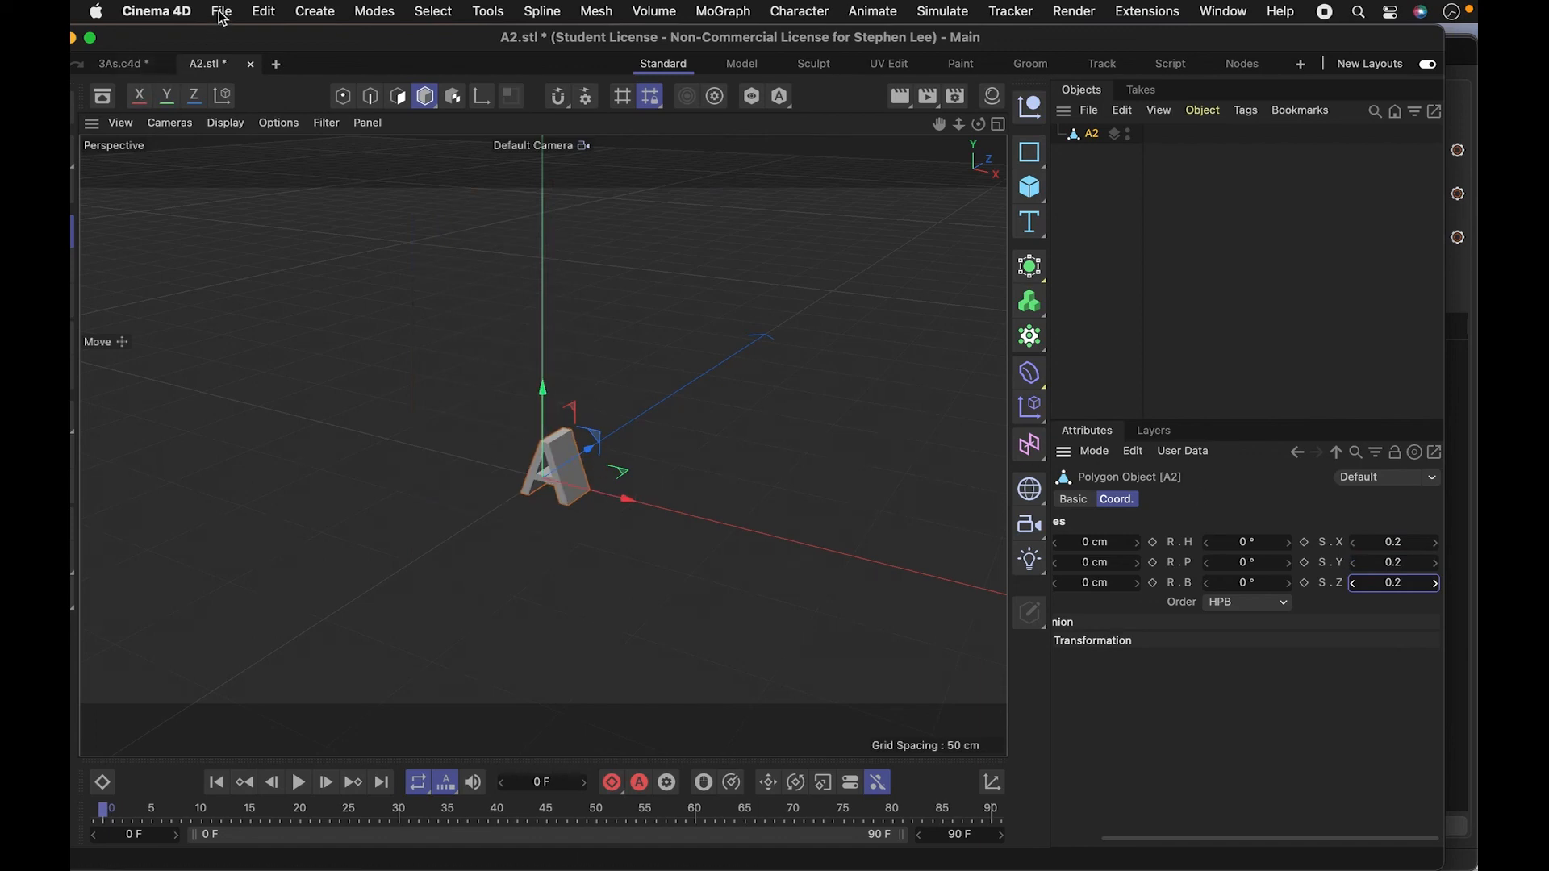
# Export the scaled letter as STL, saving it as A.stl in the STL folder.
pyautogui.click(221, 10)
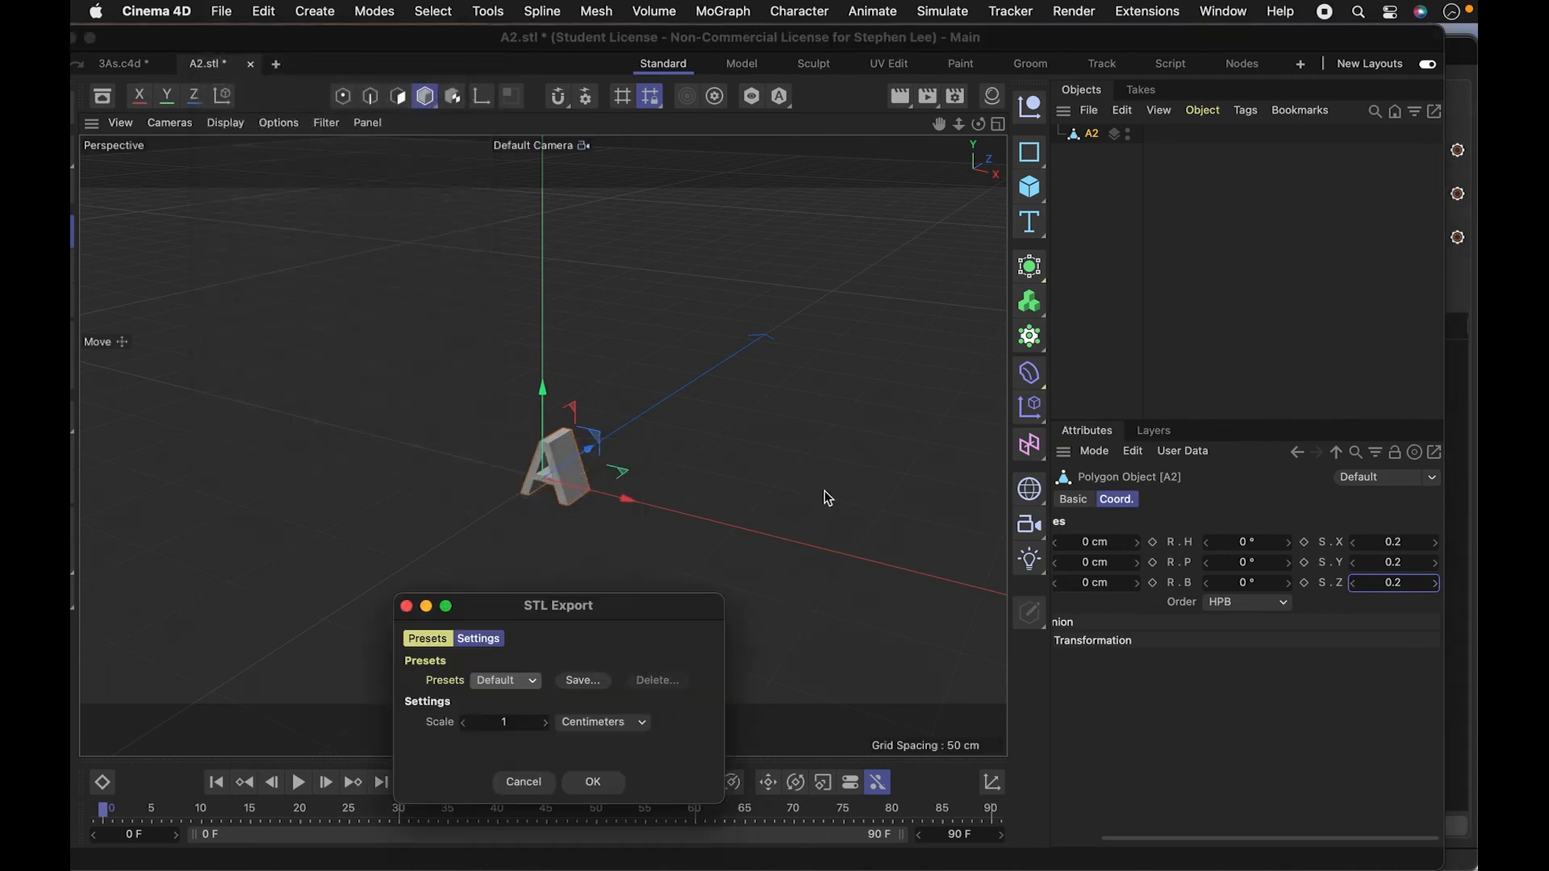
pyautogui.click(593, 781)
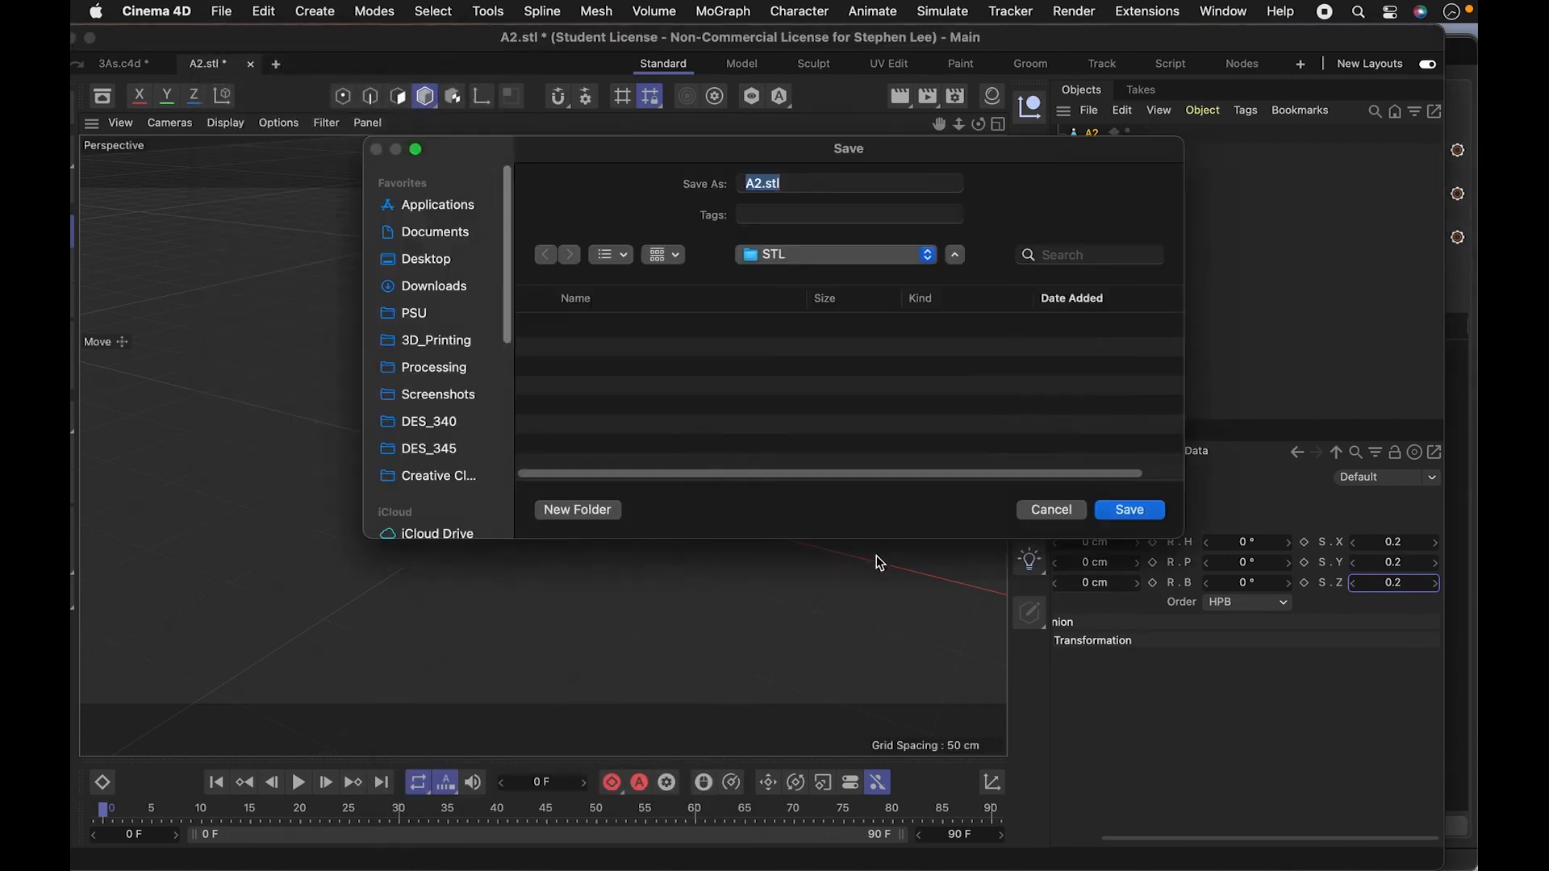
pyautogui.click(848, 184)
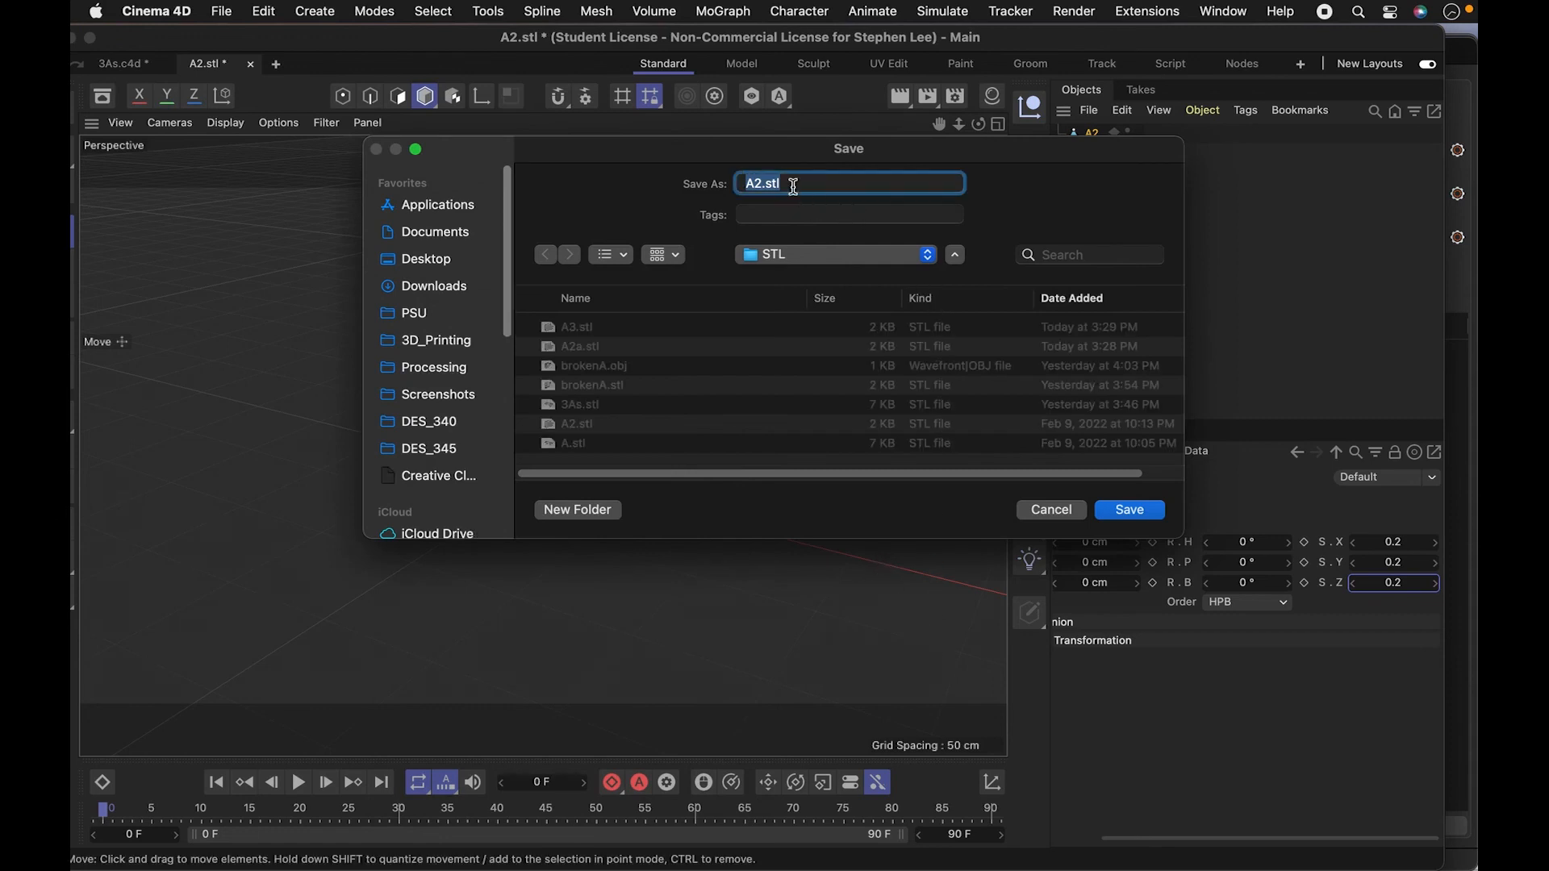
pyautogui.write('A.stl')
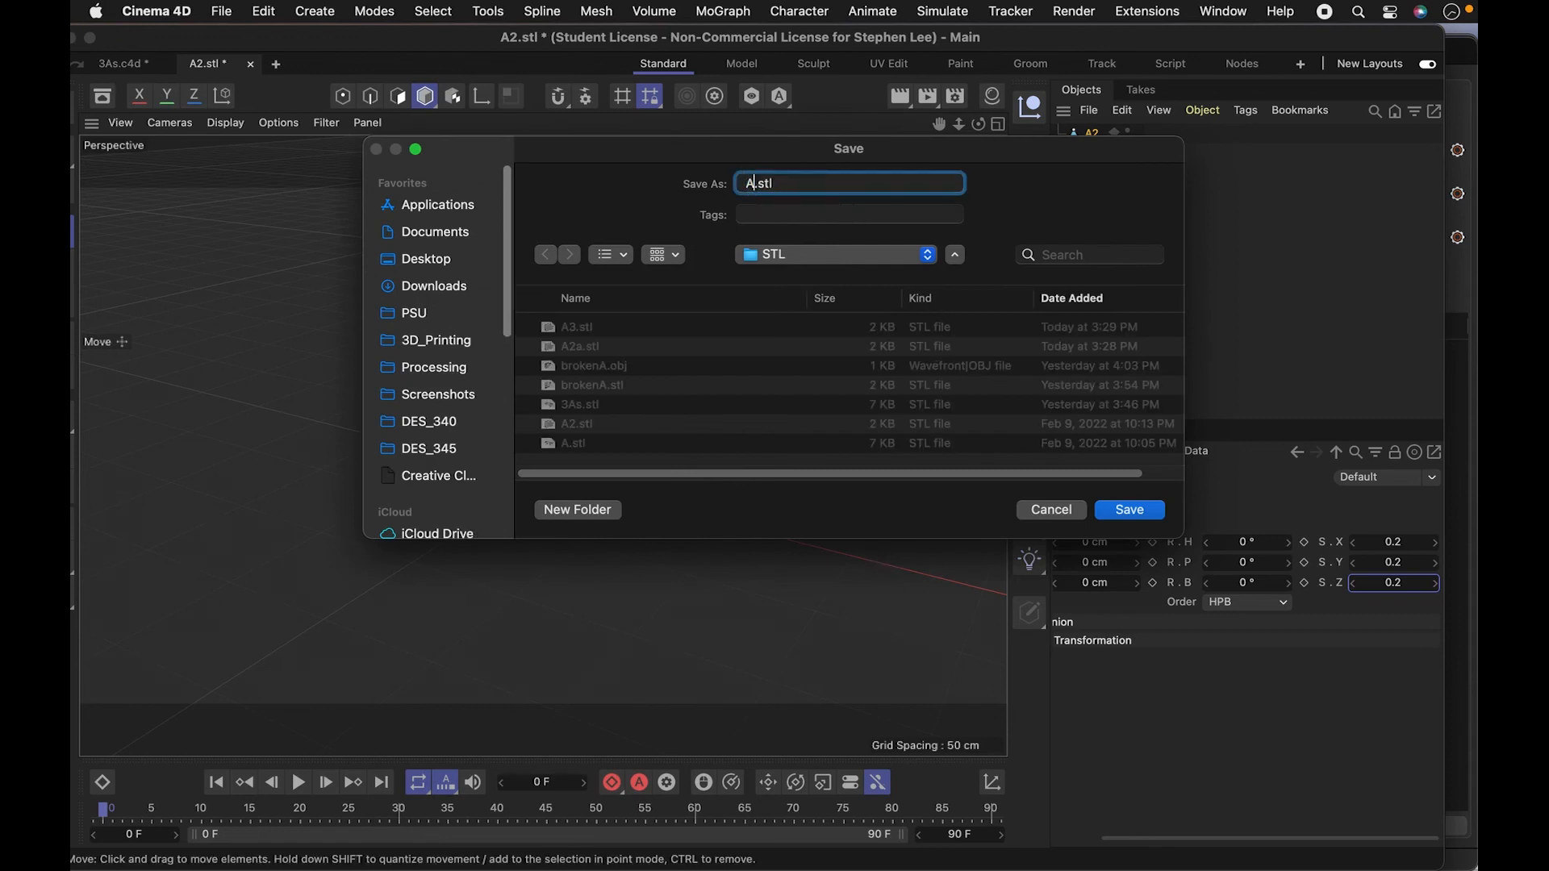
pyautogui.click(1128, 509)
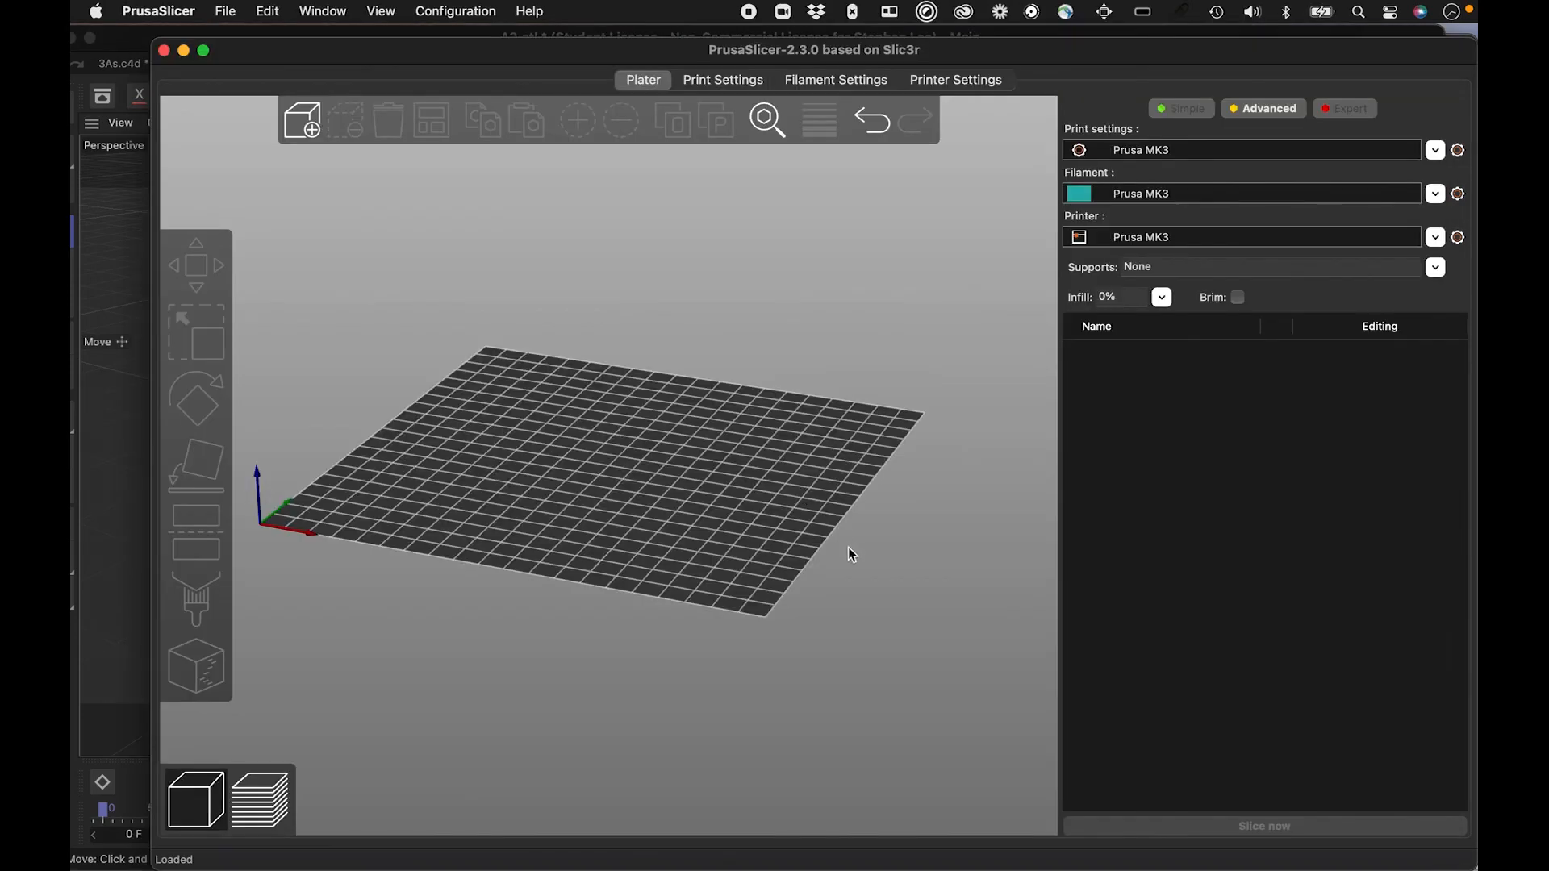
pyautogui.moveTo(1223, 443)
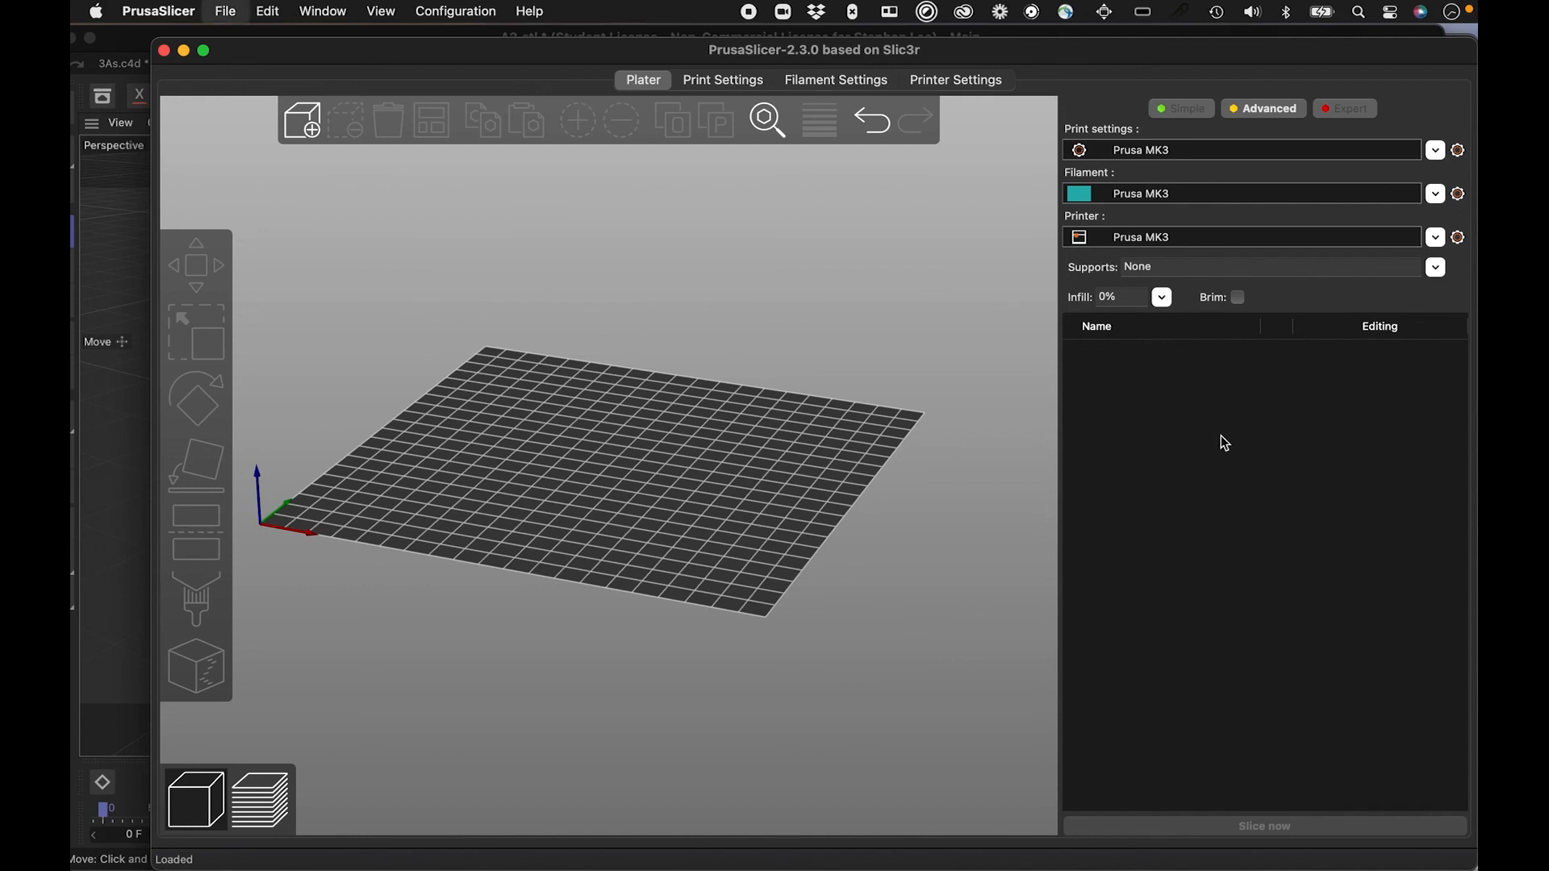
# Import Ascaled.stl so the small A lands on the plate at about 25.6 × 20 × 28.7 mm.
pyautogui.click(302, 119)
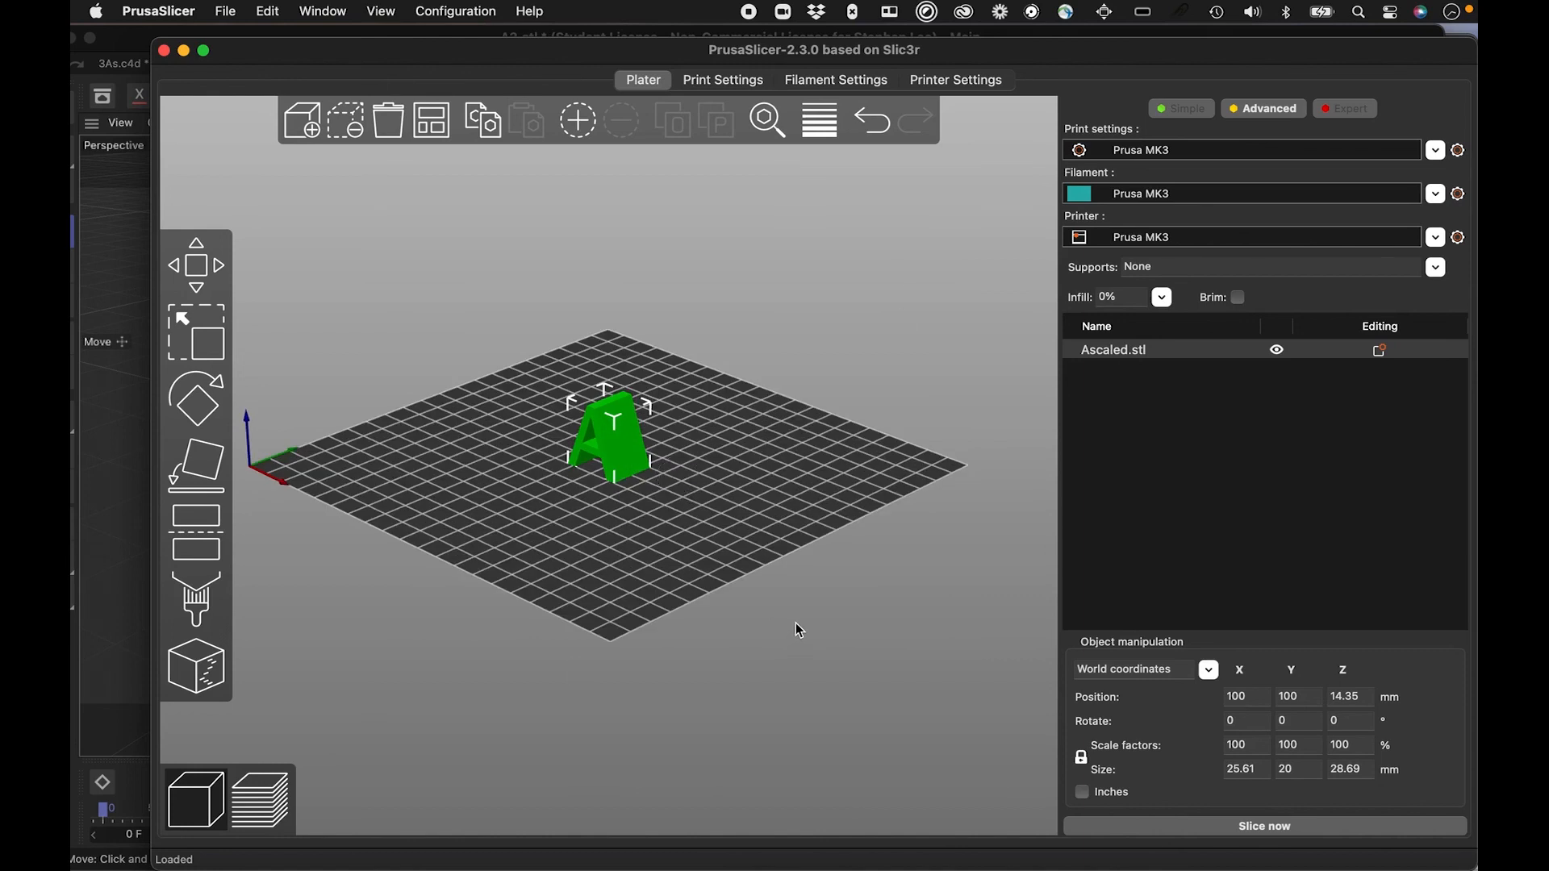
pyautogui.moveTo(744, 665)
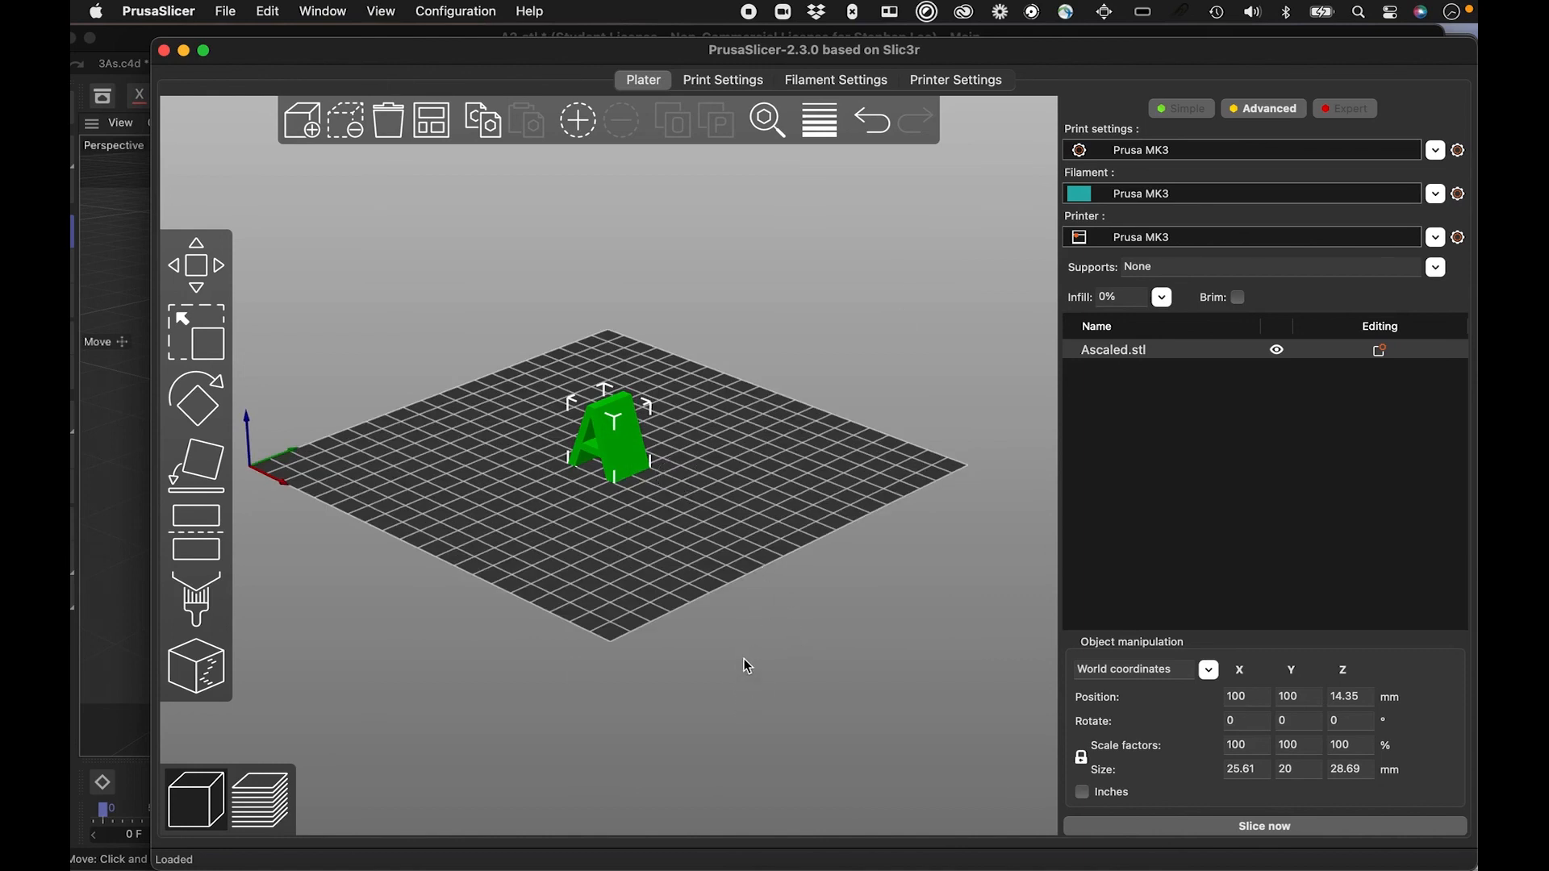